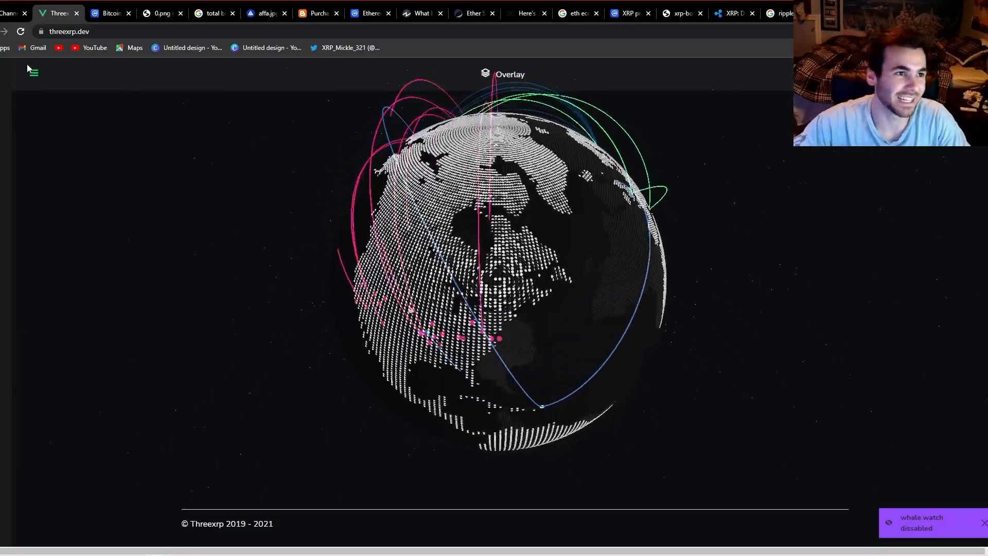
- Switch to the CoinMarketCap Bitcoin tab showing the all-time BTC-to-USD log-scale chart
click(107, 12)
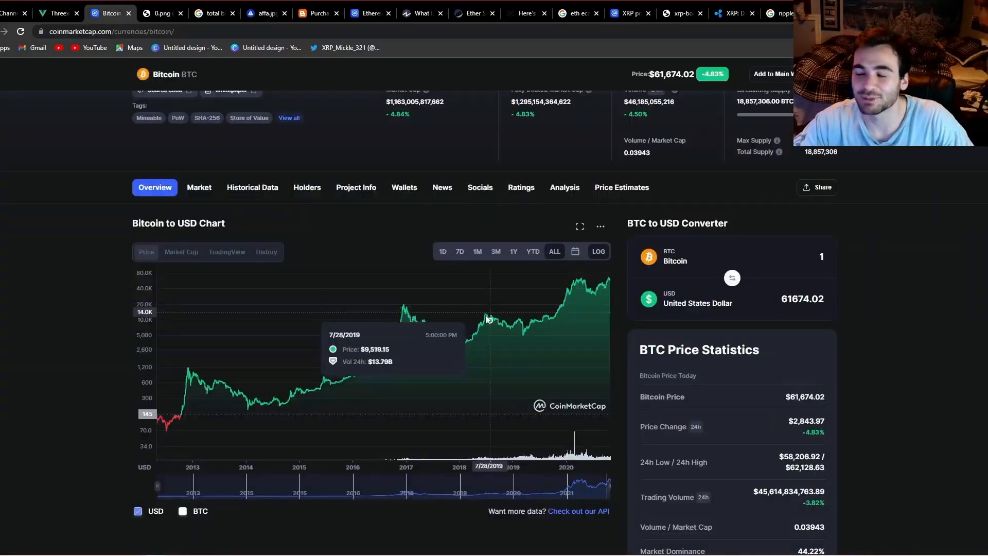
mouse_move(475, 296)
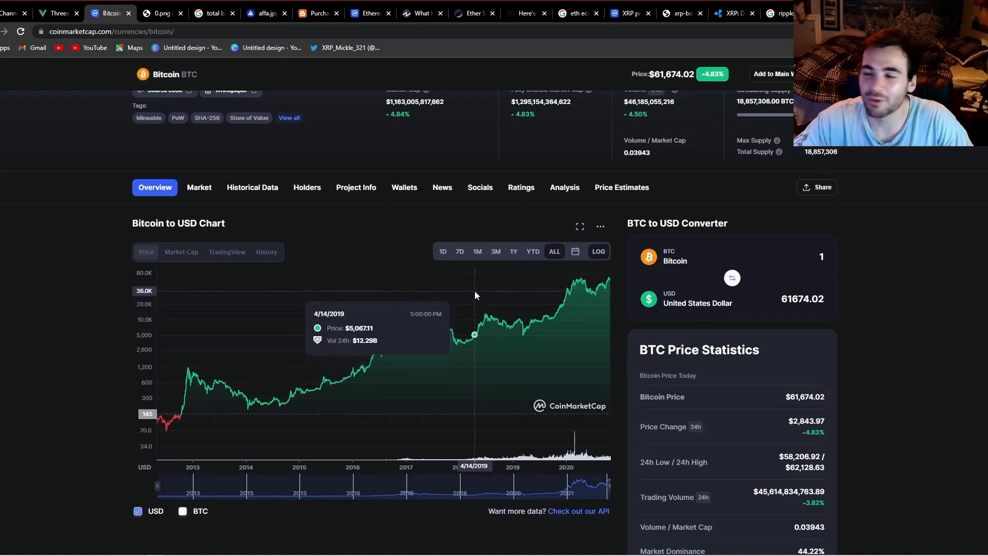
mouse_move(375, 389)
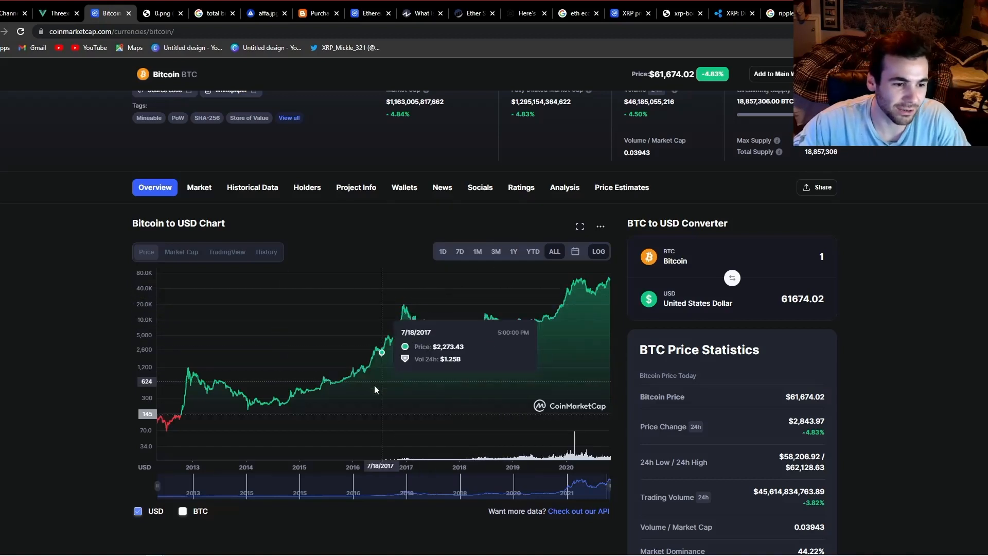
mouse_move(373, 404)
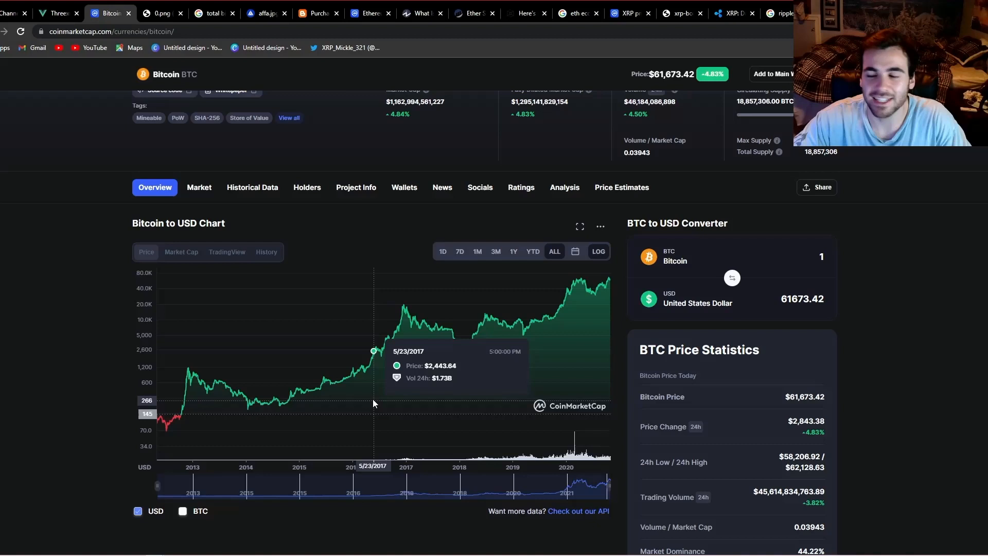
mouse_move(378, 373)
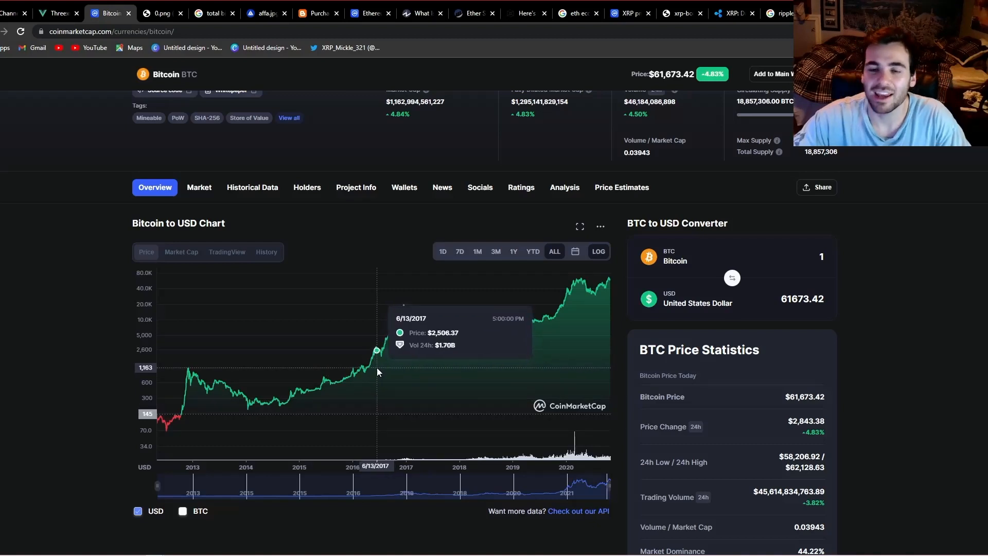
mouse_move(378, 368)
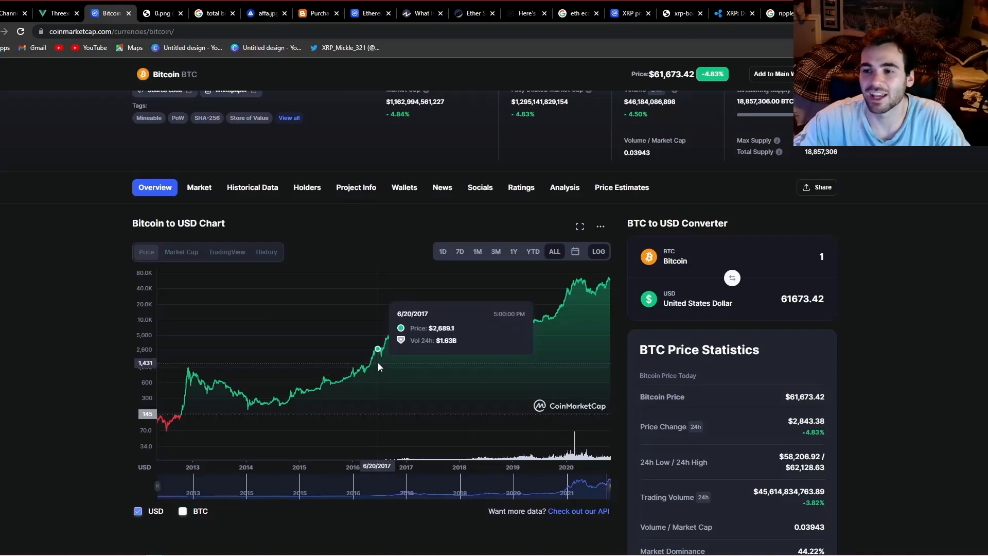
mouse_move(445, 299)
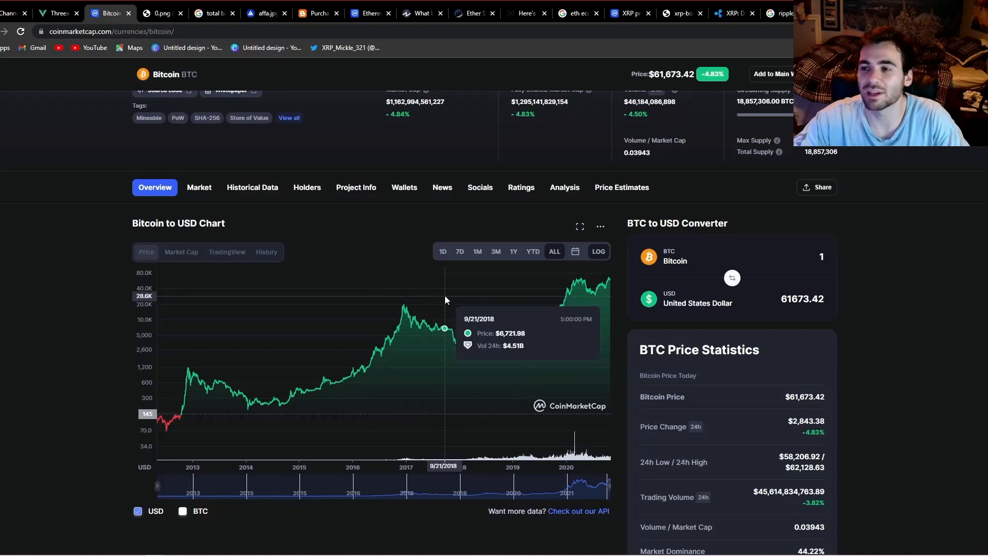
mouse_move(445, 307)
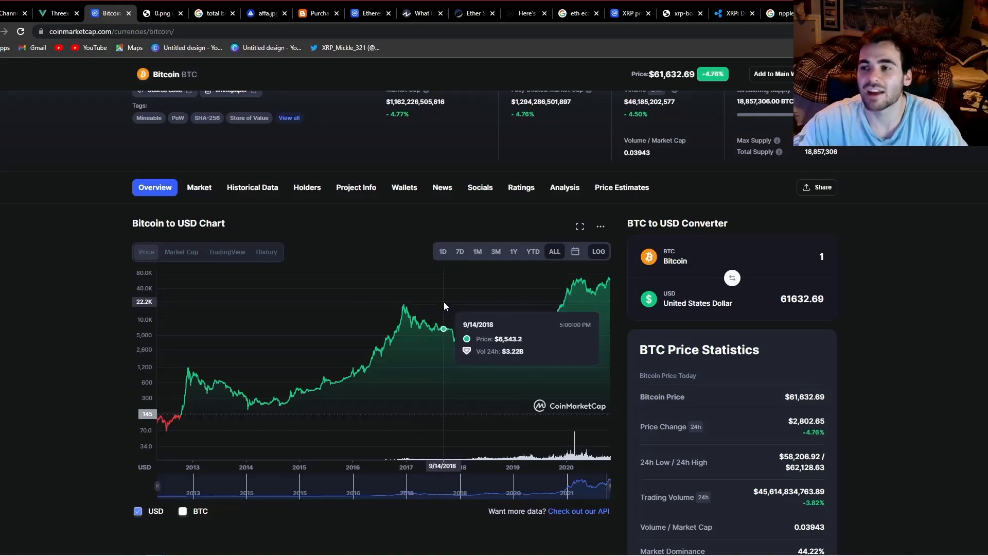
mouse_move(455, 315)
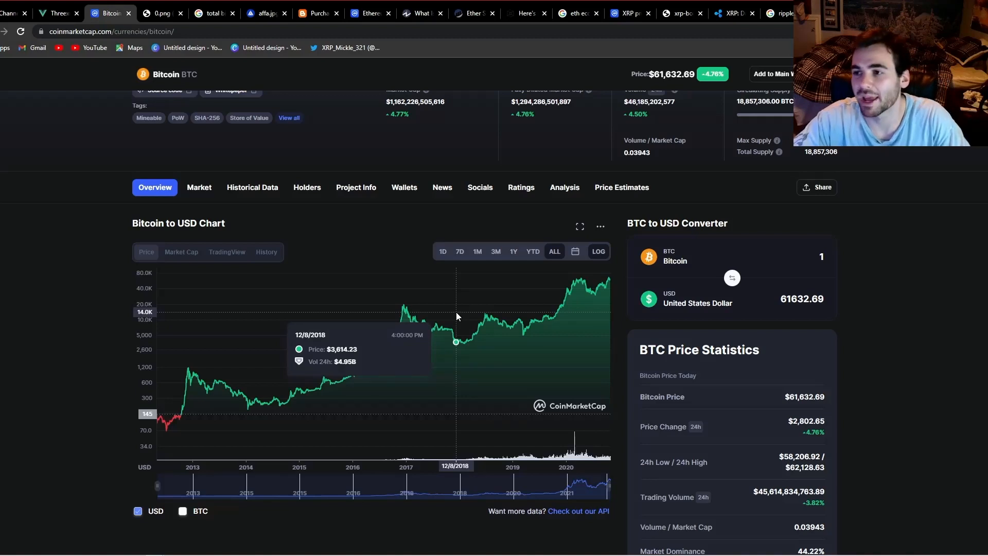
mouse_move(448, 329)
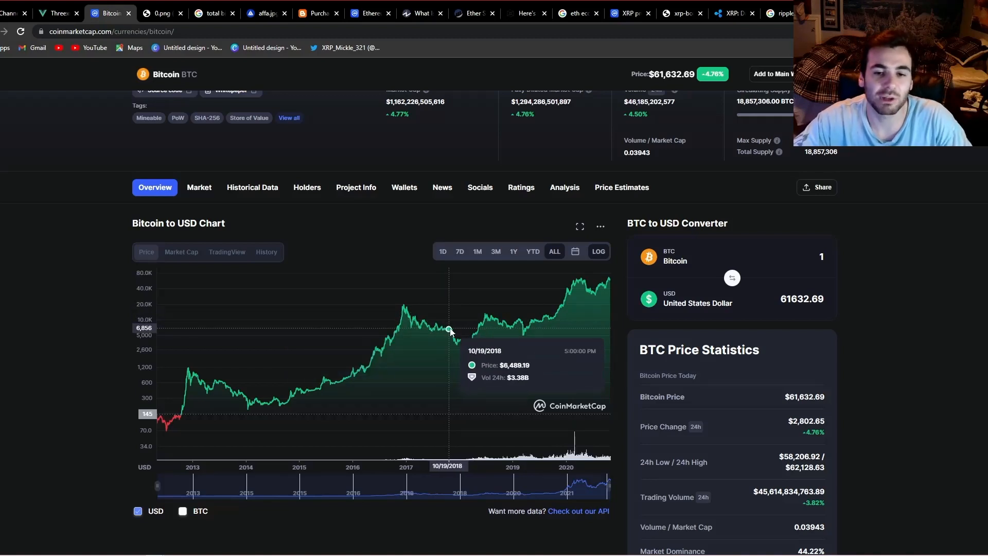
mouse_move(445, 330)
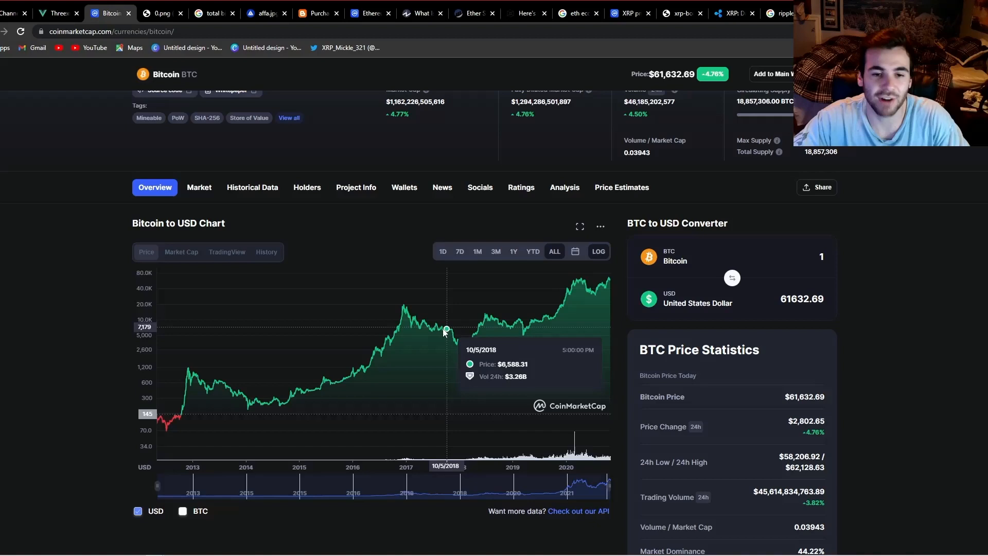
mouse_move(499, 284)
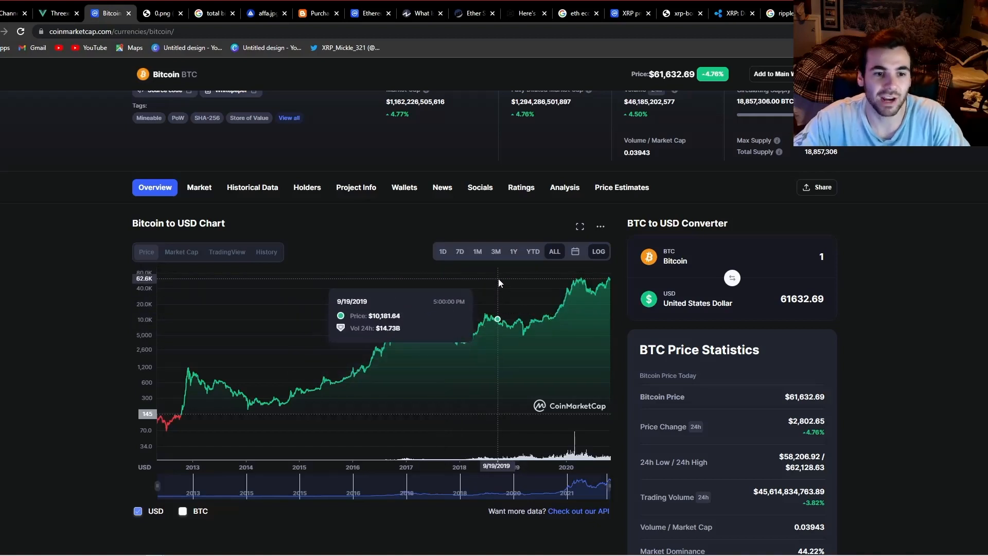
mouse_move(503, 284)
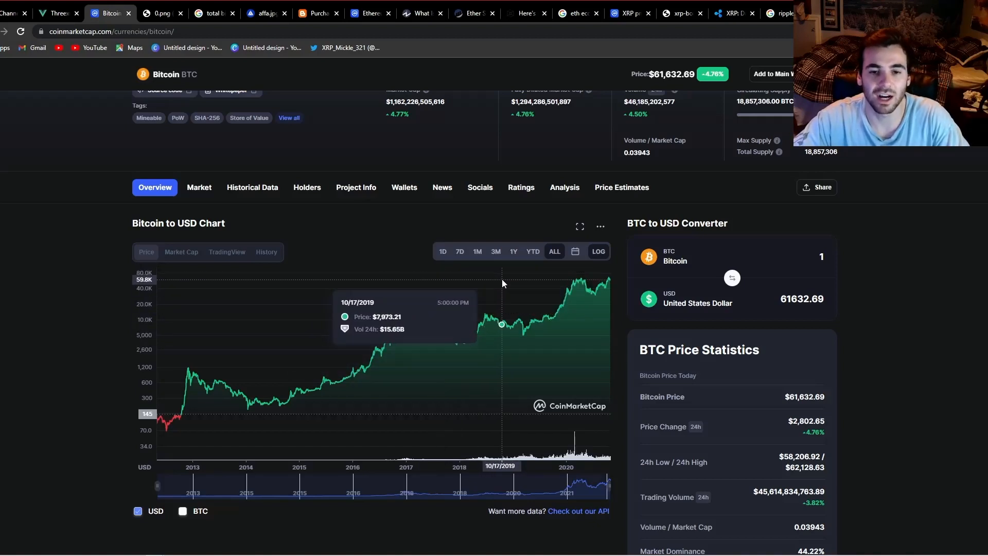
mouse_move(217, 409)
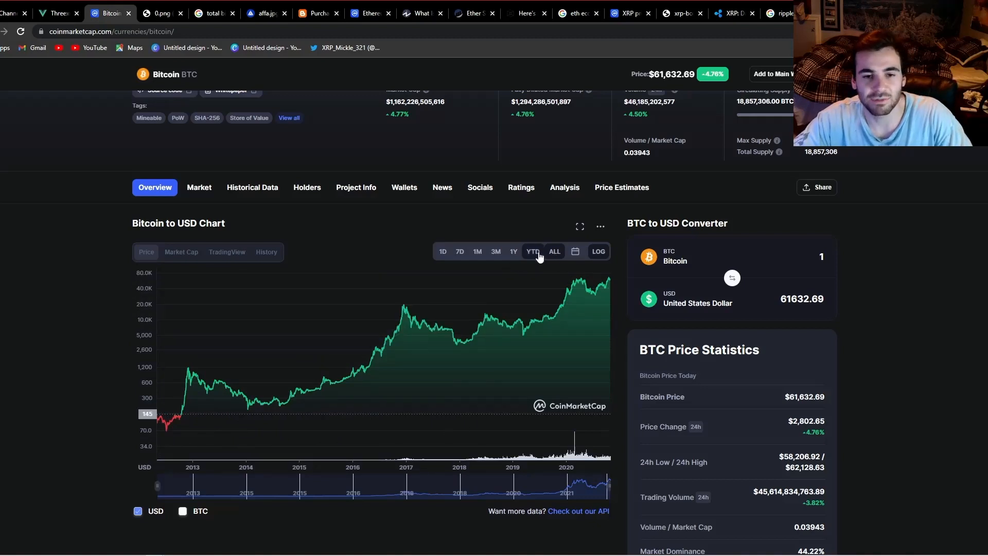
- Toggle the Bitcoin all-time chart from logarithmic to linear price scale
click(597, 251)
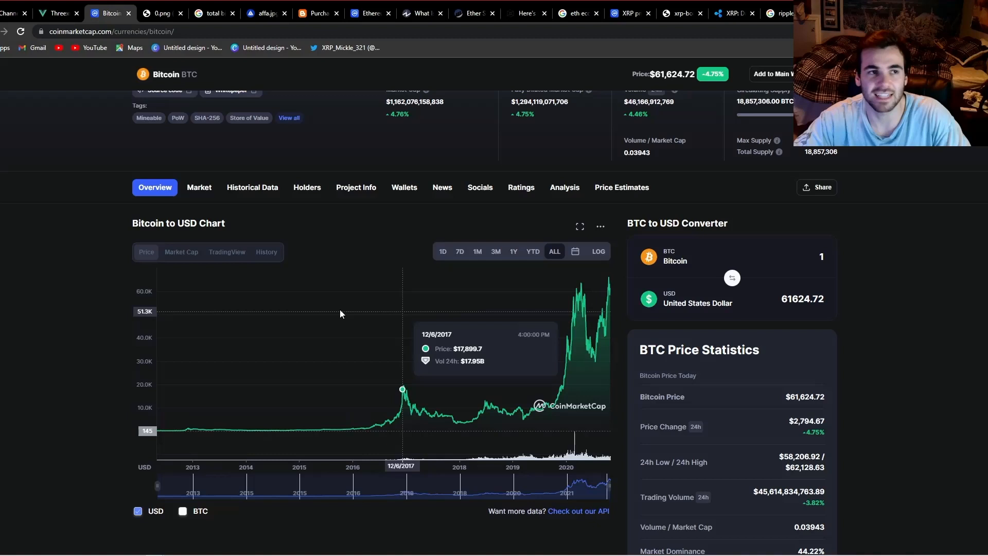
mouse_move(290, 339)
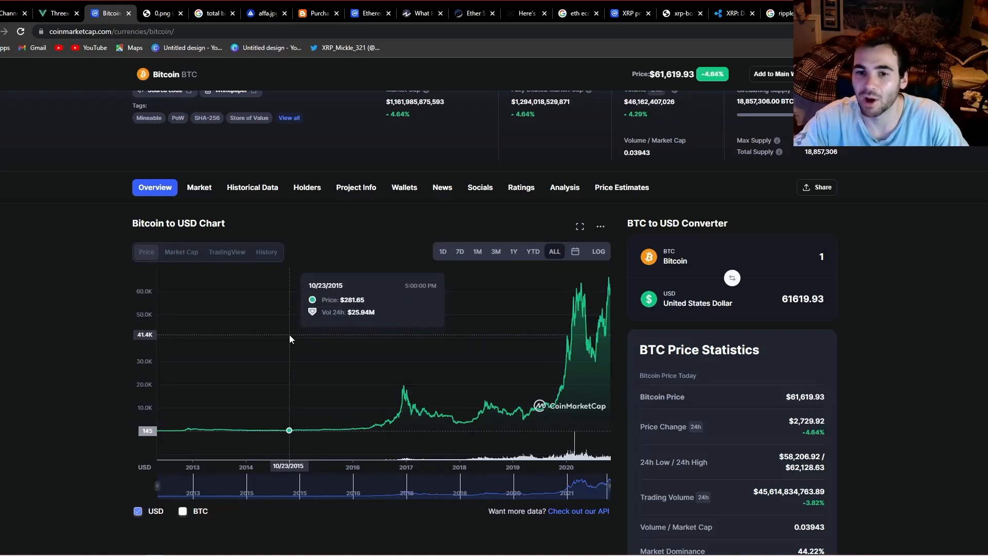
mouse_move(344, 255)
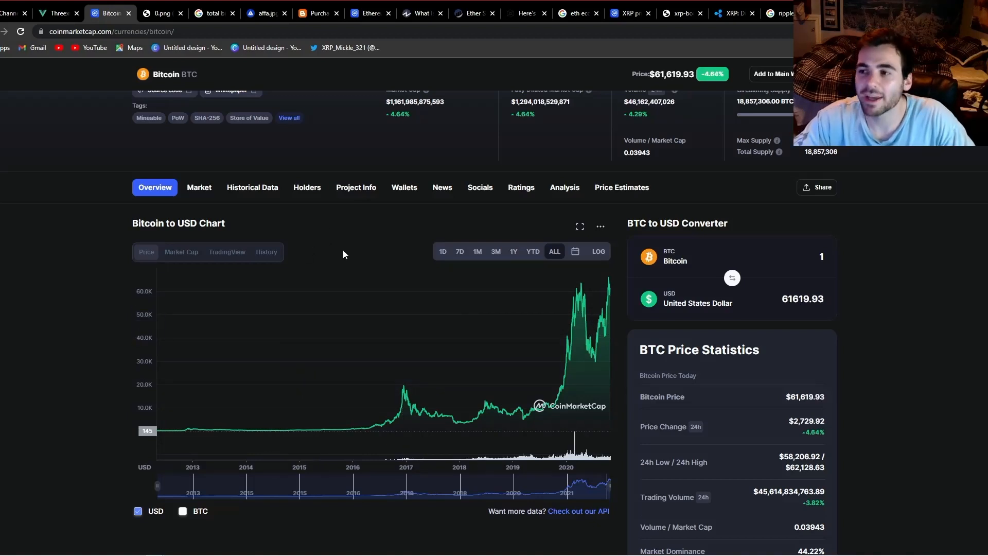
mouse_move(362, 258)
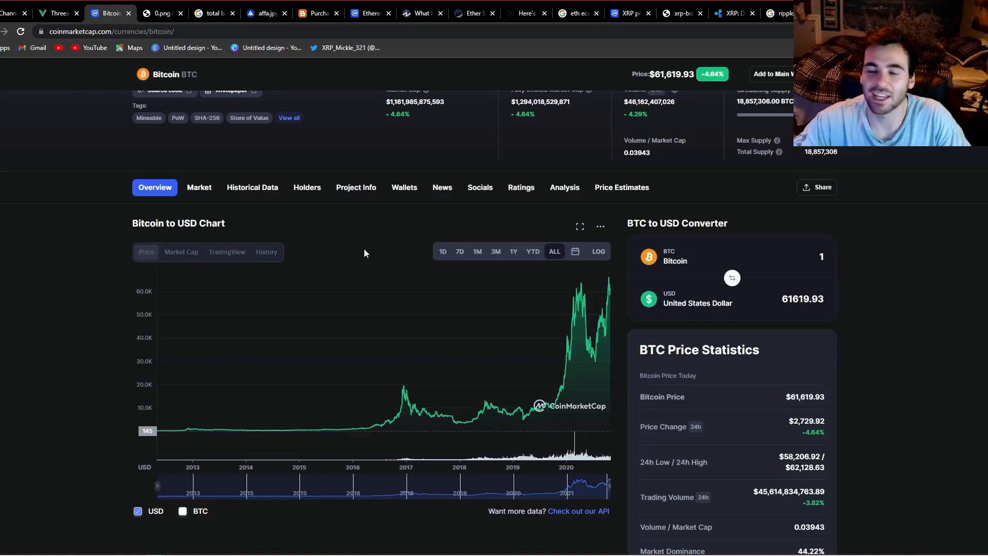
click(158, 14)
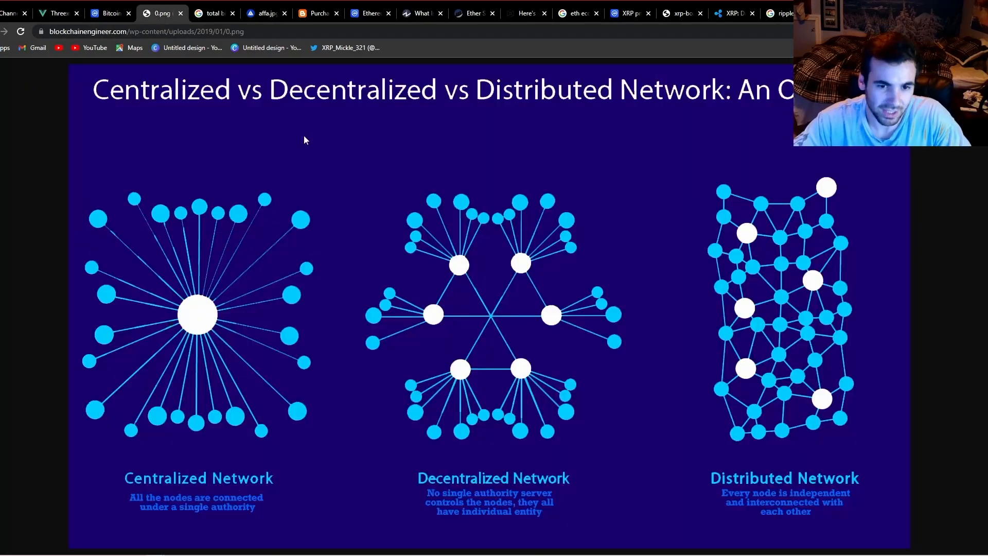
mouse_move(445, 176)
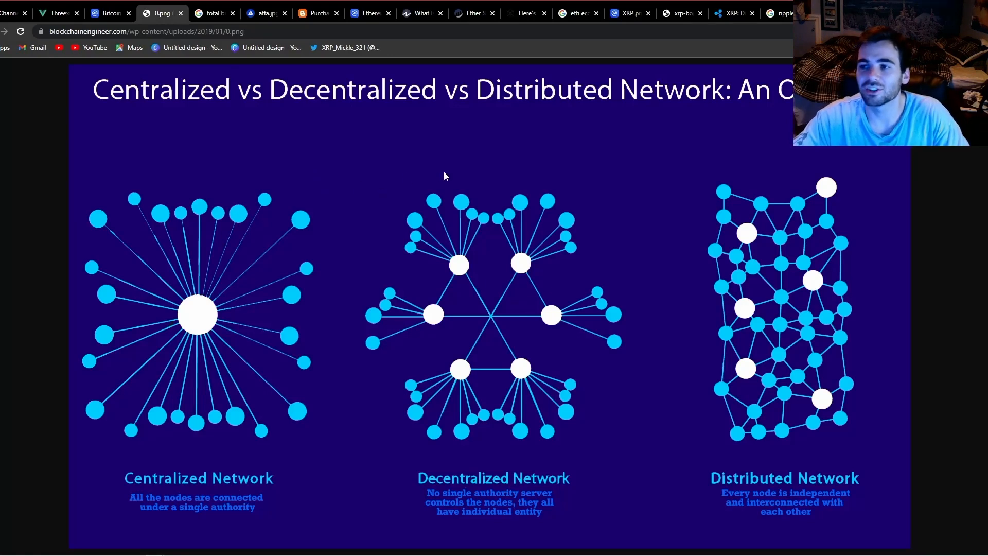
mouse_move(438, 178)
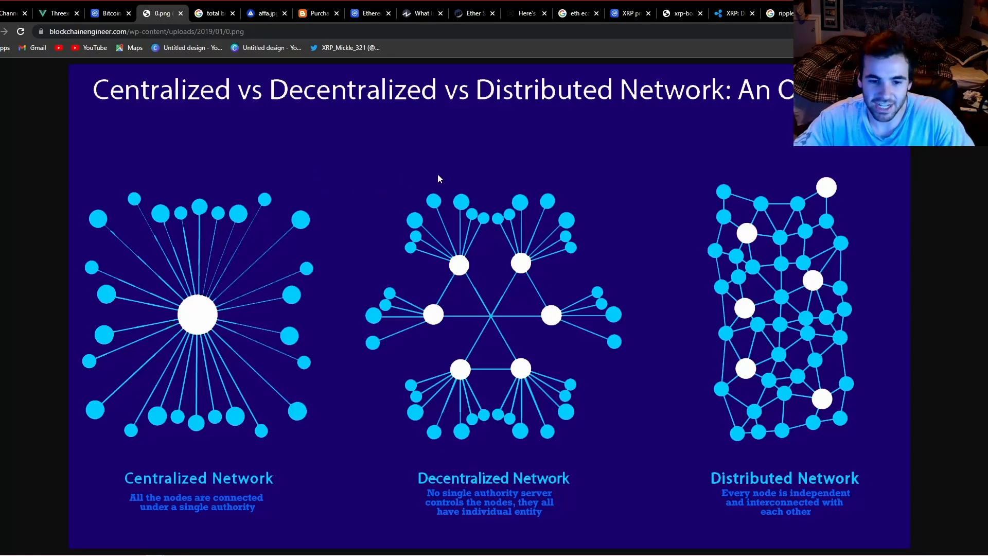
mouse_move(434, 191)
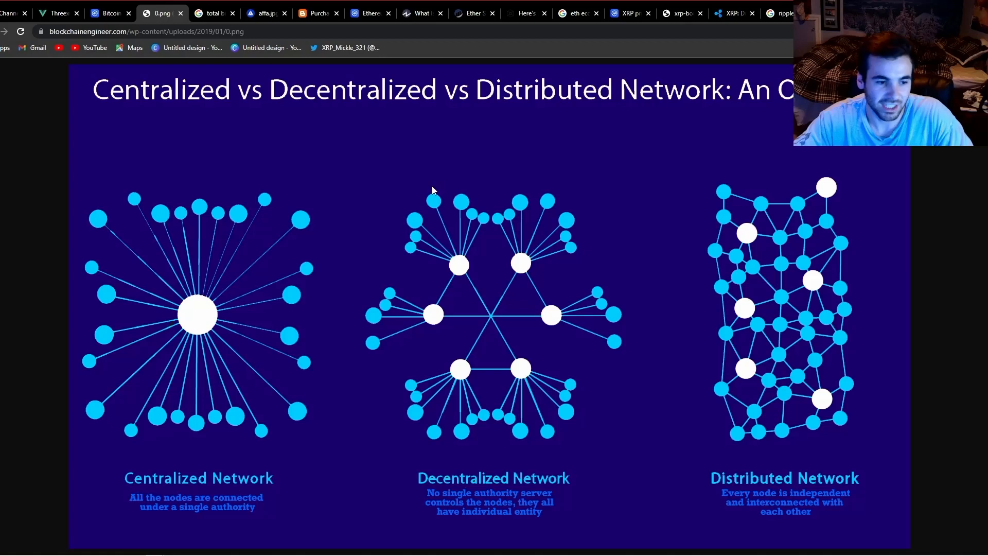
mouse_move(360, 272)
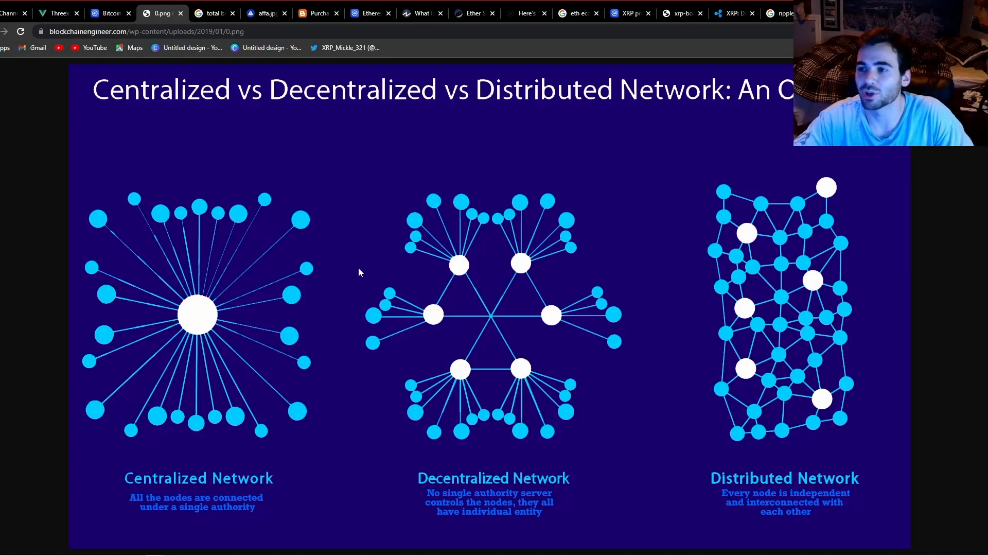
mouse_move(368, 272)
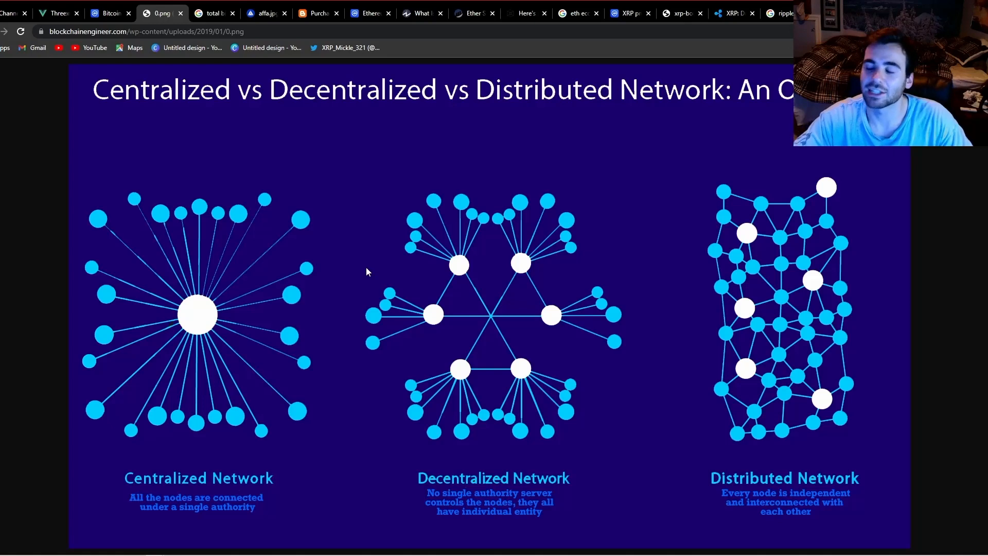
mouse_move(398, 211)
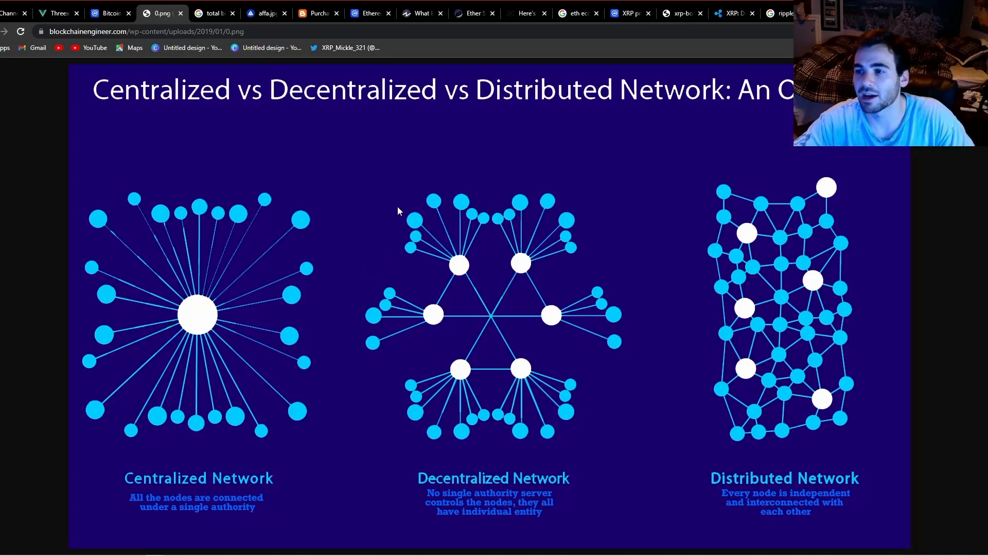
mouse_move(420, 206)
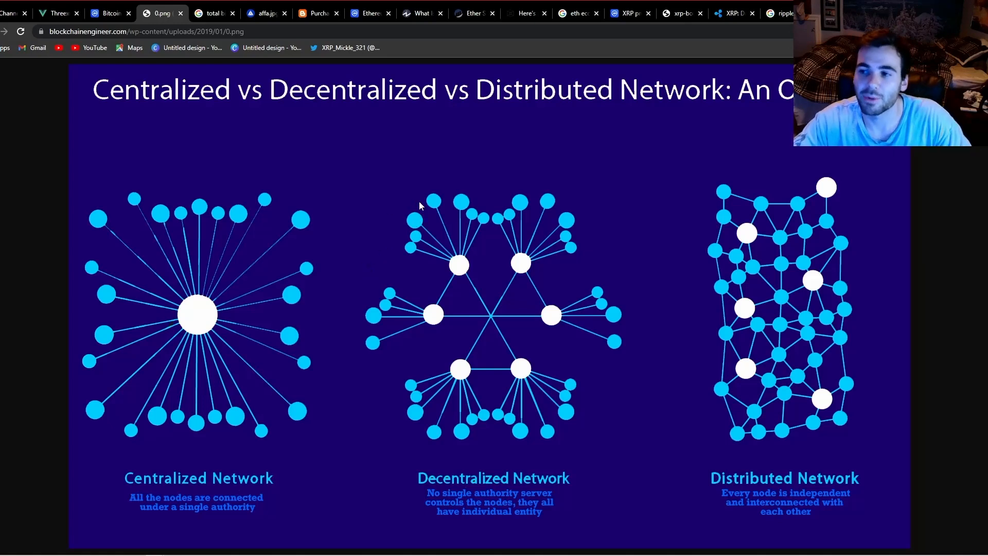
mouse_move(398, 192)
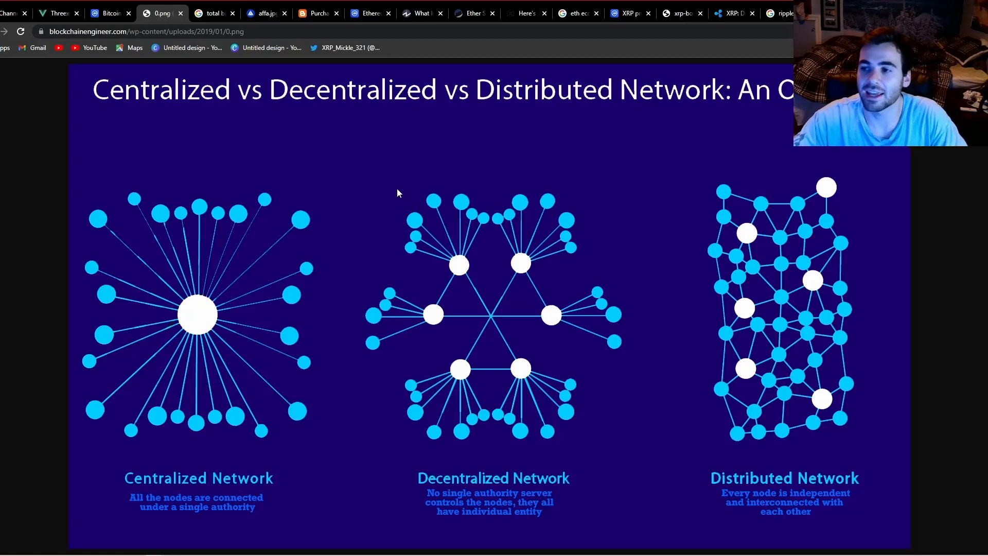
mouse_move(417, 189)
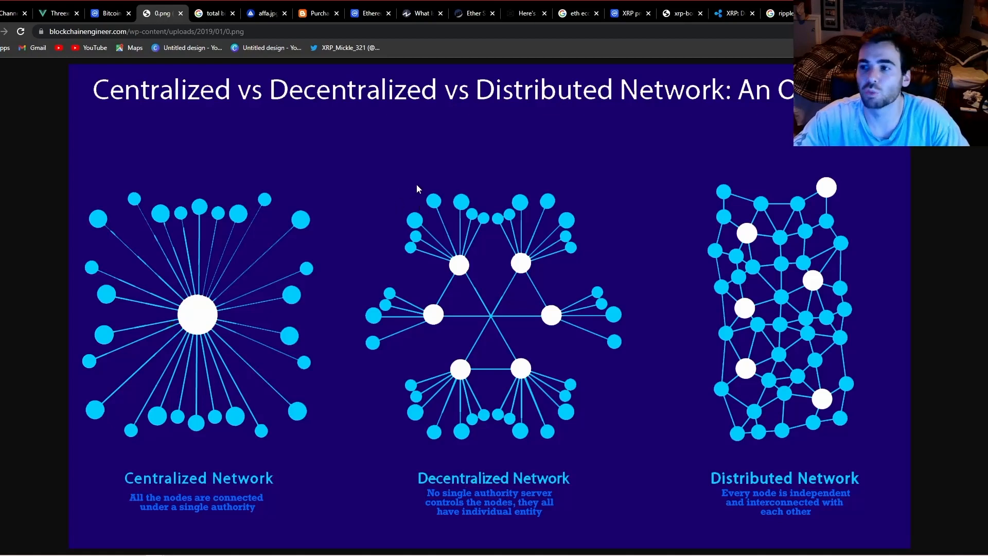
mouse_move(421, 183)
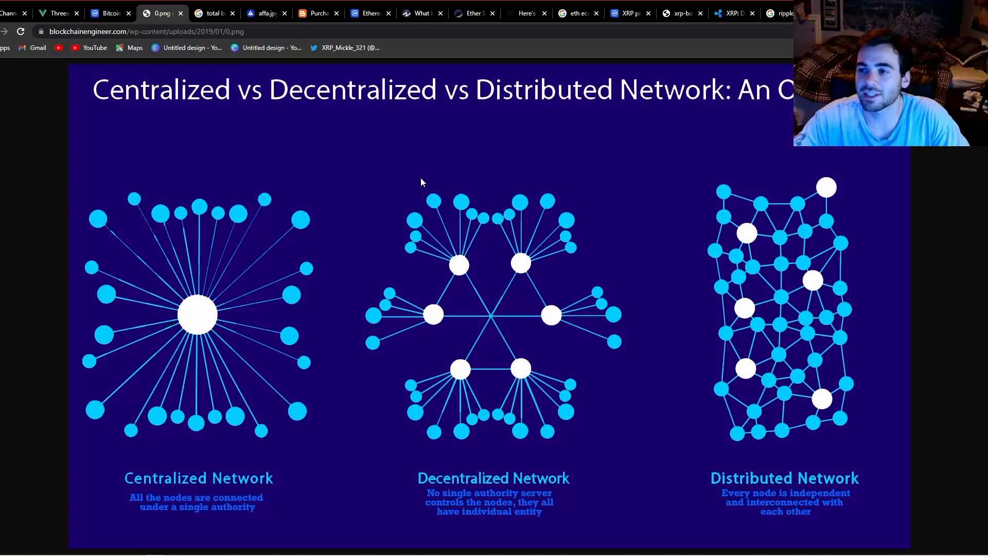
mouse_move(426, 183)
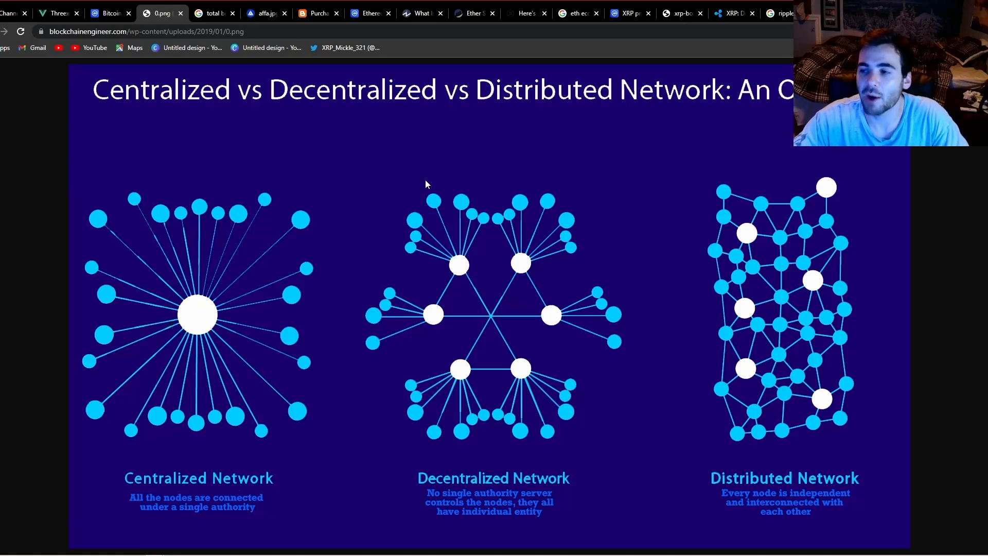
mouse_move(439, 191)
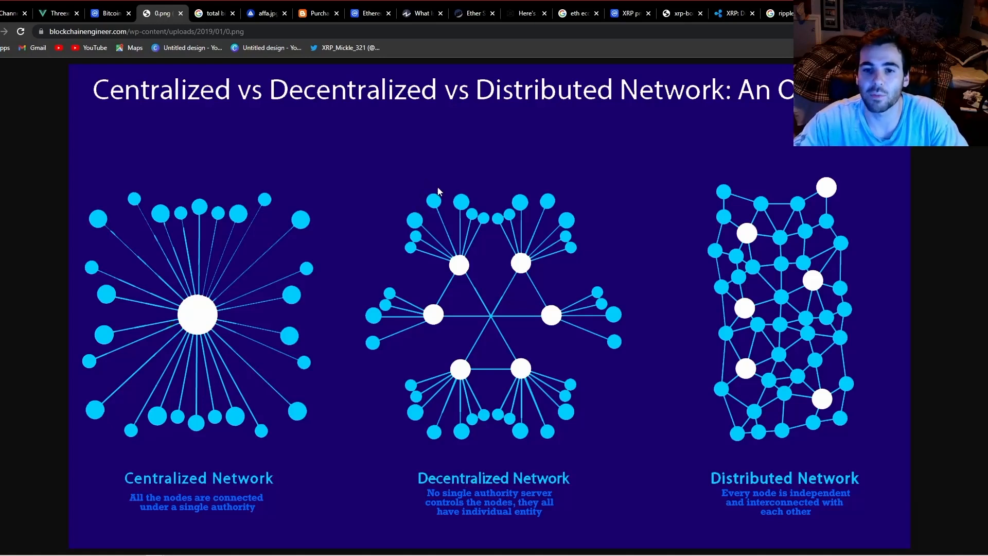
mouse_move(748, 345)
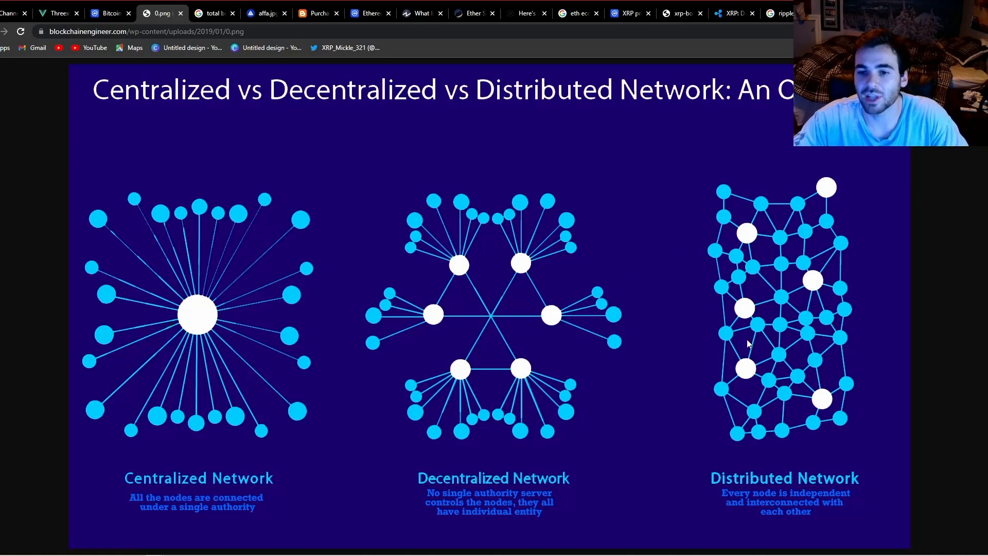
mouse_move(813, 277)
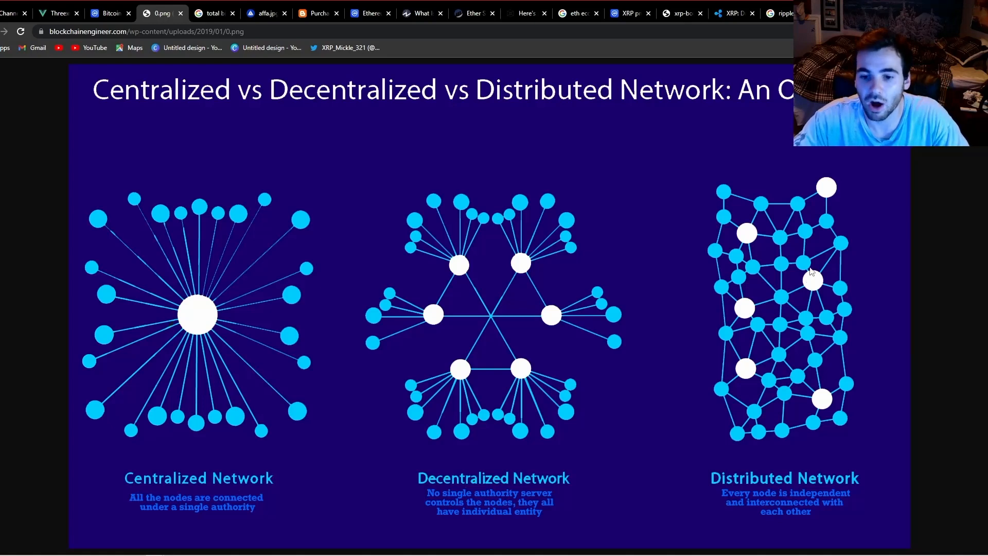
mouse_move(400, 234)
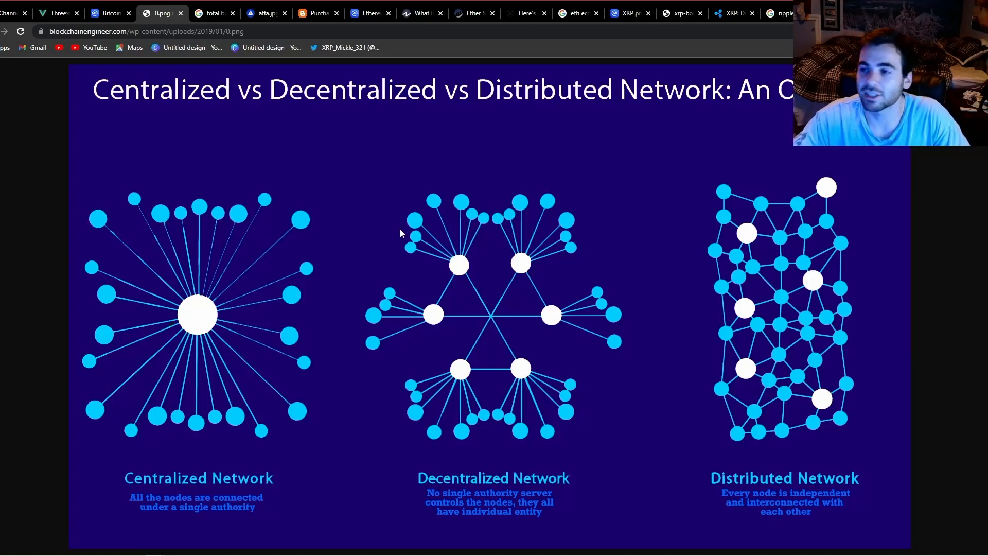
mouse_move(467, 285)
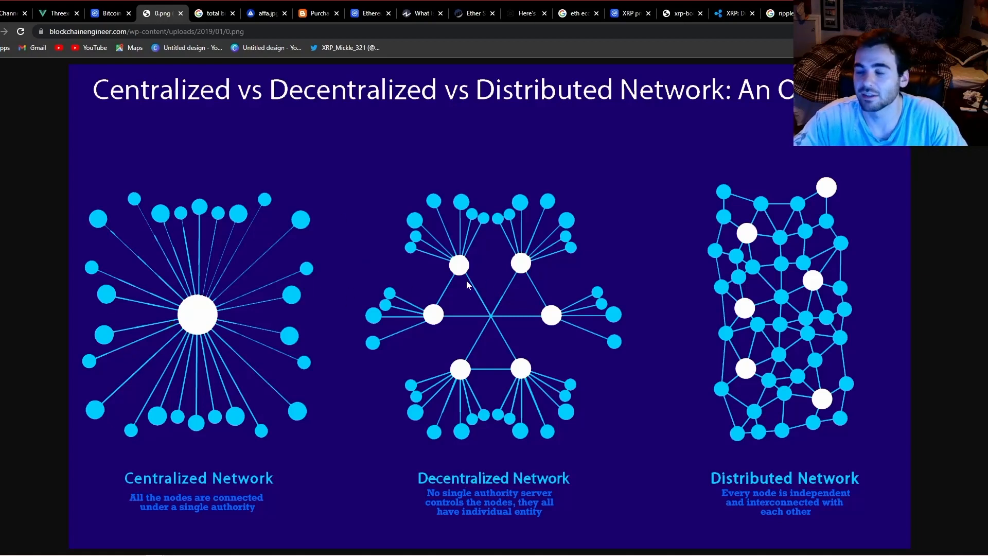
mouse_move(762, 170)
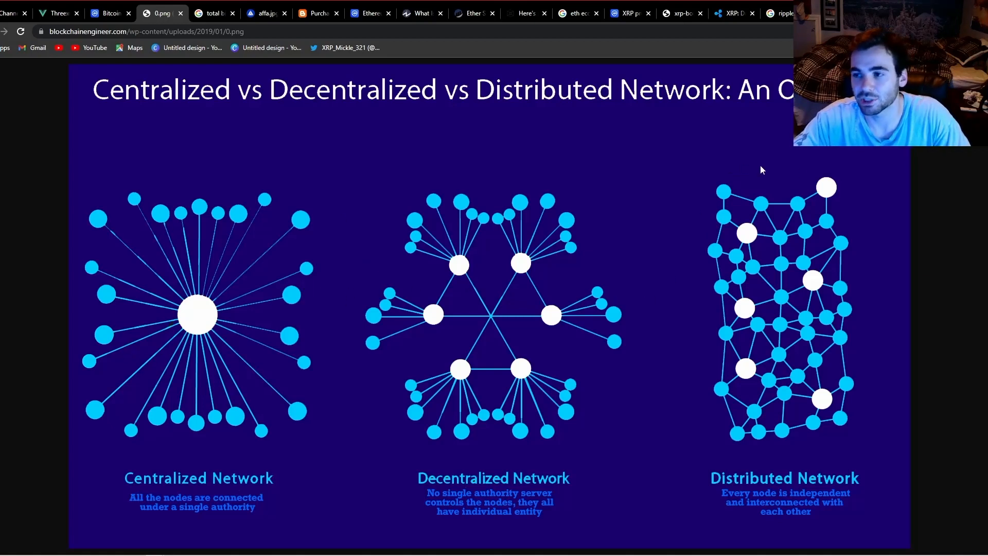
mouse_move(816, 168)
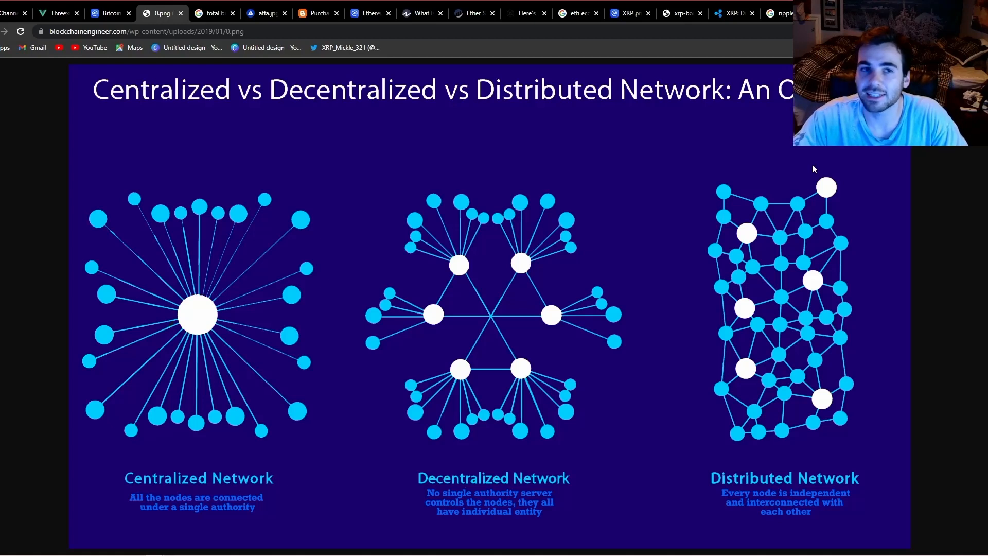
mouse_move(827, 183)
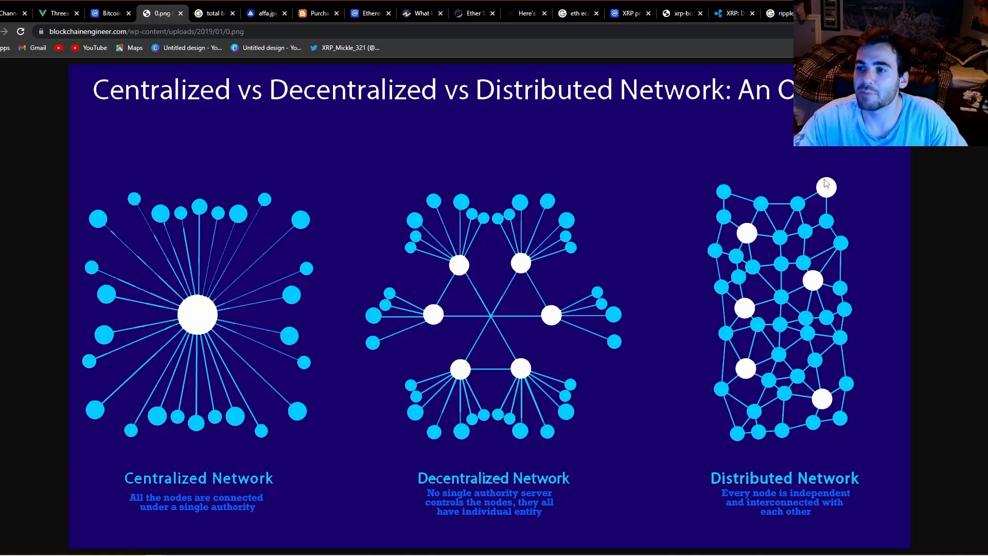
mouse_move(816, 201)
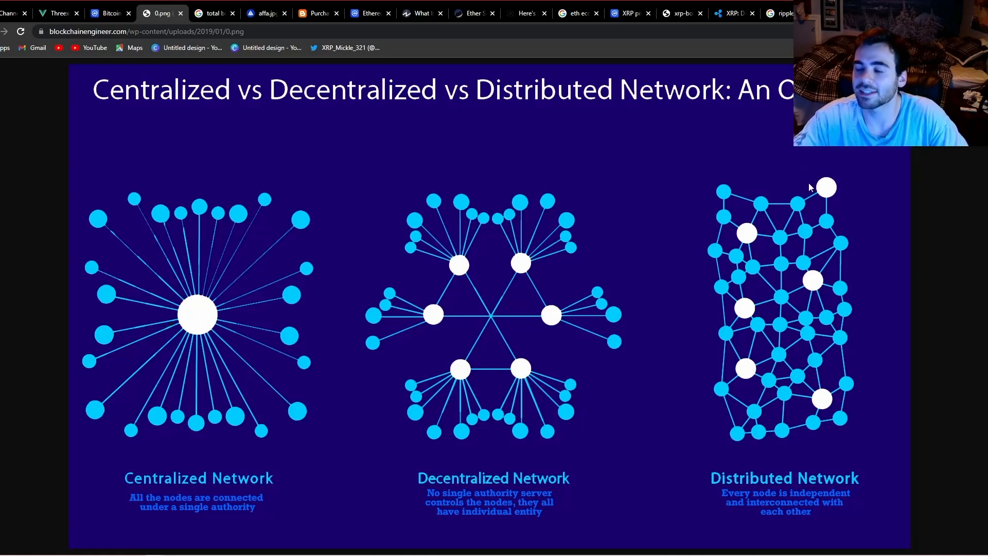
mouse_move(809, 184)
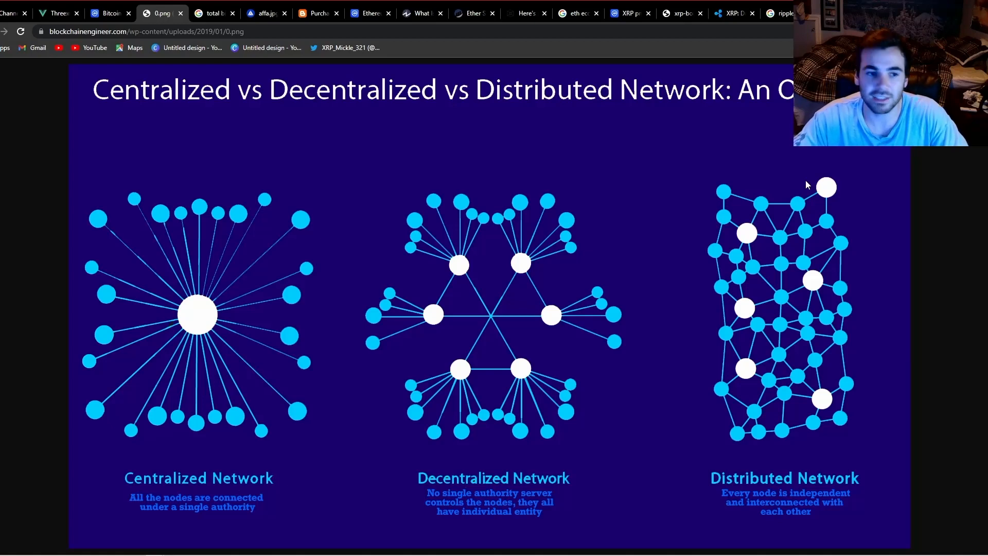
mouse_move(232, 285)
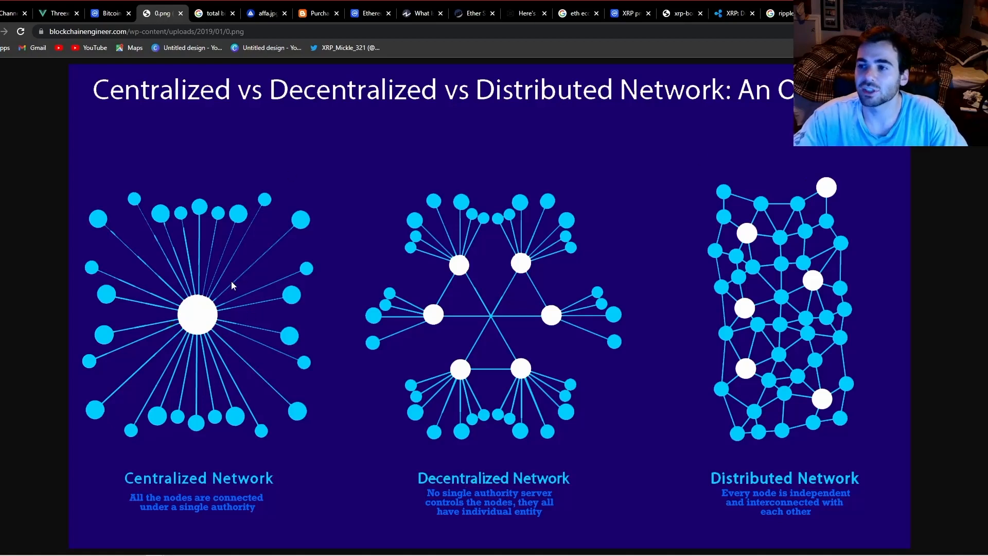
mouse_move(231, 309)
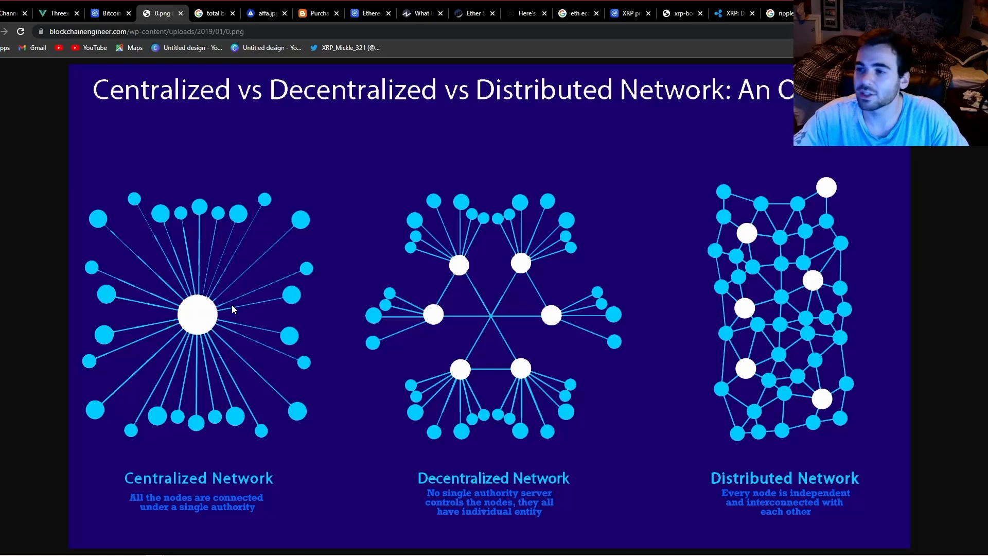
mouse_move(320, 321)
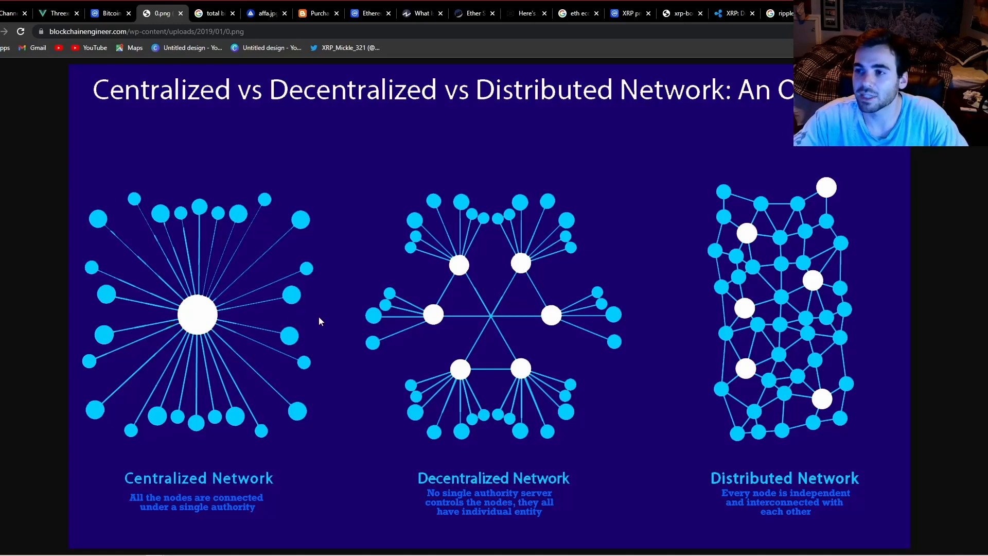
mouse_move(391, 272)
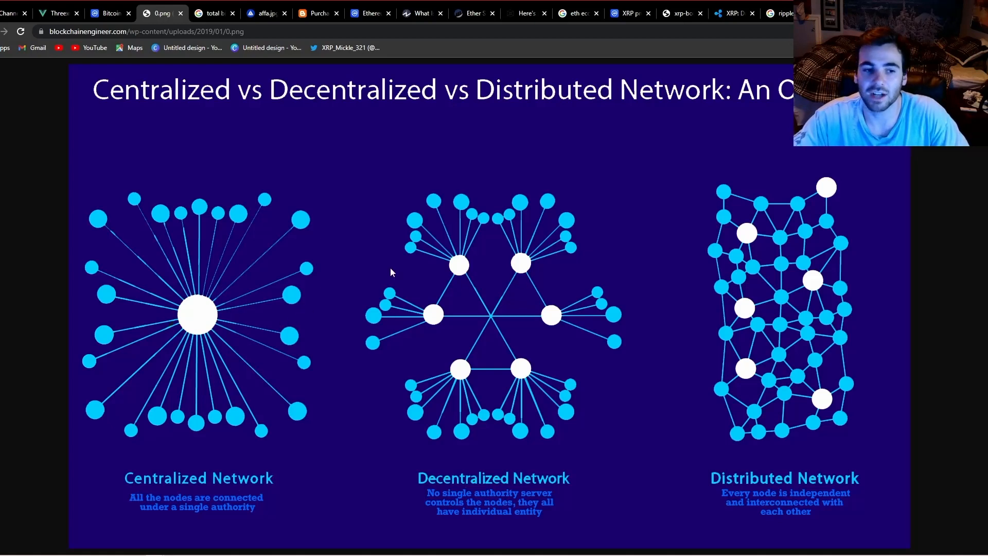
mouse_move(728, 307)
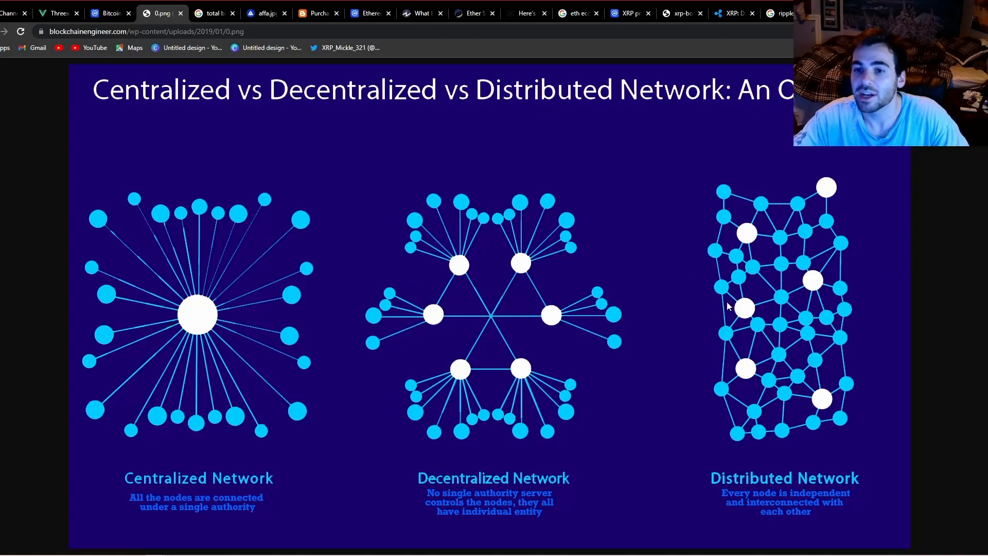
mouse_move(768, 183)
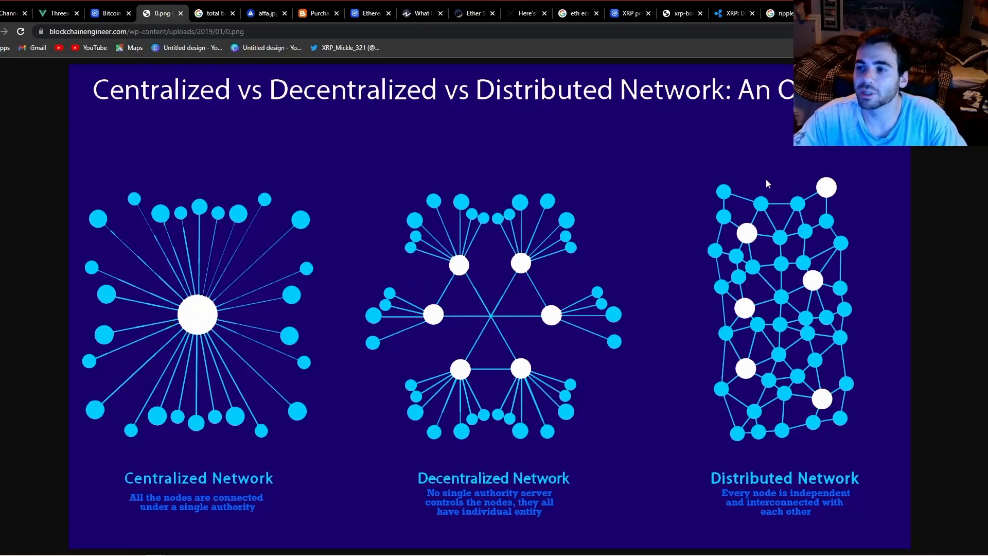
mouse_move(763, 182)
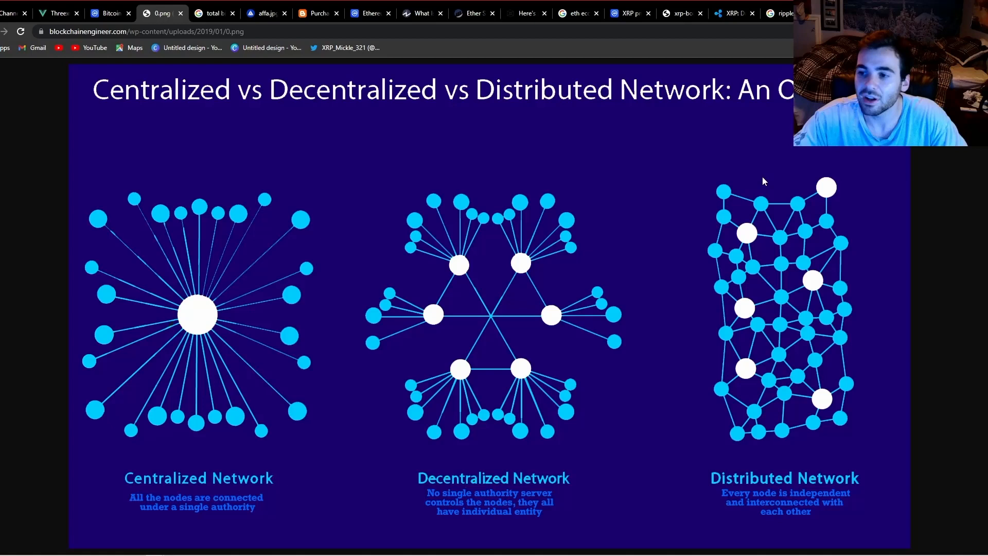
mouse_move(742, 165)
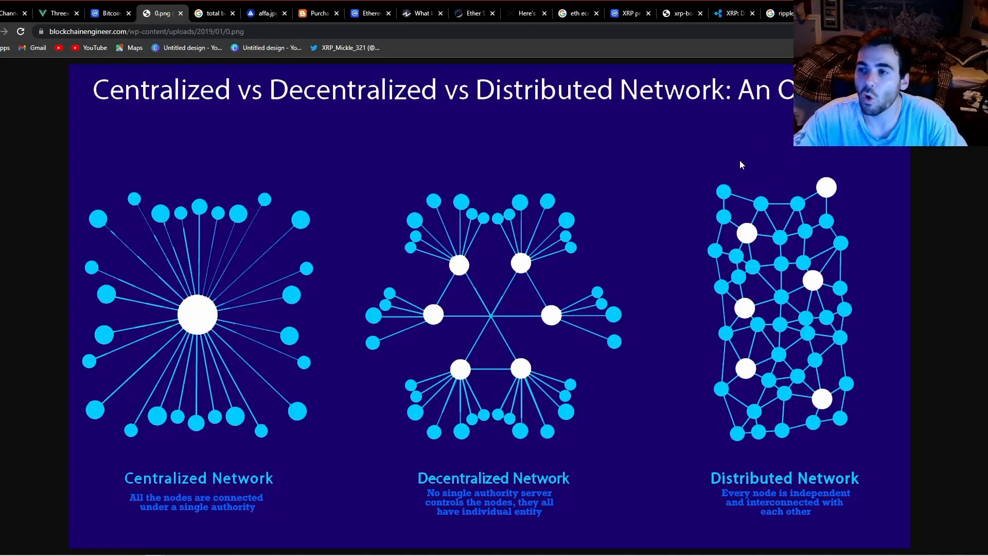
mouse_move(775, 167)
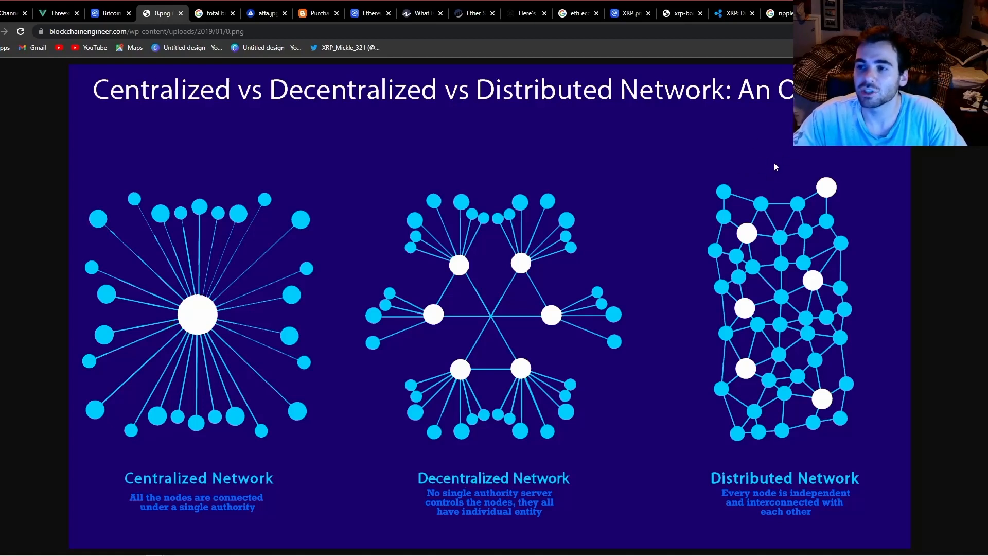
mouse_move(743, 174)
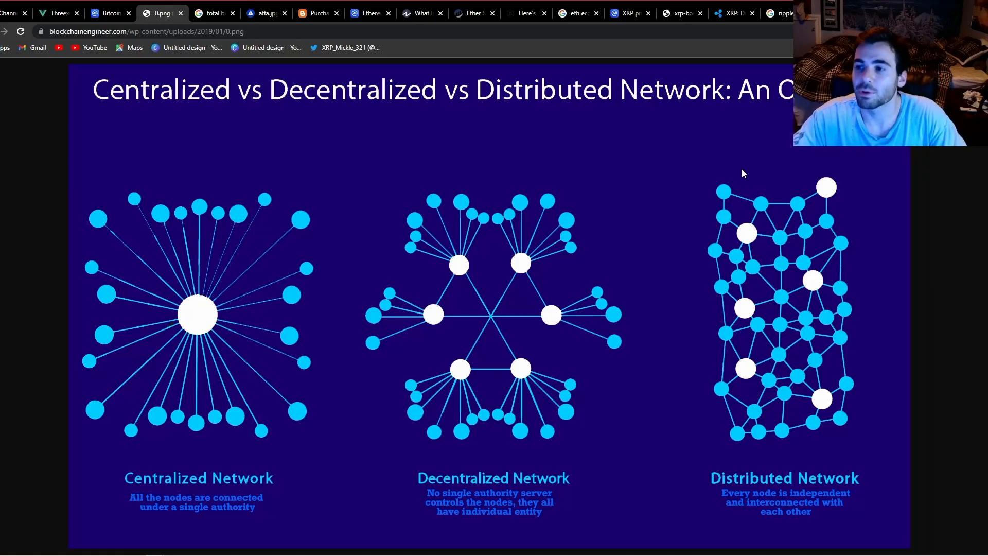
mouse_move(759, 170)
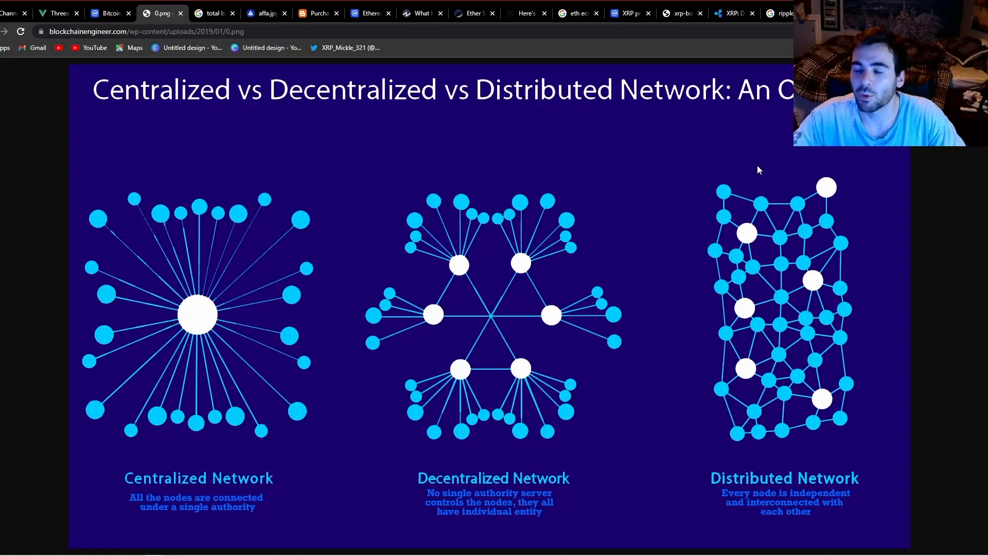
mouse_move(780, 177)
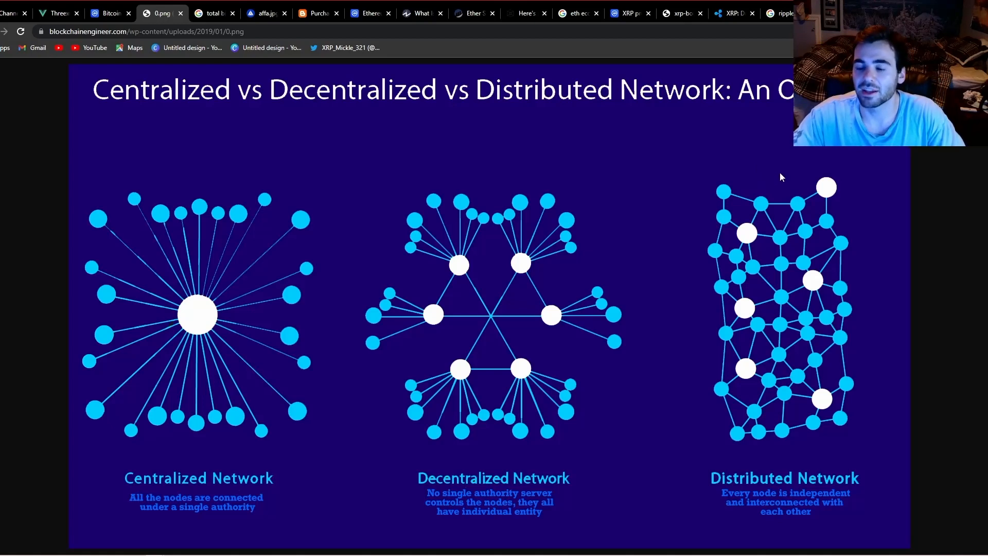
mouse_move(715, 194)
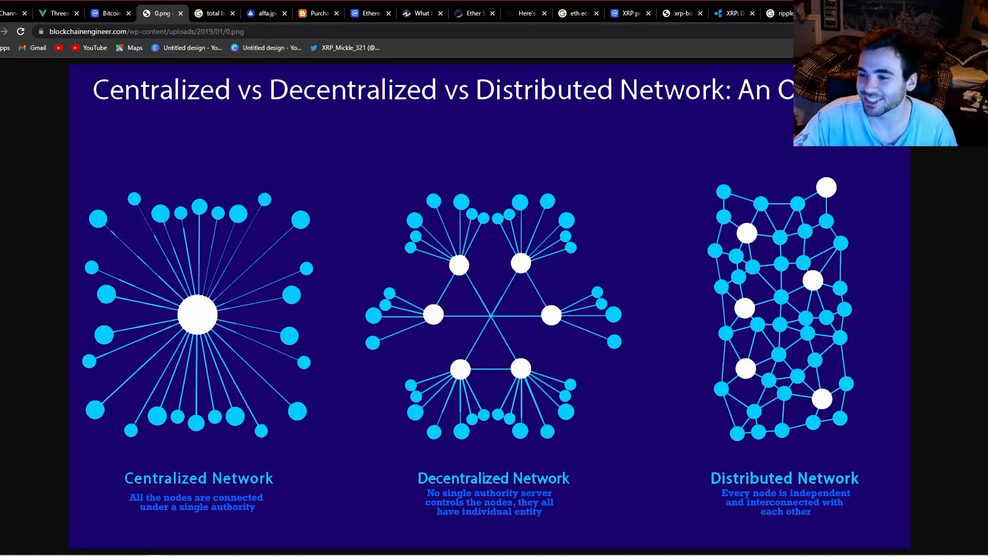
- Show the total bitcoin search results and network diagram, then the U.S. dollar purchasing power chart
click(211, 13)
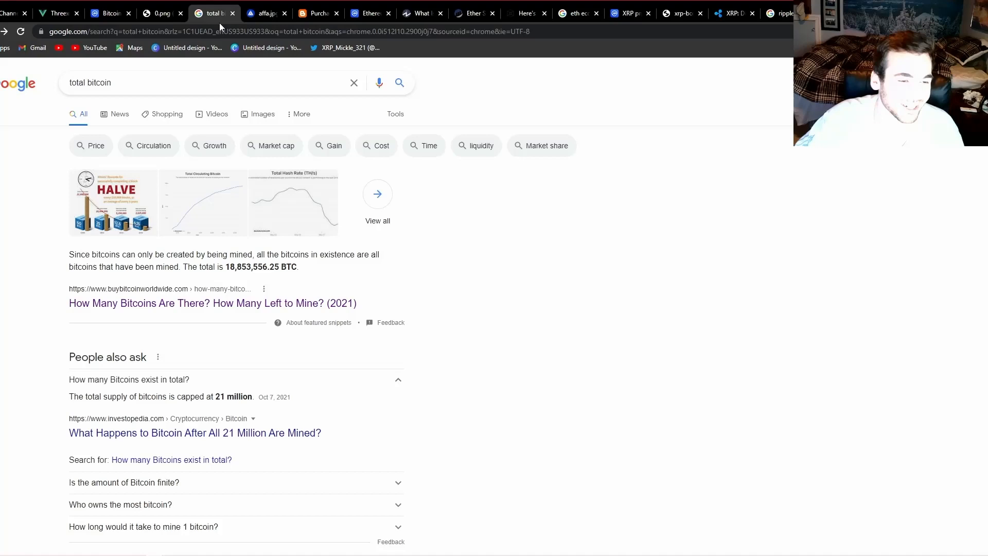
mouse_move(531, 206)
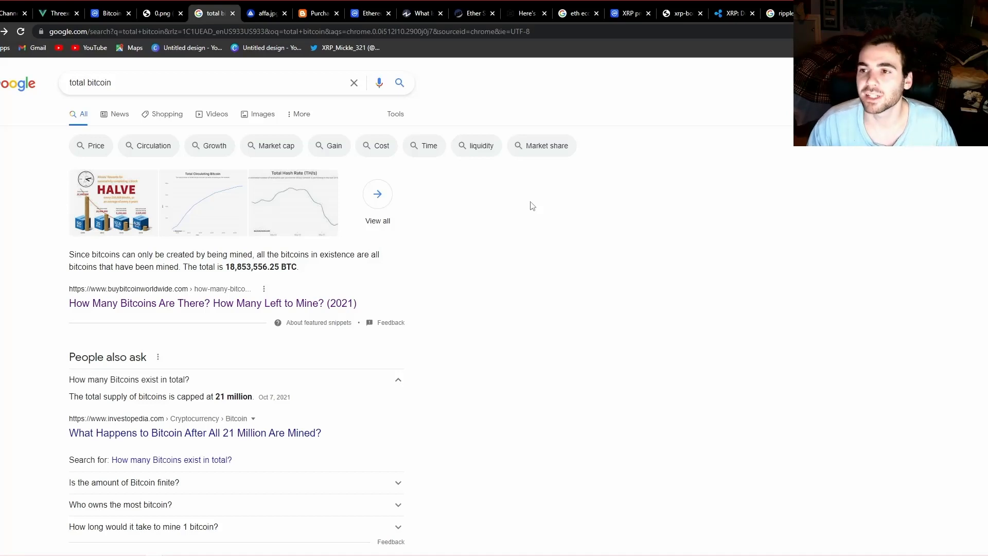
click(160, 12)
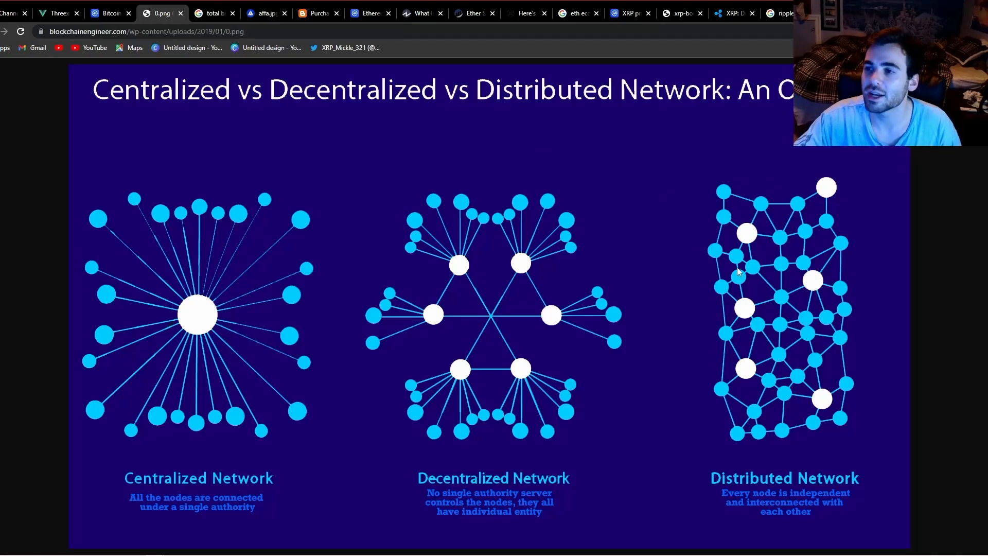
mouse_move(723, 231)
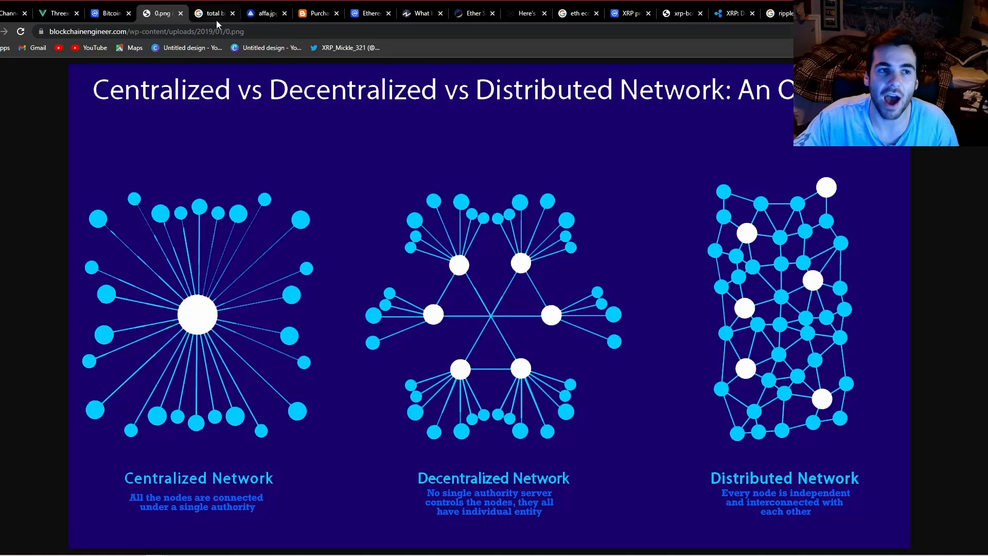
click(212, 13)
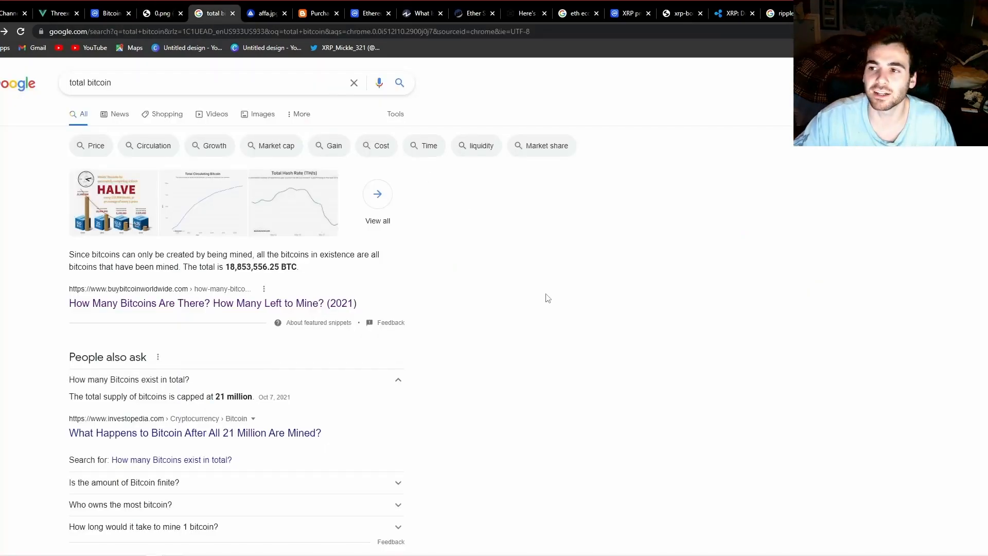
mouse_move(459, 228)
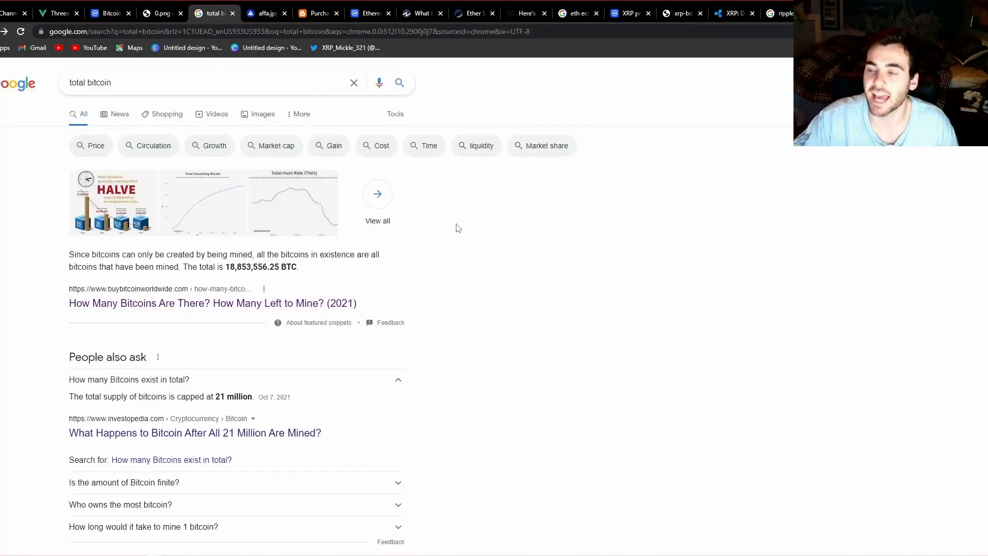
mouse_move(501, 272)
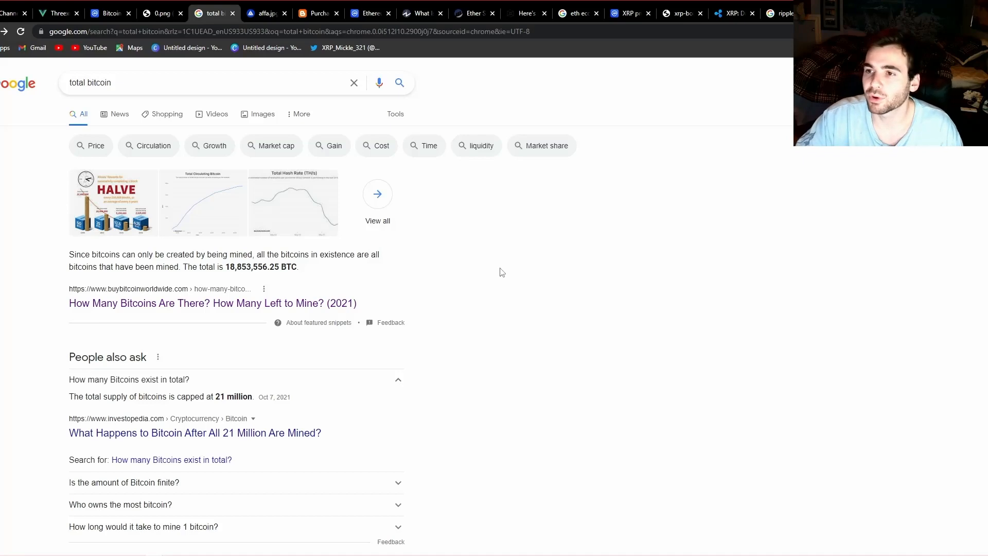
mouse_move(493, 205)
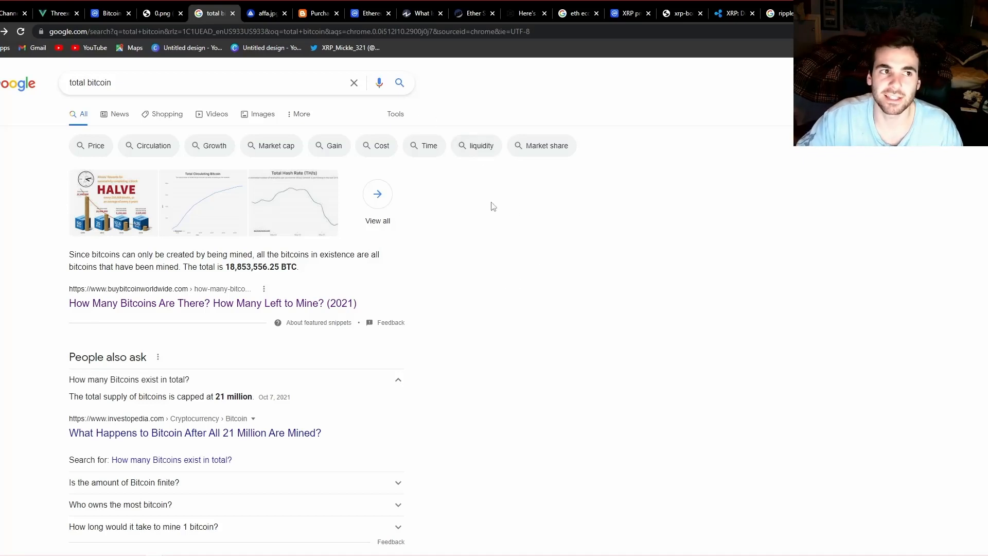
mouse_move(515, 311)
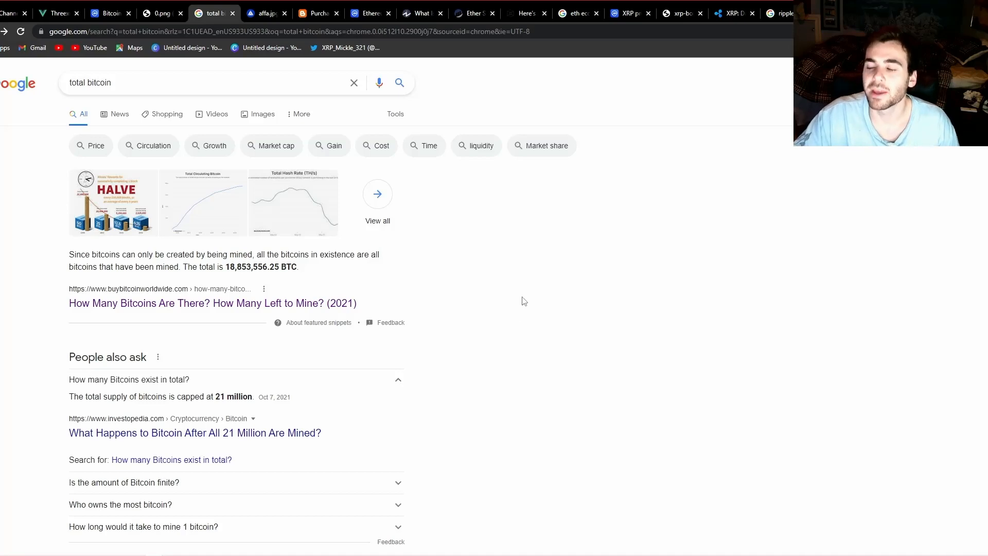
mouse_move(528, 298)
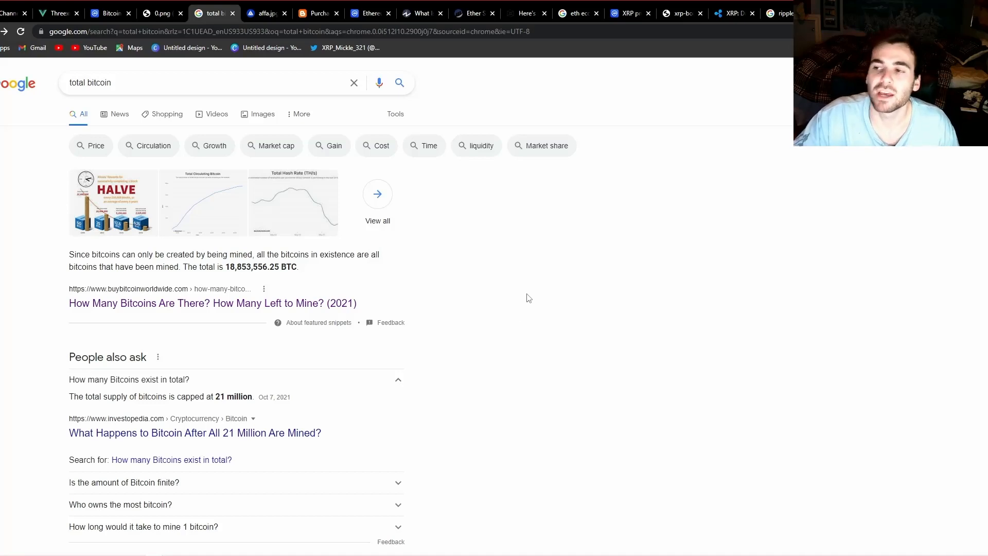
mouse_move(526, 277)
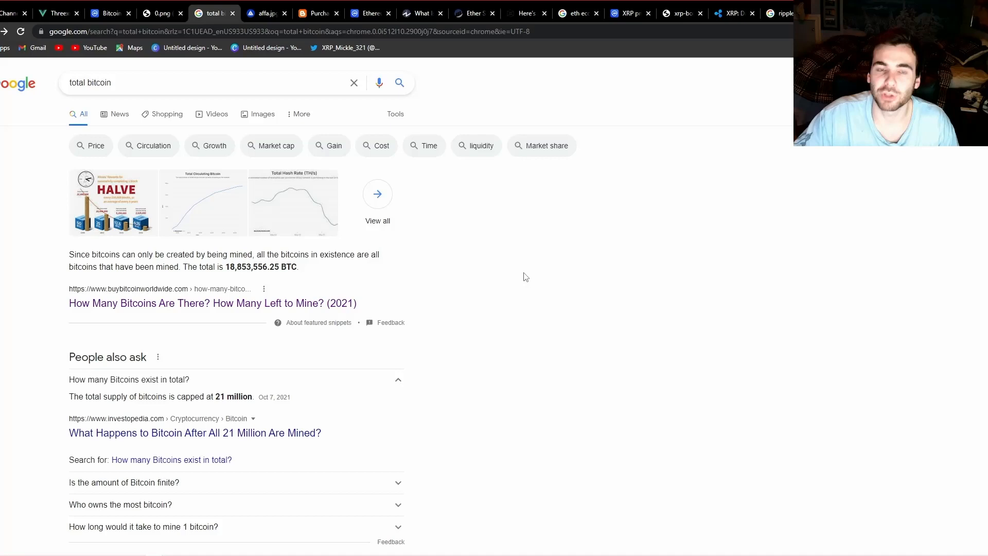
mouse_move(546, 251)
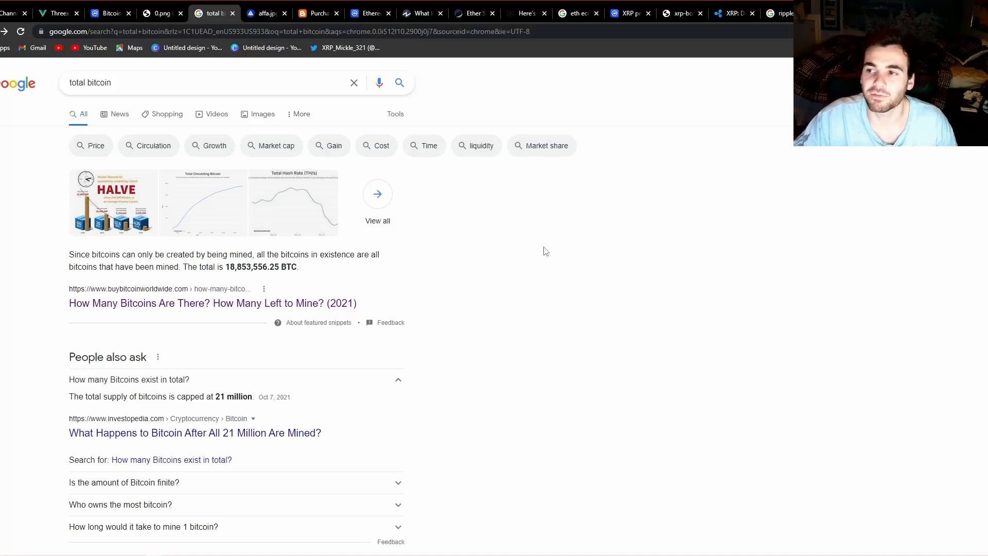
mouse_move(554, 251)
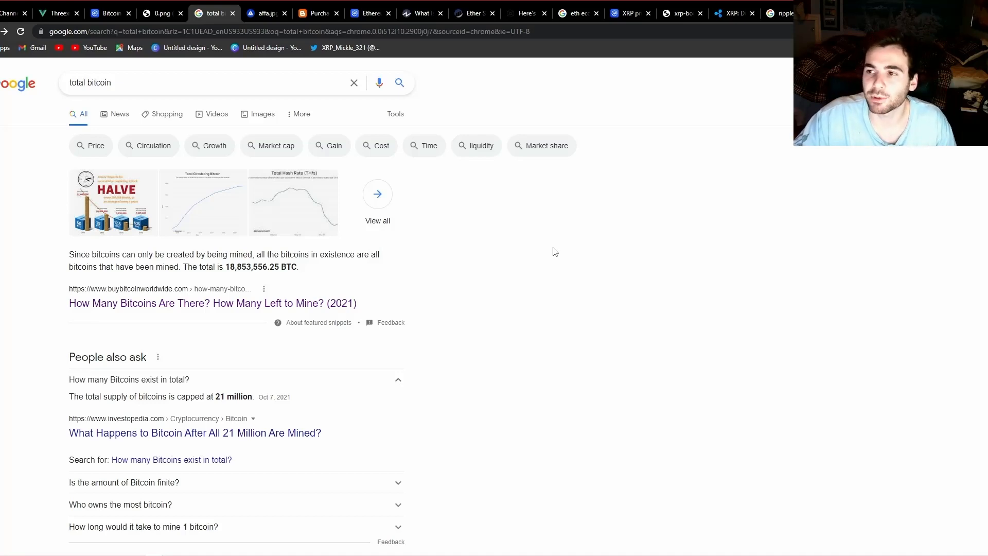
mouse_move(570, 248)
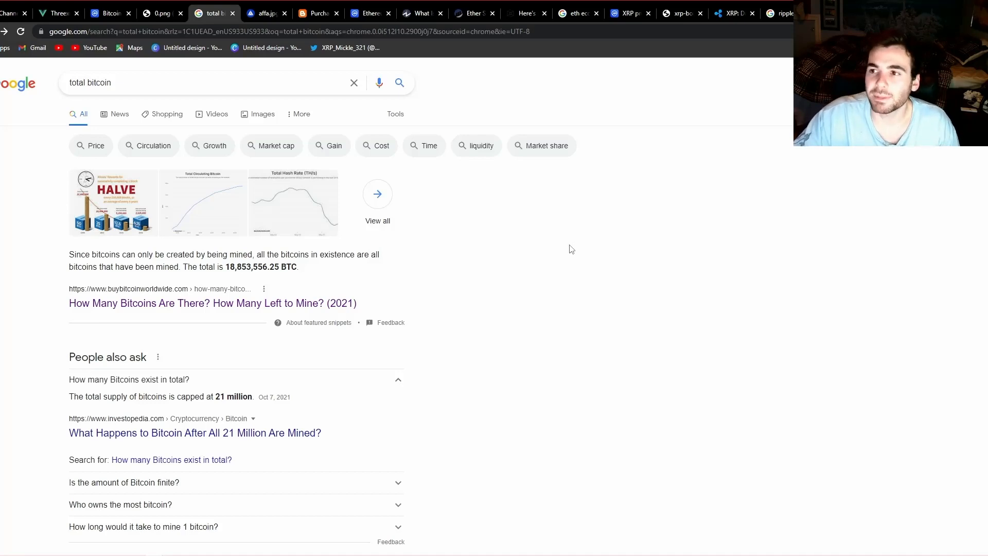
mouse_move(580, 240)
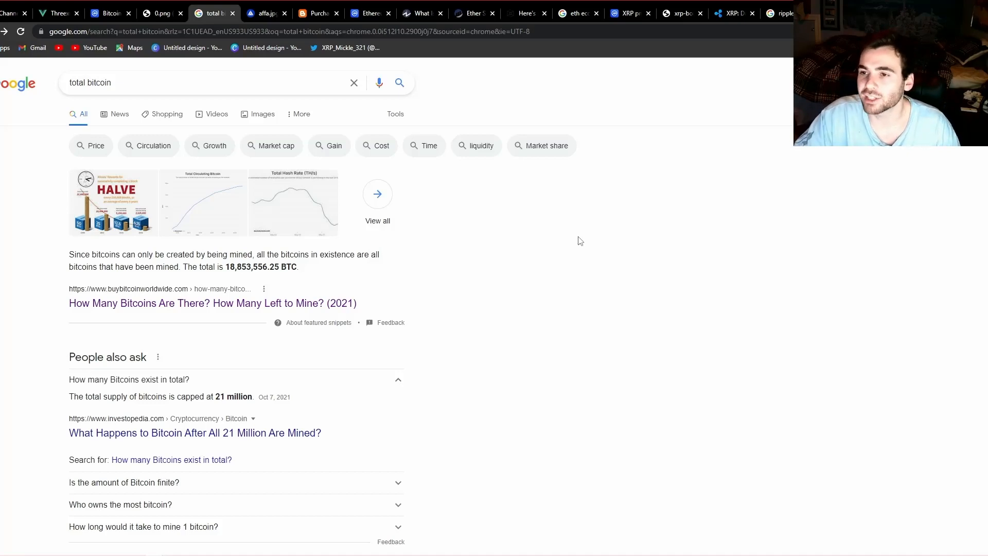
mouse_move(570, 257)
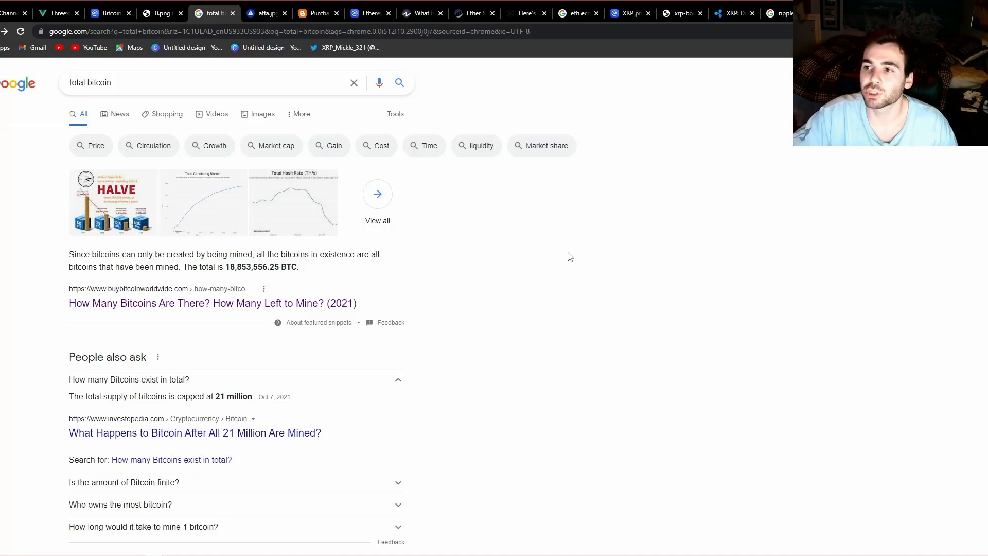
mouse_move(568, 264)
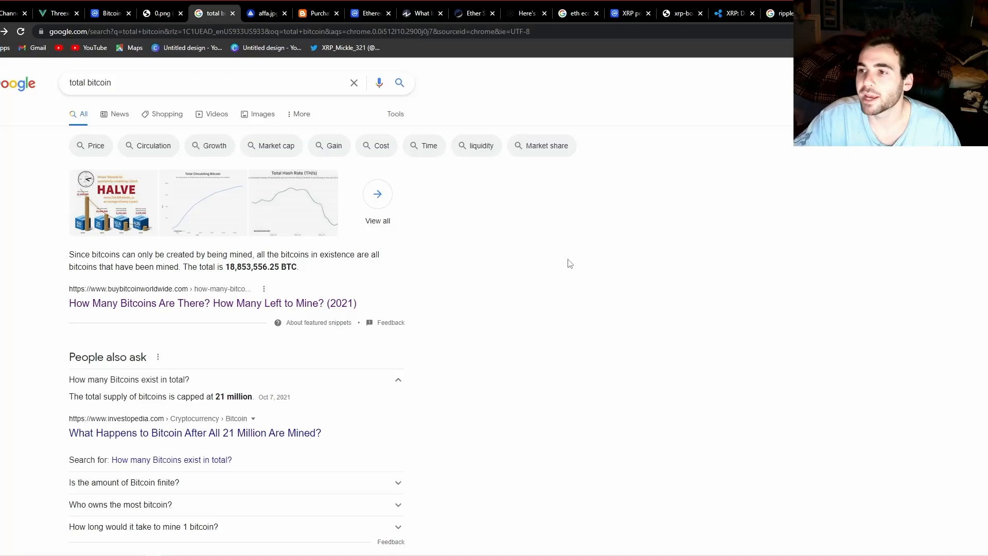
mouse_move(565, 271)
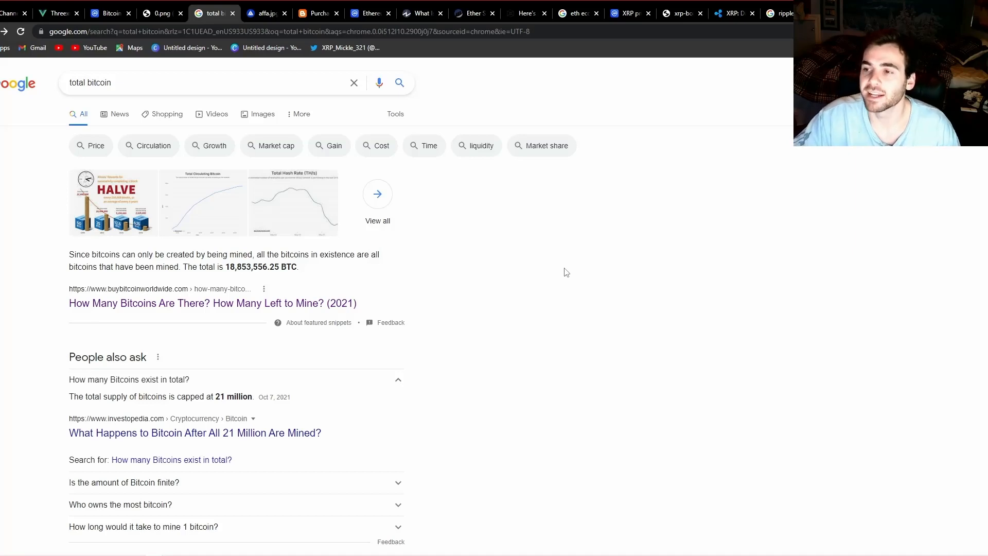
mouse_move(552, 254)
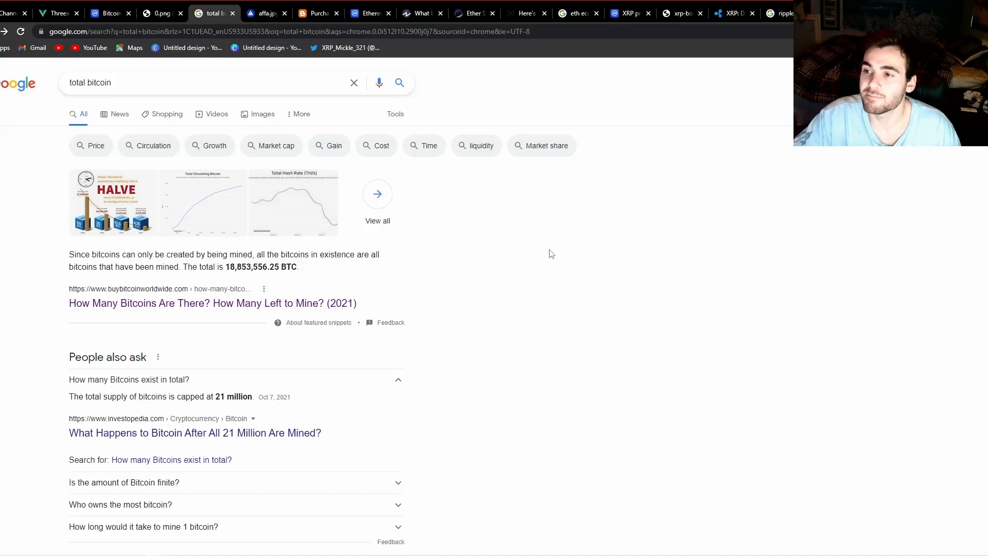
mouse_move(544, 272)
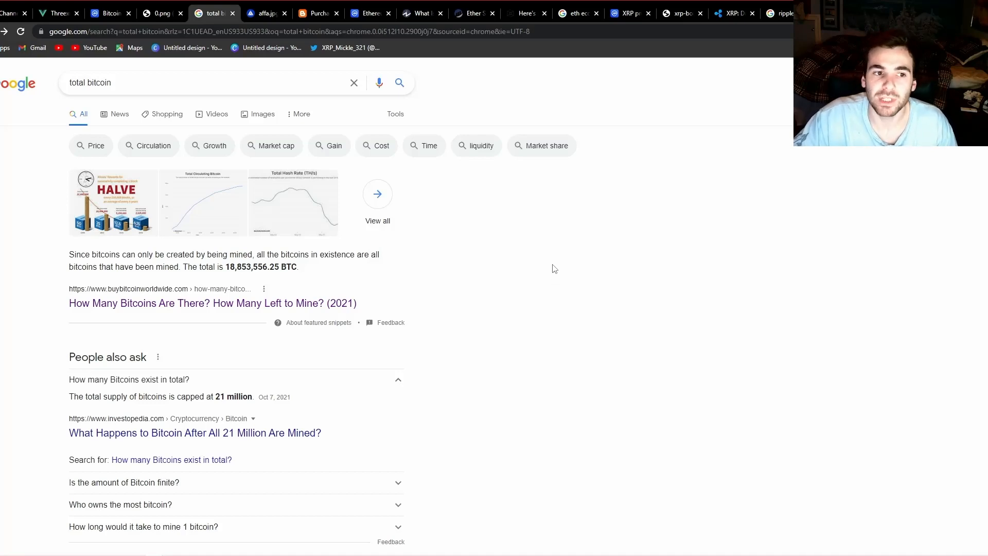
mouse_move(585, 261)
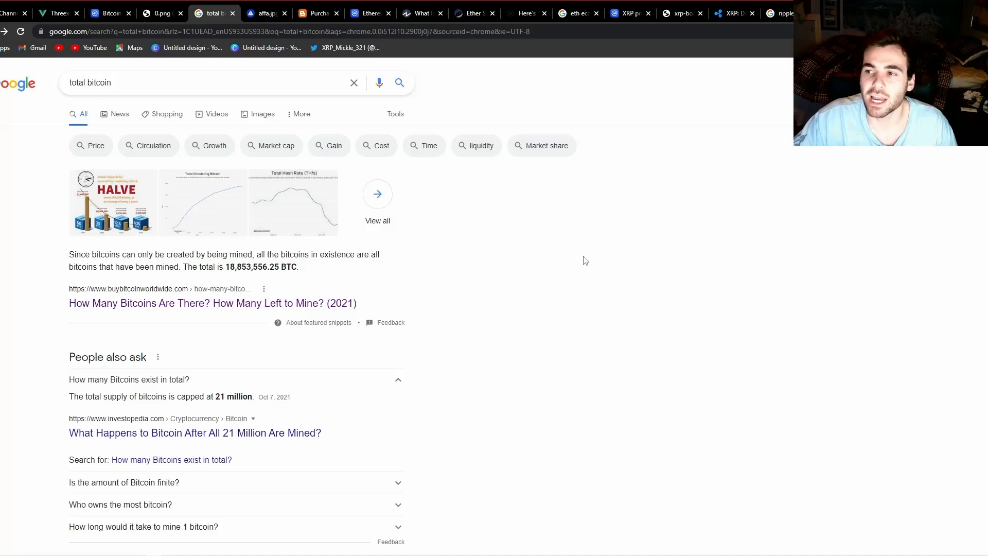
mouse_move(598, 246)
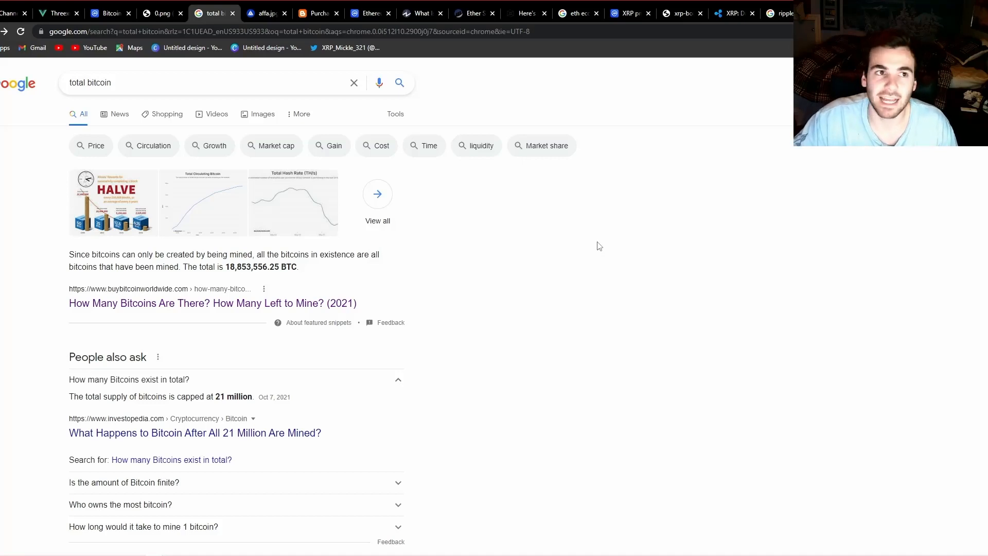
mouse_move(612, 249)
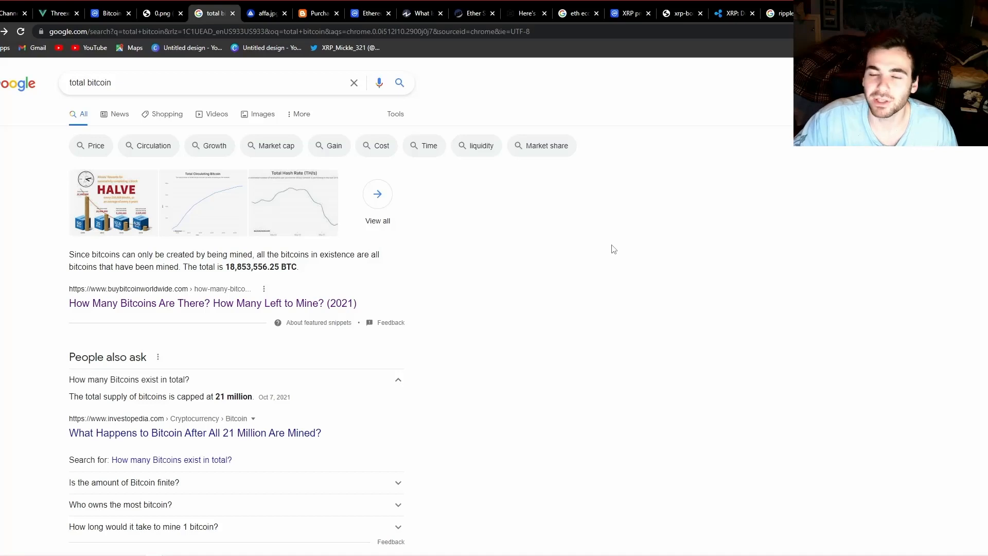
mouse_move(639, 241)
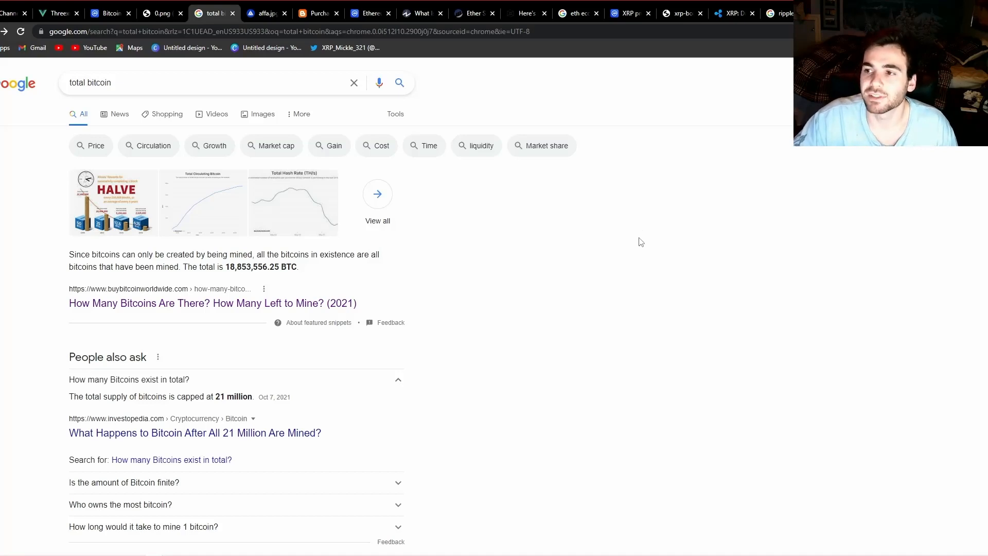
mouse_move(647, 246)
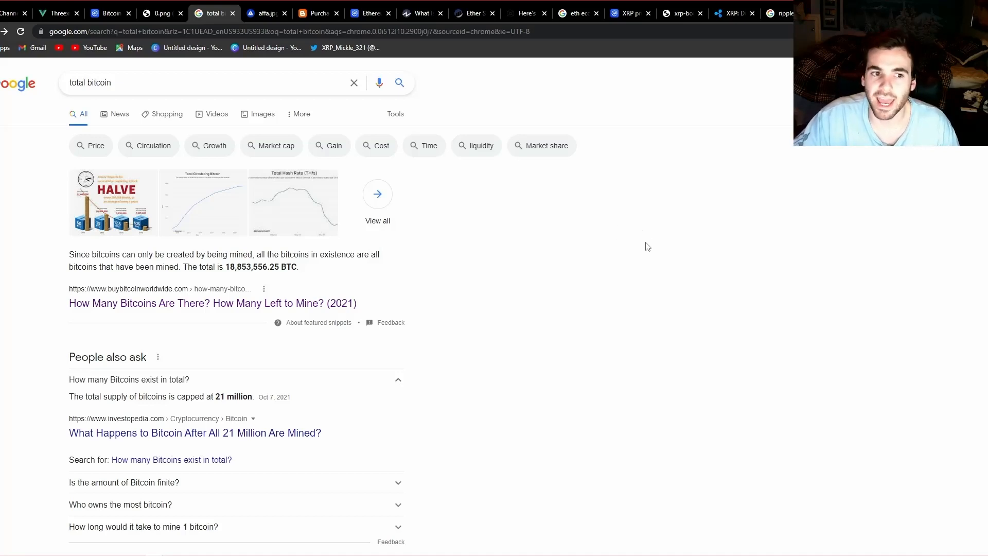
mouse_move(644, 248)
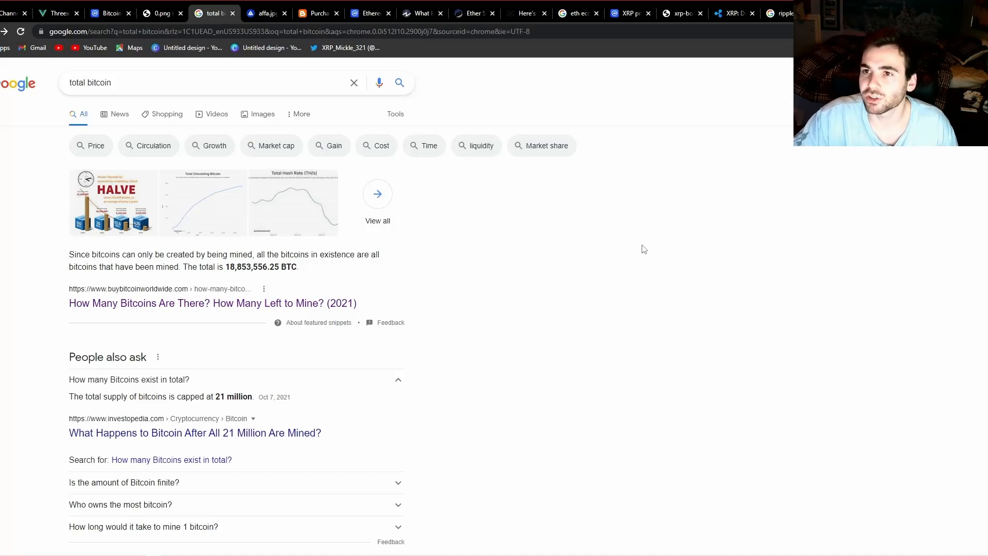
mouse_move(469, 193)
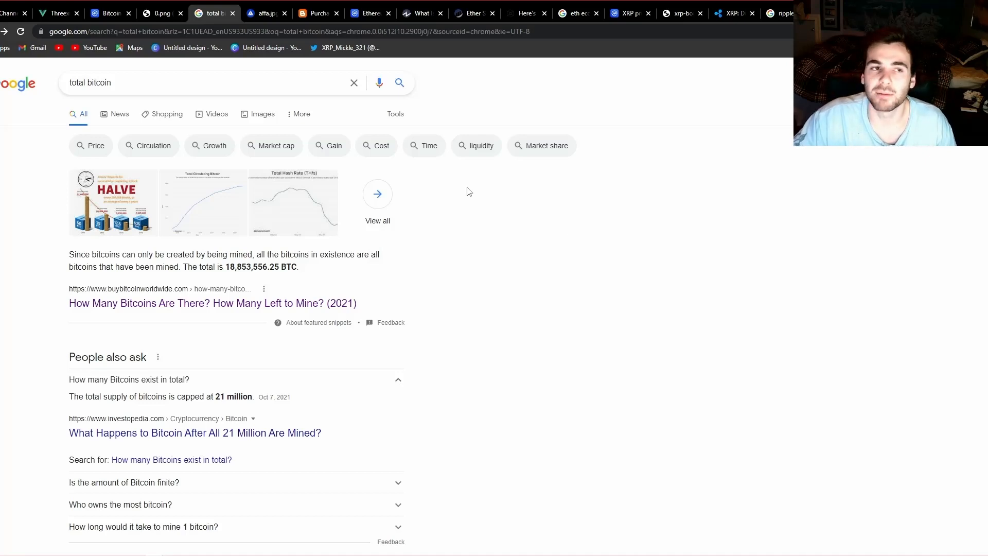
mouse_move(552, 265)
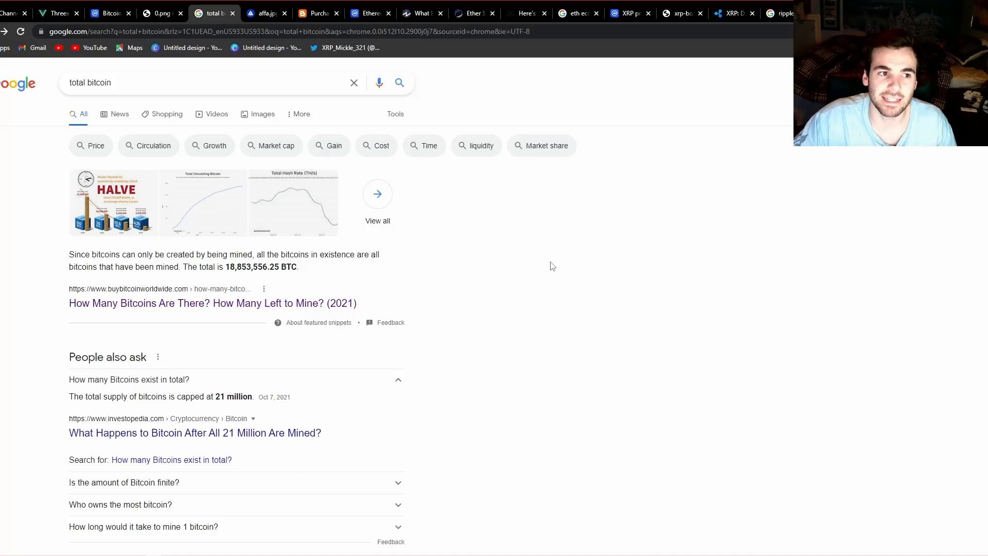
mouse_move(522, 252)
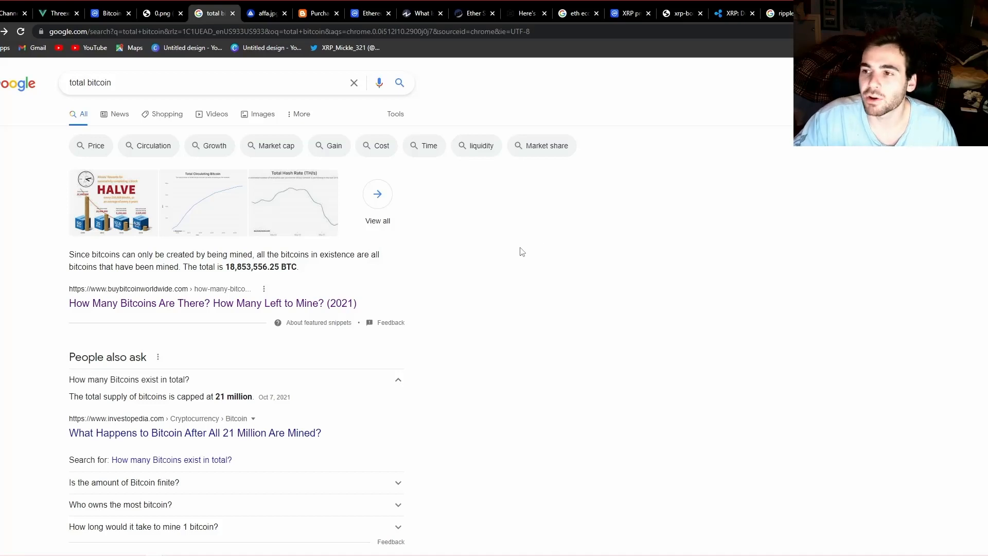
mouse_move(468, 121)
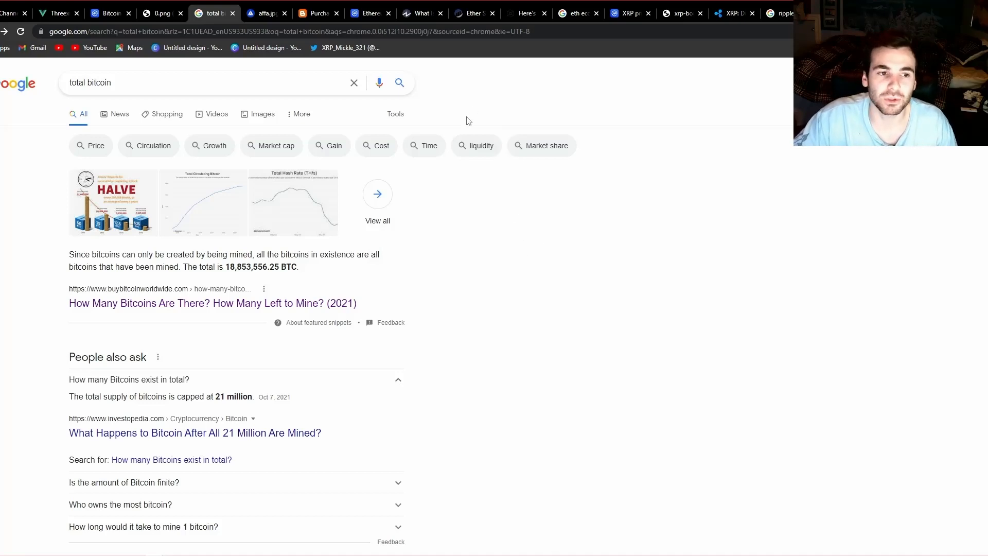
mouse_move(534, 190)
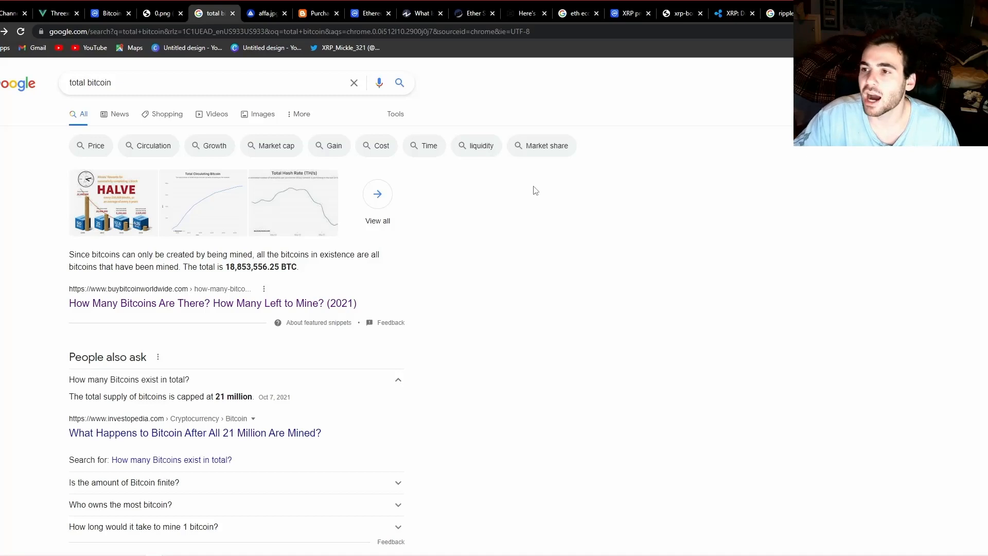
mouse_move(567, 214)
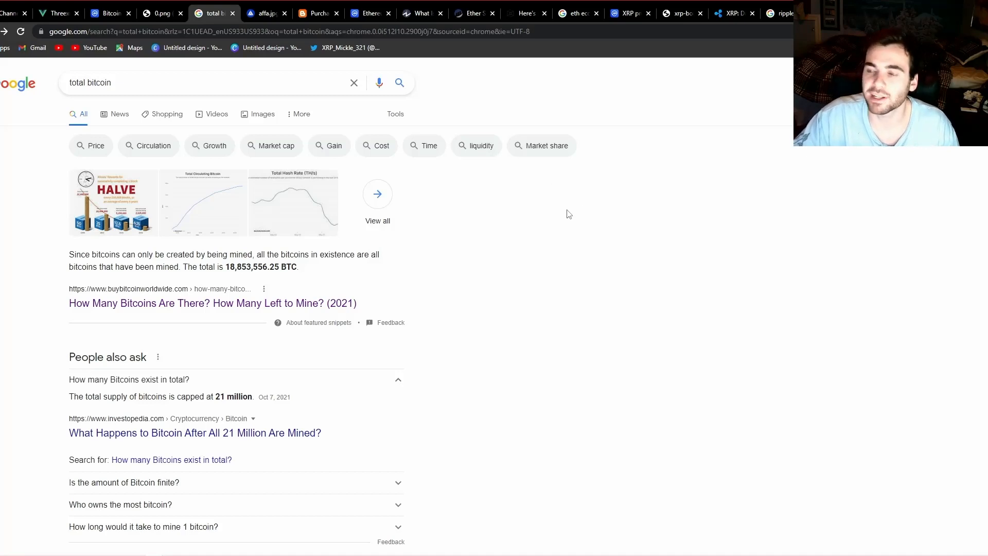
mouse_move(301, 395)
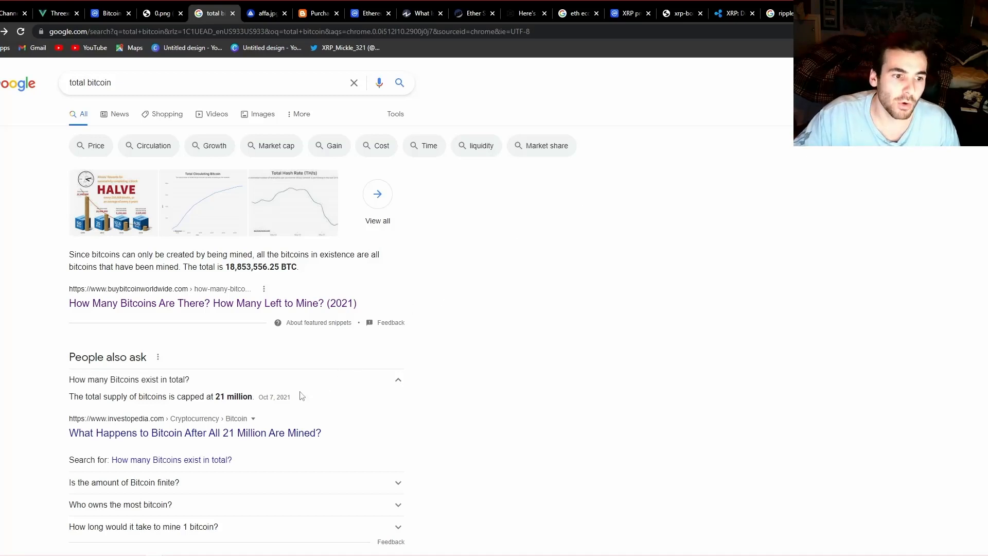
mouse_move(264, 408)
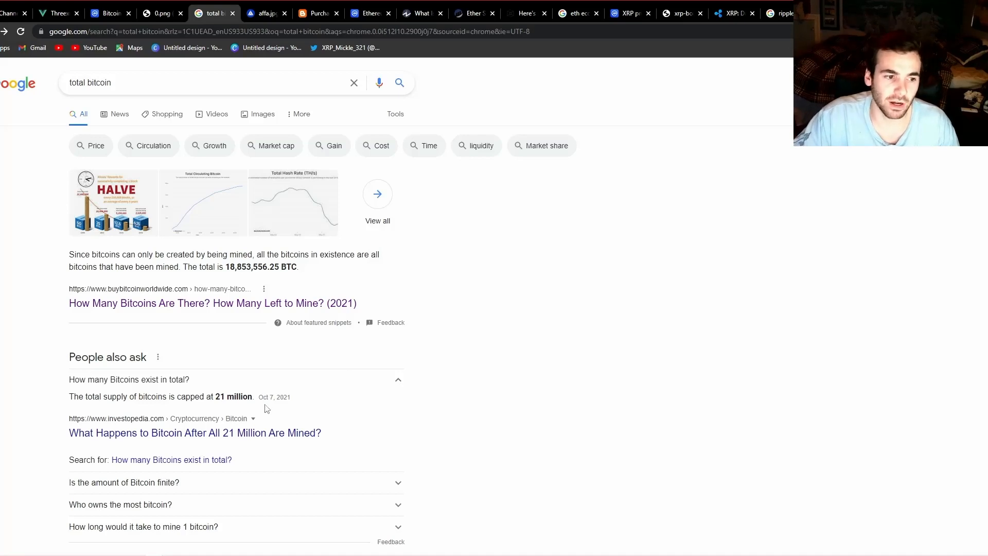
mouse_move(326, 268)
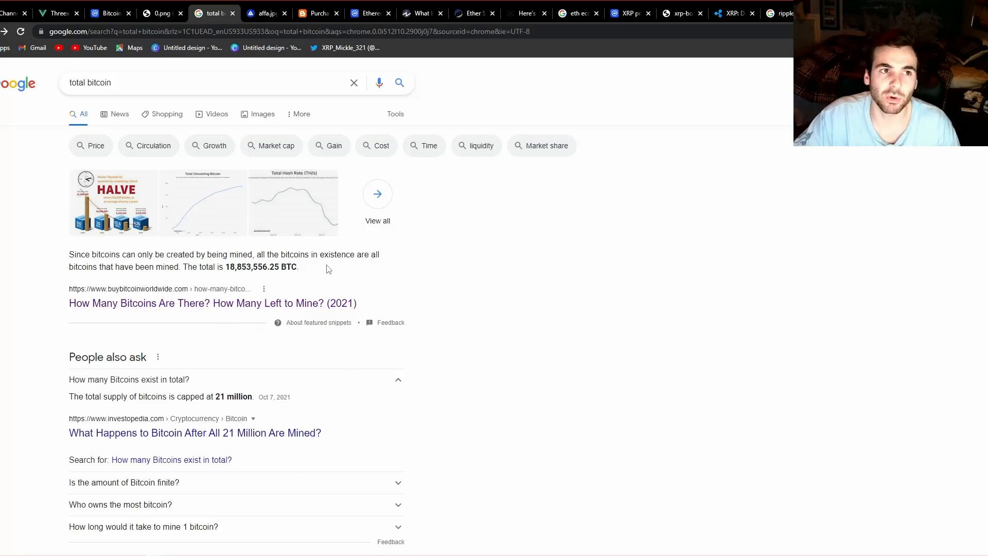
mouse_move(592, 305)
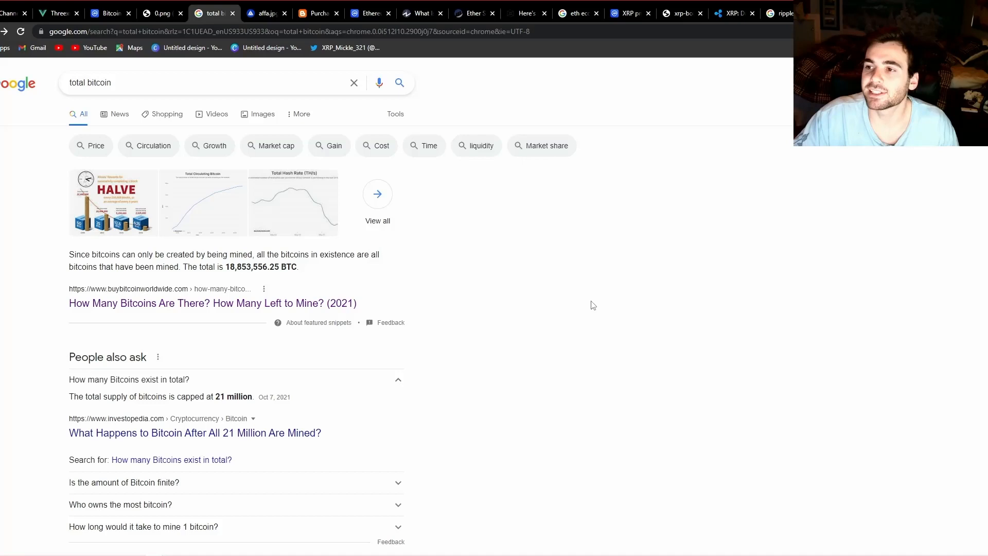
mouse_move(648, 305)
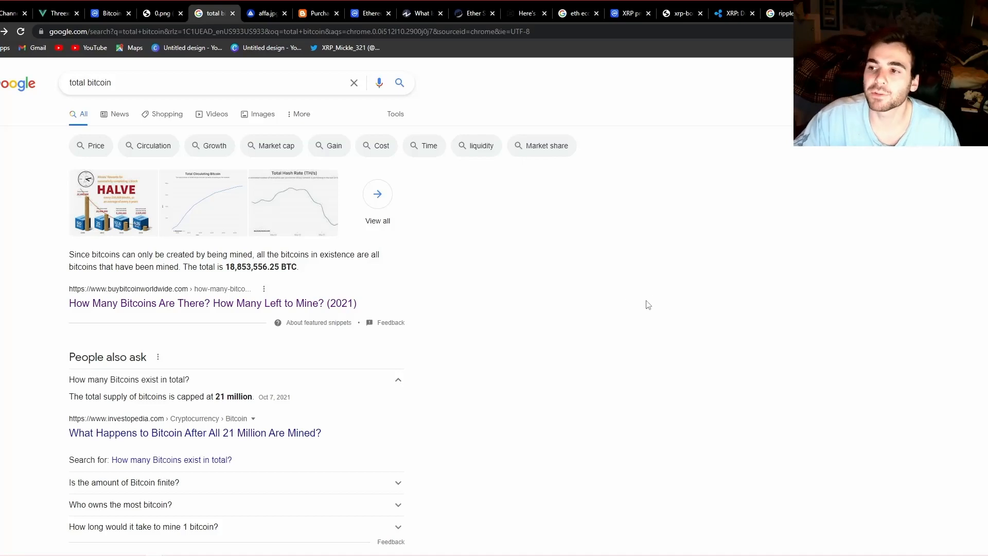
mouse_move(279, 47)
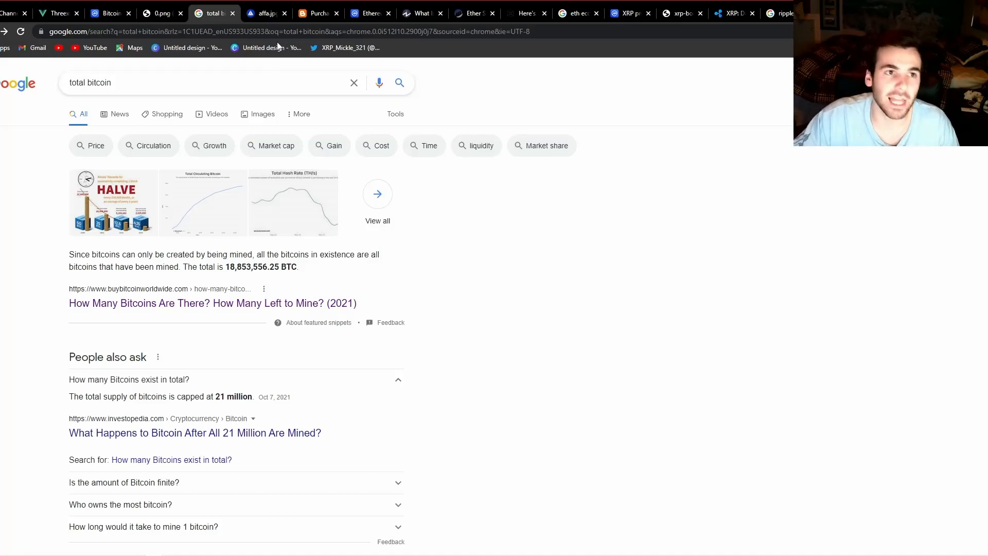
click(318, 12)
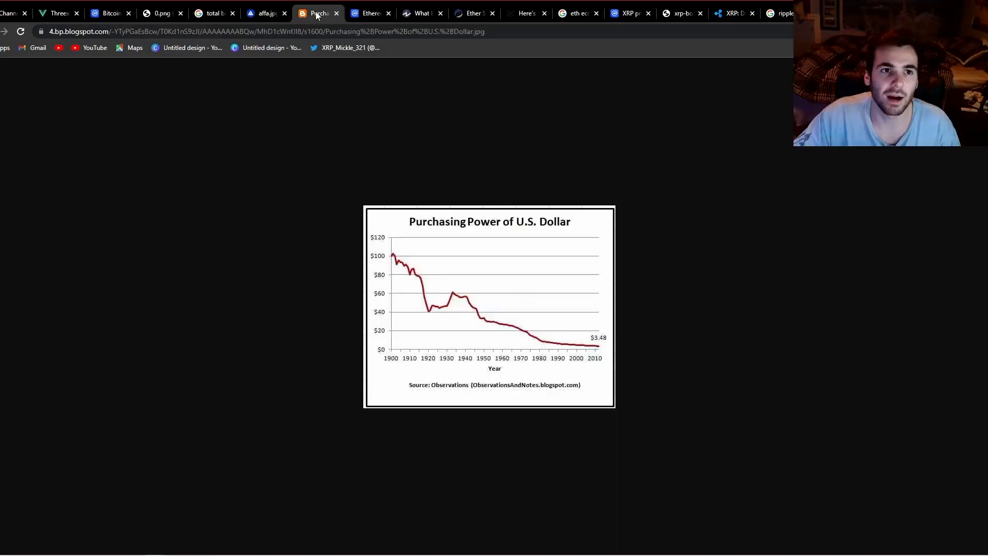
mouse_move(416, 69)
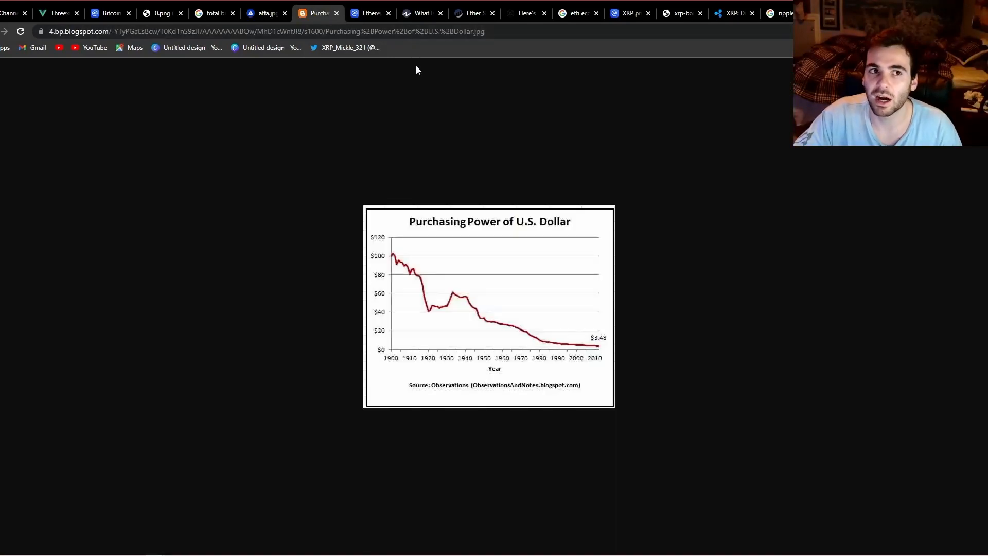
mouse_move(558, 193)
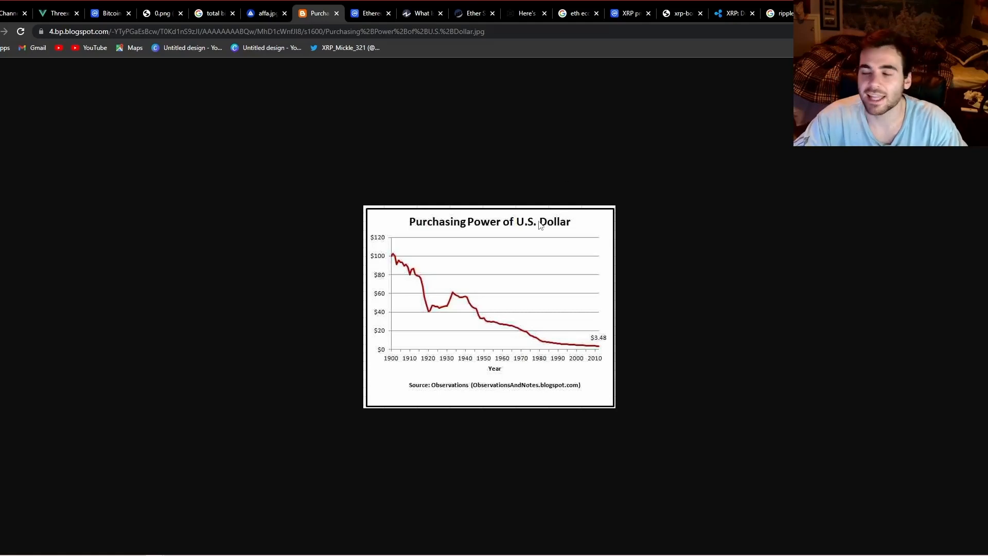
mouse_move(544, 229)
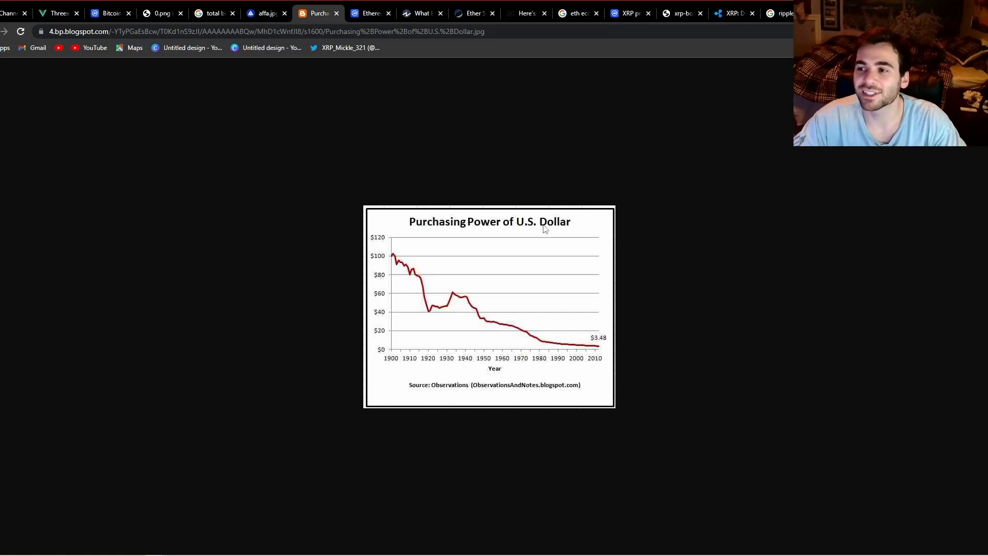
mouse_move(505, 240)
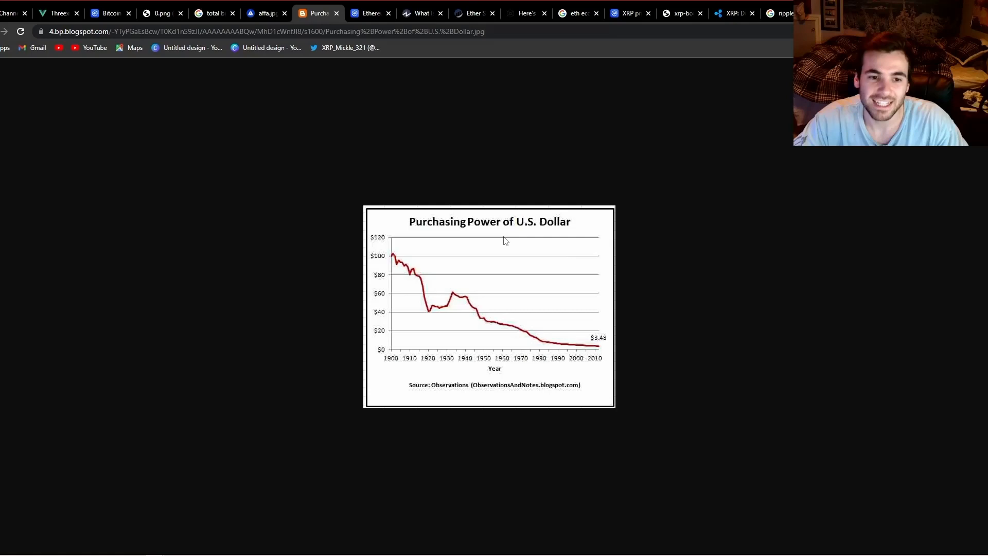
mouse_move(509, 246)
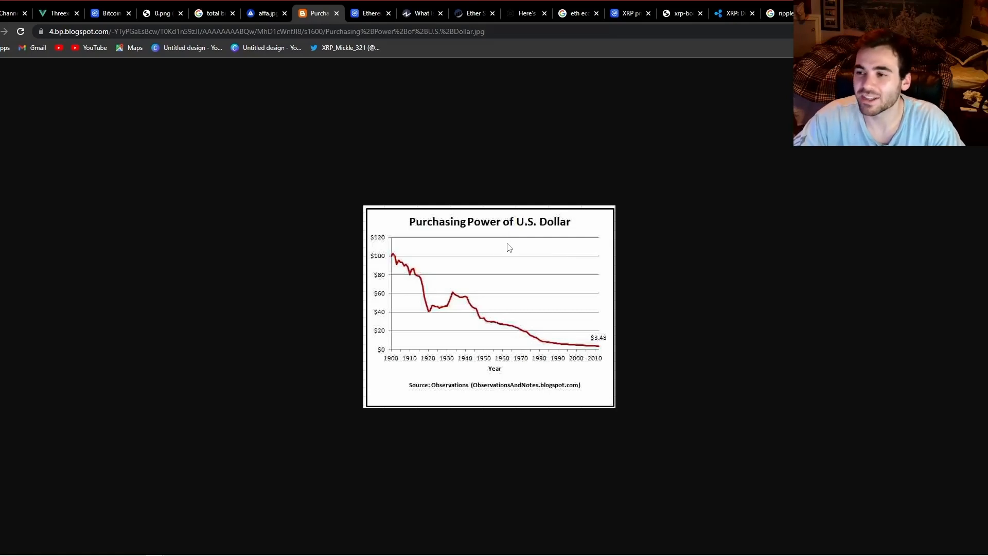
mouse_move(389, 246)
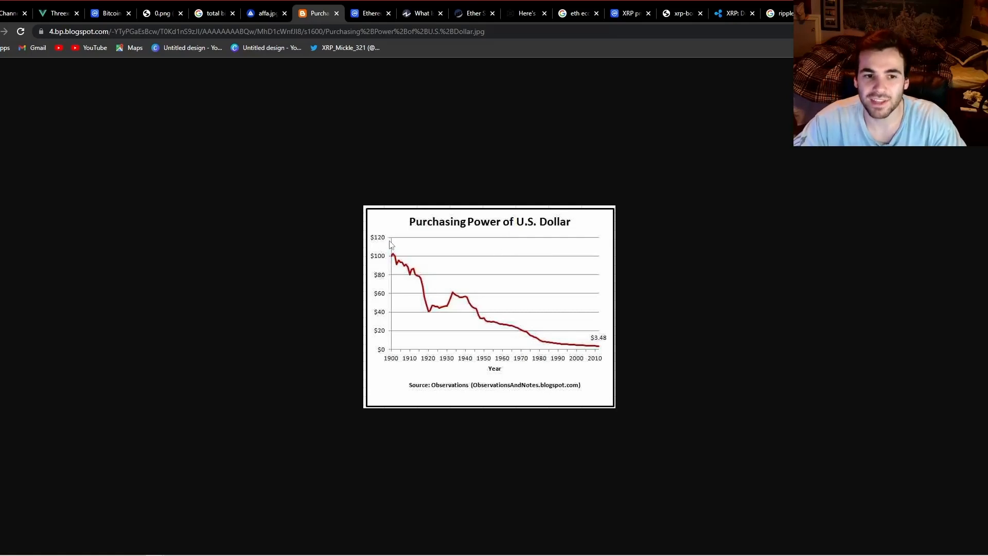
mouse_move(425, 280)
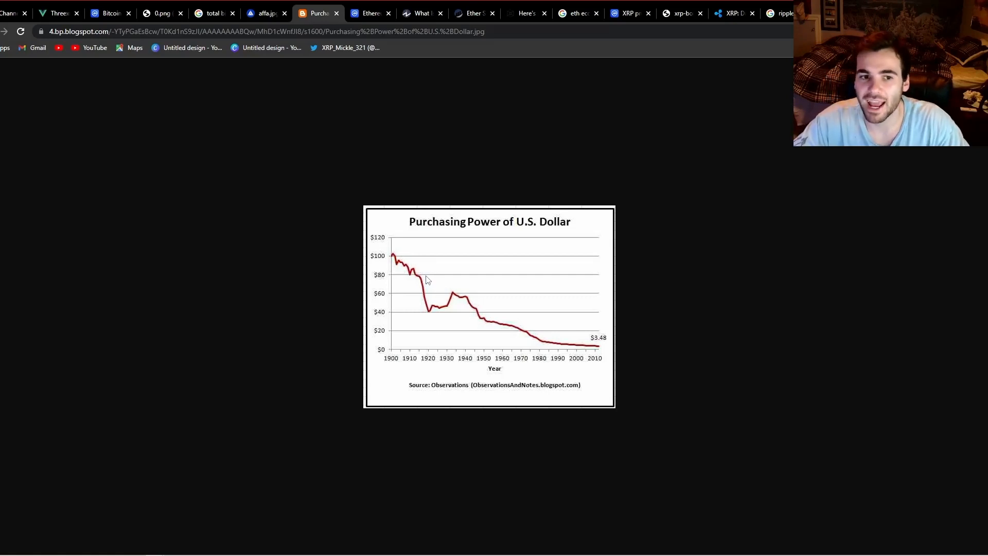
mouse_move(501, 277)
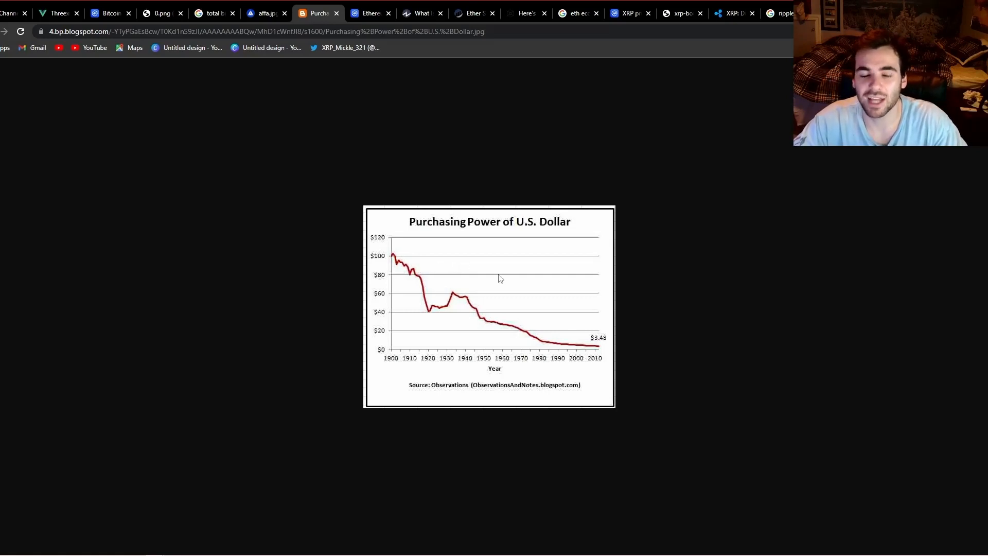
mouse_move(646, 331)
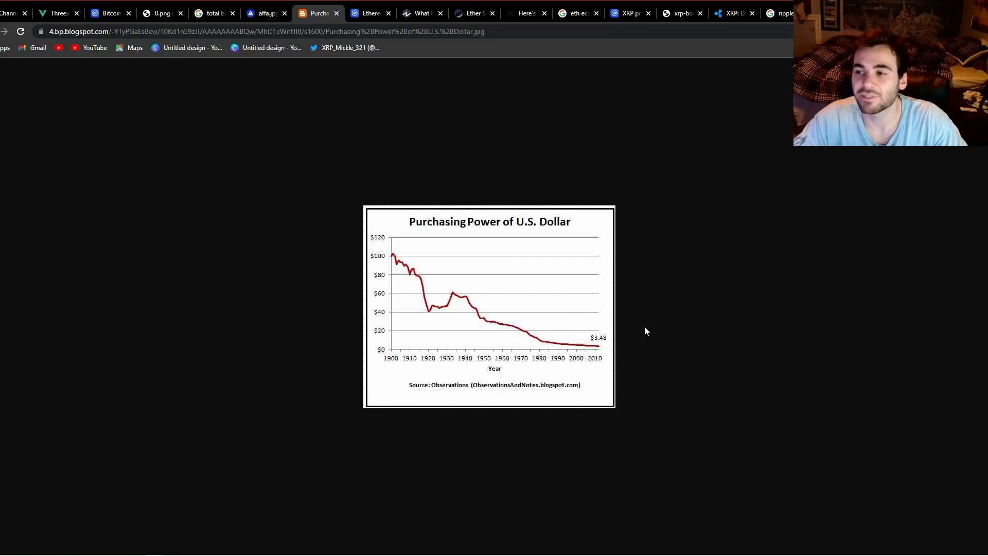
mouse_move(455, 259)
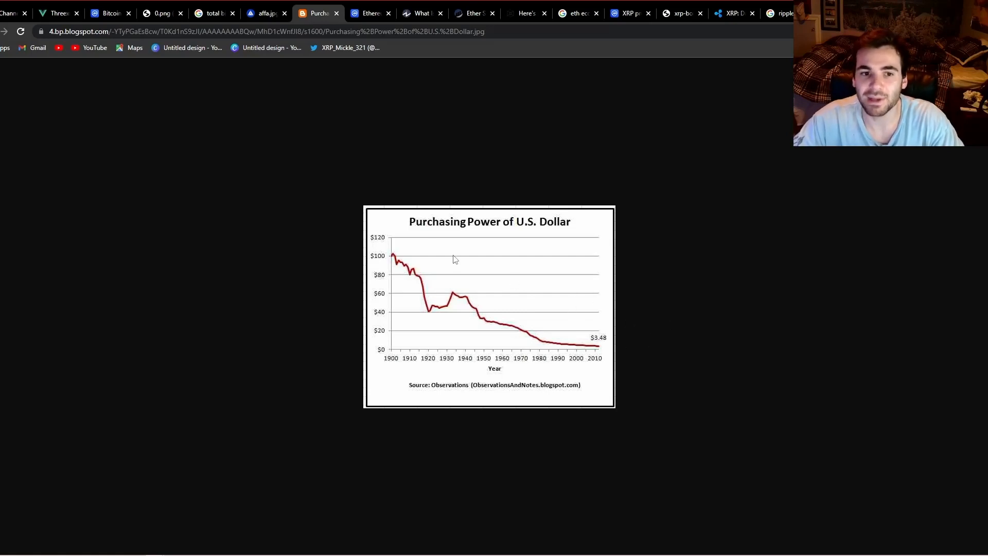
mouse_move(493, 117)
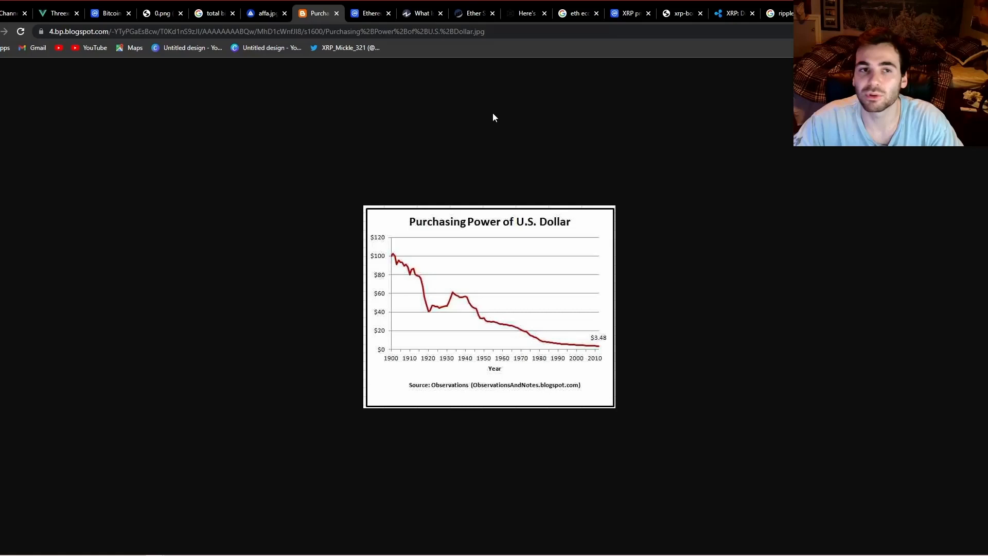
mouse_move(550, 102)
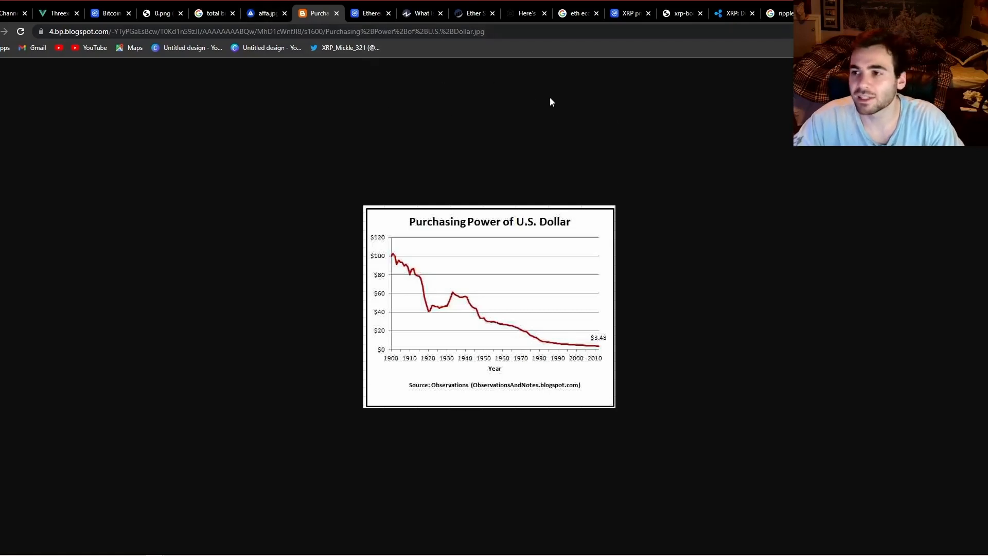
- Return to the 'total bitcoin' Google results showing about 18.85 million of 21 million mined
click(211, 12)
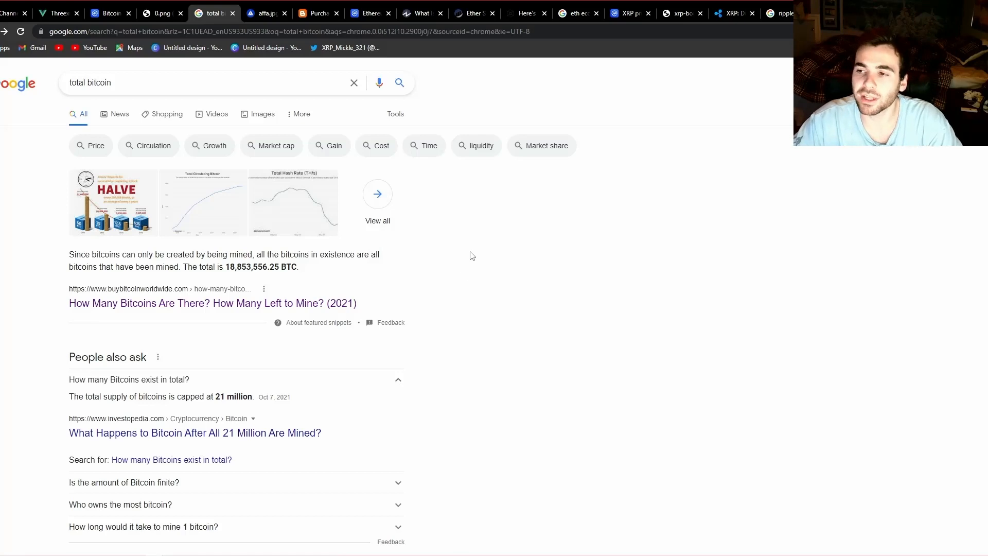
mouse_move(345, 409)
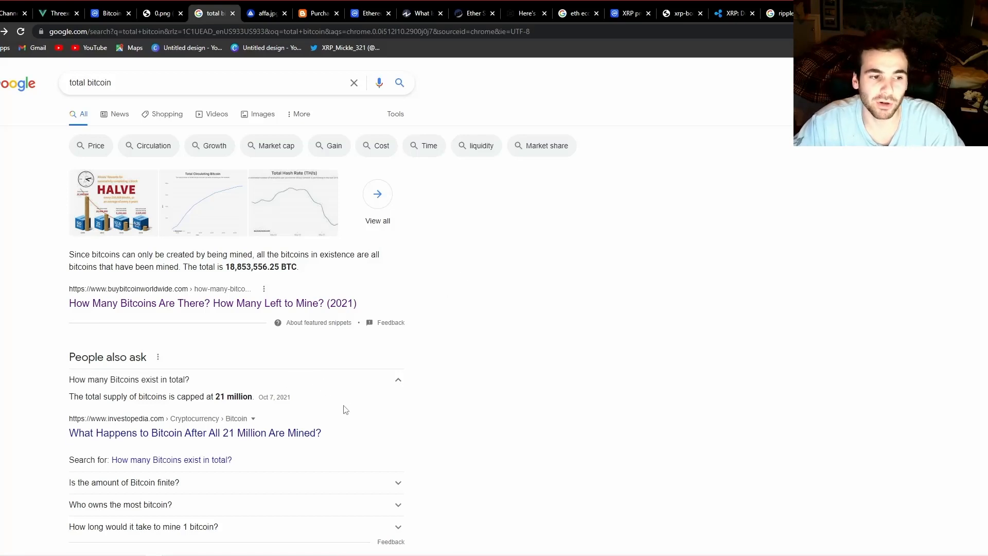
mouse_move(481, 363)
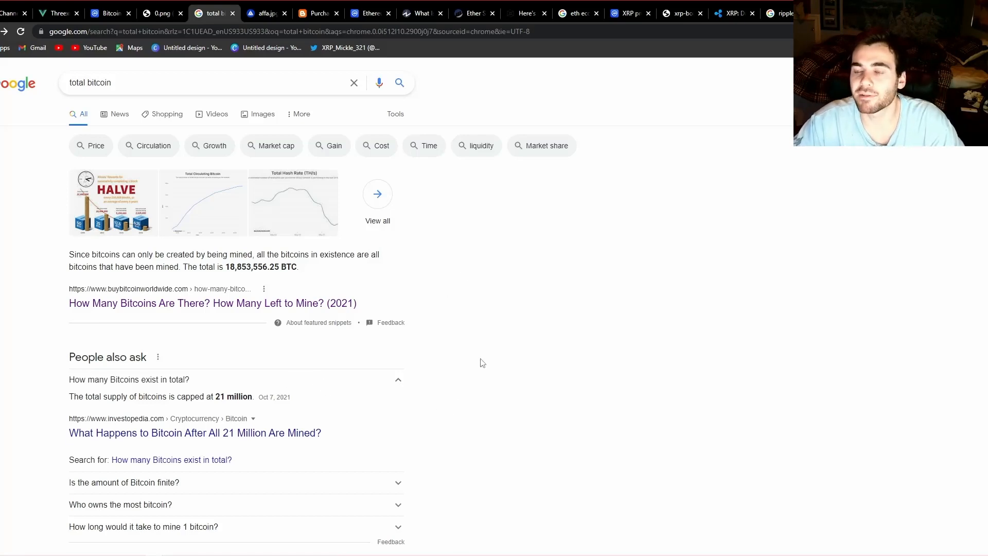
mouse_move(468, 374)
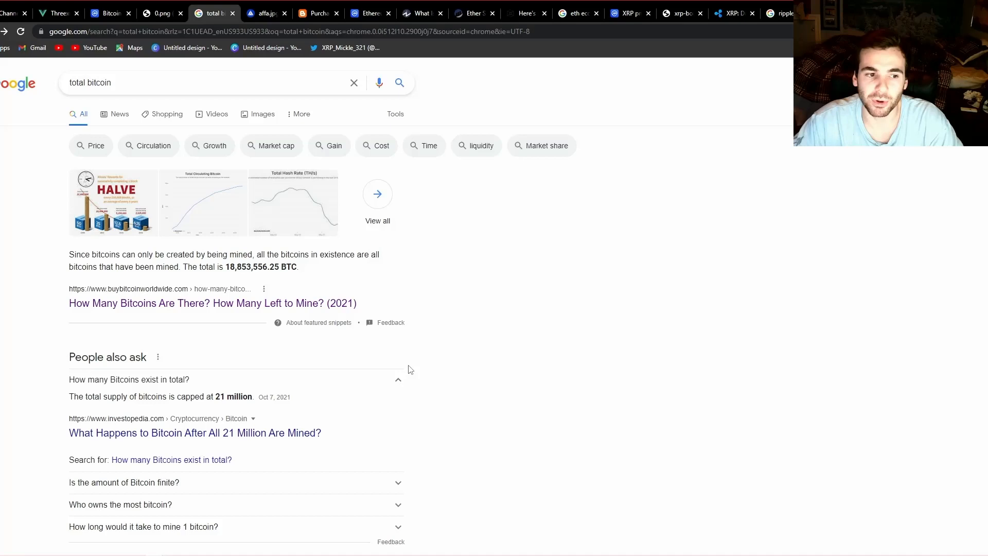
mouse_move(341, 425)
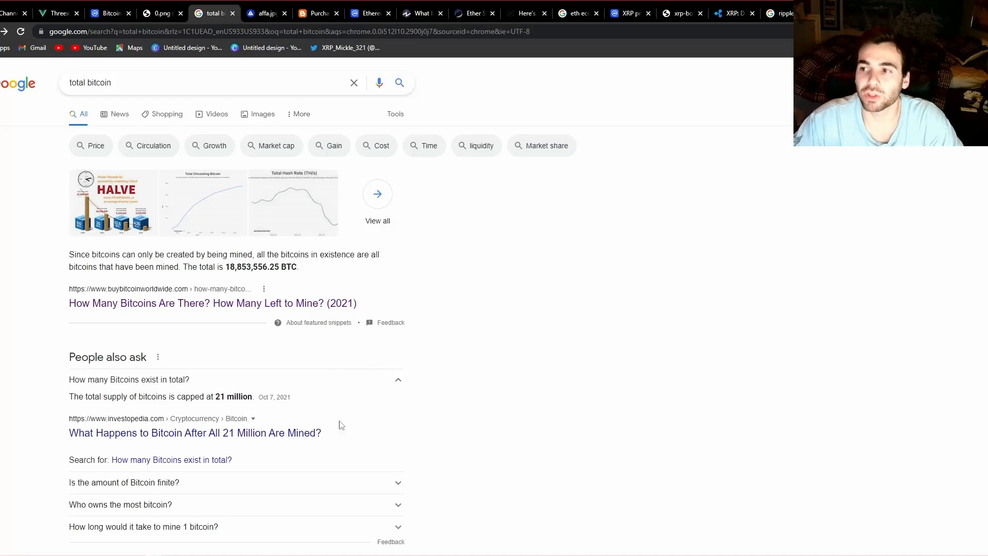
mouse_move(366, 389)
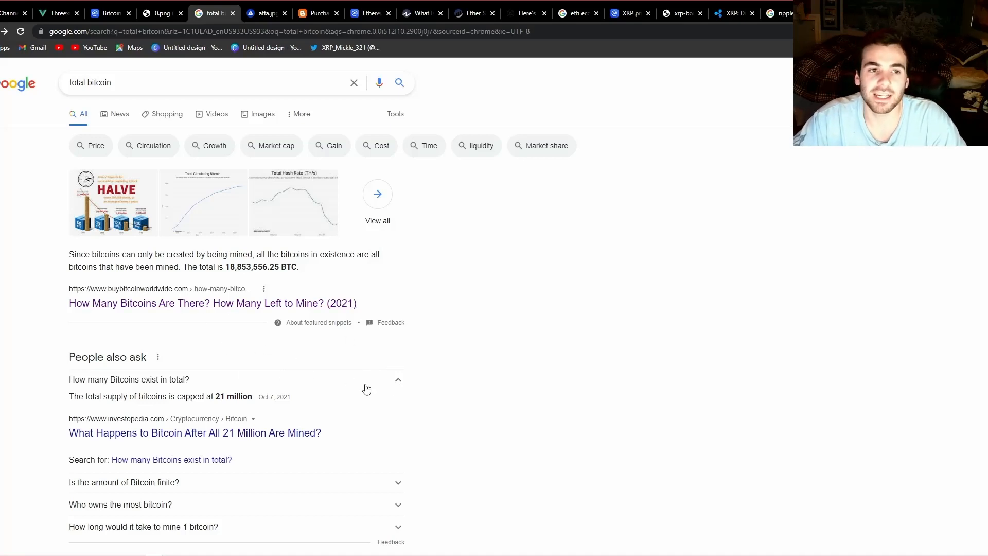
mouse_move(391, 362)
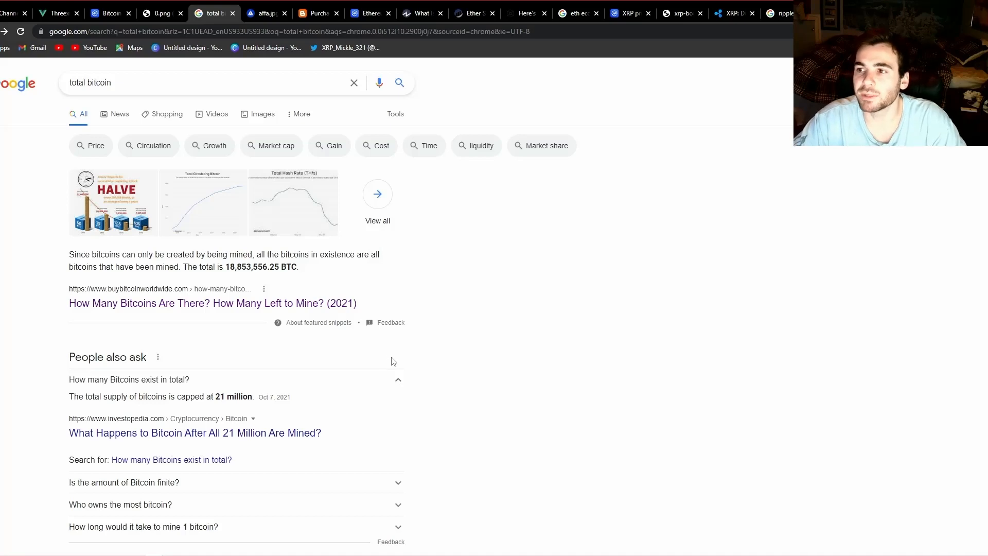
mouse_move(383, 346)
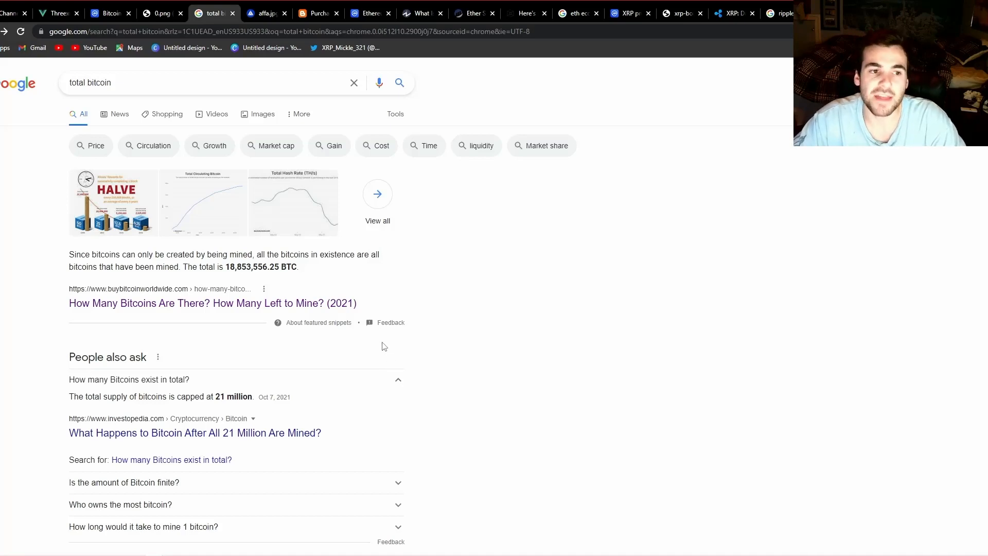
mouse_move(477, 325)
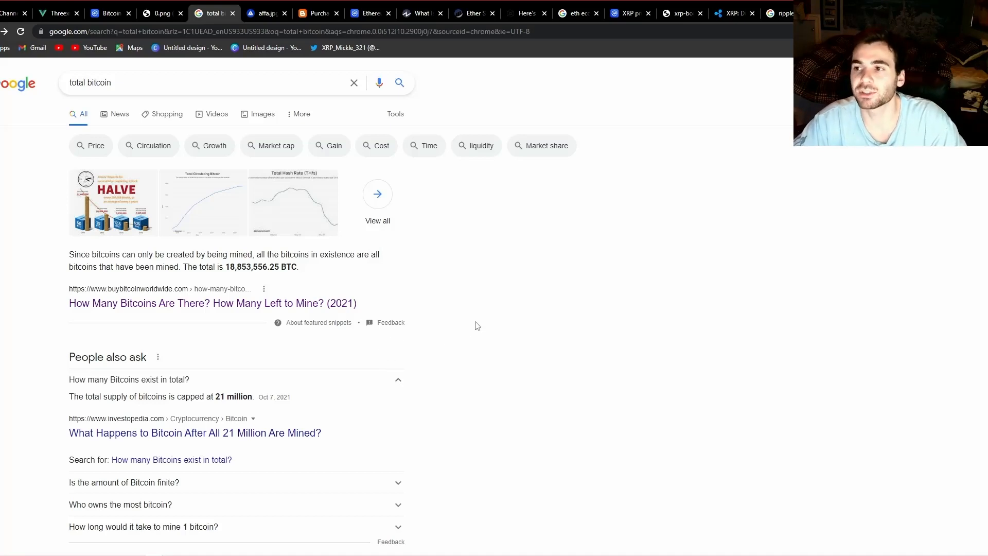
mouse_move(280, 61)
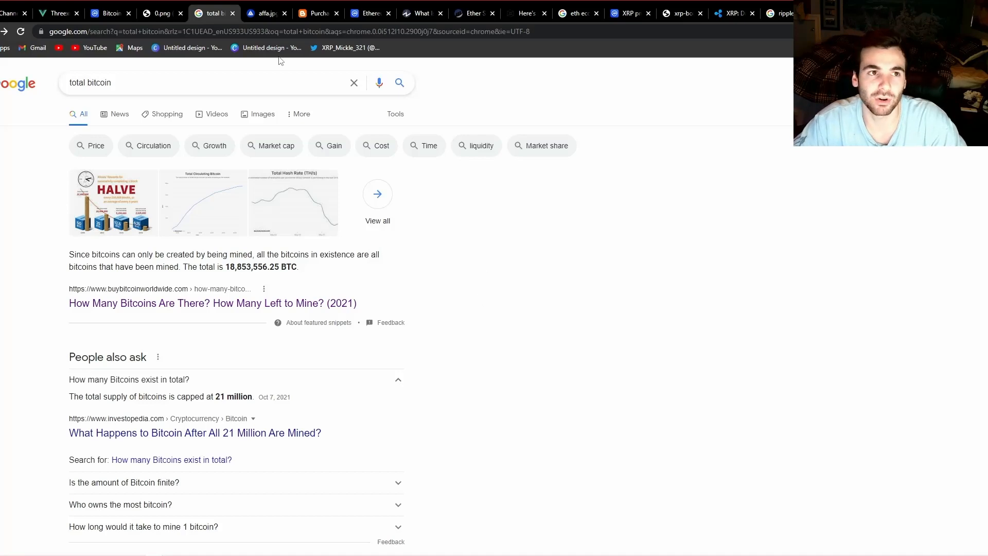
- Switch to the 'affa.jpg' tab with the P2P dollar-for-bitcoin exchange illustration
click(266, 13)
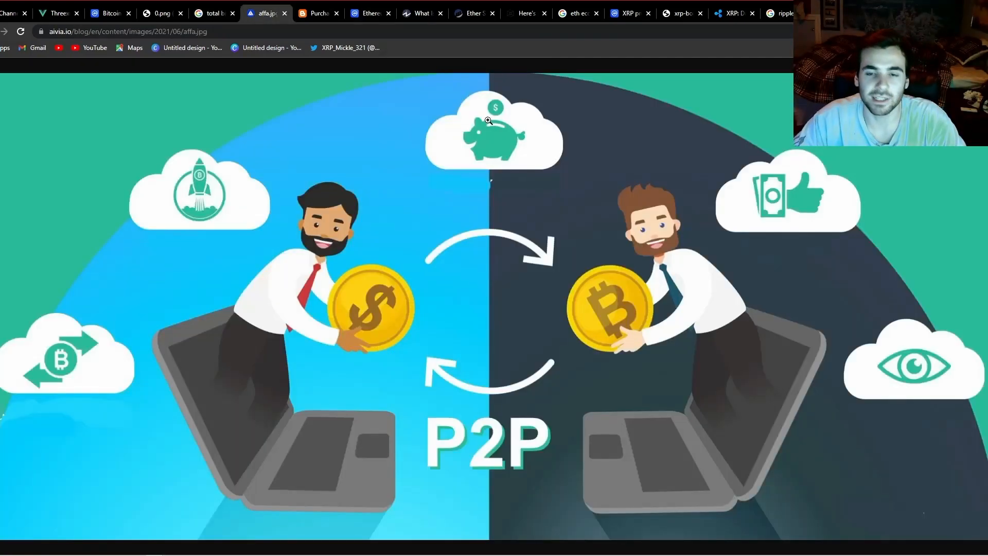
mouse_move(557, 159)
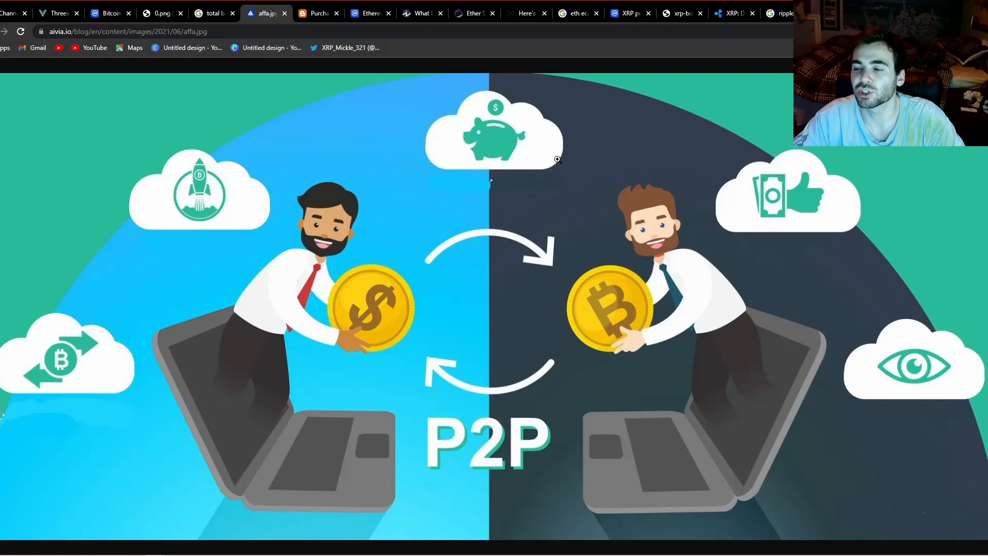
mouse_move(661, 184)
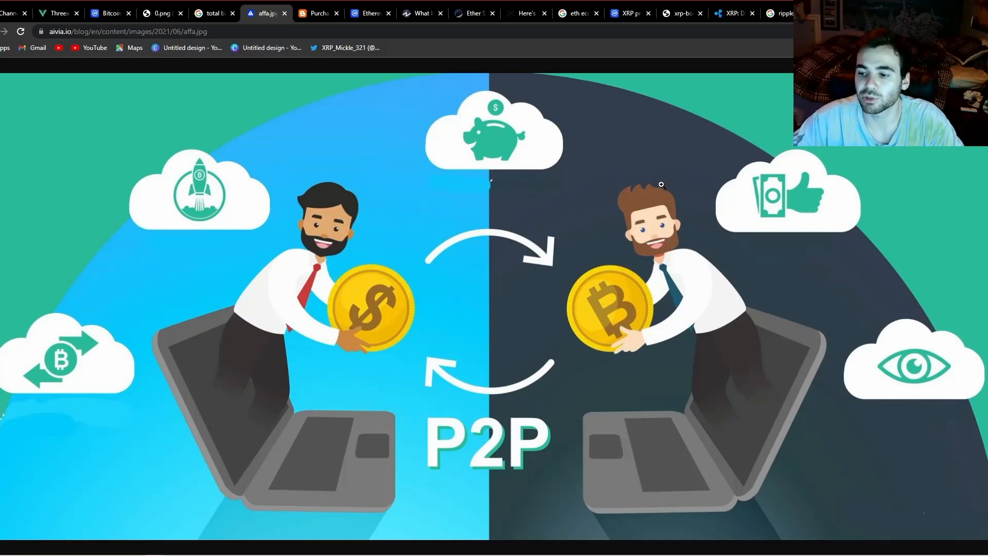
mouse_move(604, 224)
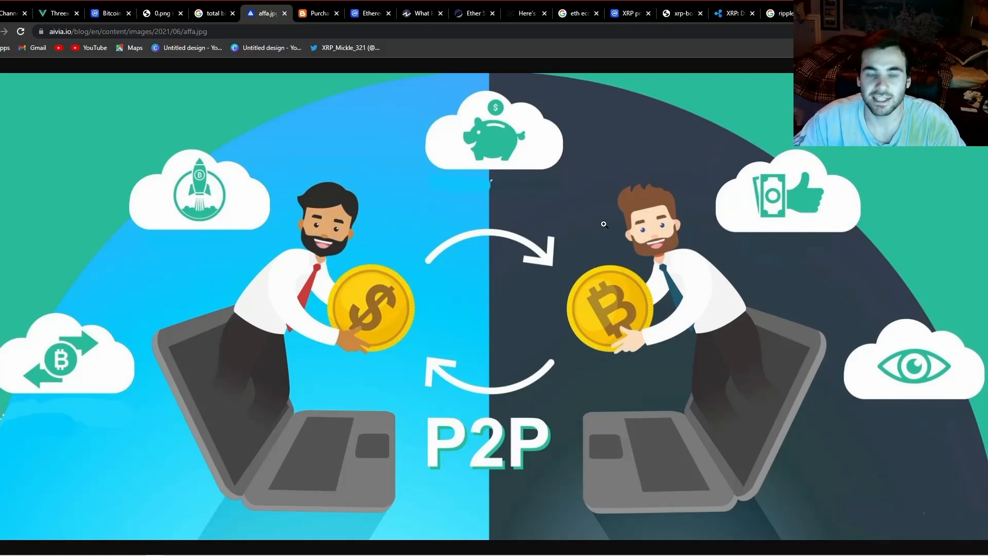
mouse_move(368, 210)
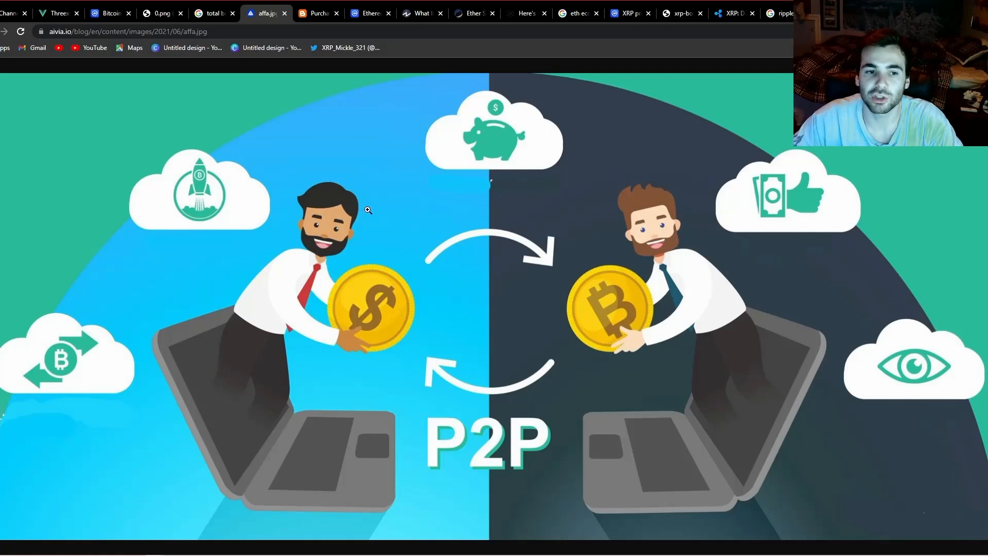
mouse_move(431, 201)
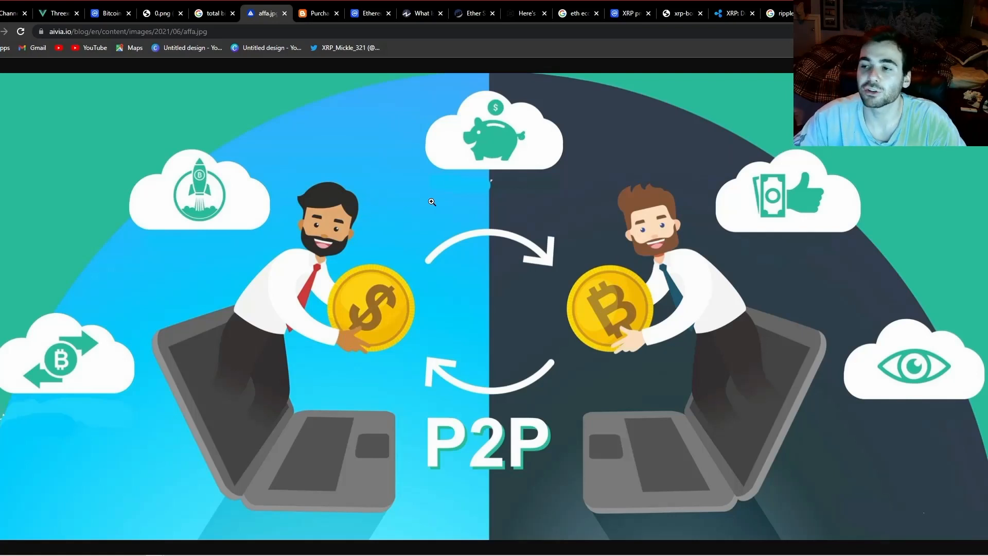
mouse_move(449, 198)
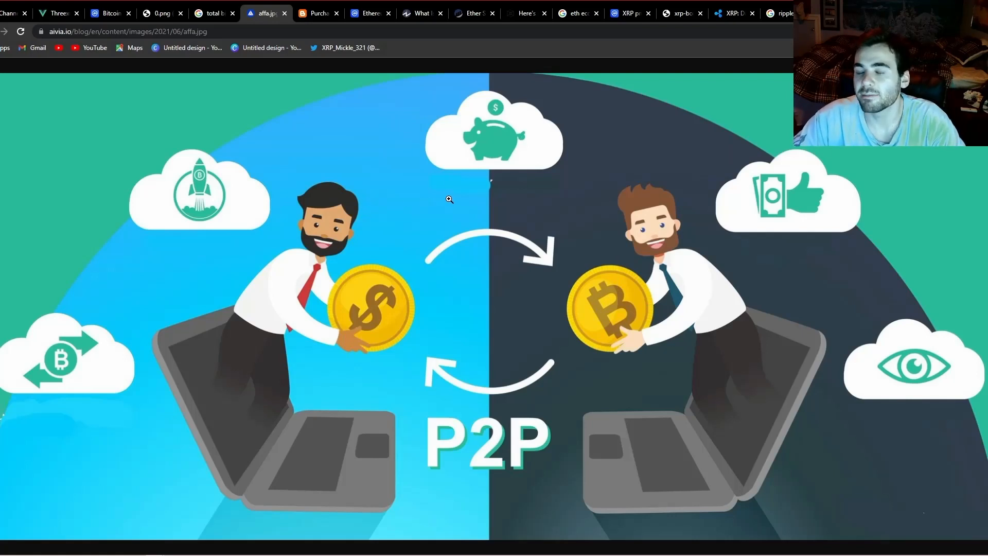
mouse_move(476, 194)
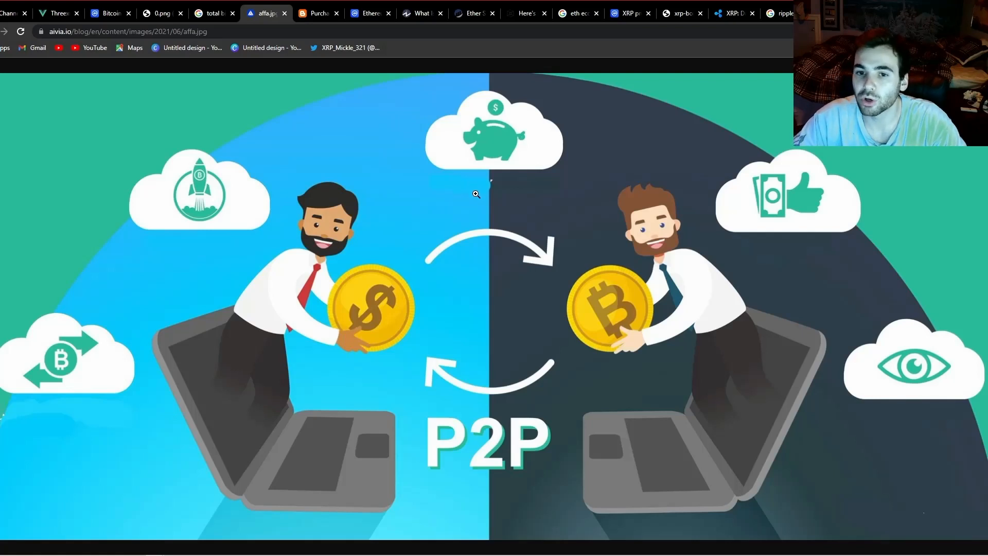
mouse_move(485, 193)
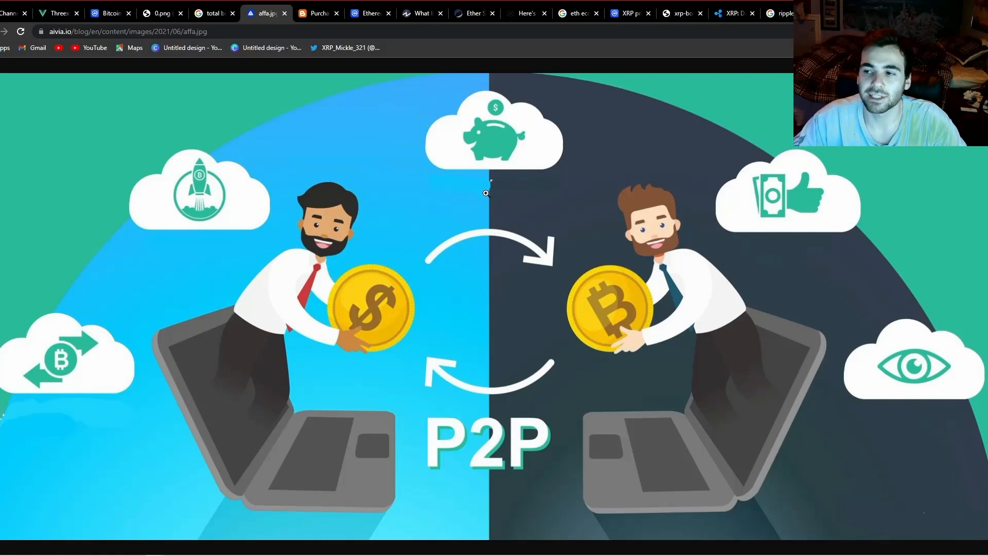
mouse_move(488, 201)
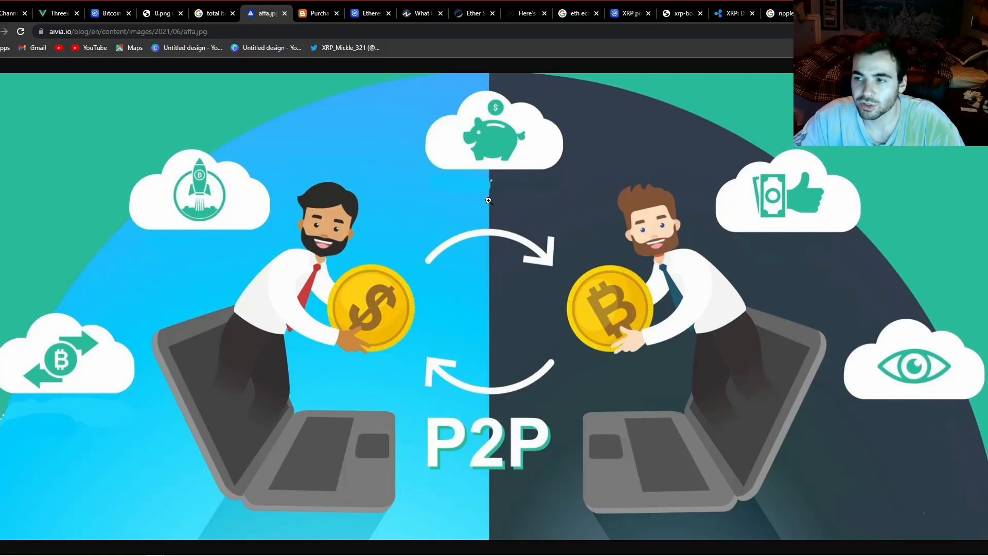
mouse_move(513, 187)
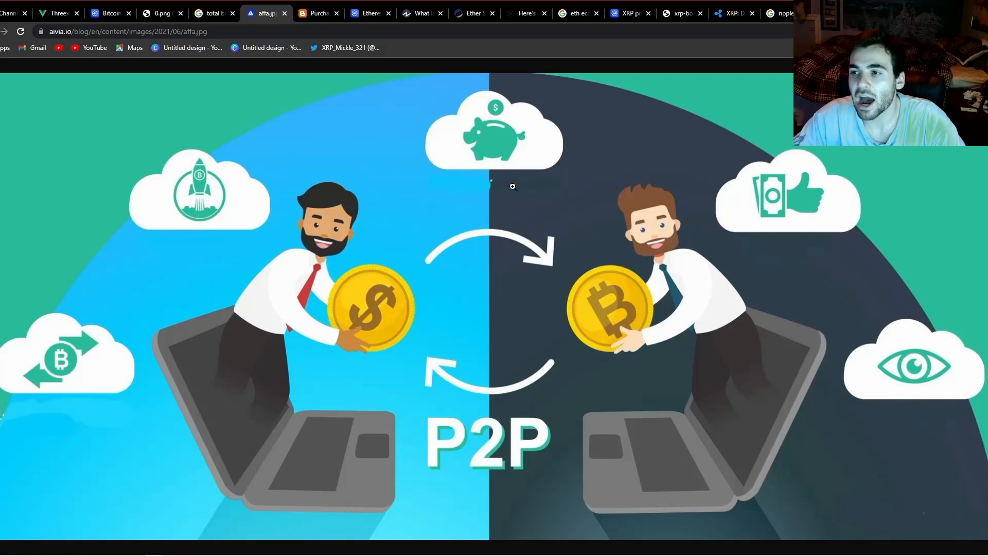
- Switch back to the U.S. dollar purchasing power chart tab
click(318, 13)
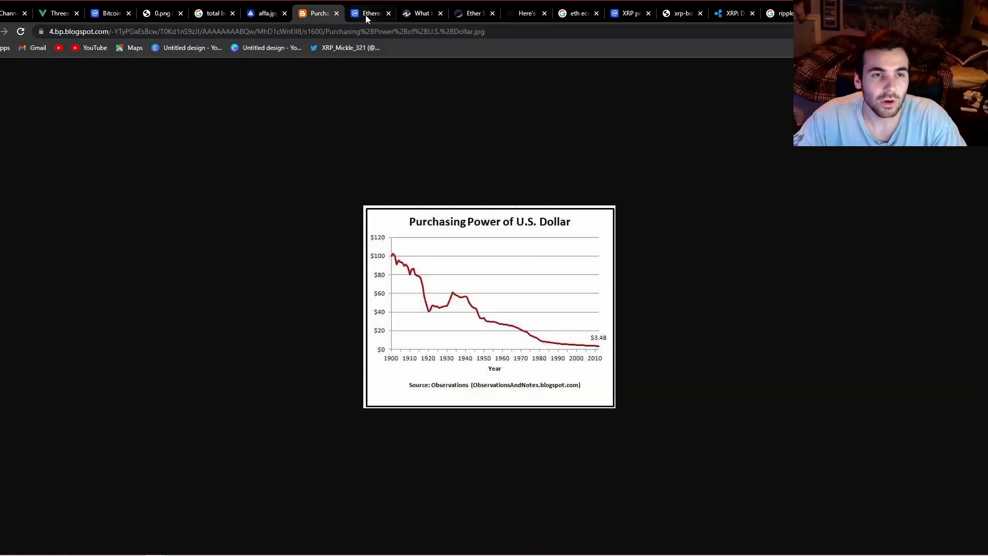
- Switch to CoinMarketCap's Ethereum tab and bring the all-time ETH-to-USD chart into view
click(370, 12)
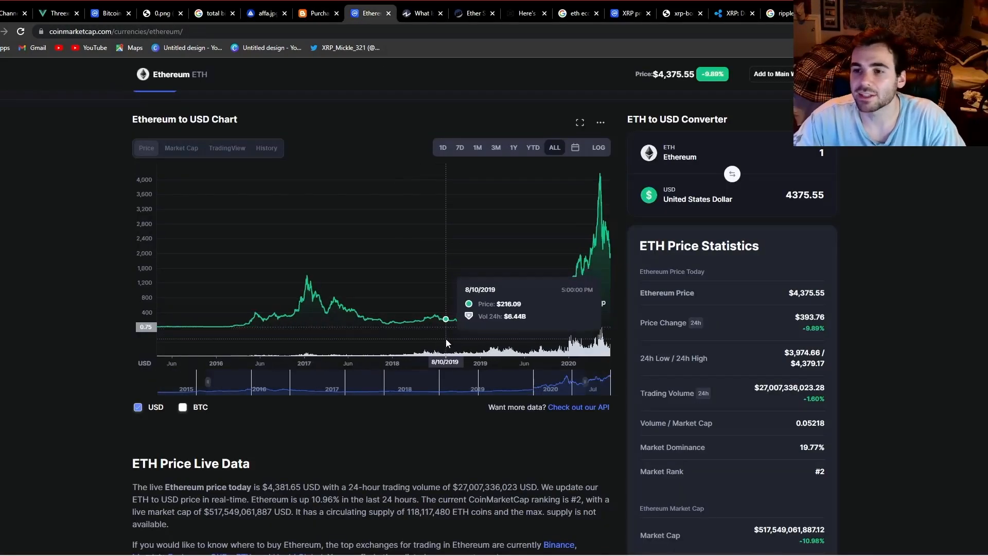
scroll(up, 3)
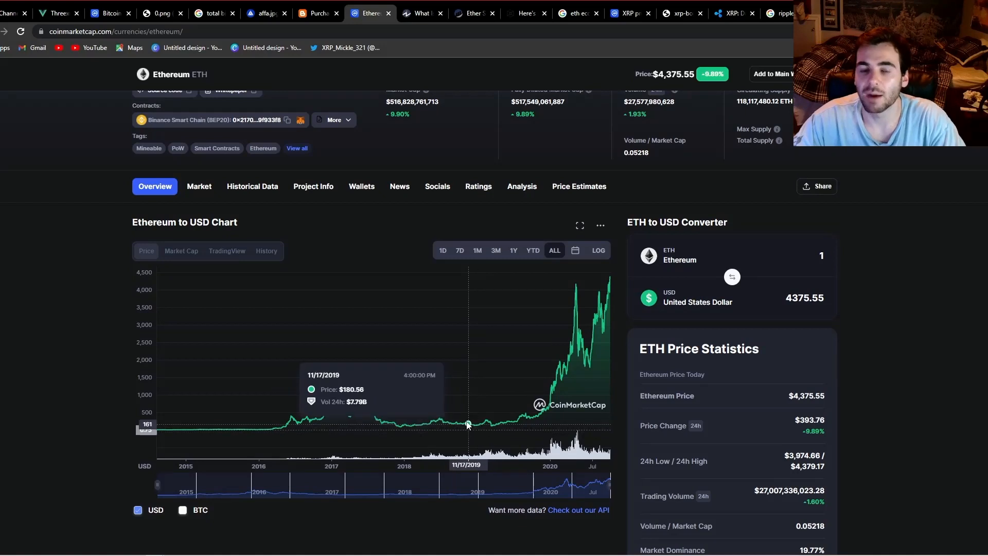
scroll(down, 3)
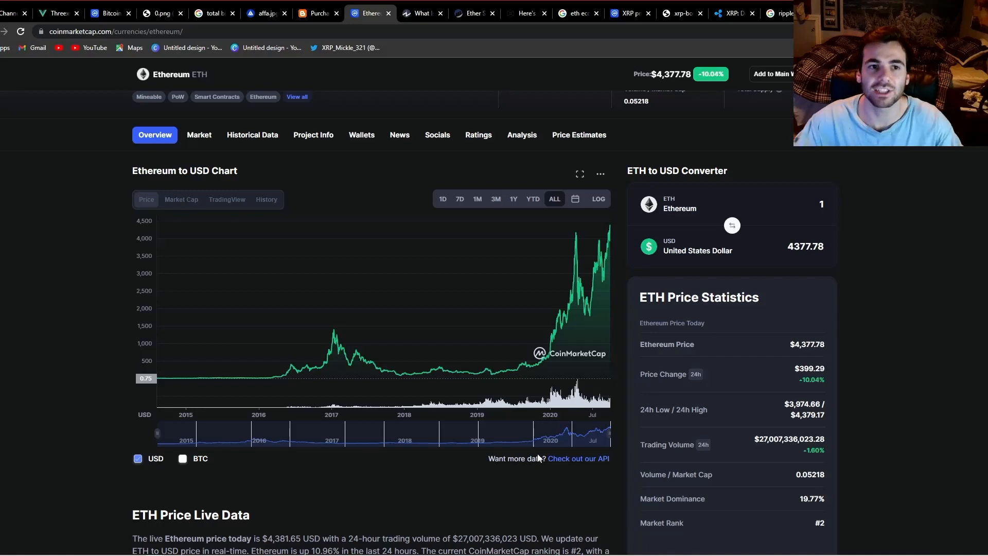
mouse_move(869, 290)
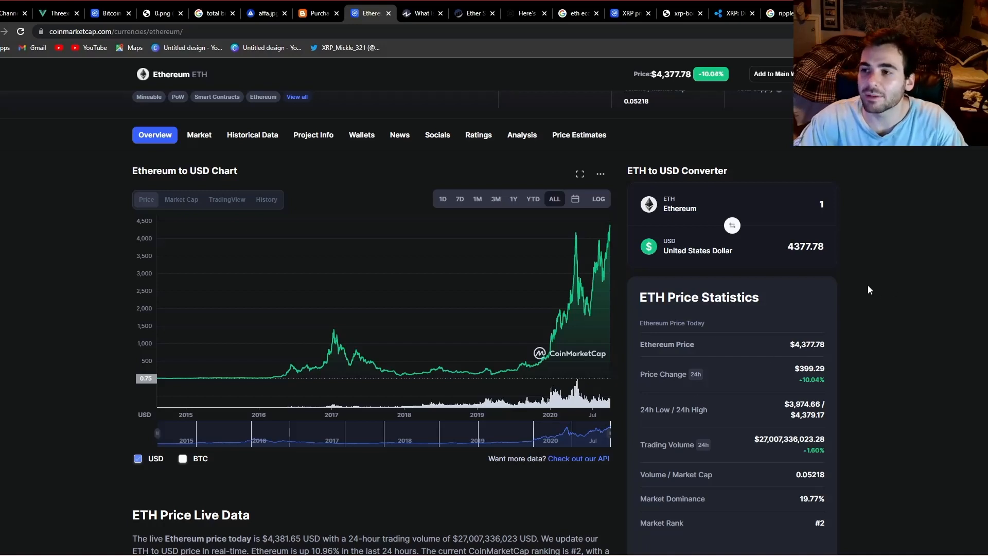
mouse_move(886, 276)
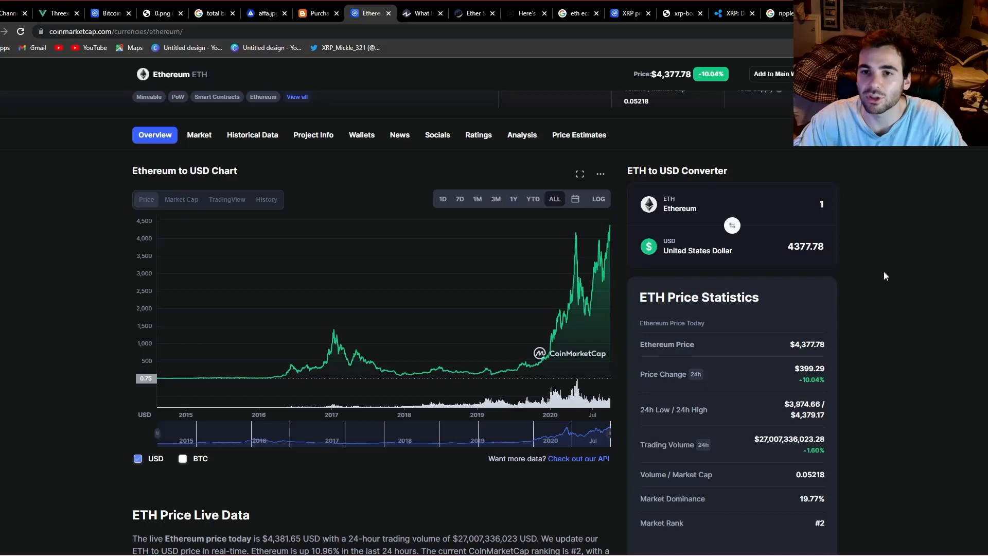
mouse_move(891, 297)
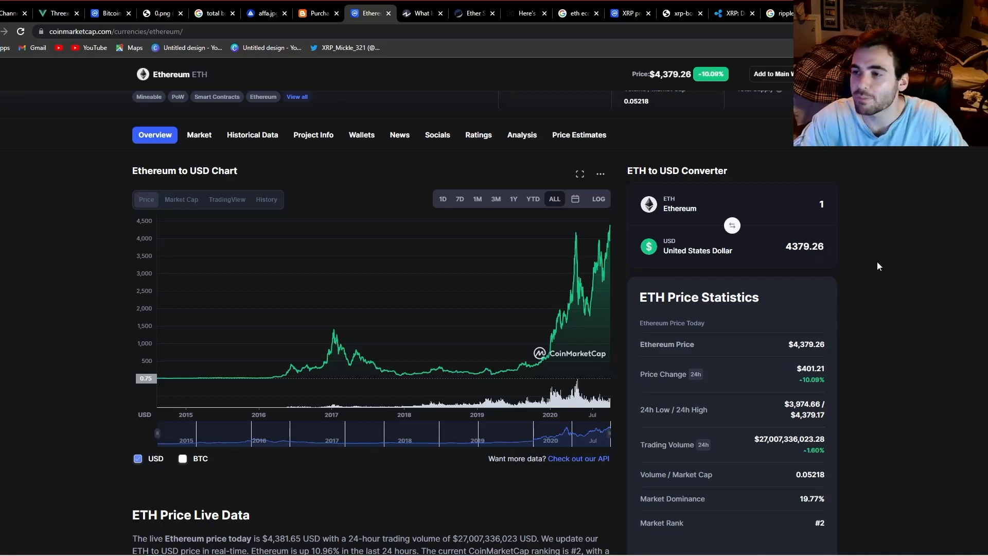
mouse_move(862, 263)
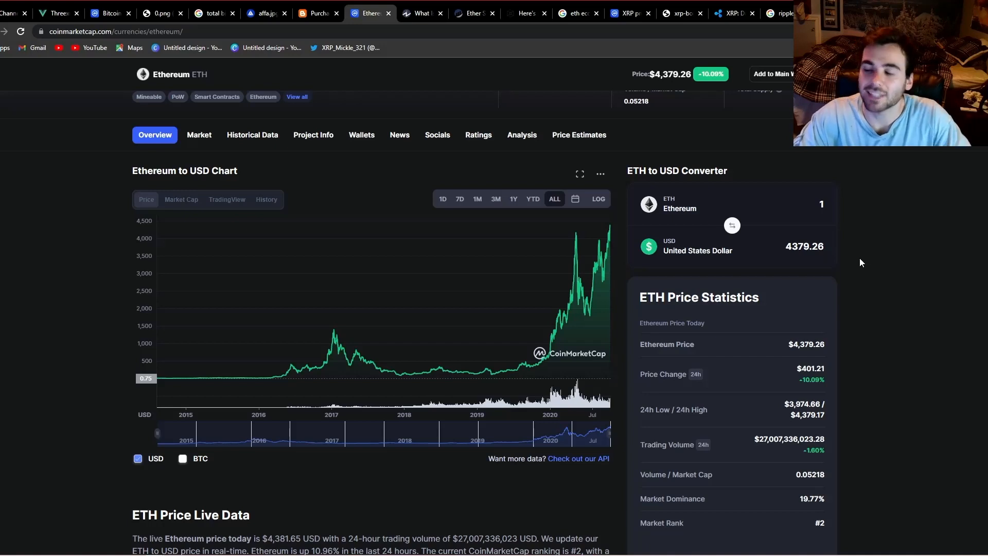
mouse_move(918, 316)
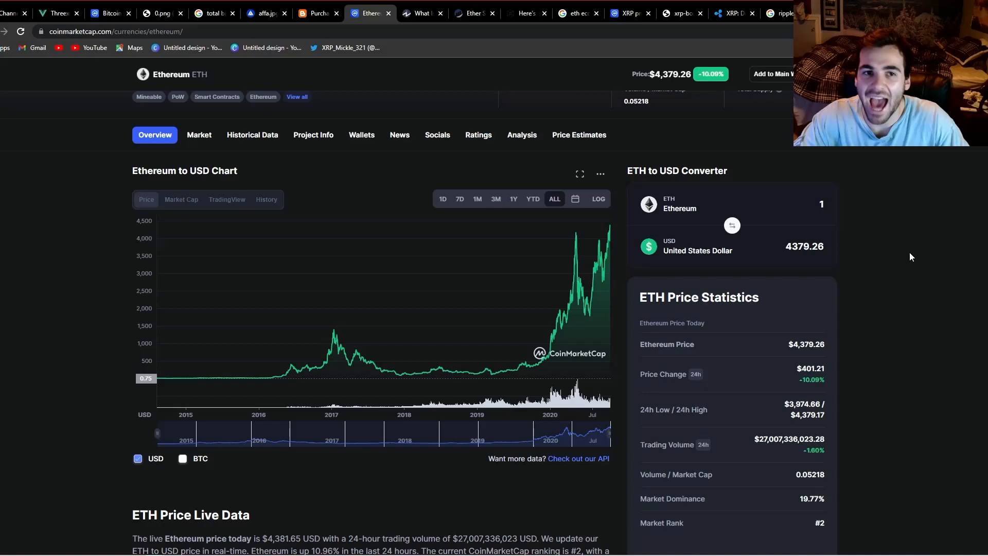
mouse_move(883, 216)
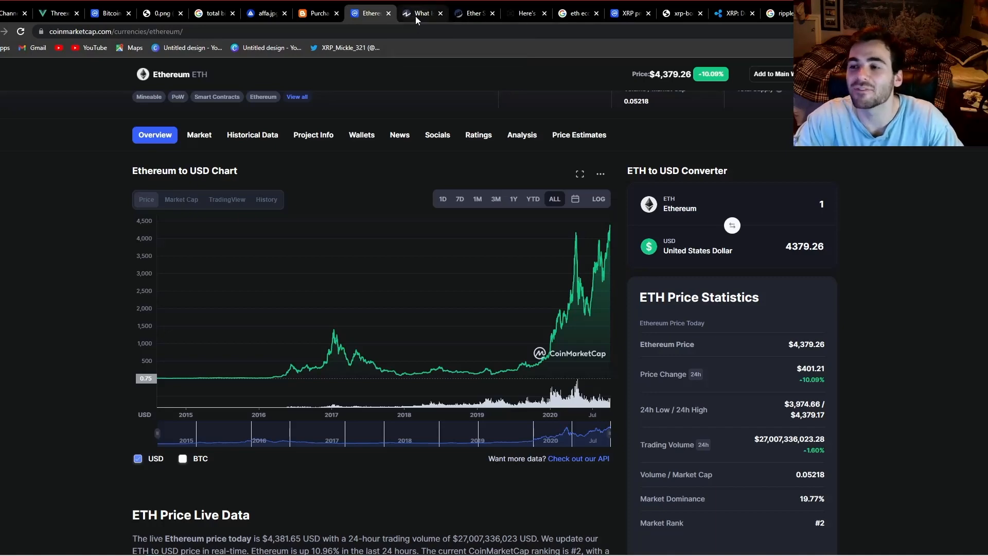
click(421, 12)
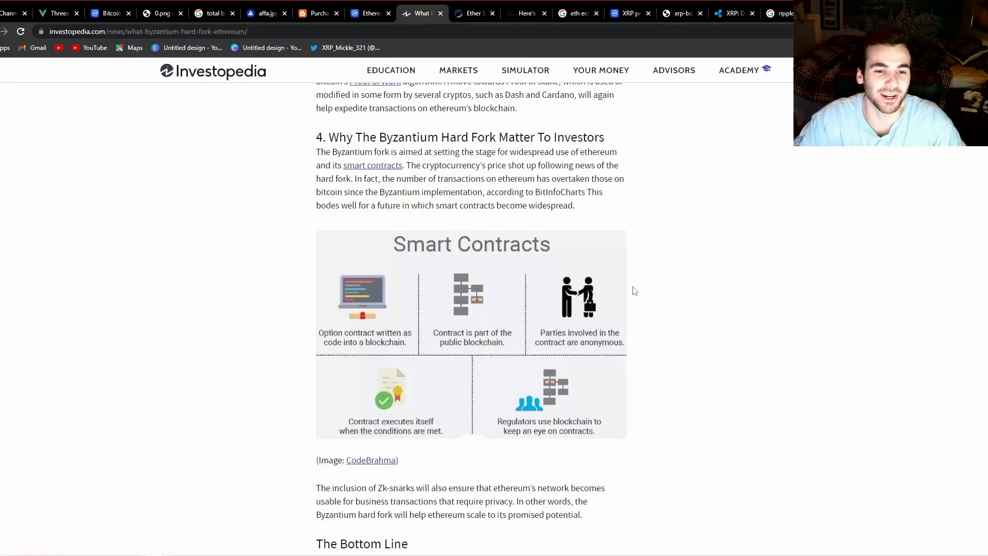
mouse_move(747, 236)
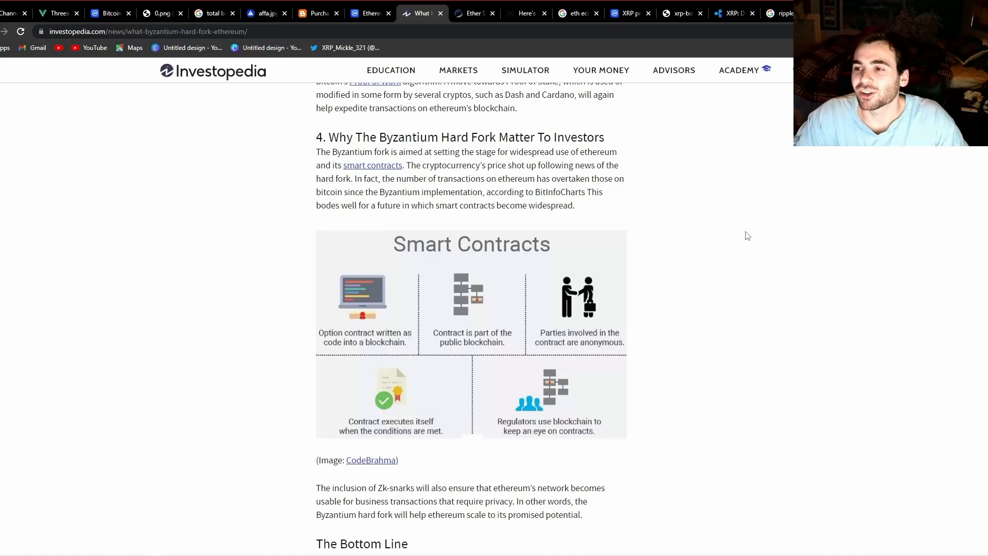
mouse_move(746, 226)
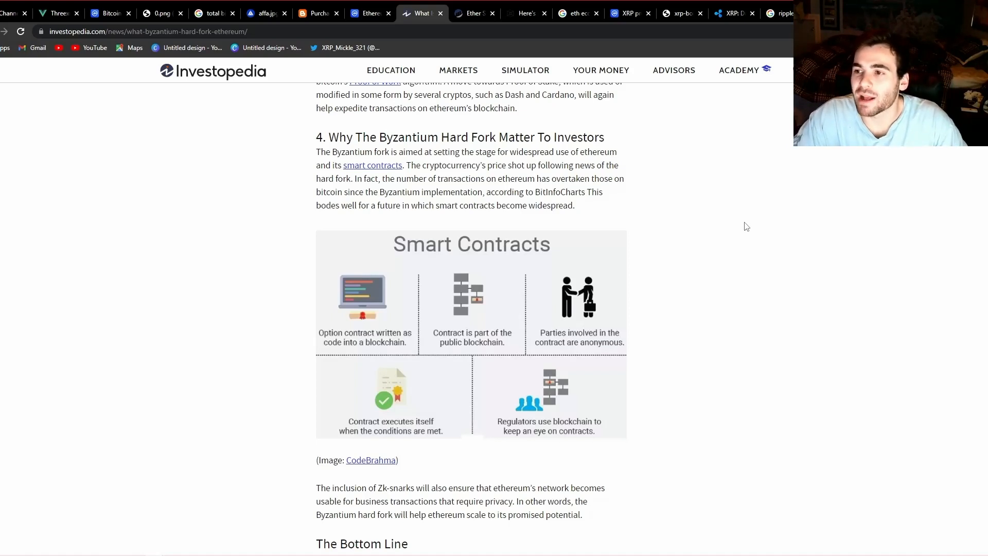
mouse_move(751, 225)
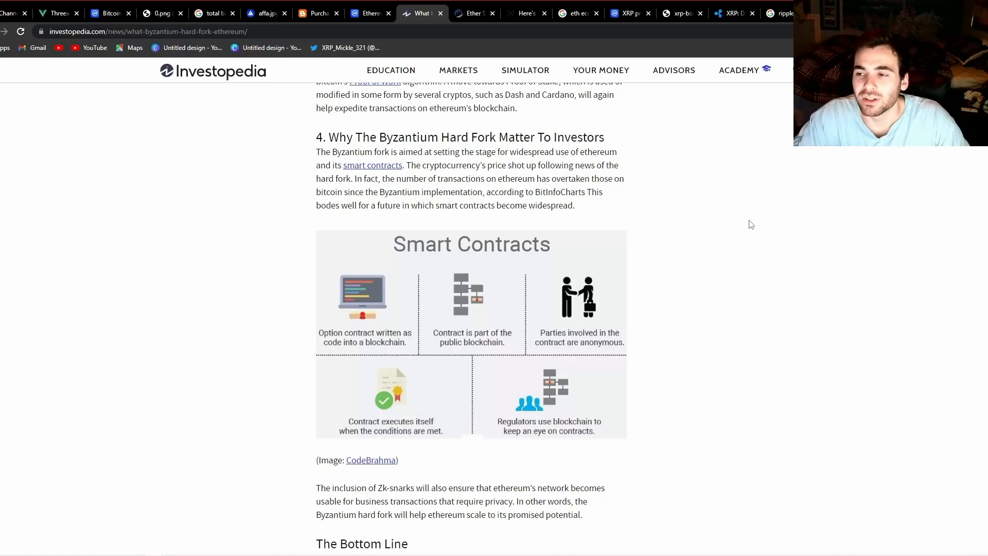
mouse_move(750, 225)
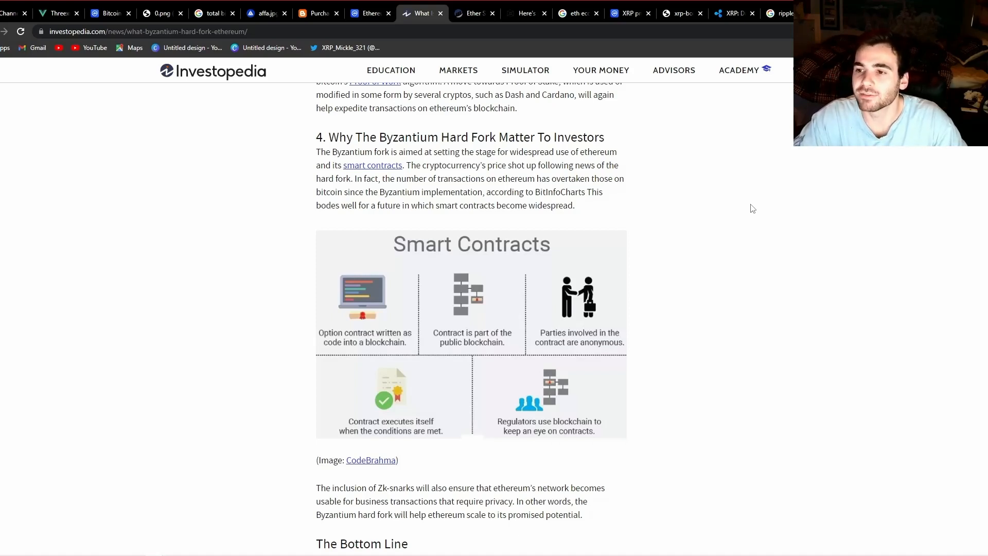
mouse_move(748, 224)
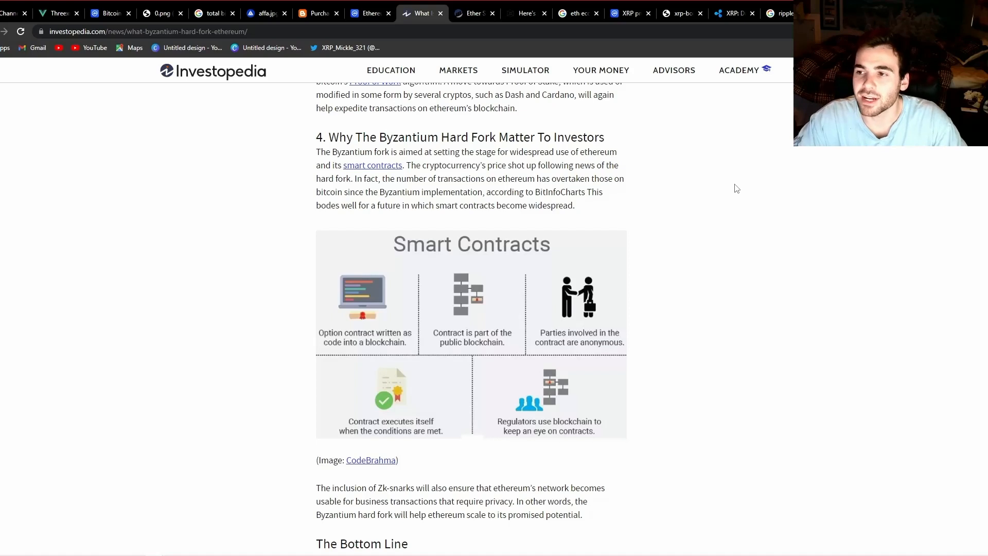
mouse_move(751, 199)
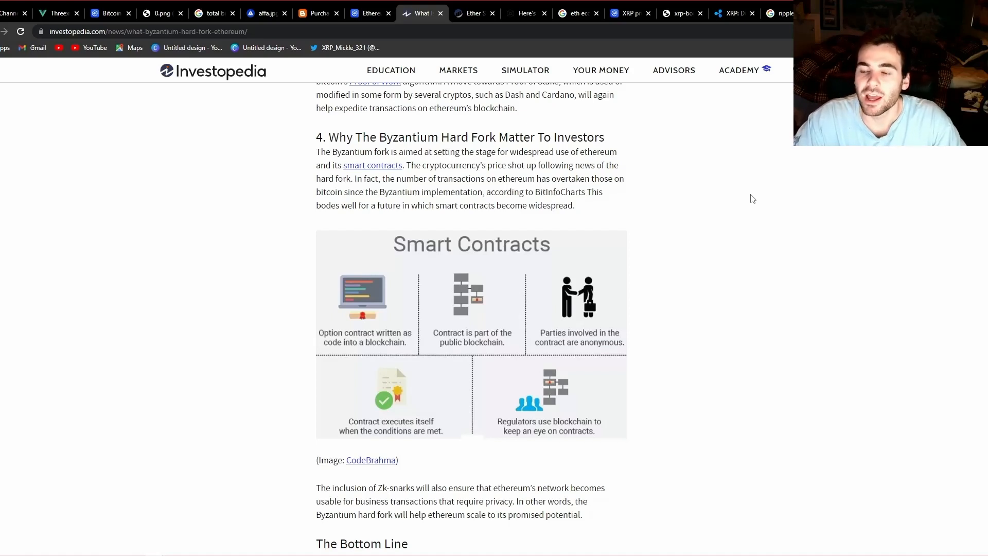
mouse_move(750, 206)
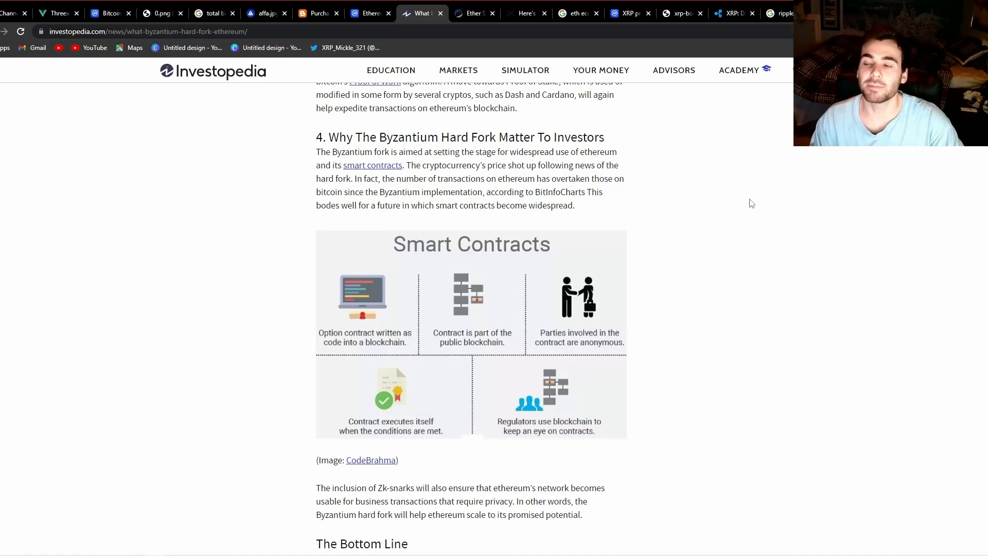
mouse_move(781, 175)
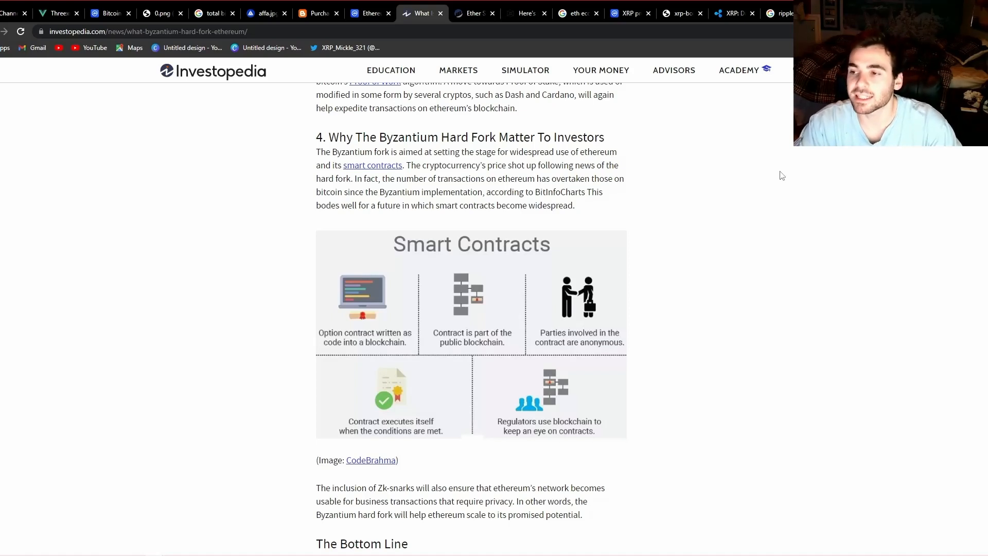
mouse_move(761, 160)
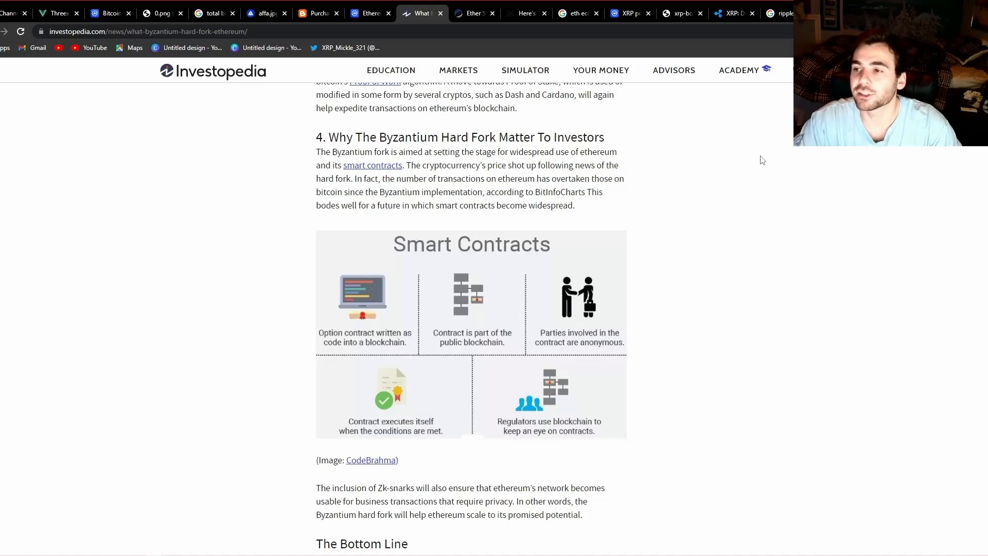
mouse_move(767, 168)
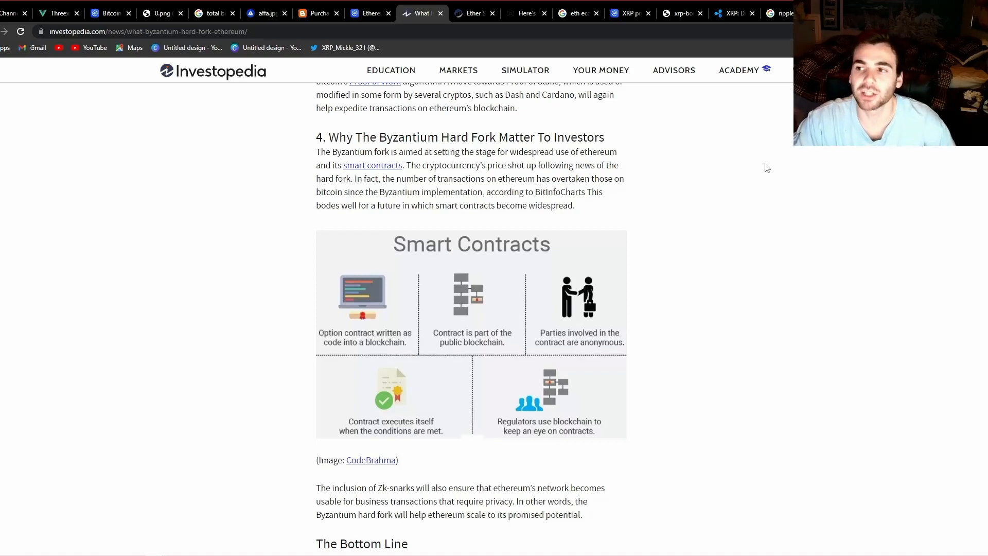
mouse_move(773, 163)
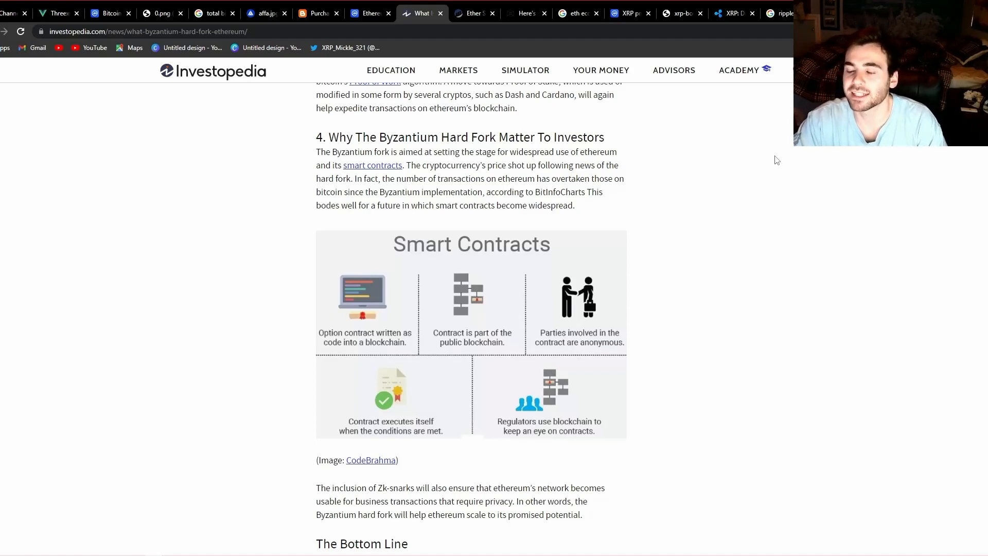
mouse_move(763, 156)
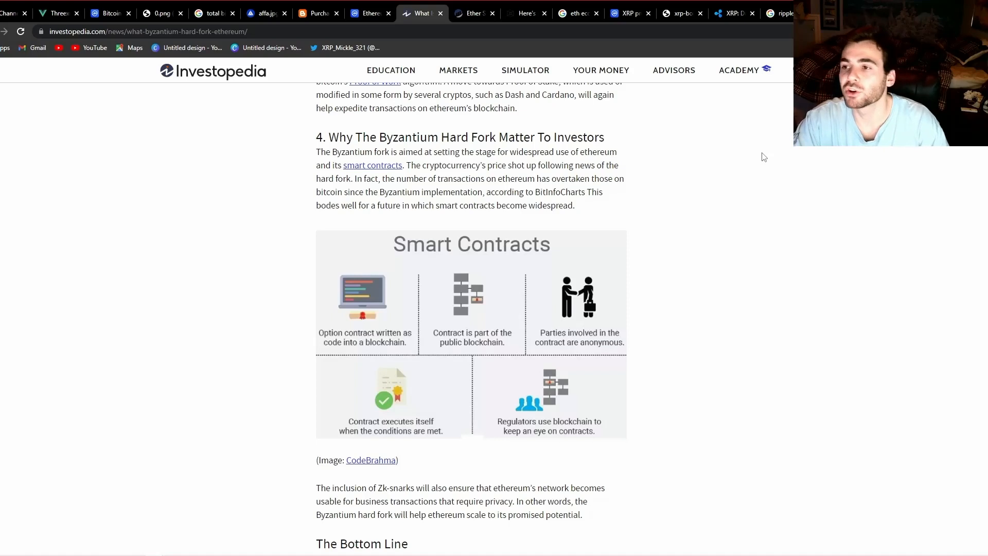
mouse_move(767, 184)
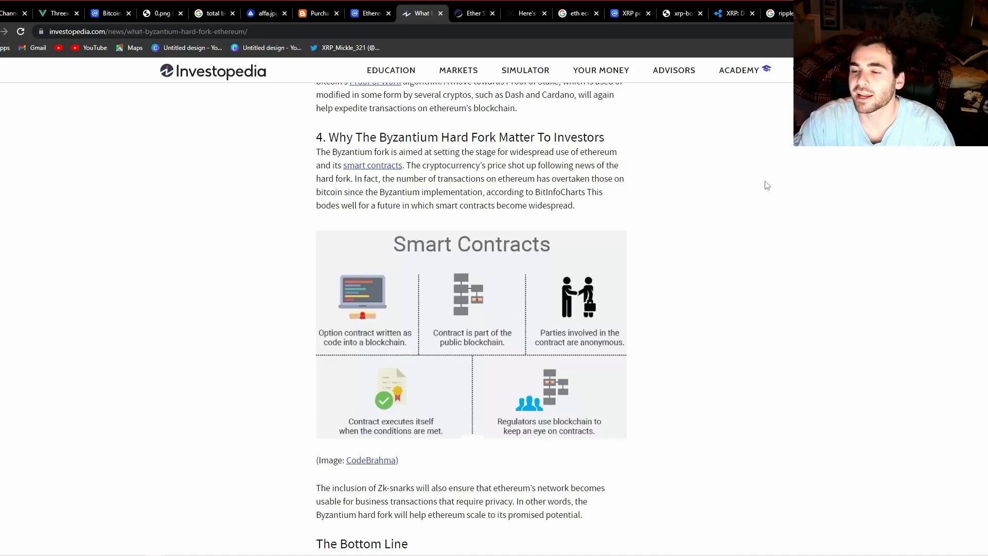
mouse_move(694, 176)
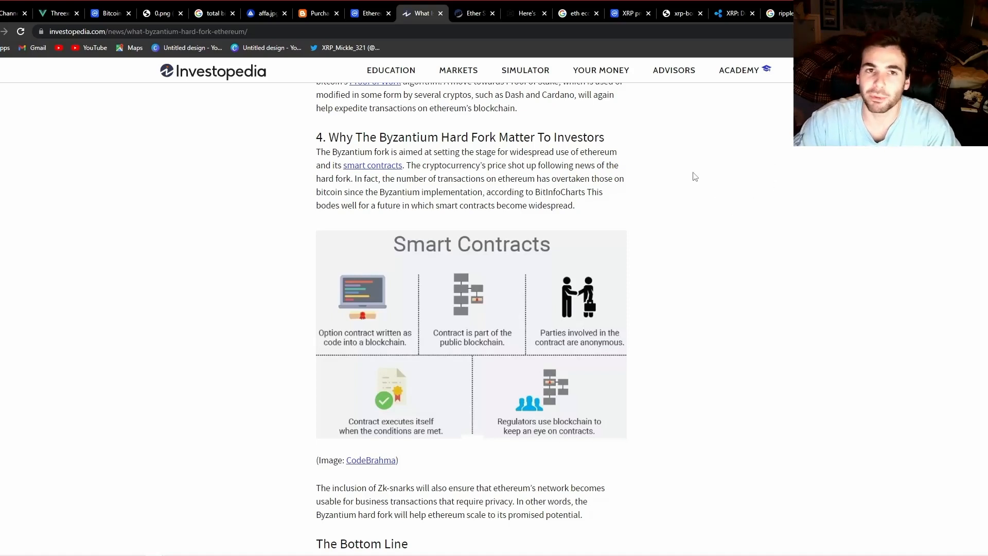
mouse_move(751, 162)
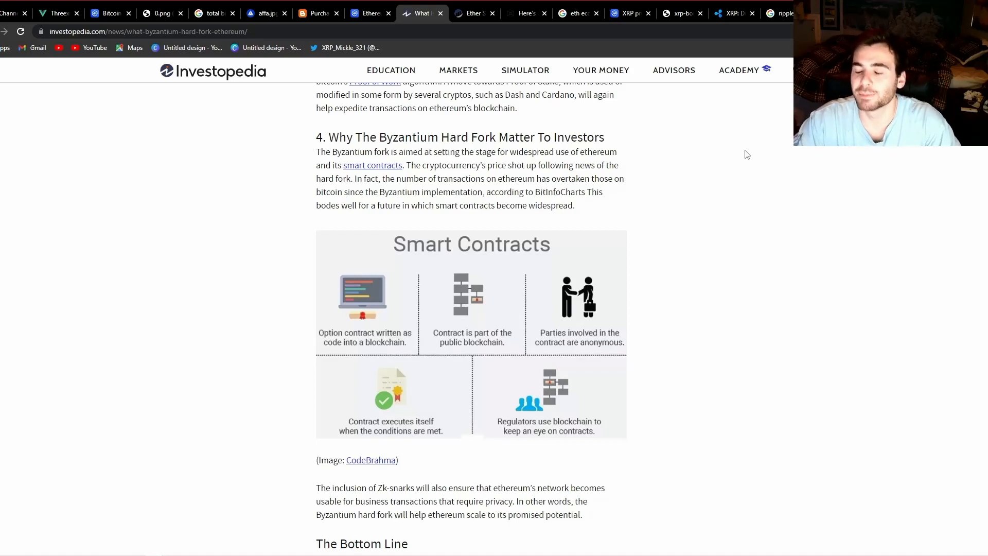
mouse_move(739, 218)
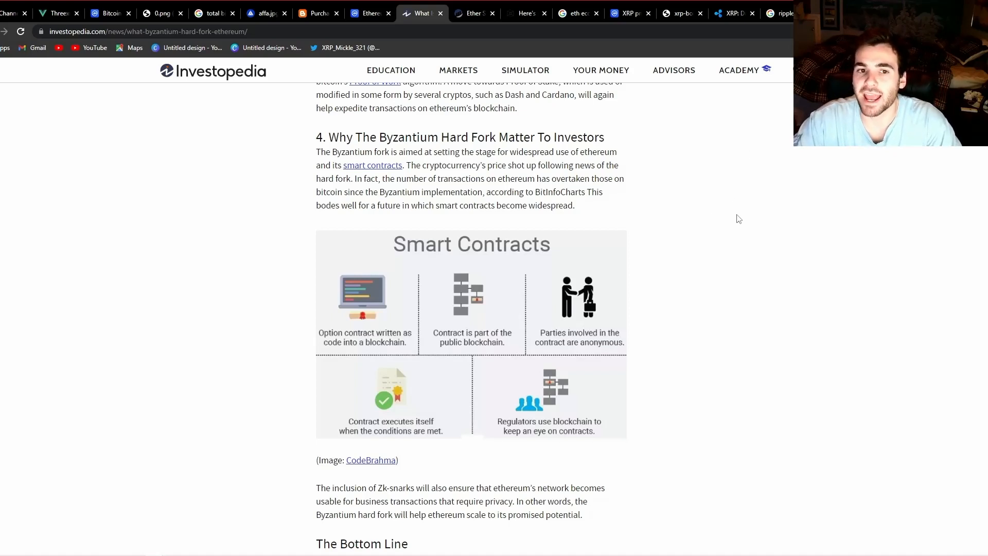
mouse_move(684, 223)
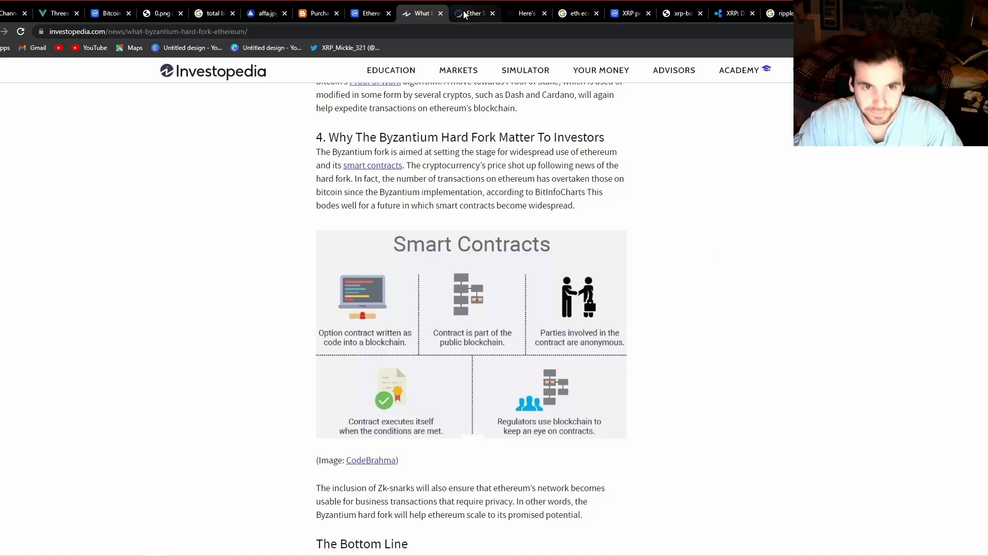
- Switch to the 'eth ecosystem' Google Images tab with CryptoDiffer's Ethereum DeFi map
click(577, 12)
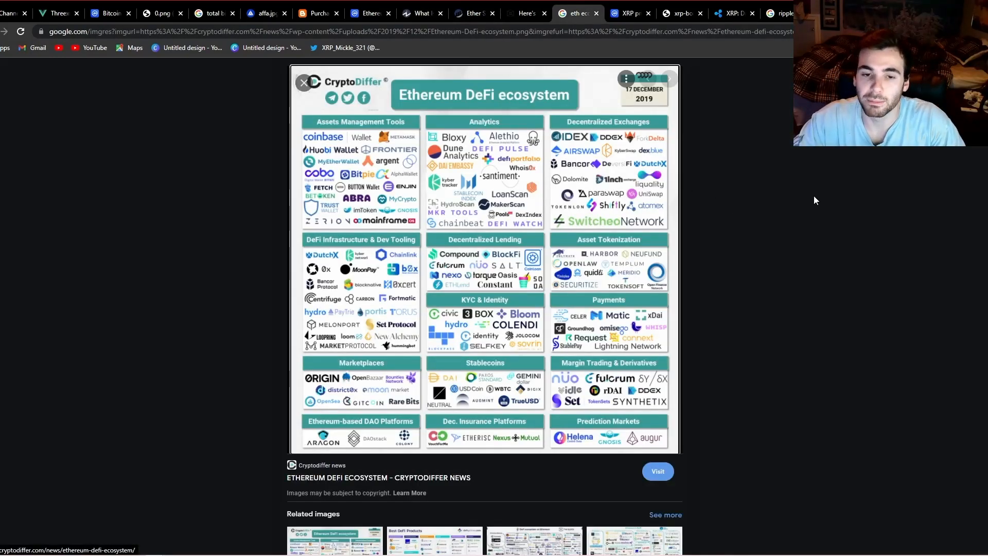
mouse_move(872, 172)
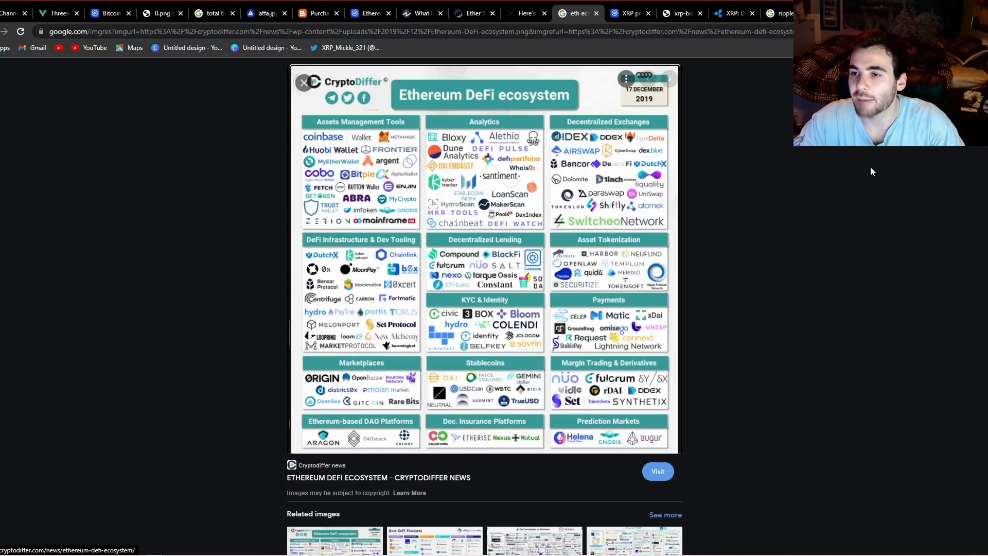
mouse_move(779, 214)
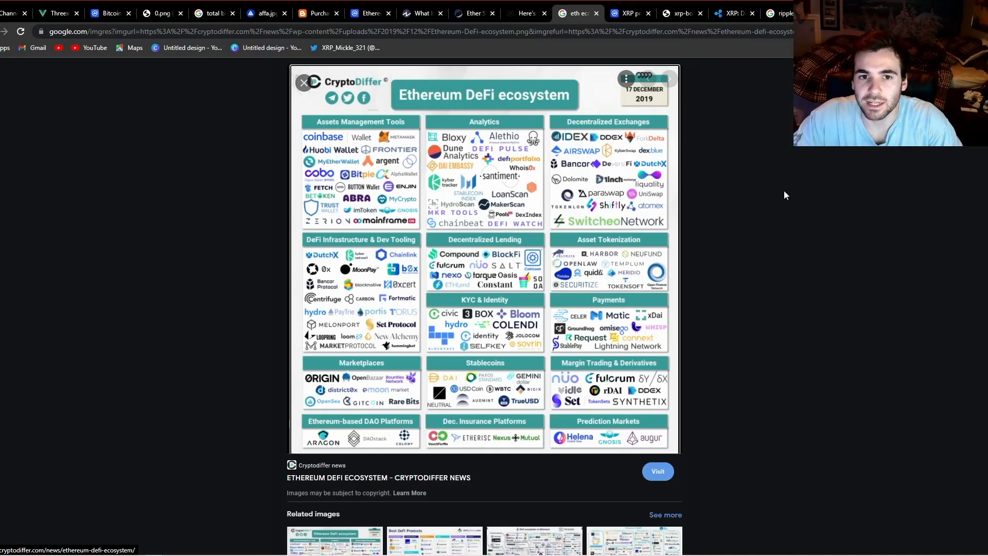
mouse_move(810, 195)
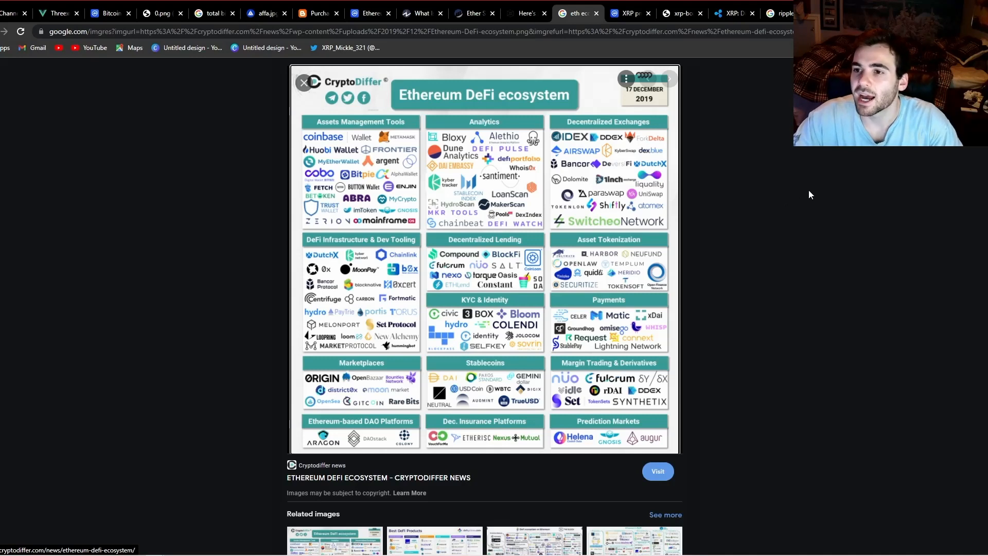
mouse_move(832, 198)
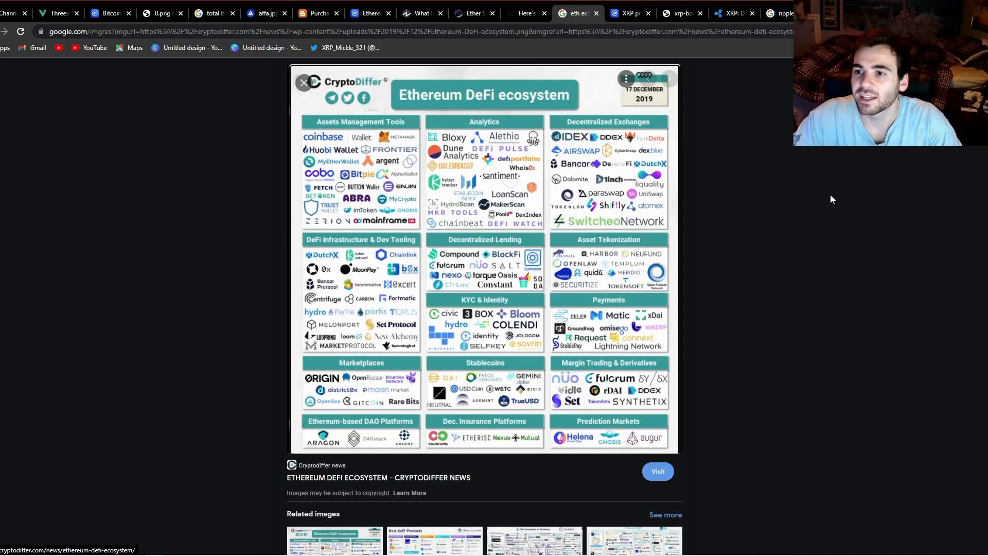
mouse_move(824, 198)
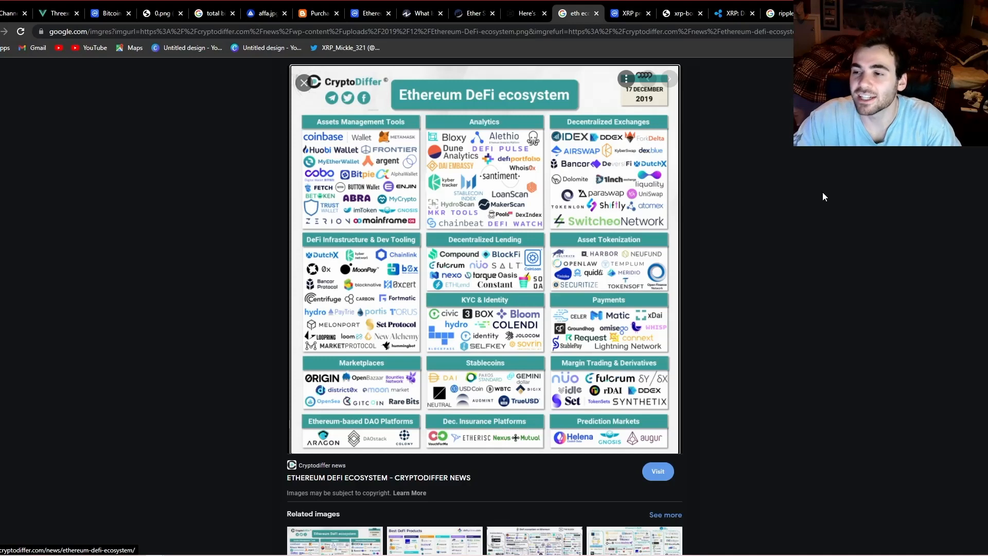
mouse_move(832, 194)
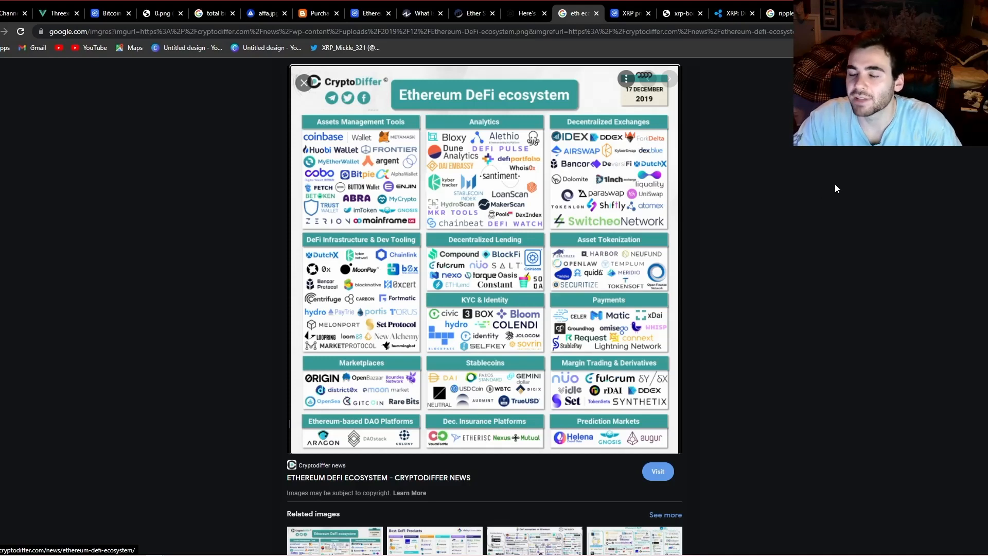
mouse_move(835, 184)
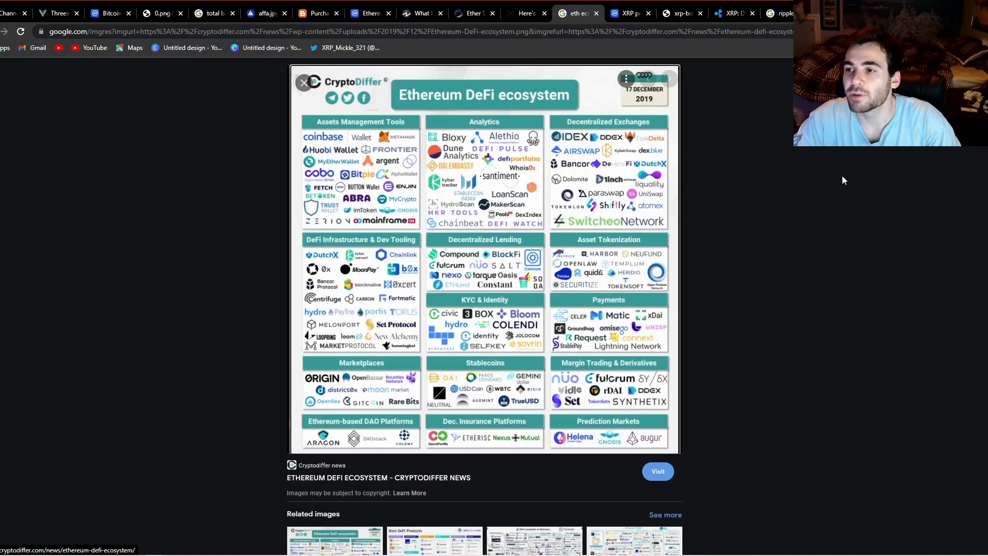
mouse_move(846, 192)
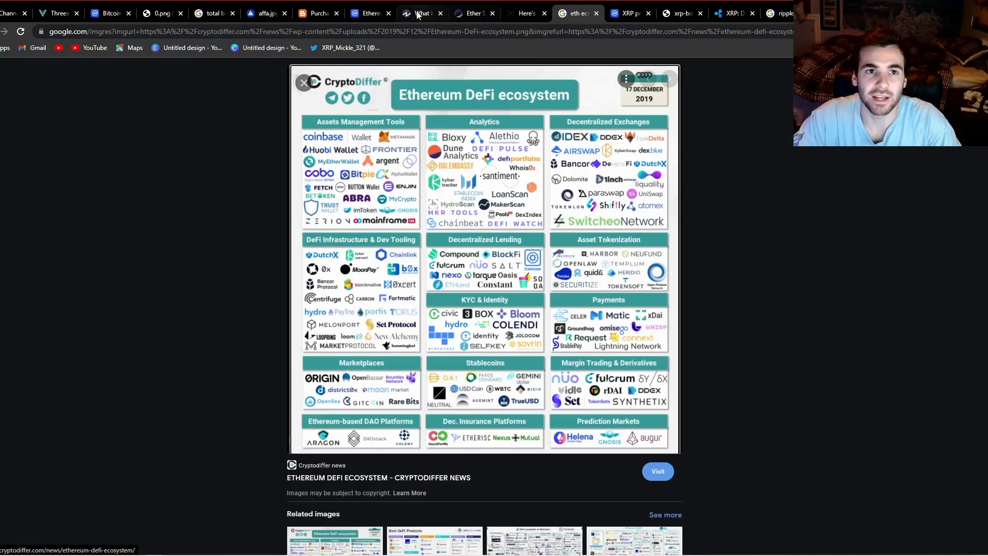
- Switch to Etherscan's Ether Supply Growth Chart showing supply rising toward 118 million
click(471, 14)
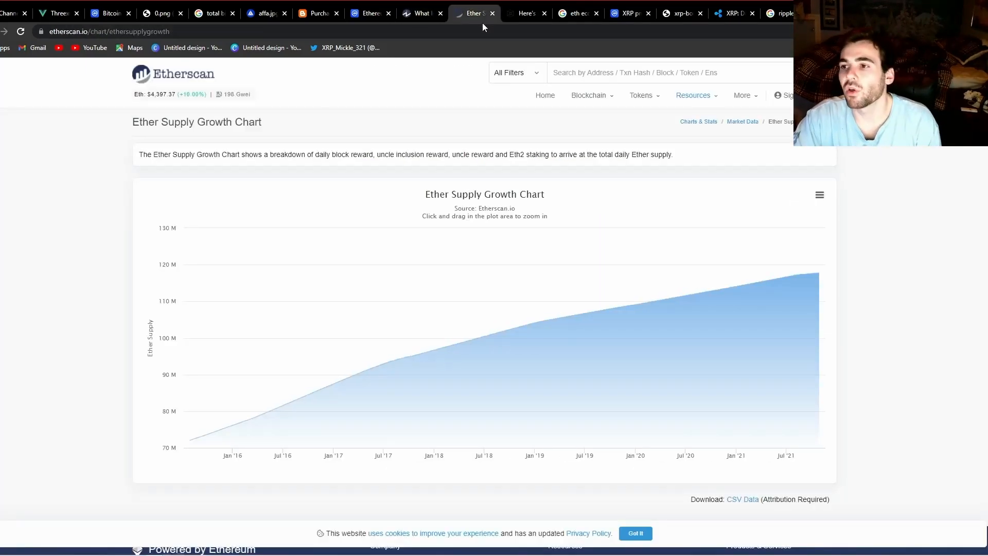
mouse_move(481, 29)
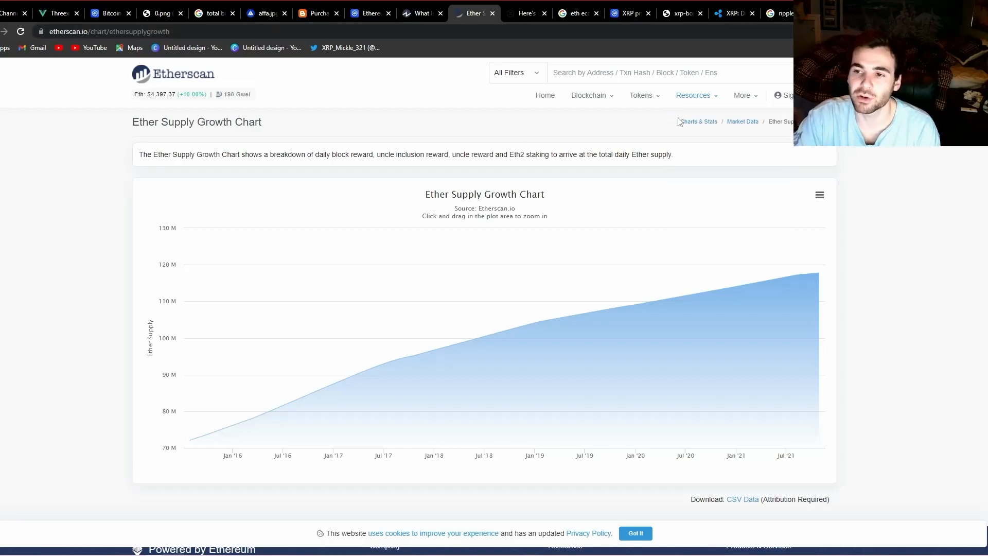
mouse_move(736, 129)
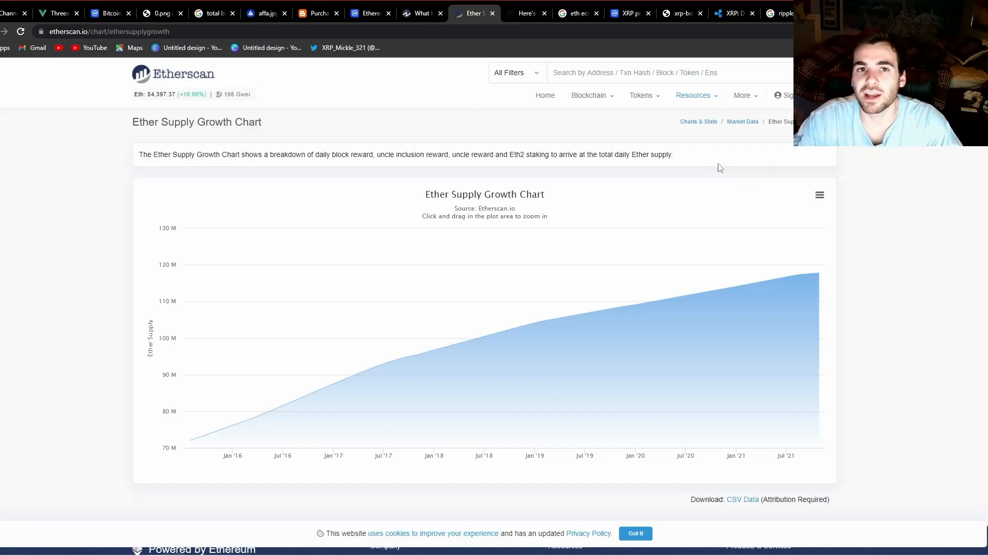
mouse_move(724, 181)
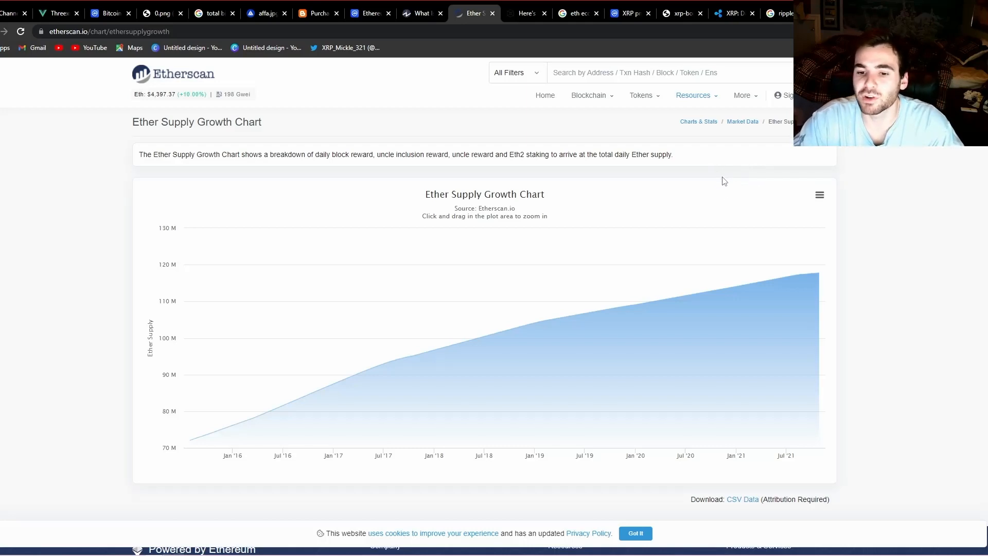
mouse_move(751, 155)
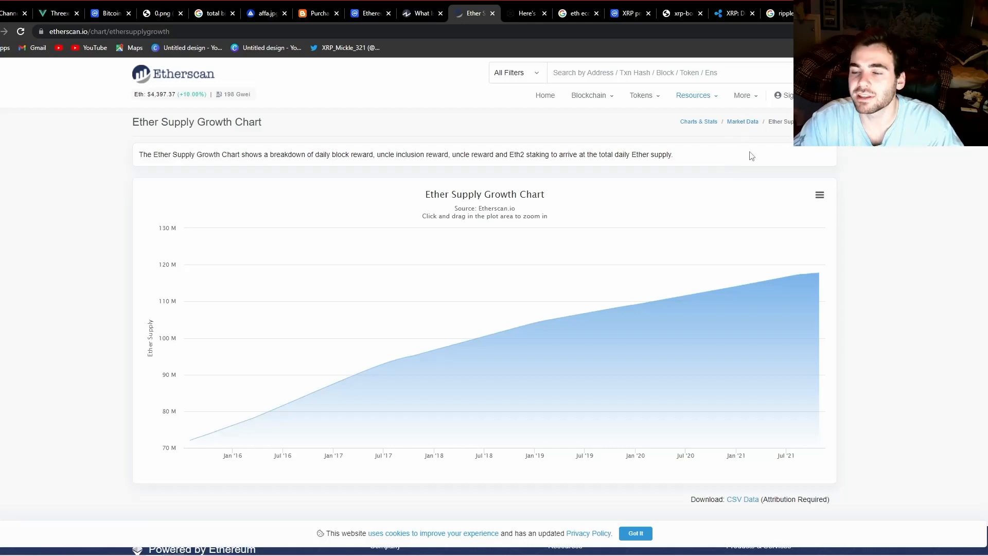
mouse_move(739, 206)
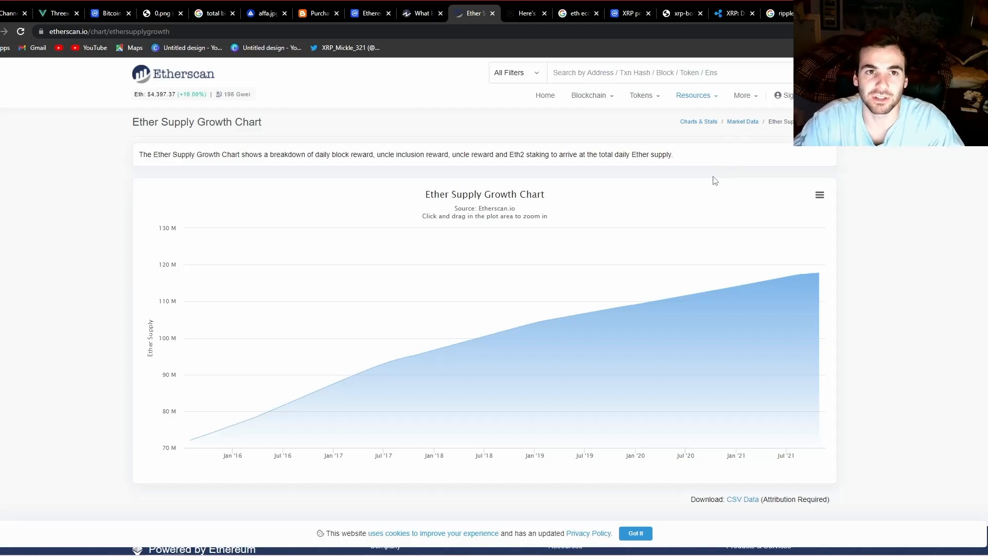
mouse_move(784, 272)
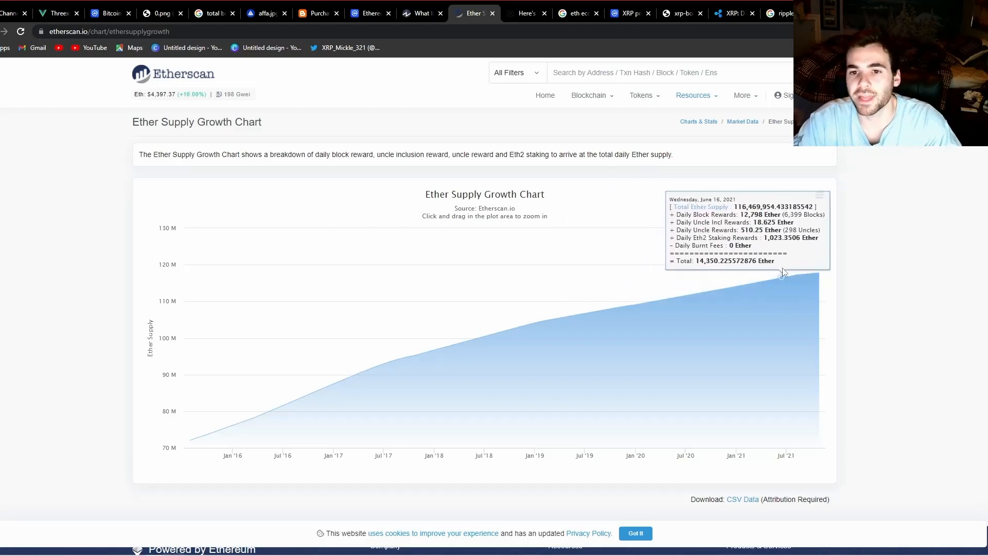
mouse_move(607, 308)
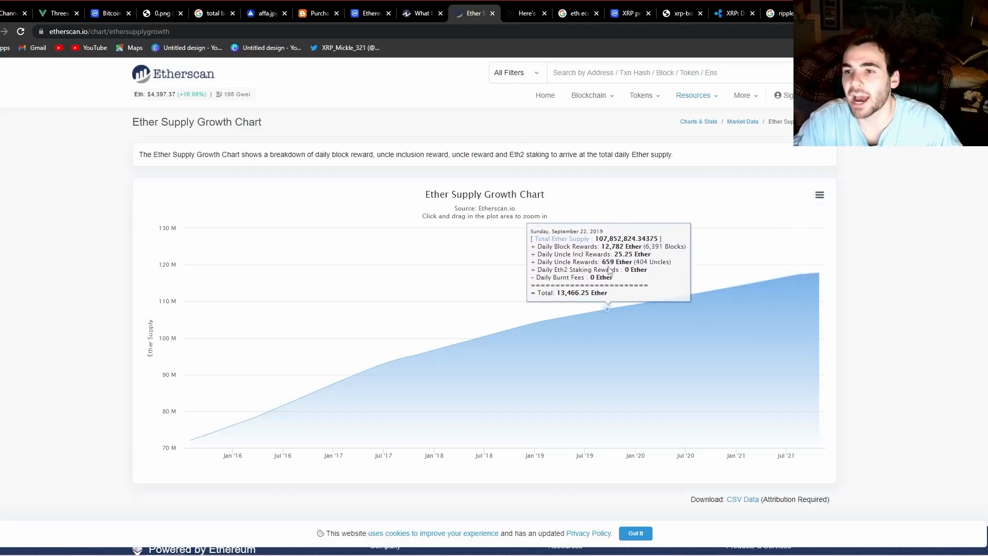
mouse_move(816, 276)
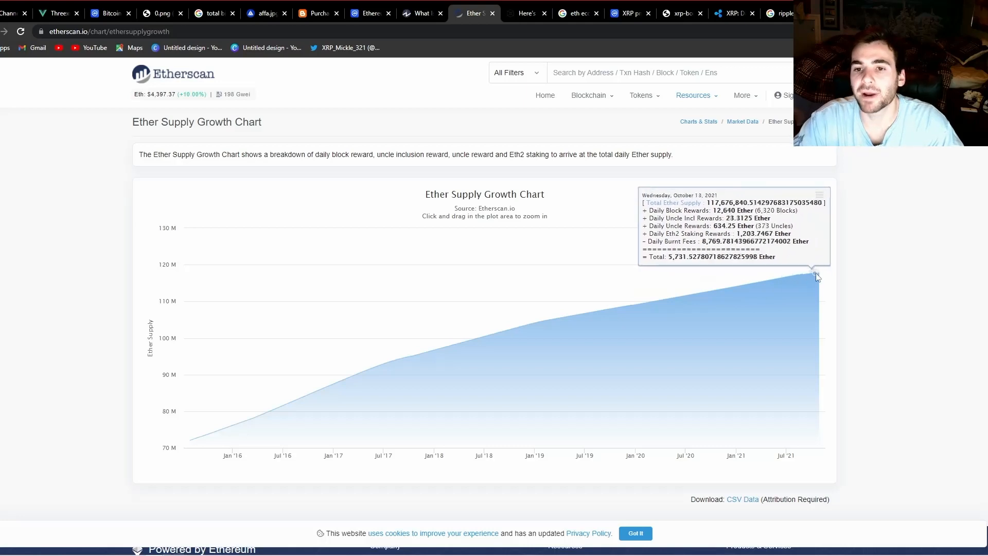
mouse_move(807, 266)
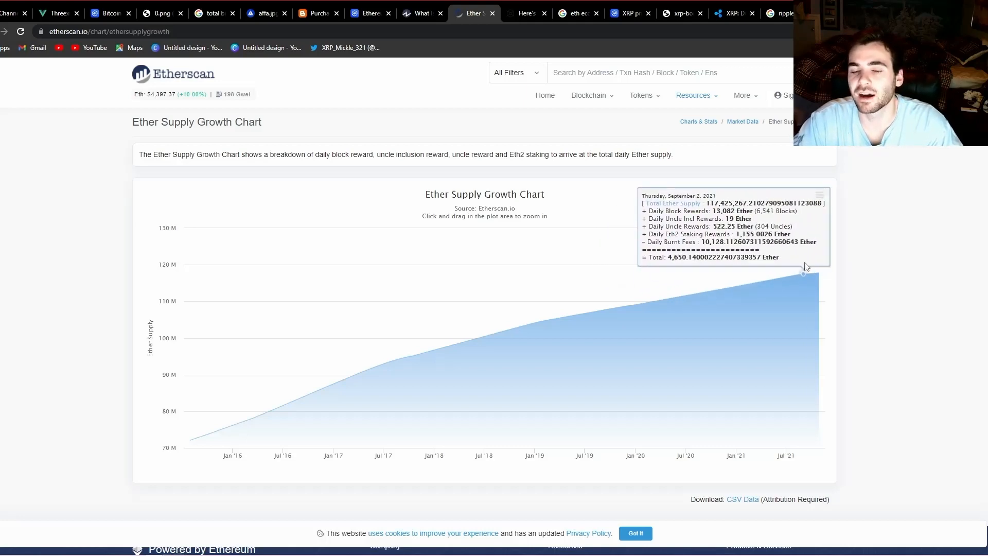
mouse_move(734, 288)
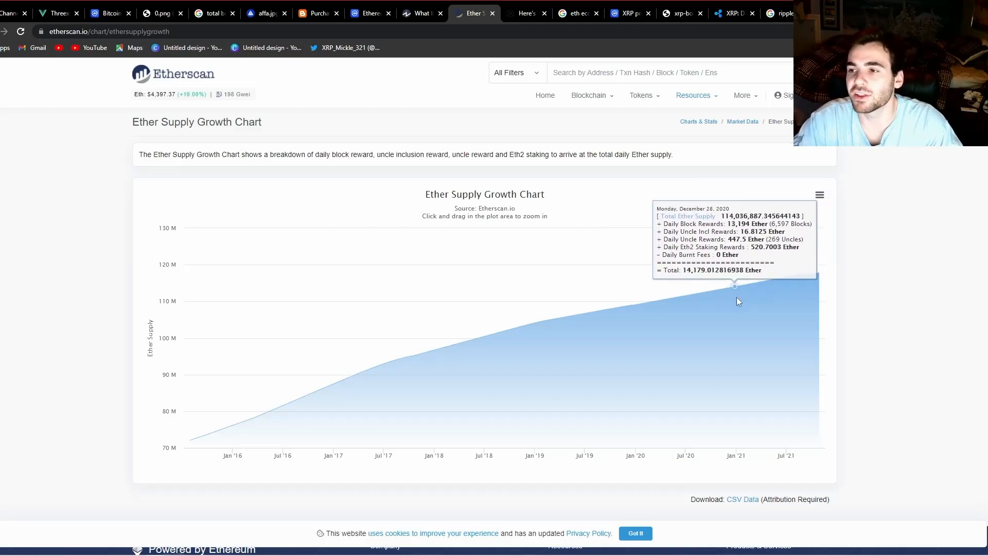
mouse_move(796, 294)
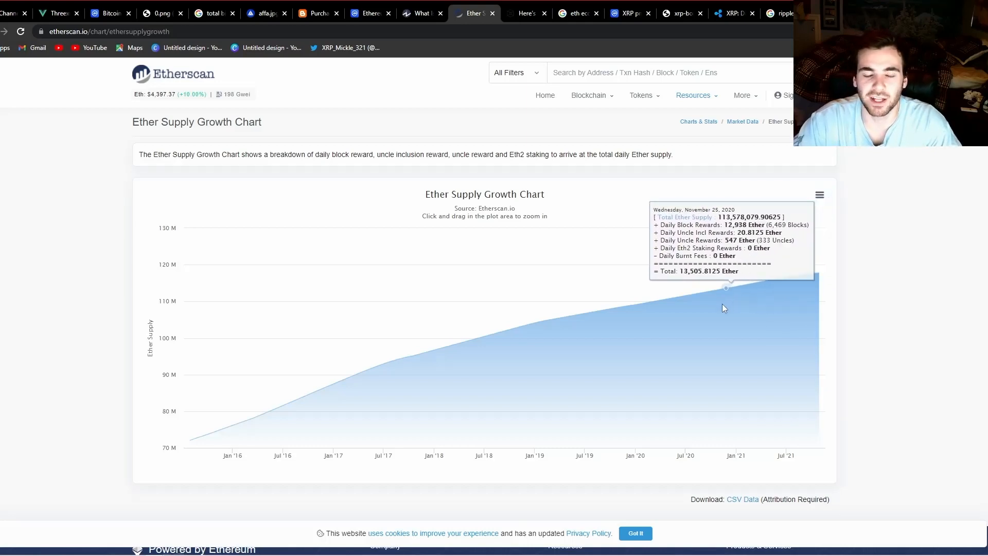
mouse_move(758, 315)
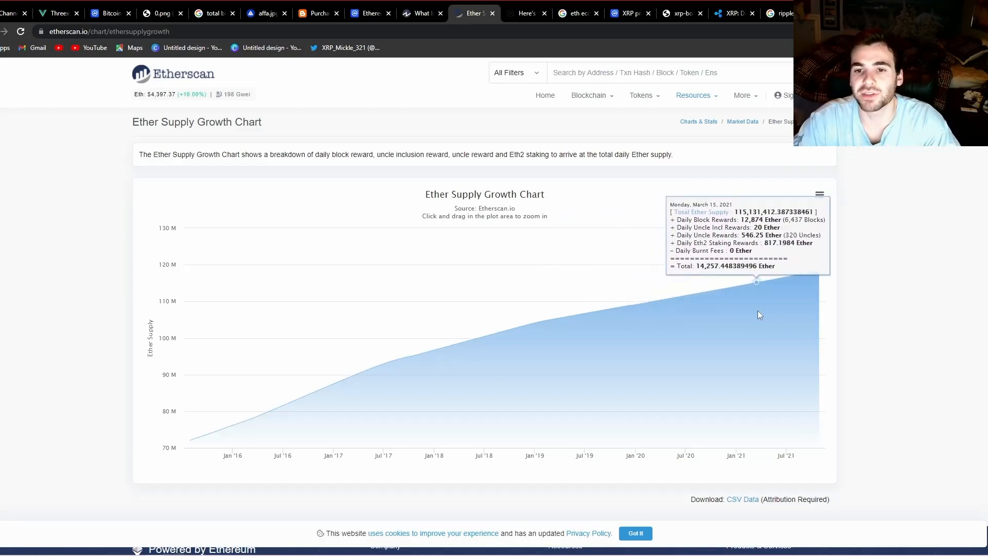
mouse_move(790, 306)
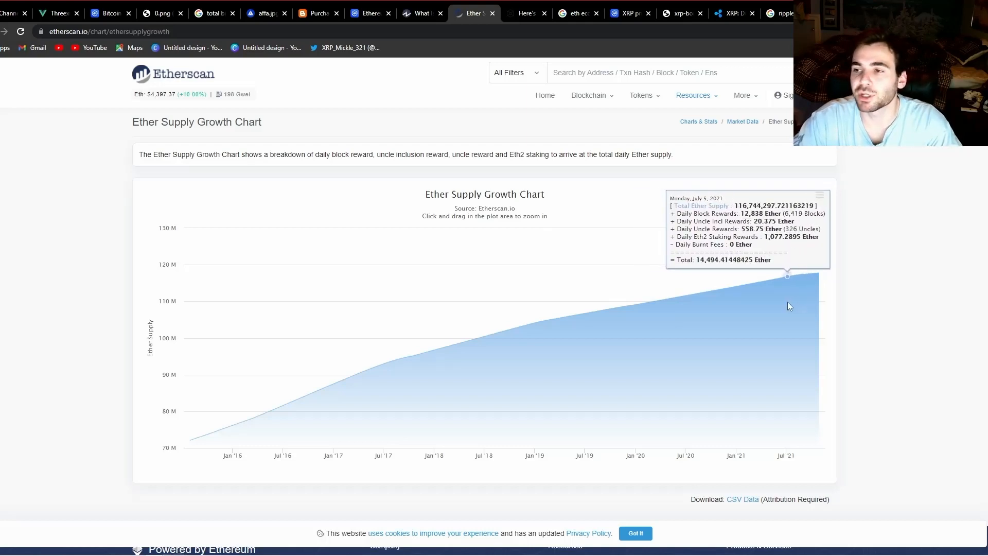
mouse_move(823, 277)
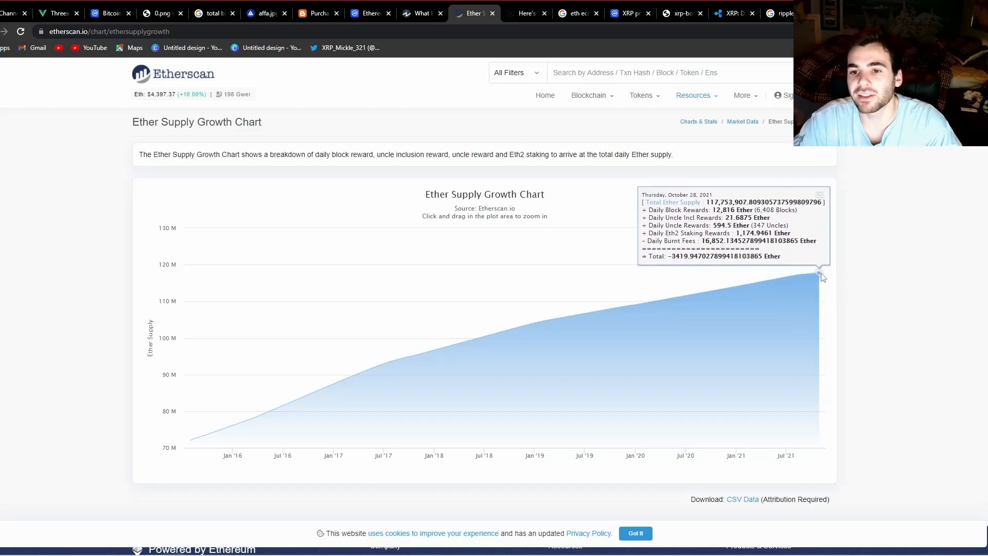
mouse_move(903, 294)
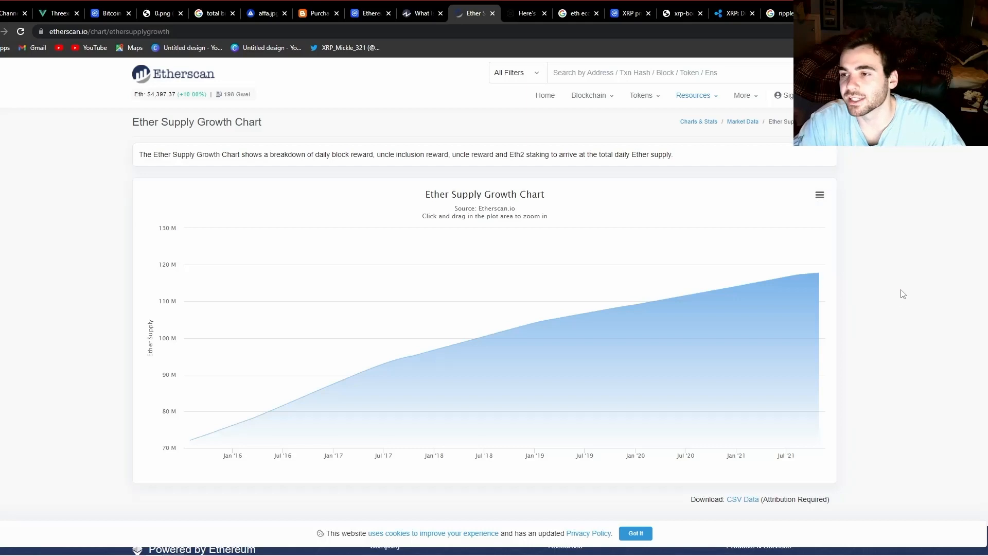
mouse_move(912, 277)
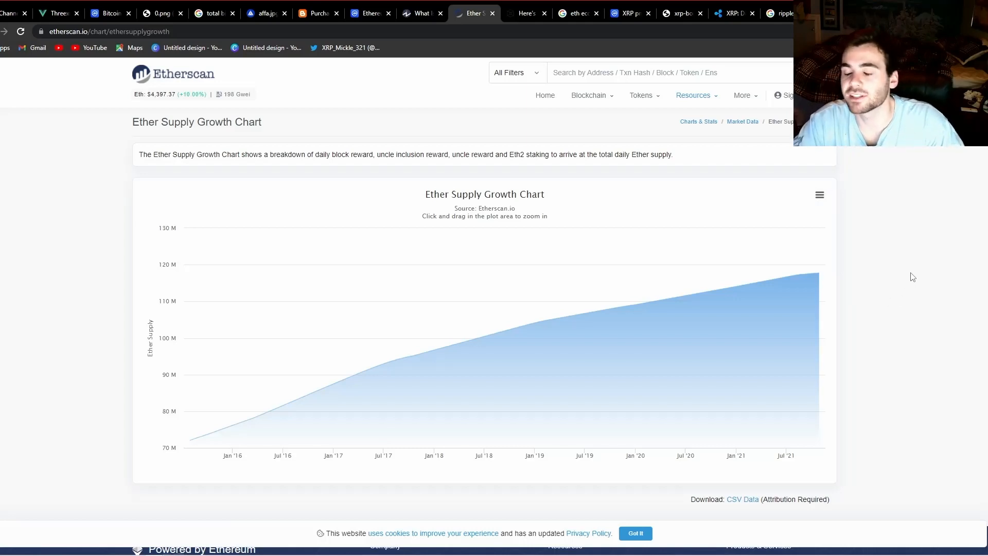
mouse_move(822, 269)
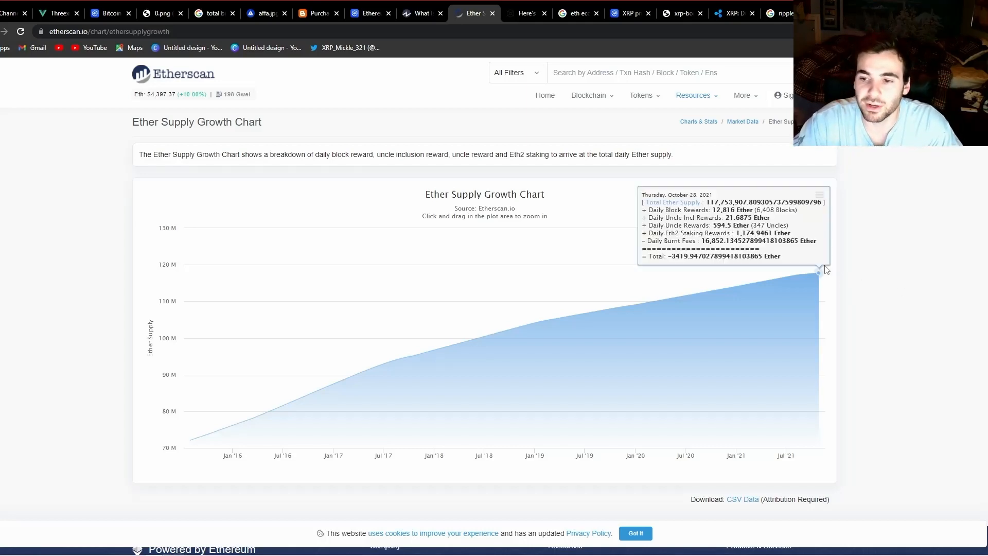
mouse_move(844, 271)
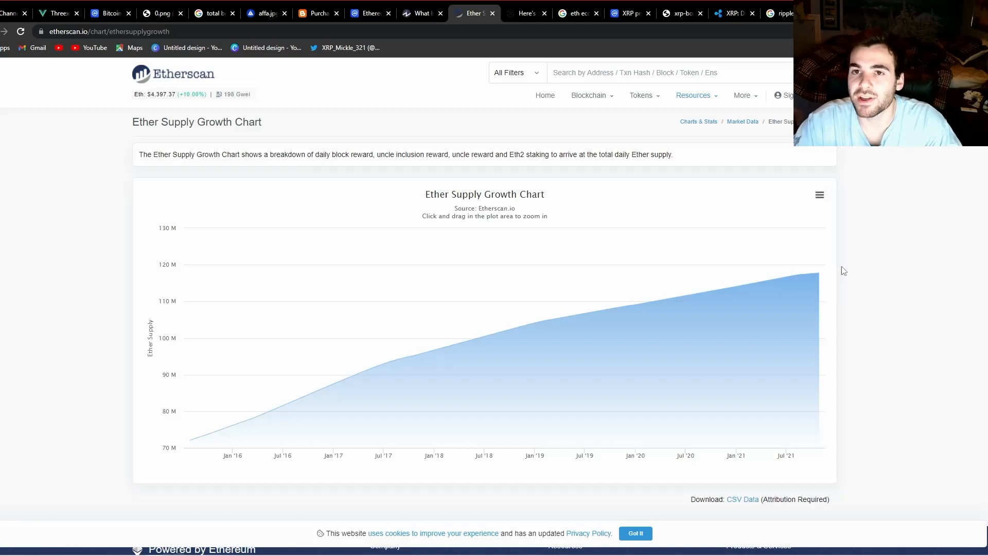
mouse_move(819, 264)
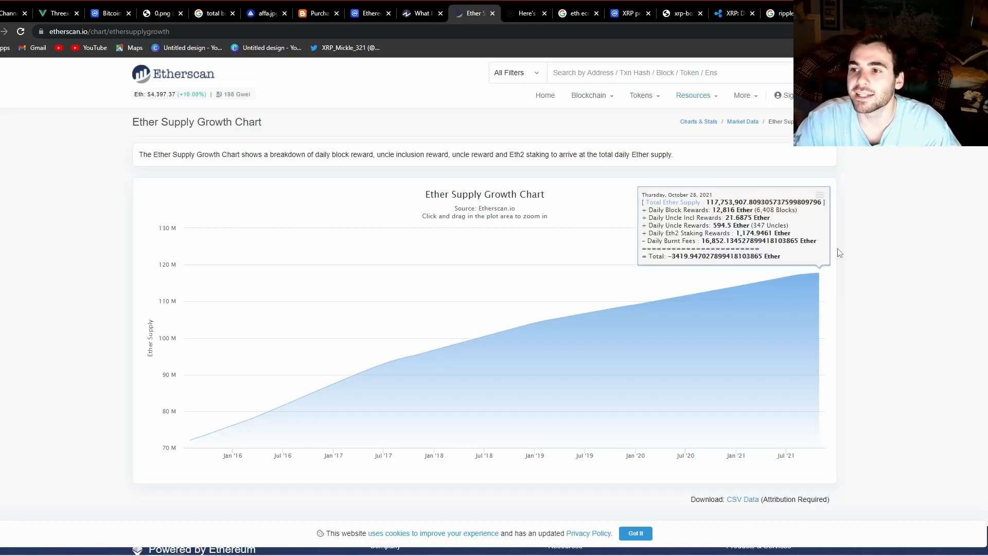
mouse_move(818, 277)
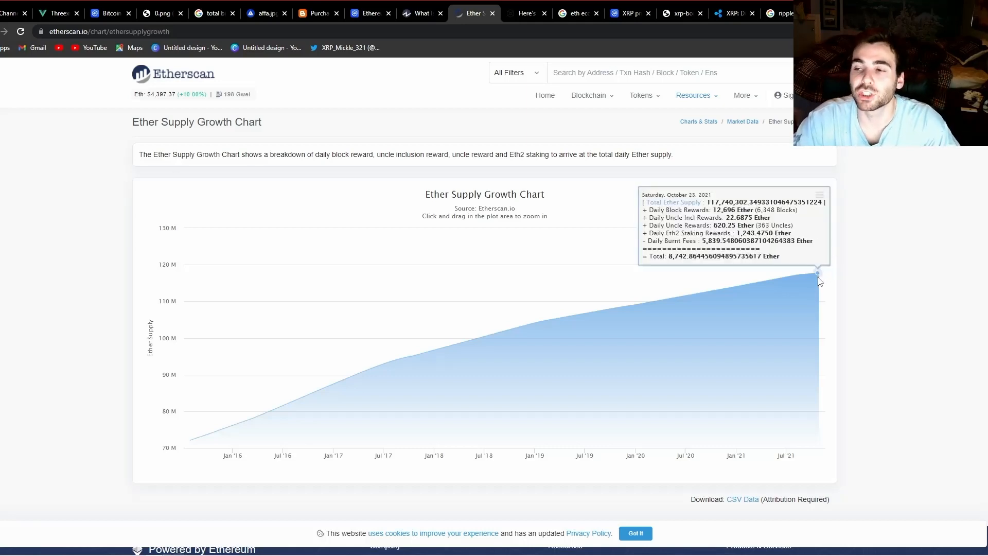
mouse_move(818, 266)
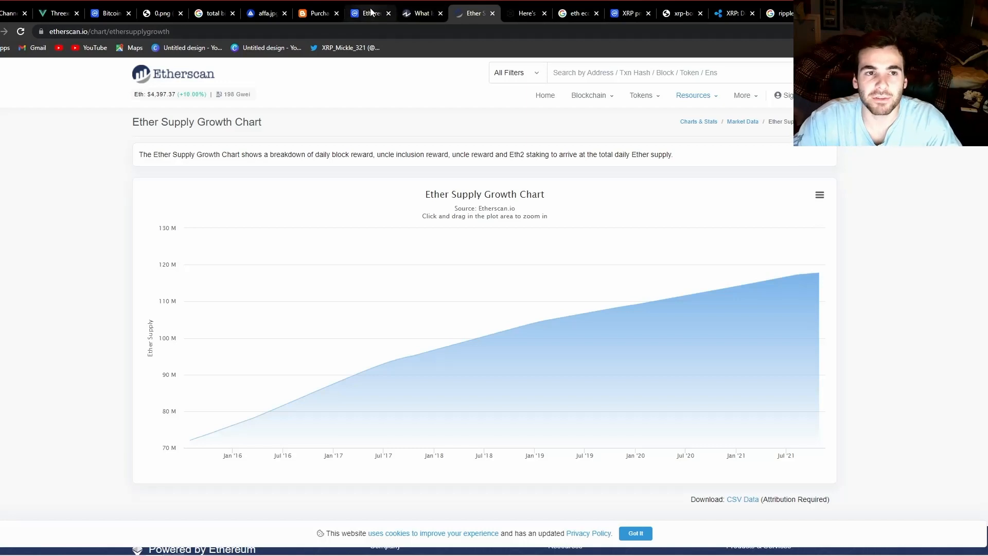
- Return to CoinMarketCap's Ethereum tab with the all-time ETH-to-USD chart and statistics
click(367, 12)
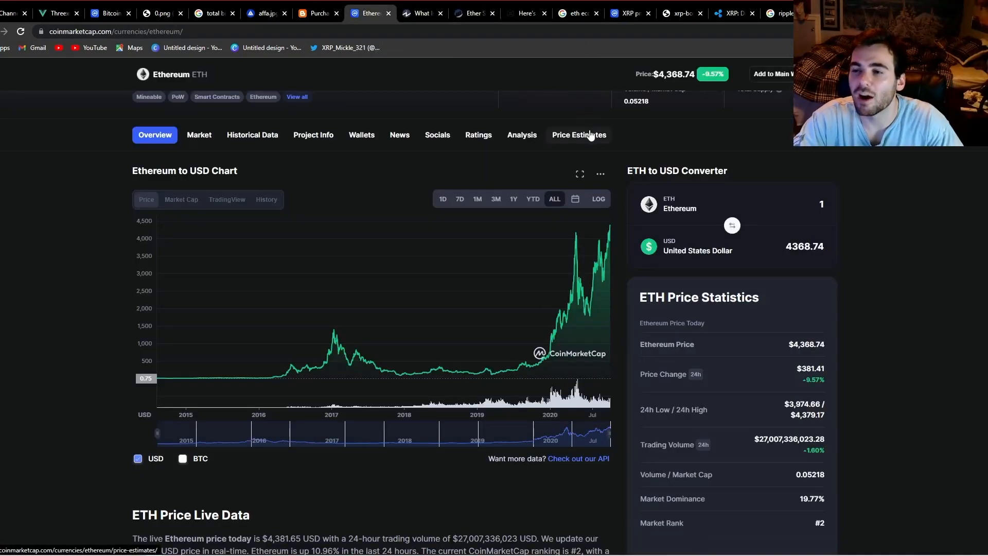
mouse_move(666, 232)
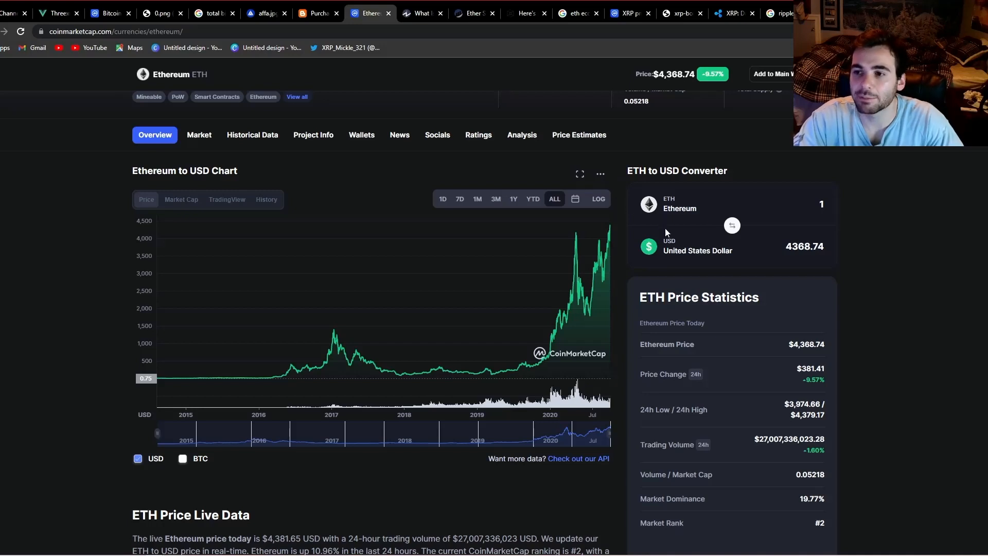
mouse_move(662, 191)
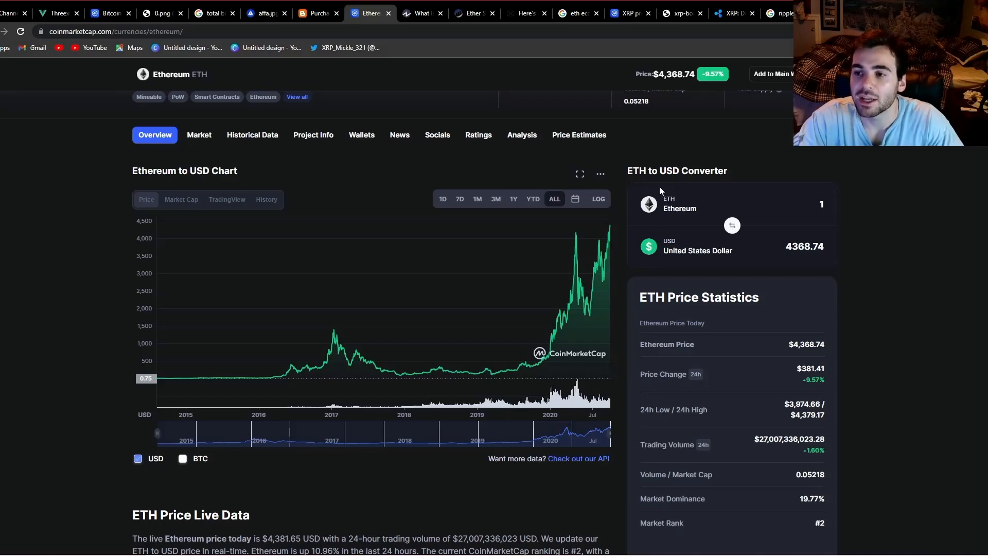
mouse_move(662, 167)
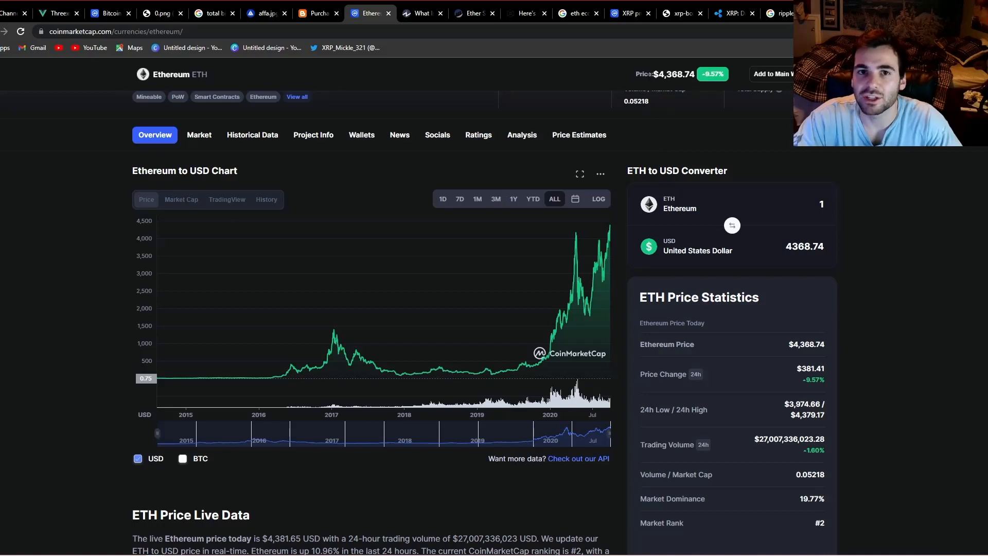
mouse_move(662, 58)
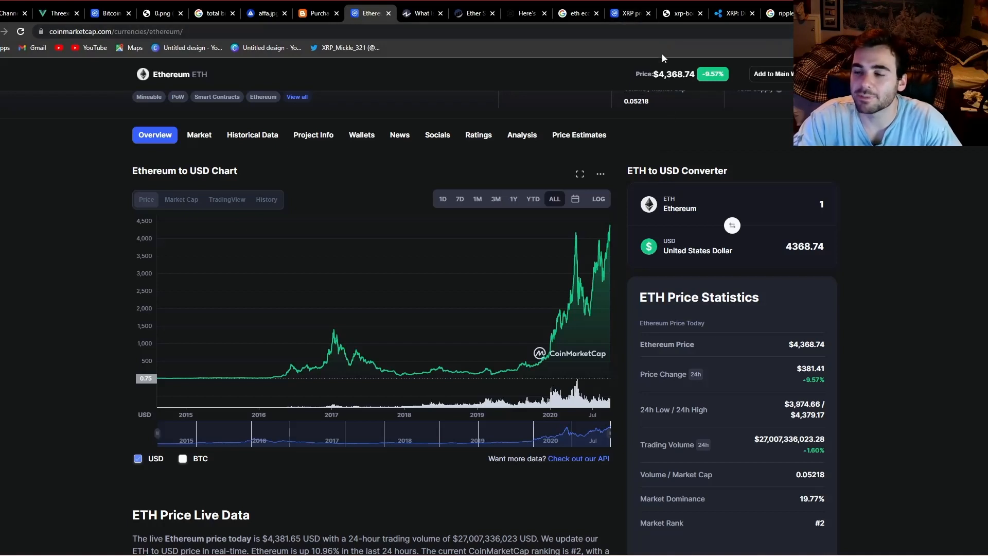
mouse_move(668, 68)
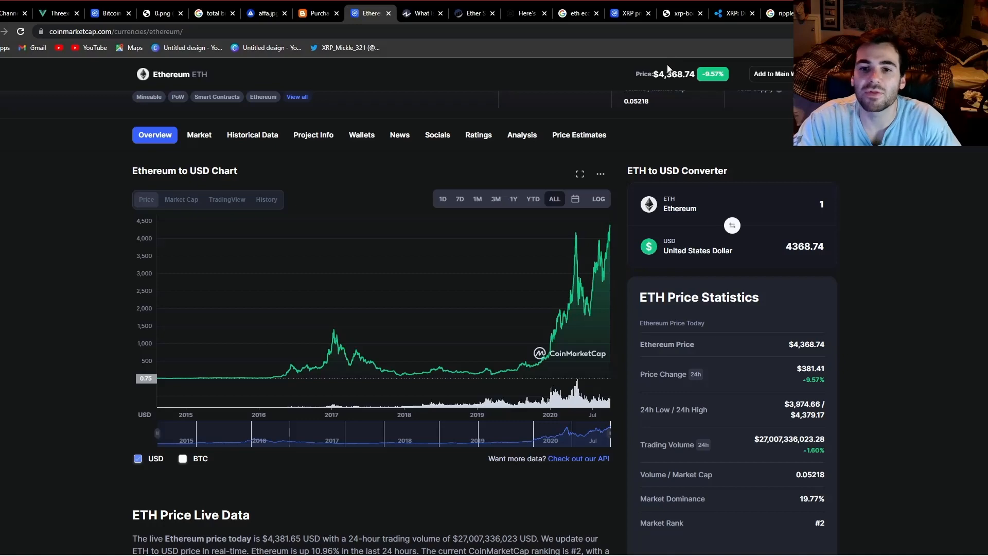
mouse_move(647, 20)
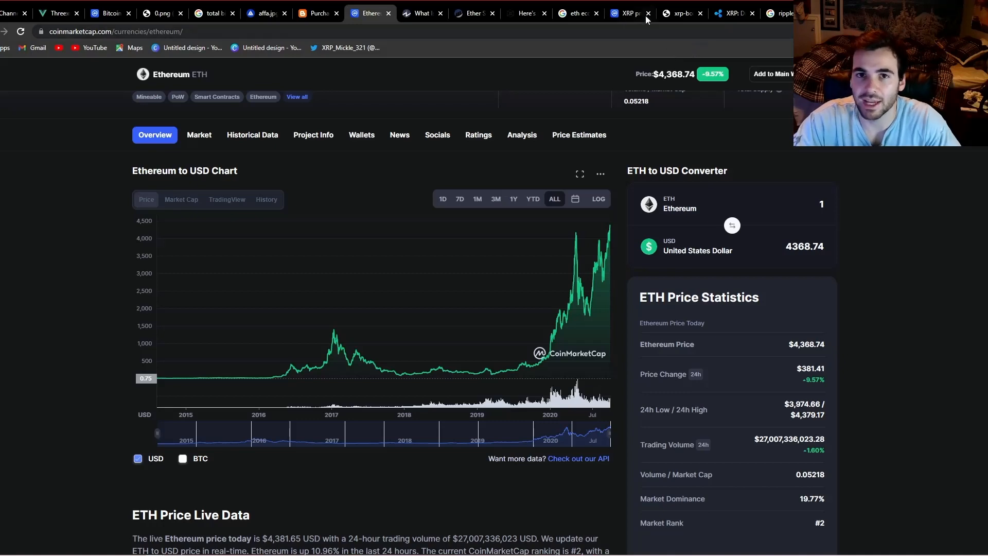
- Review CoinMarketCap's XRP price page, then bring up the Tenor XRP bonfire GIF
click(627, 13)
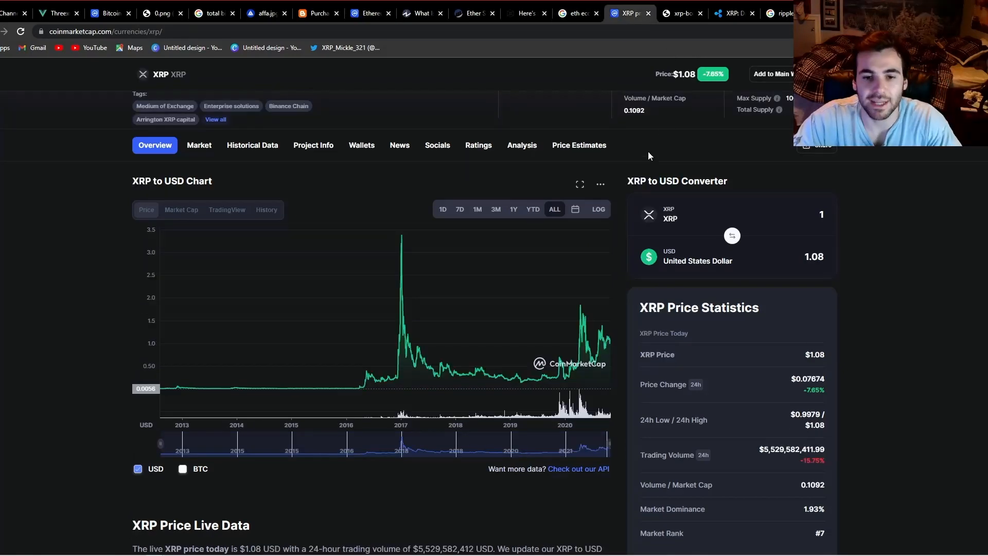
mouse_move(669, 159)
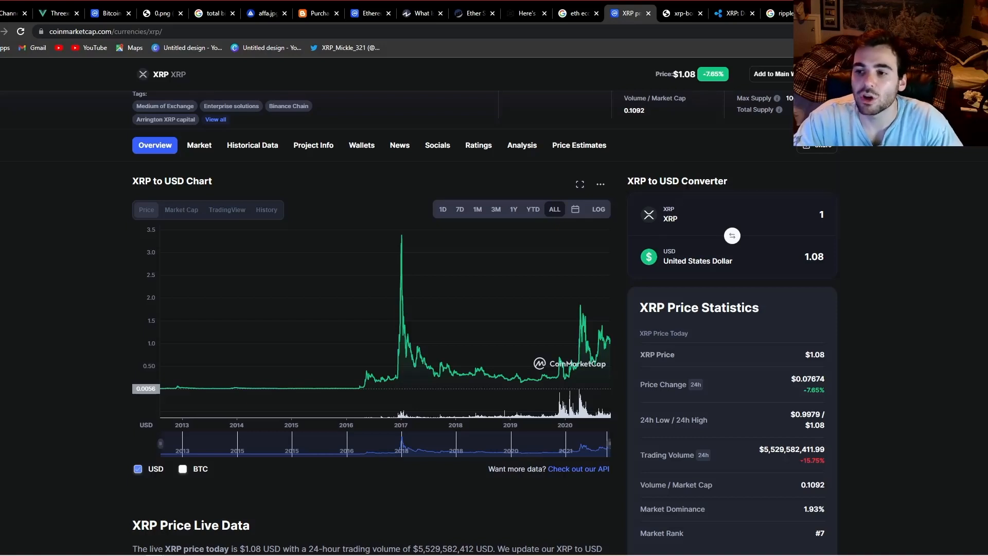
mouse_move(574, 68)
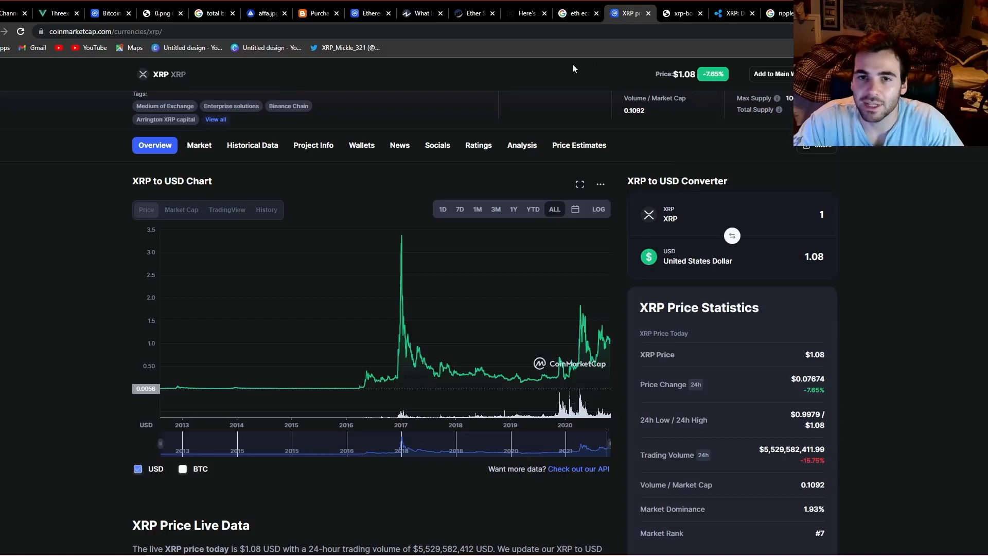
mouse_move(681, 50)
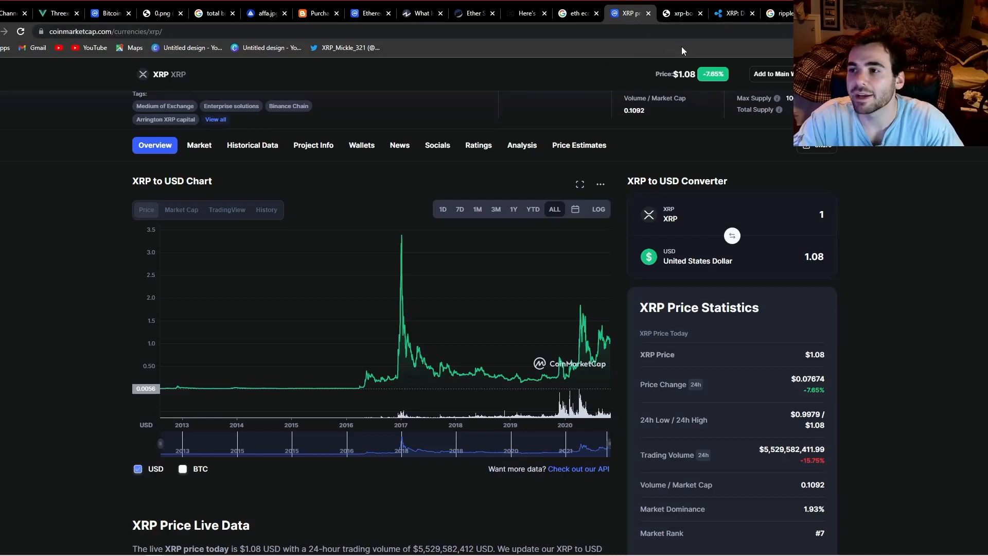
click(681, 13)
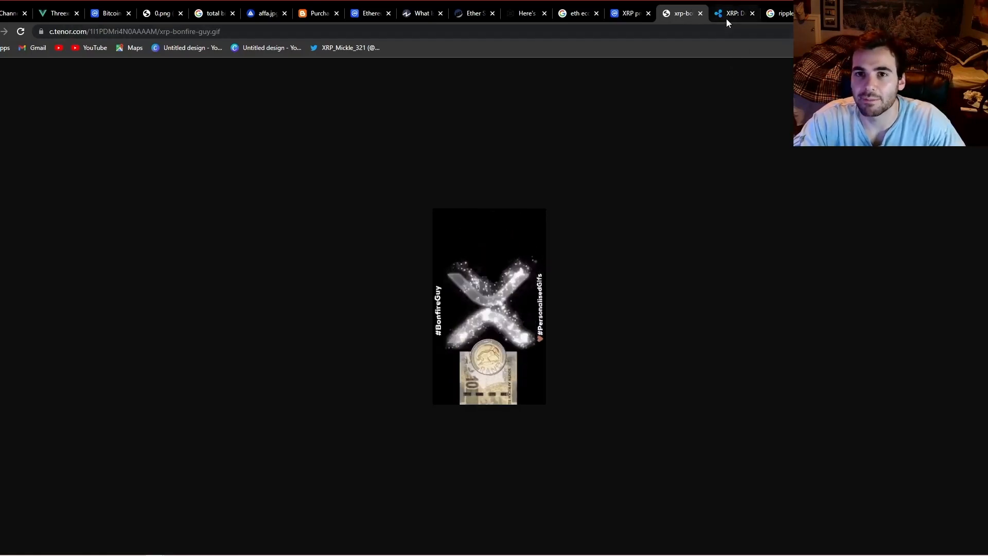
- Read Ripple's XRP speed and scalability page, then revisit the bonfire GIF and XRP price chart
click(730, 13)
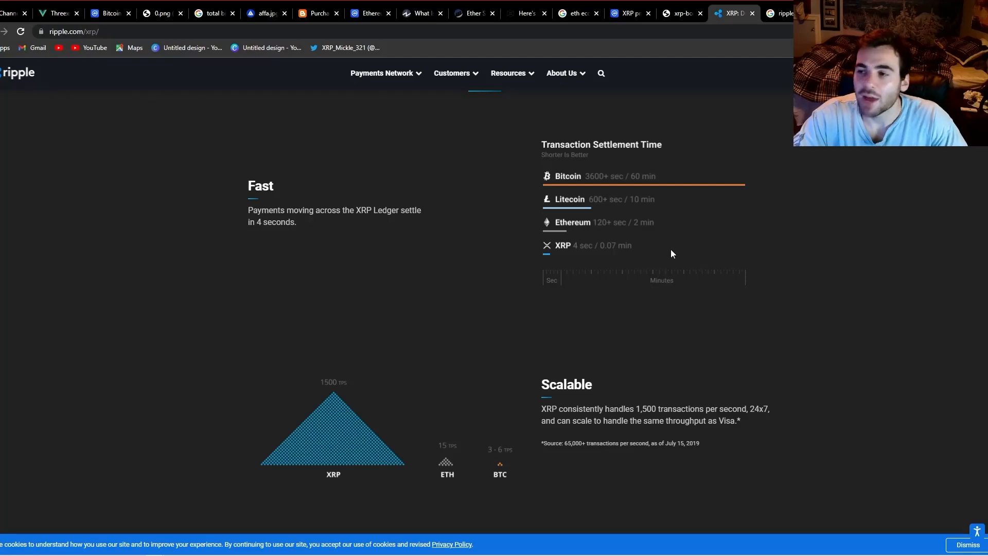
mouse_move(767, 210)
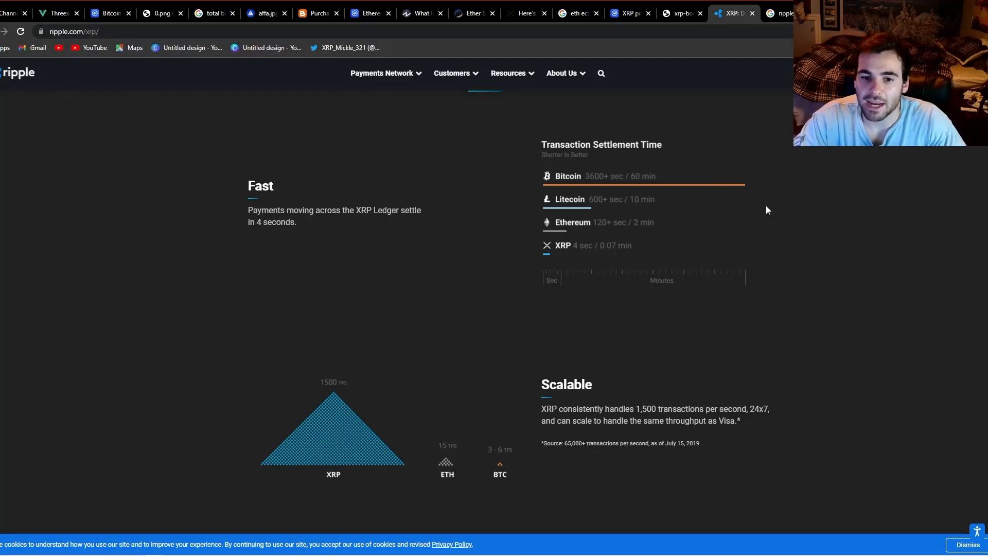
mouse_move(771, 222)
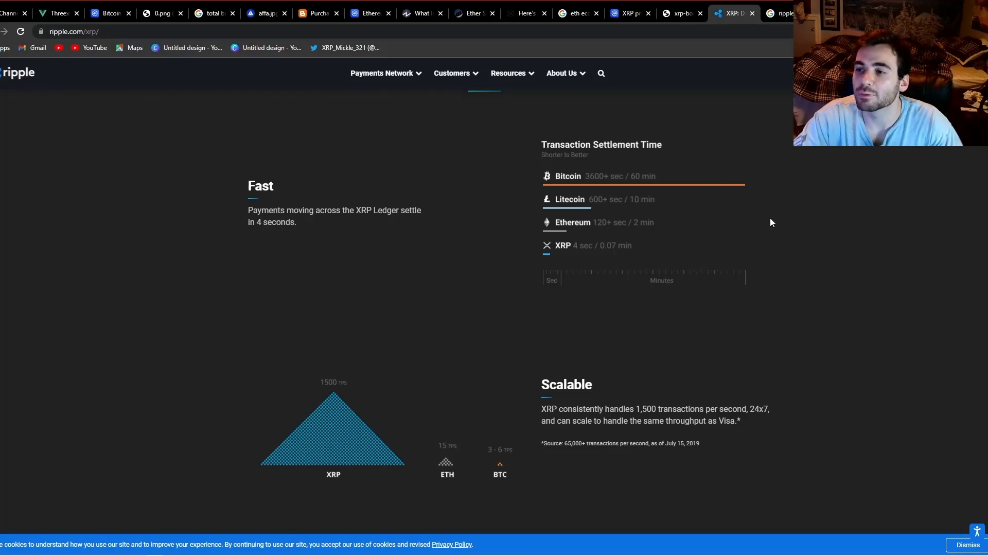
mouse_move(766, 193)
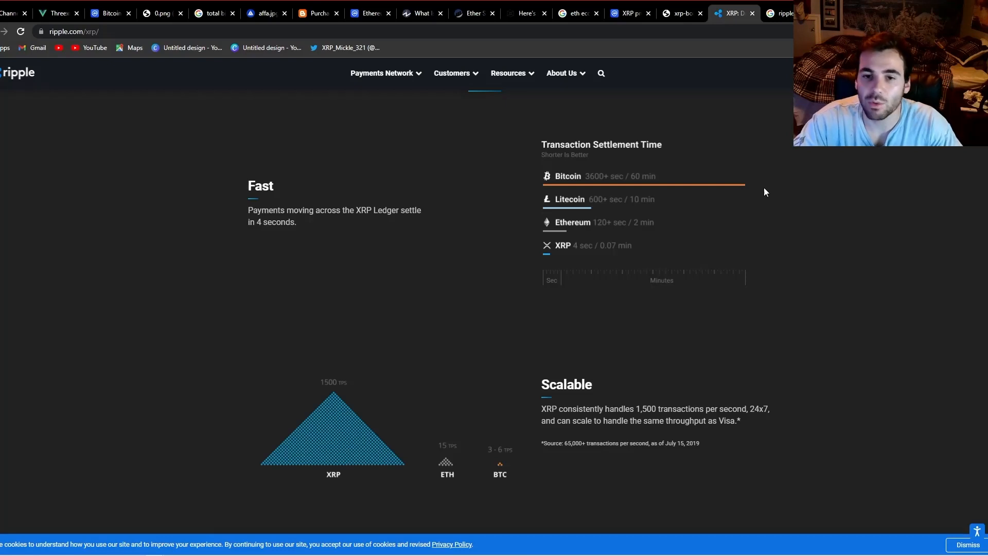
mouse_move(755, 213)
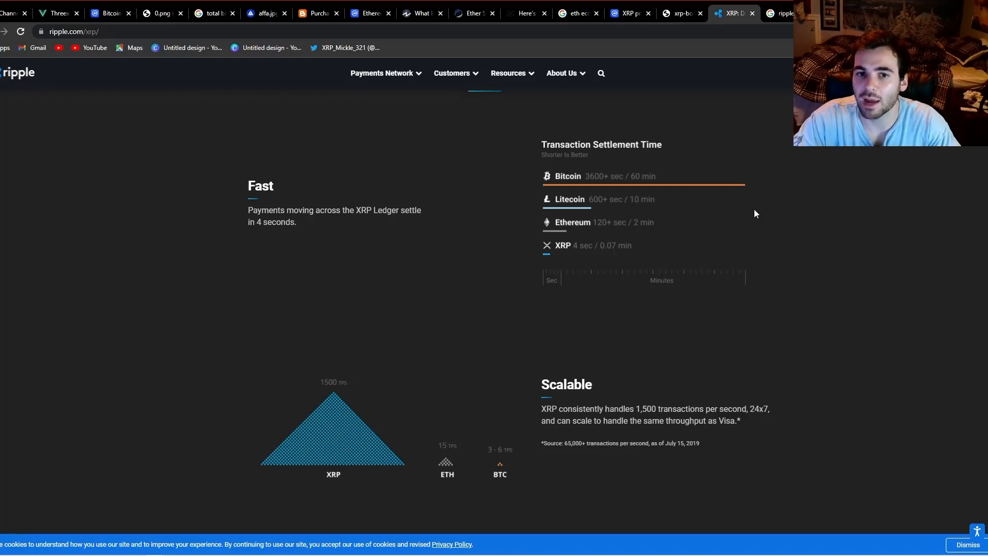
mouse_move(723, 164)
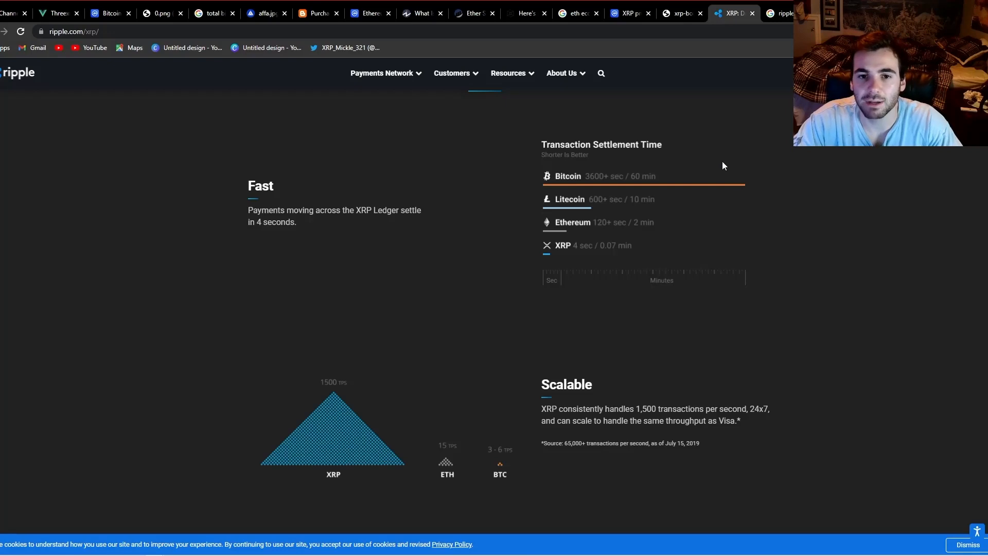
mouse_move(737, 183)
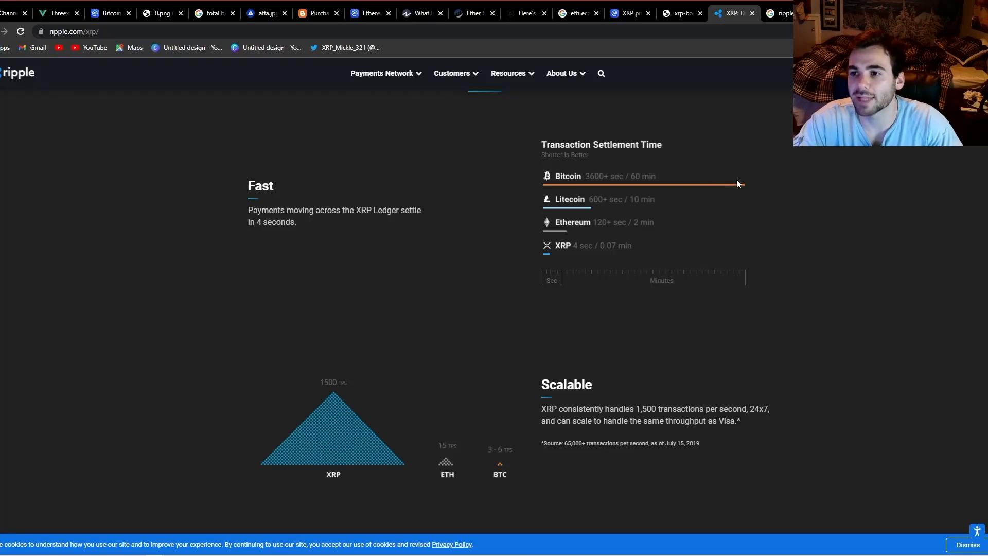
mouse_move(729, 194)
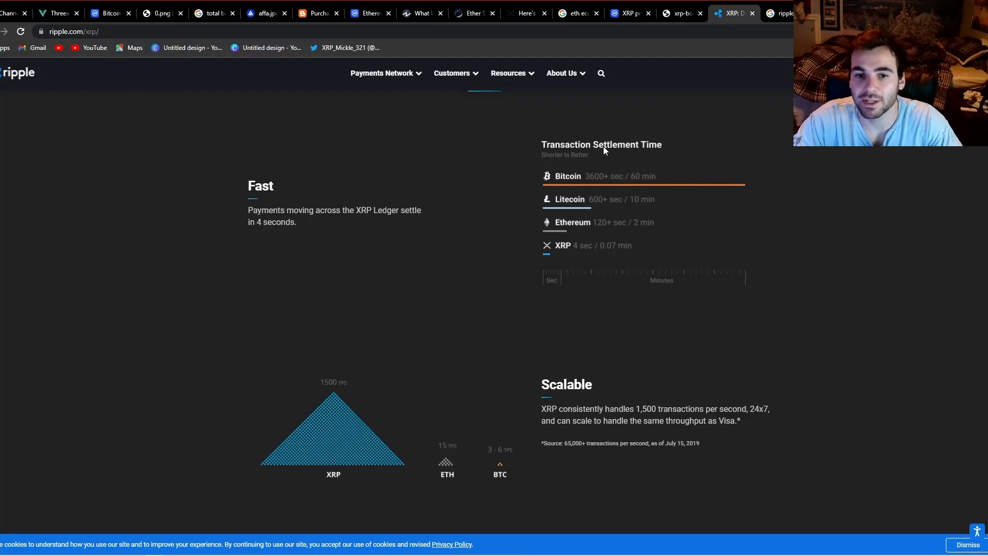
mouse_move(656, 220)
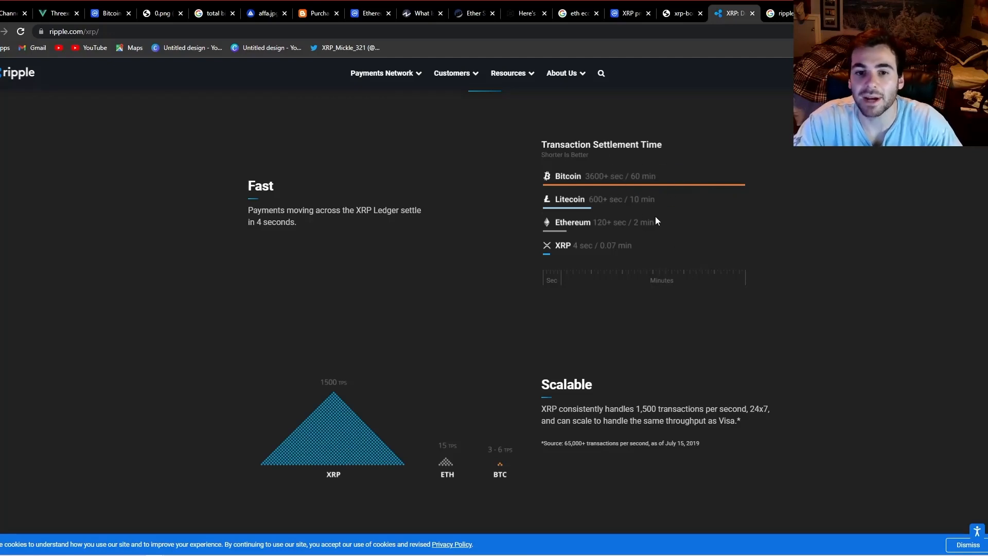
mouse_move(666, 274)
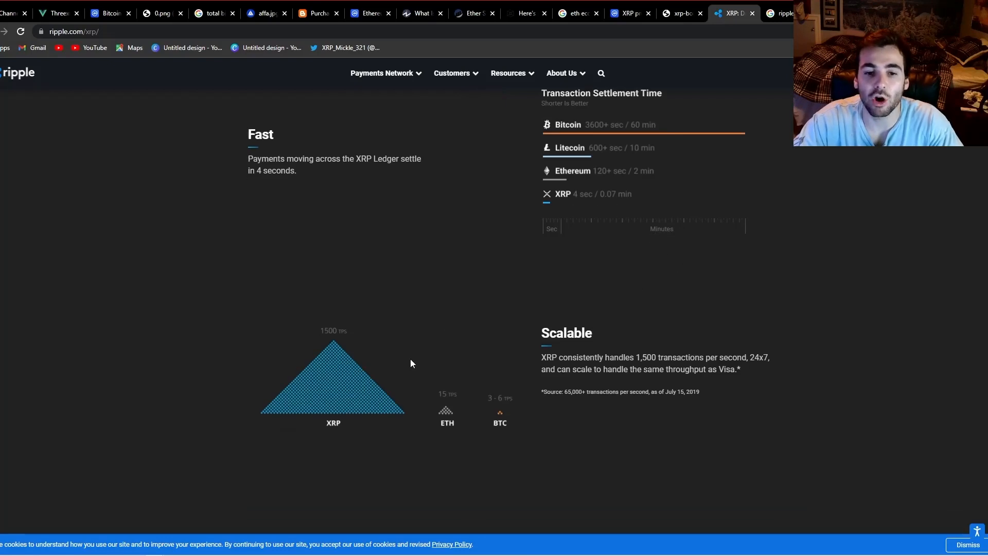
mouse_move(296, 371)
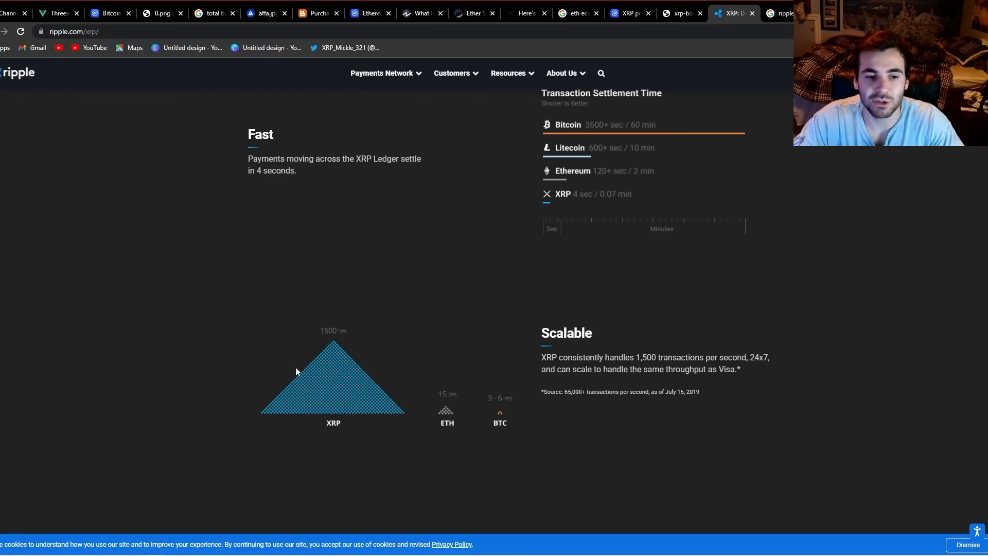
mouse_move(422, 434)
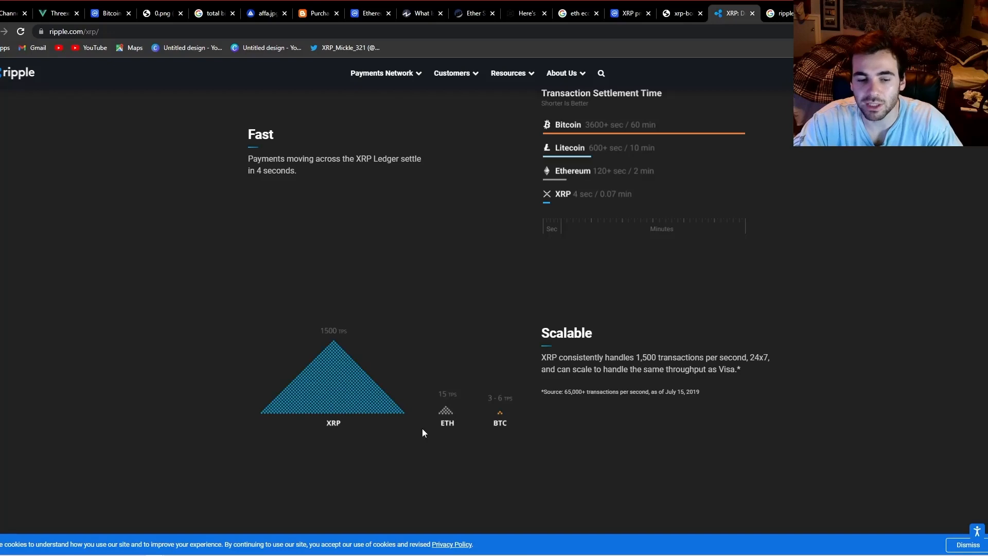
mouse_move(393, 420)
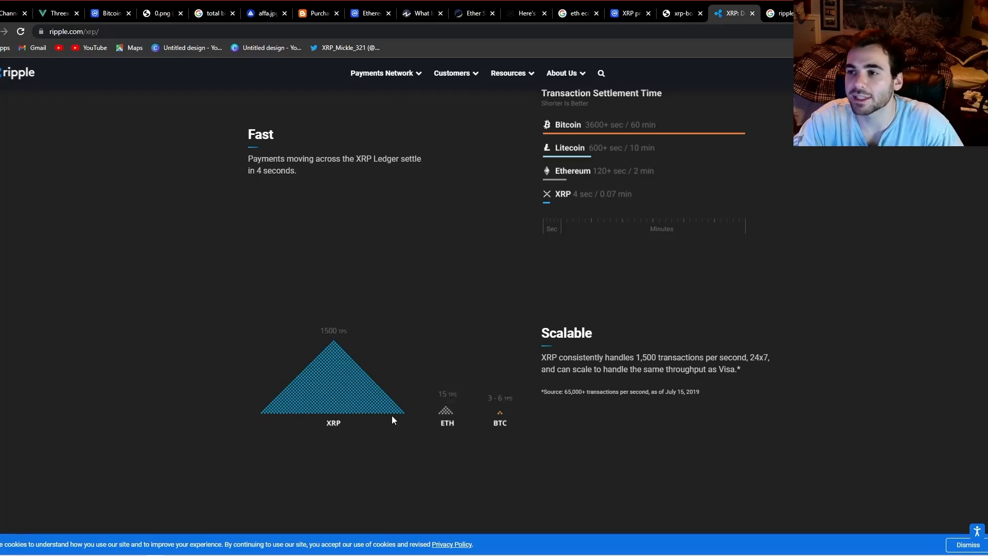
mouse_move(452, 350)
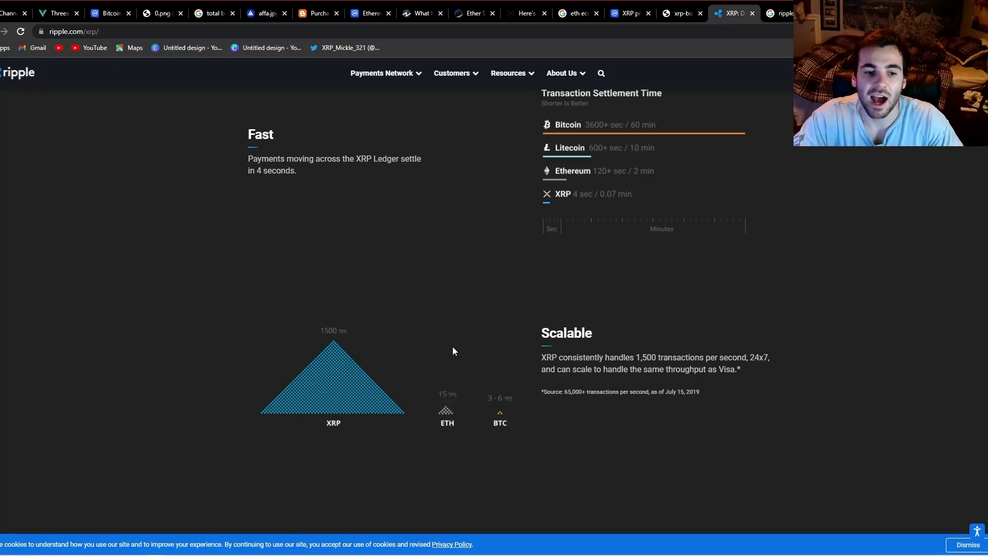
mouse_move(414, 415)
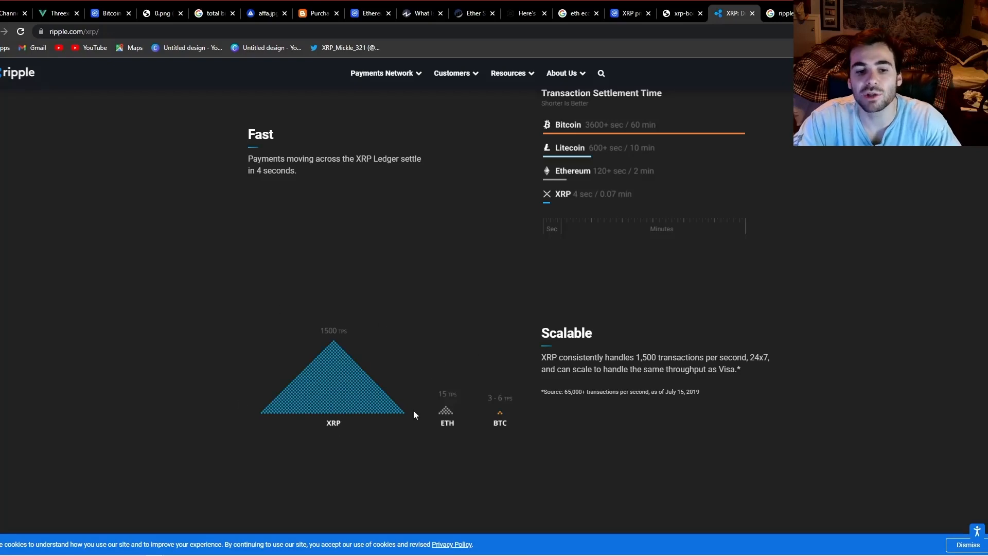
mouse_move(482, 394)
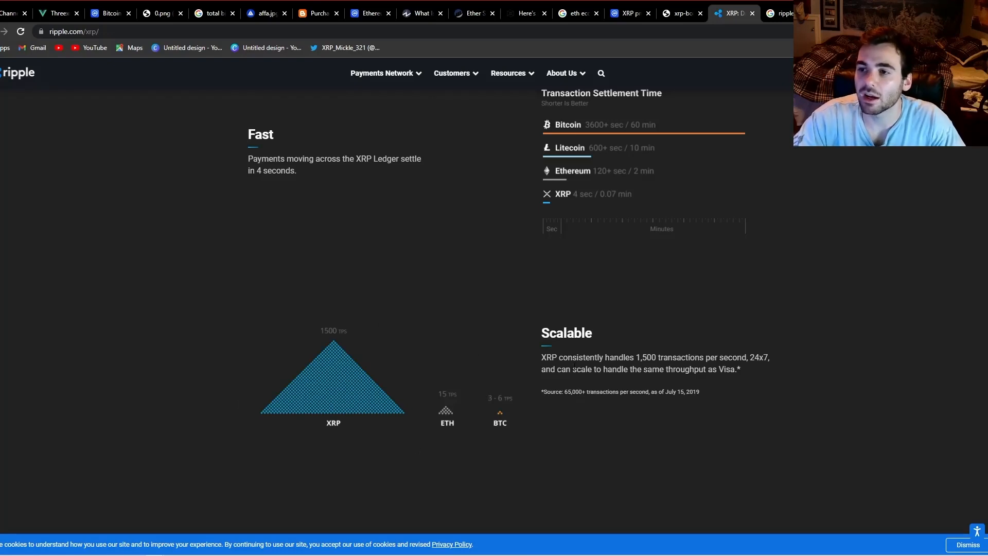
mouse_move(520, 409)
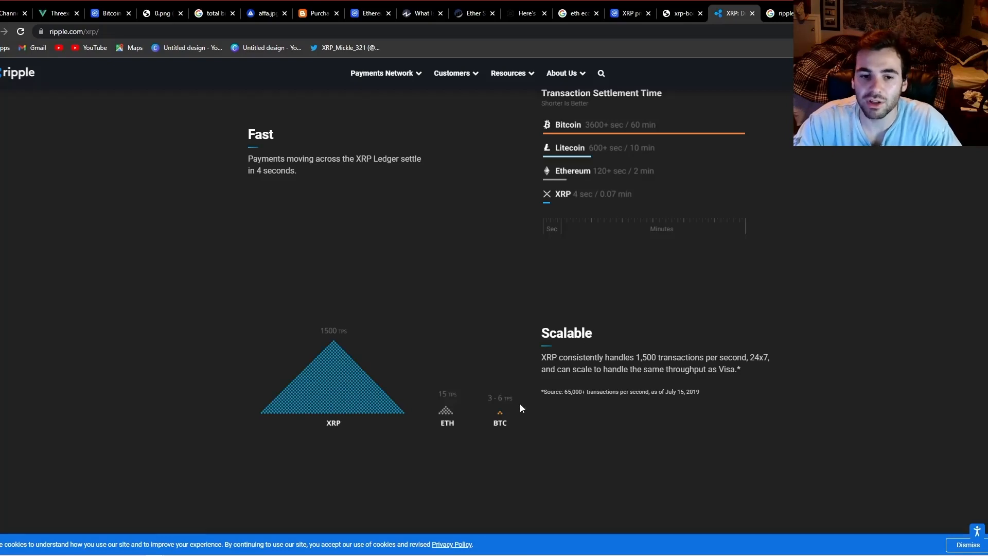
mouse_move(381, 492)
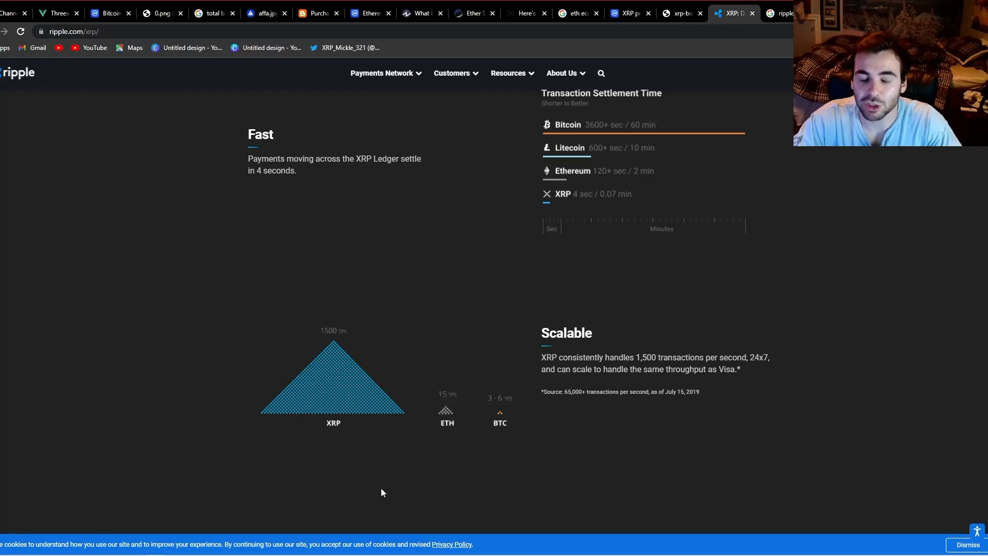
mouse_move(311, 346)
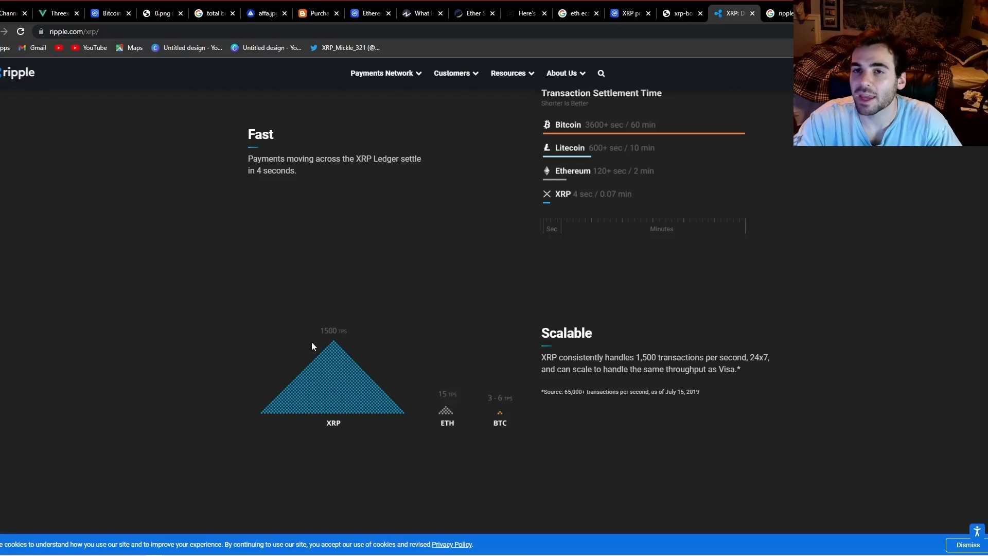
mouse_move(324, 451)
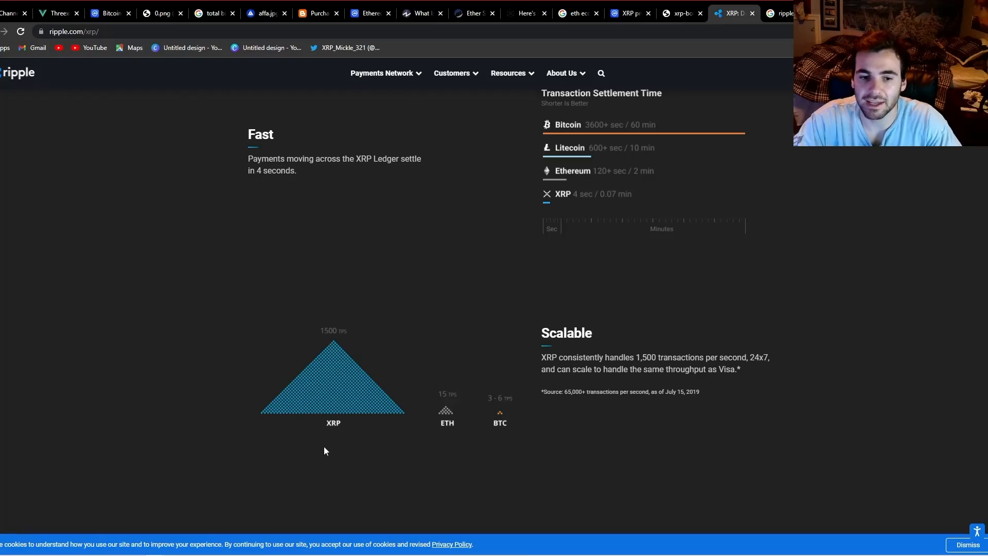
mouse_move(390, 399)
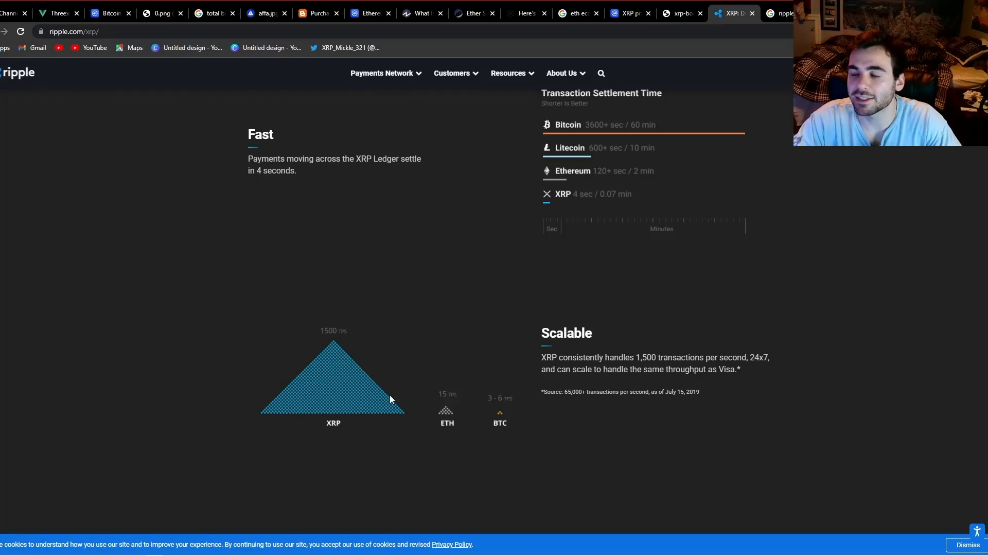
mouse_move(493, 414)
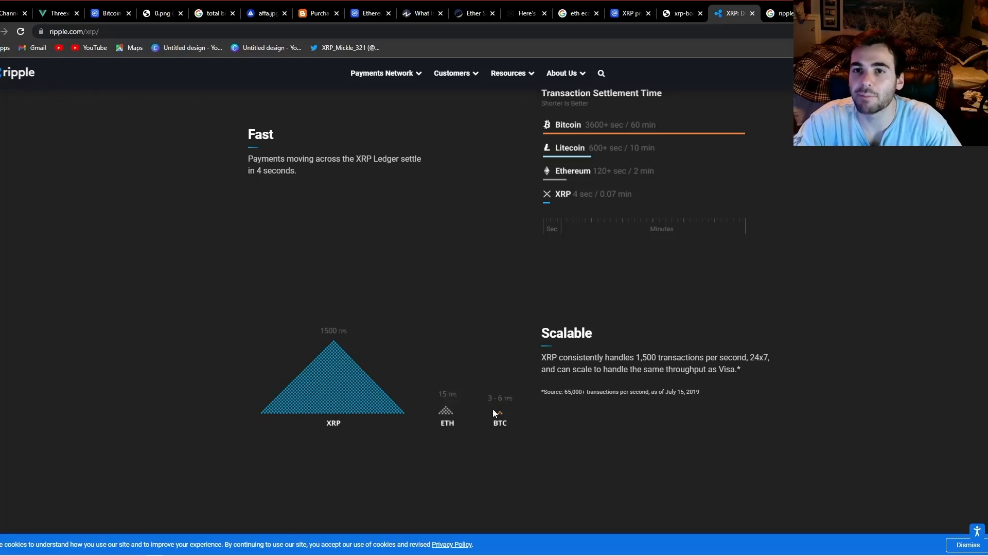
mouse_move(525, 393)
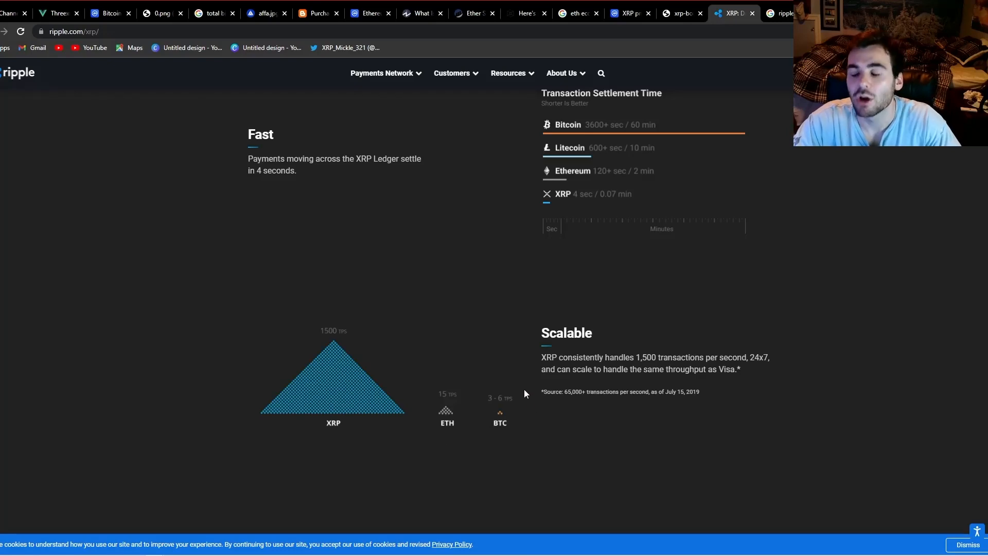
mouse_move(516, 347)
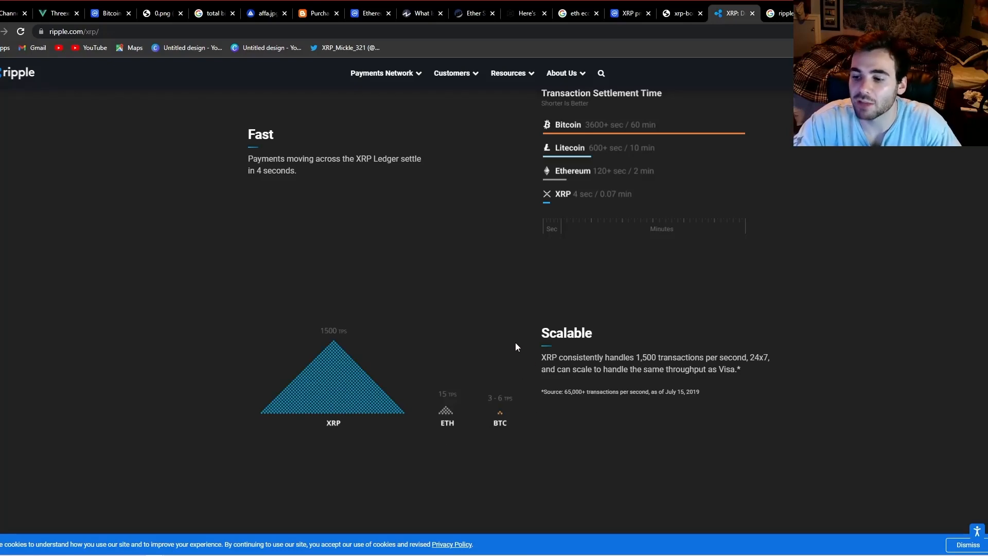
mouse_move(550, 299)
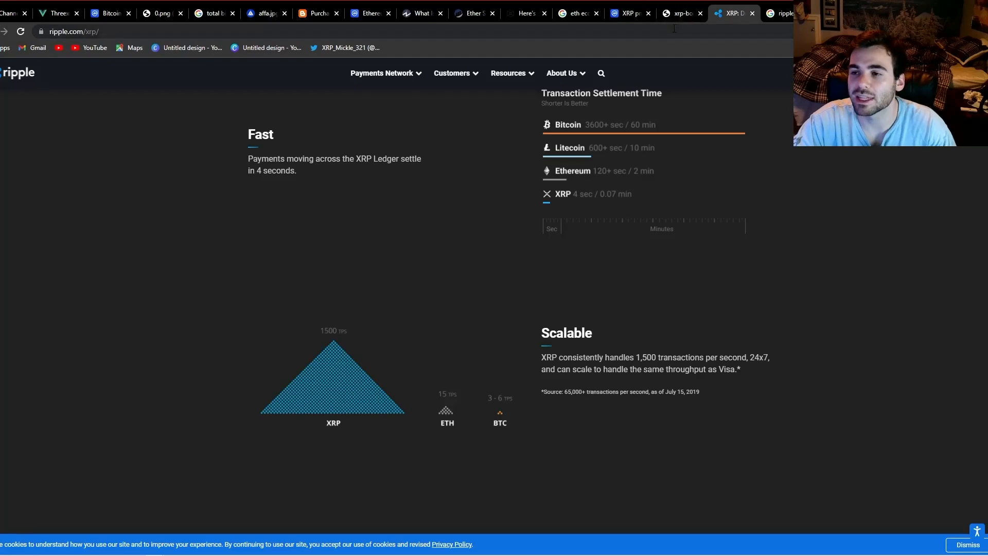
click(681, 13)
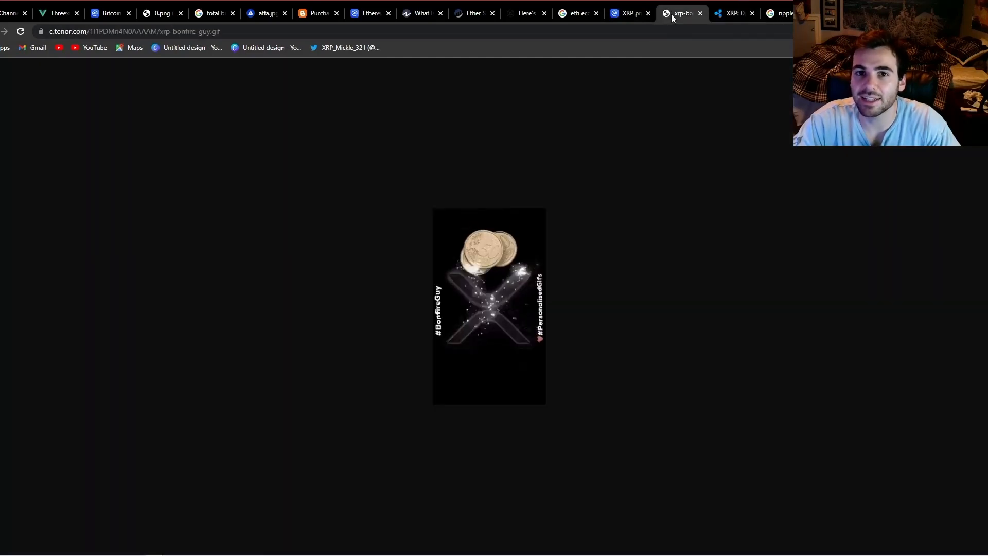
click(627, 14)
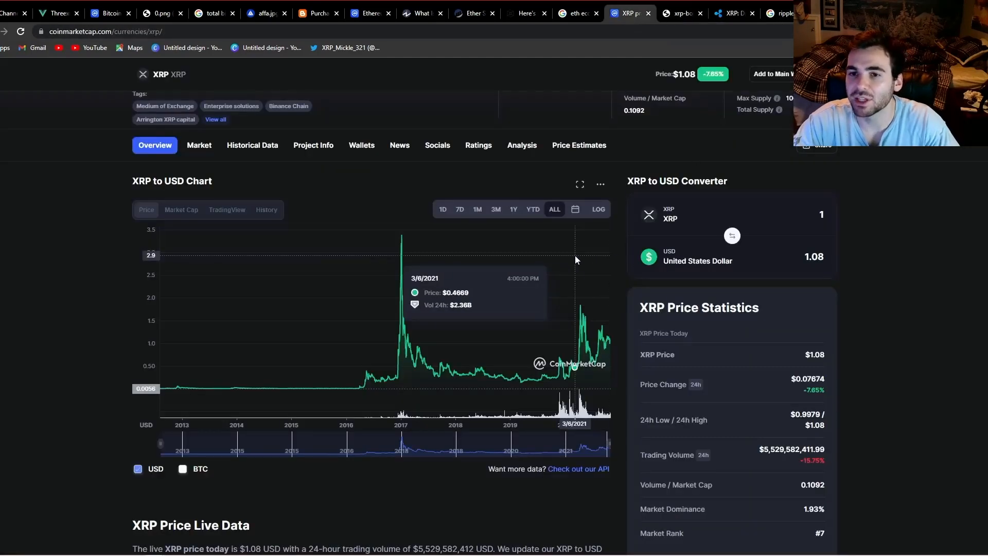
mouse_move(533, 253)
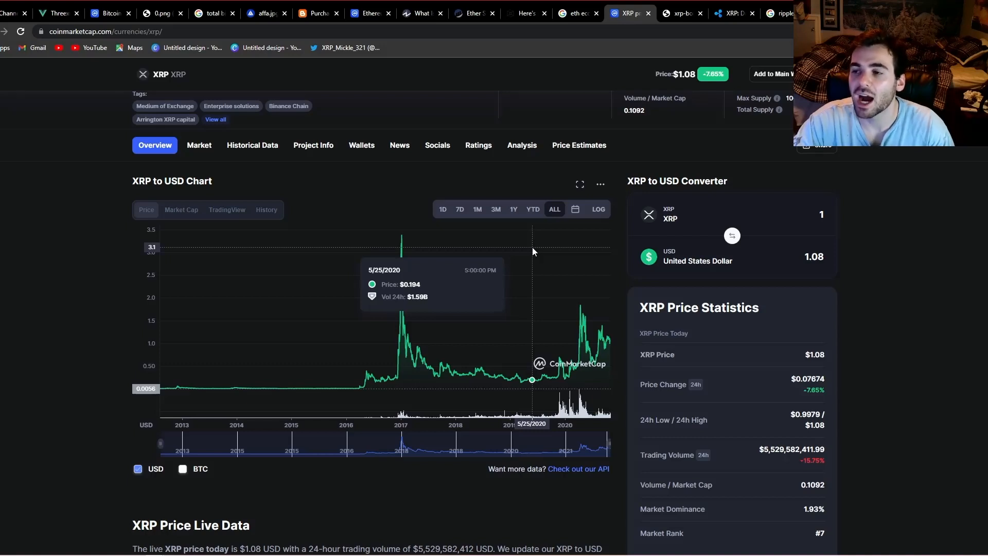
mouse_move(617, 260)
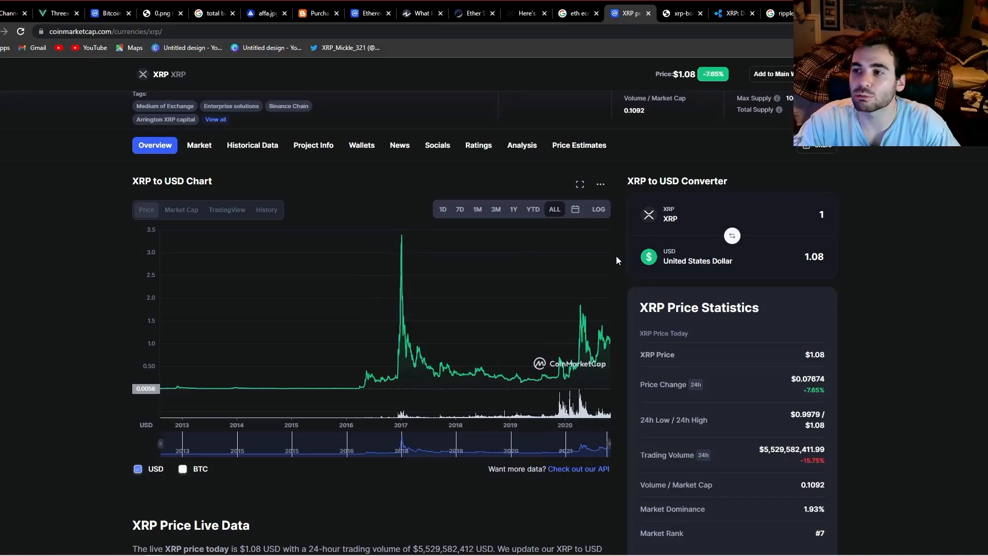
- Return to Ripple's XRP overview, then show the Google search results for 'ripple'
click(731, 14)
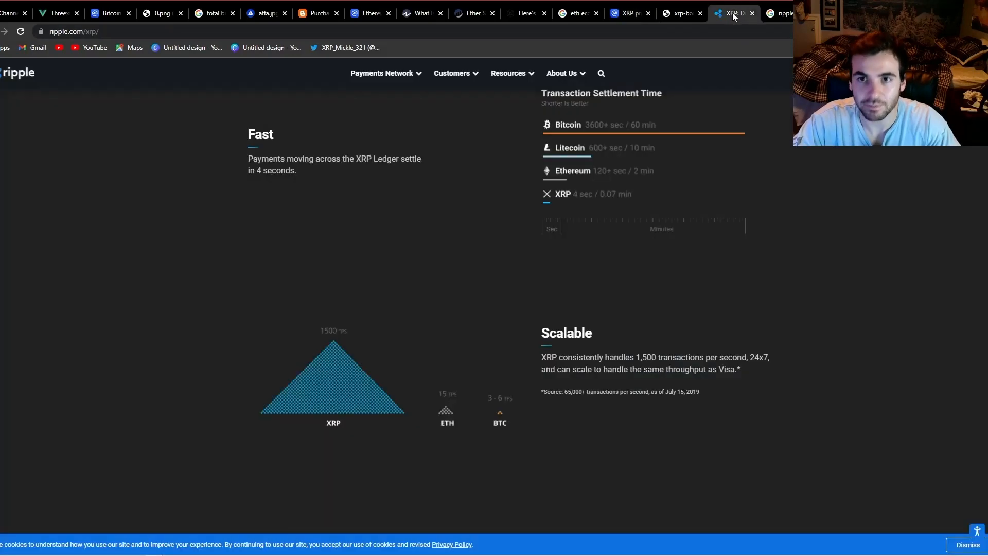
click(782, 13)
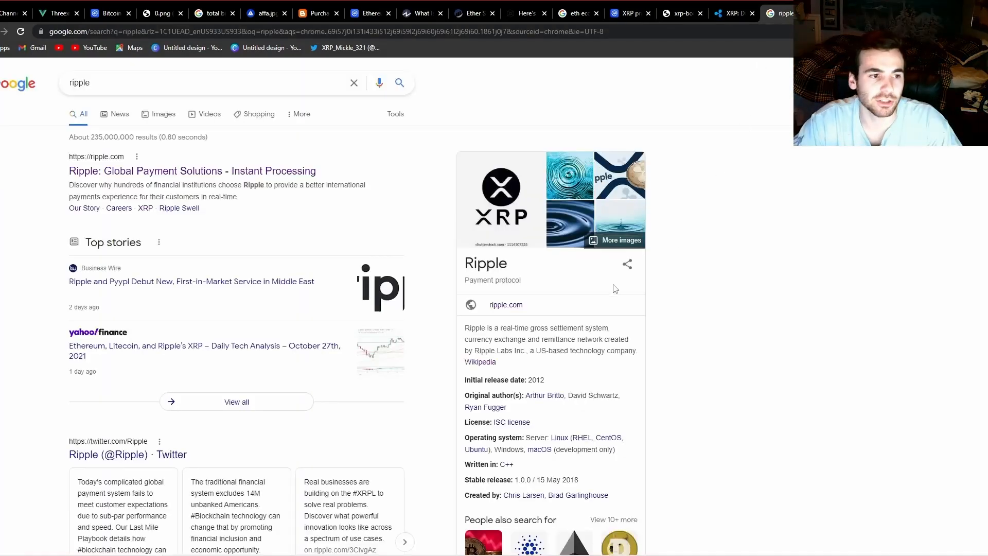
mouse_move(578, 235)
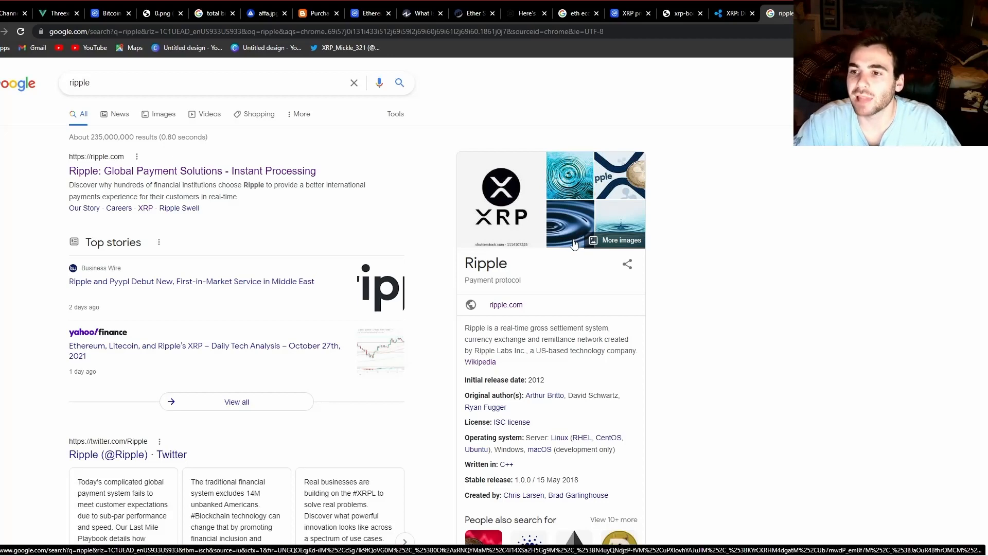
mouse_move(609, 214)
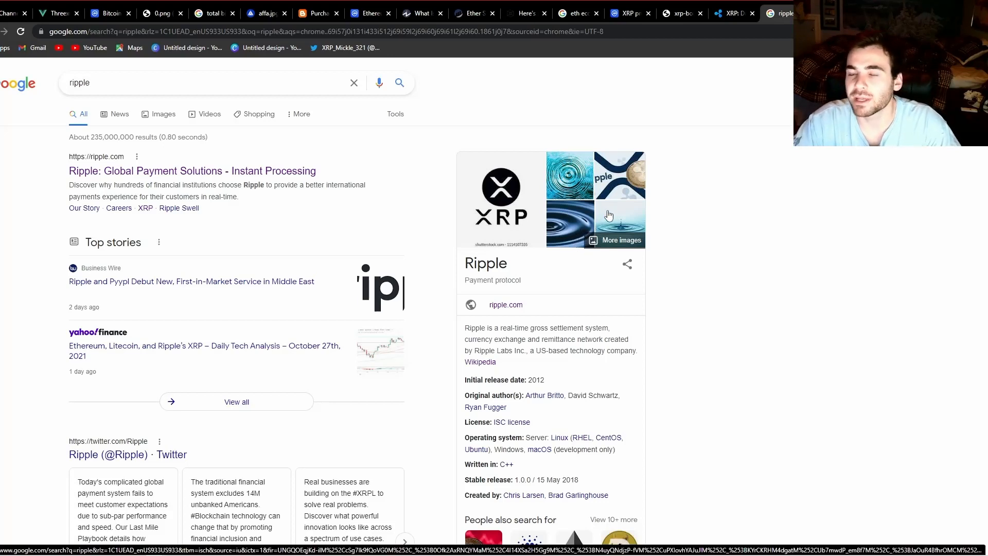
mouse_move(630, 210)
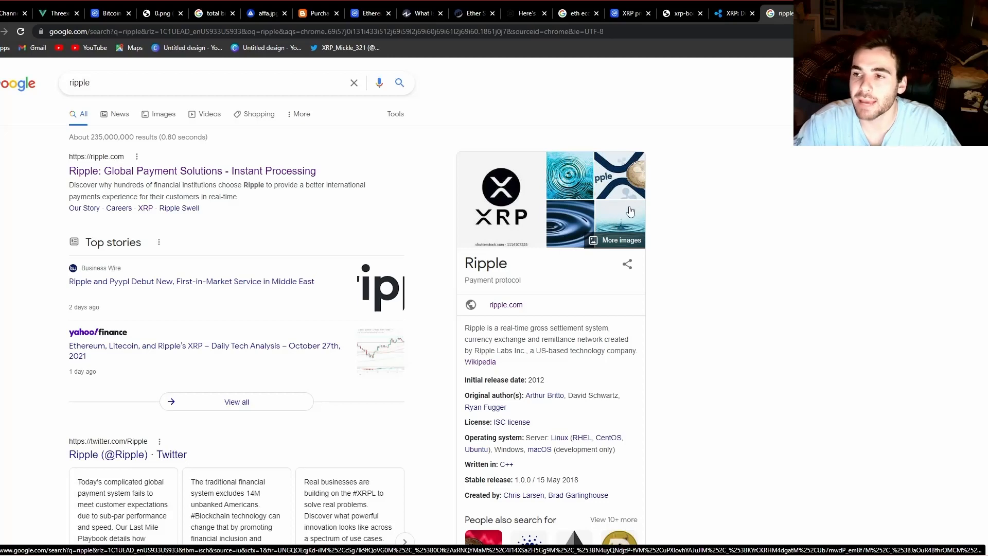
mouse_move(632, 219)
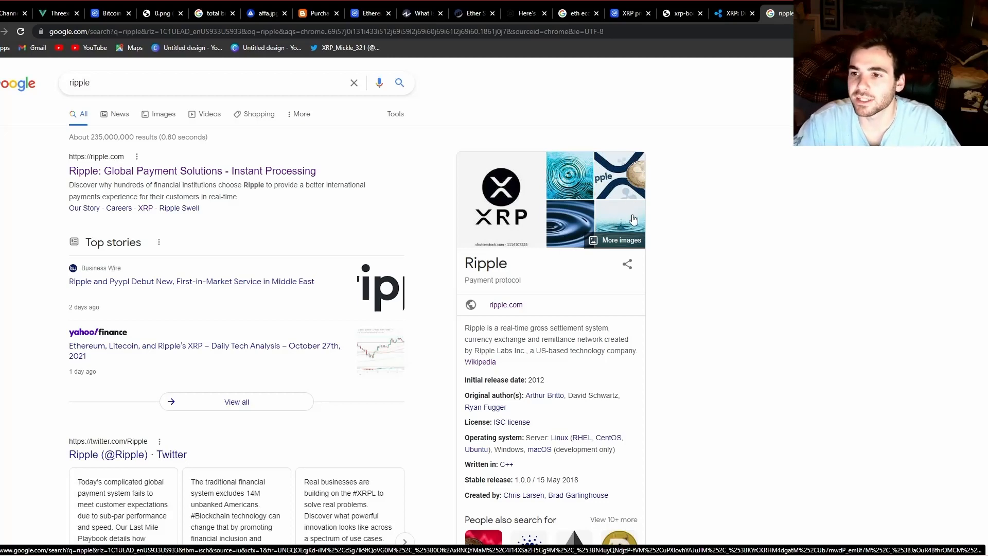
mouse_move(492, 198)
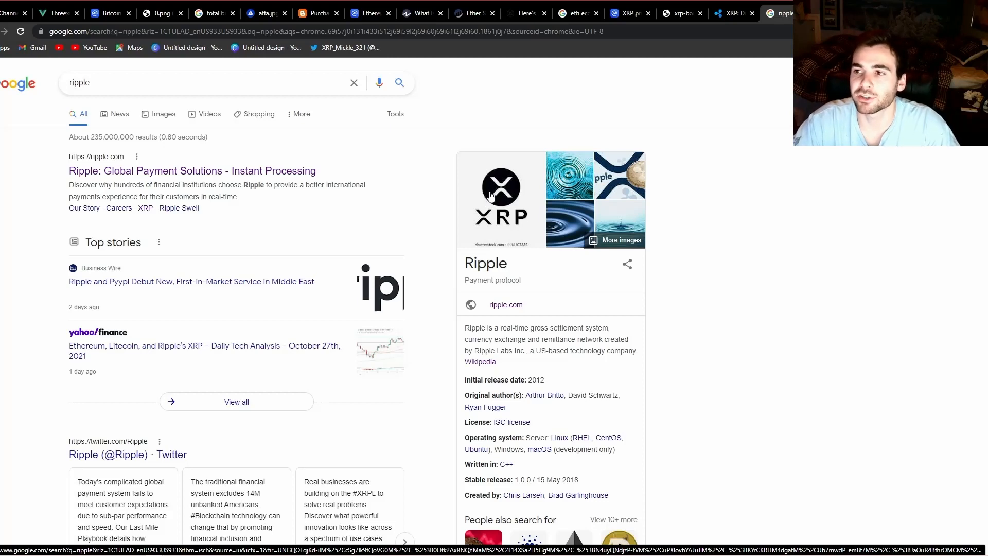
mouse_move(593, 185)
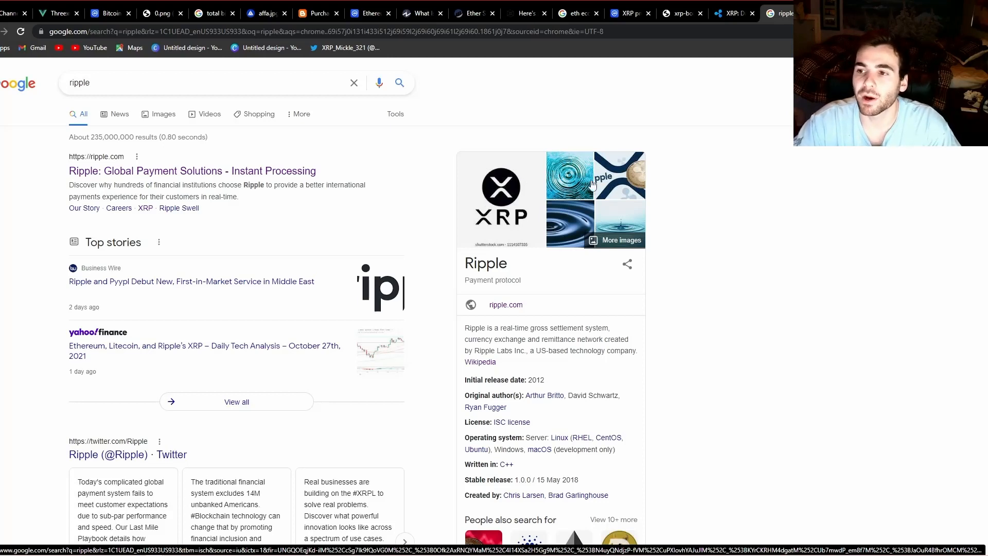
mouse_move(324, 105)
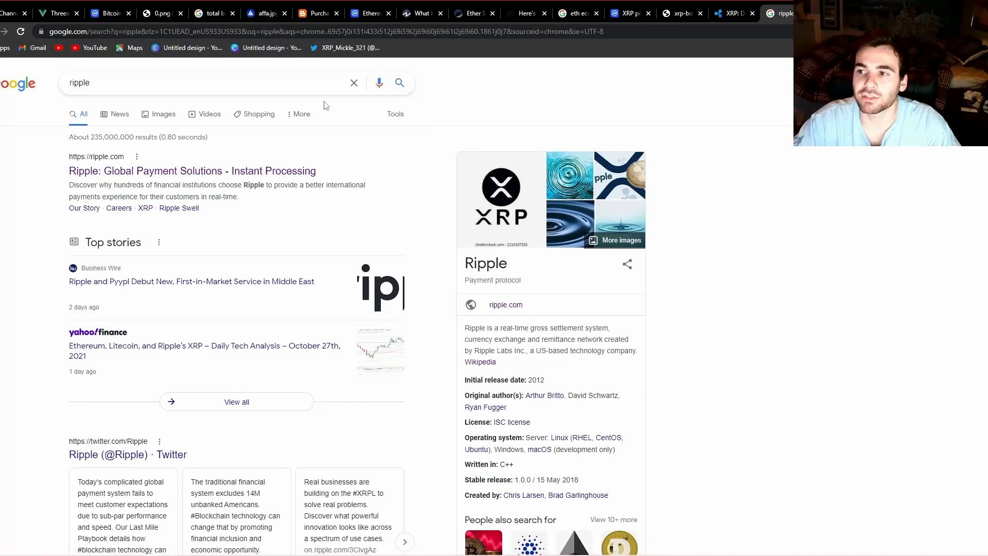
mouse_move(56, 12)
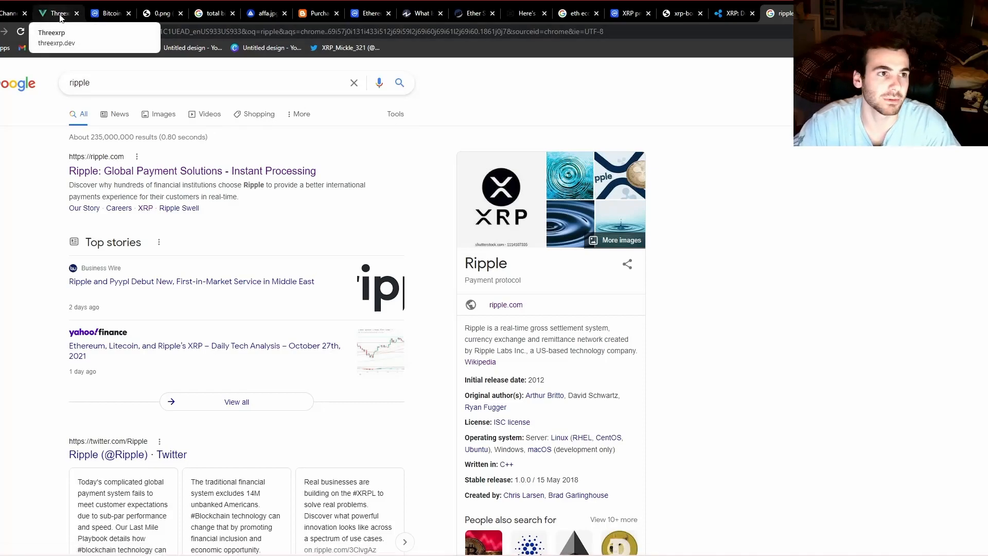
- Leave the ripple search results for the XRPArcade top-100 banks page
click(57, 12)
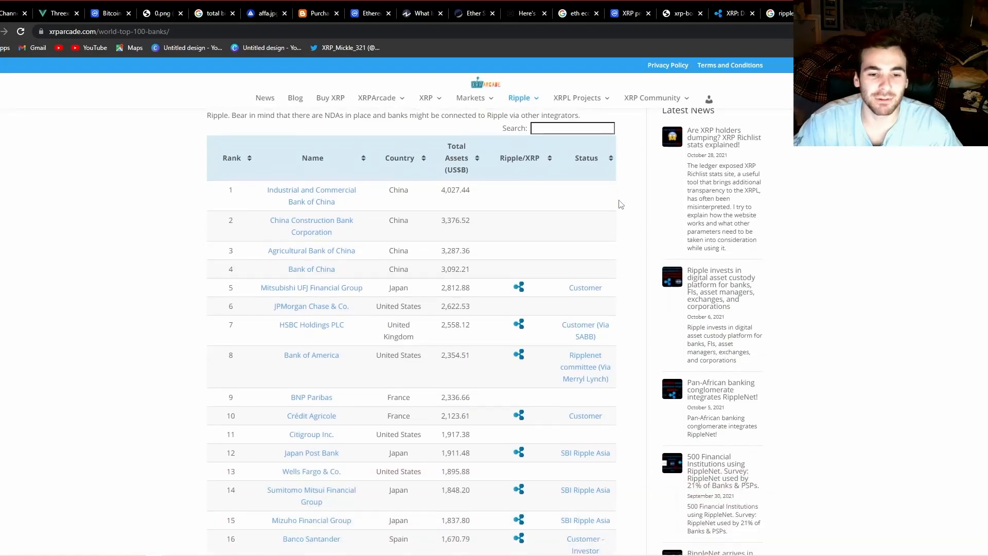
- Browse the XRPArcade banks table and back to the top, then switch to the Ethereum price page
scroll(down, 3)
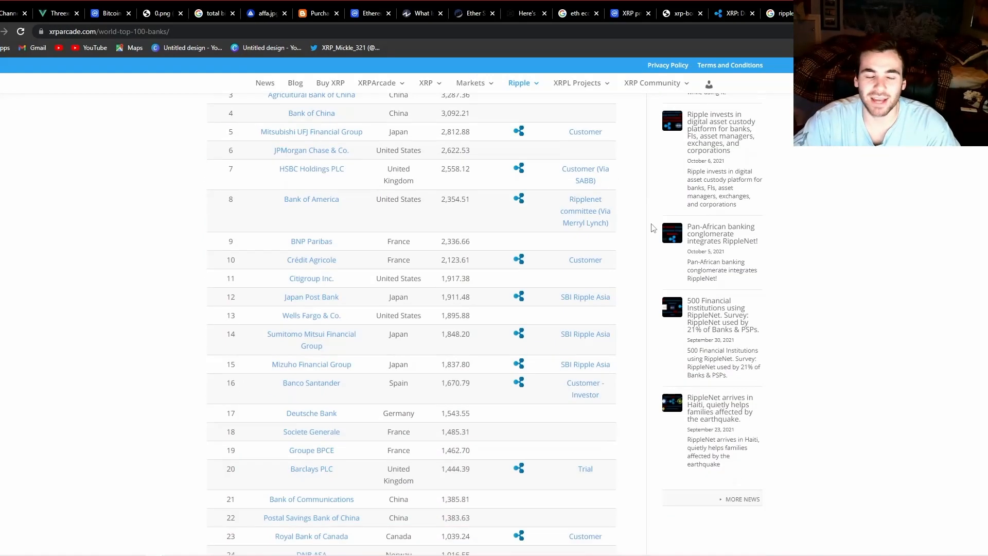
scroll(down, 3)
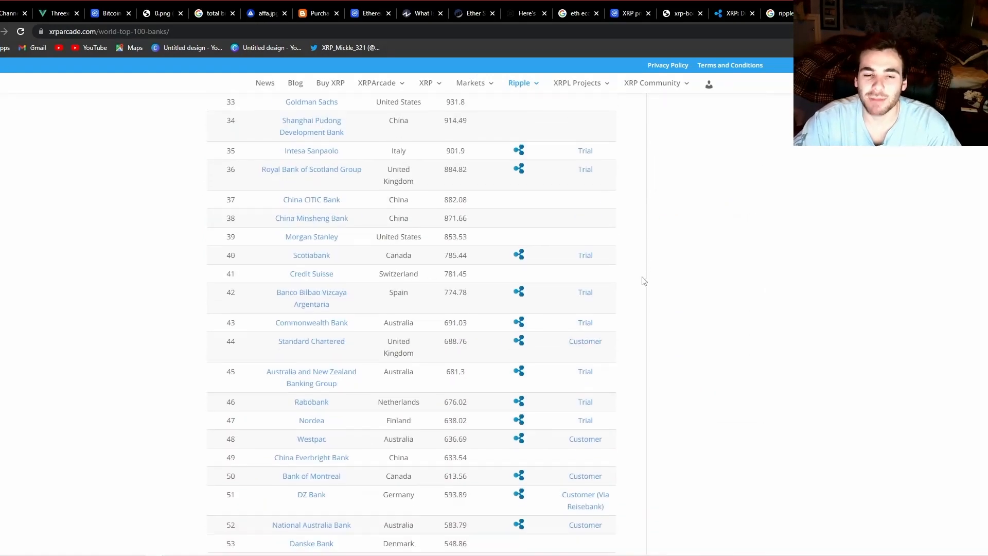
scroll(down, 3)
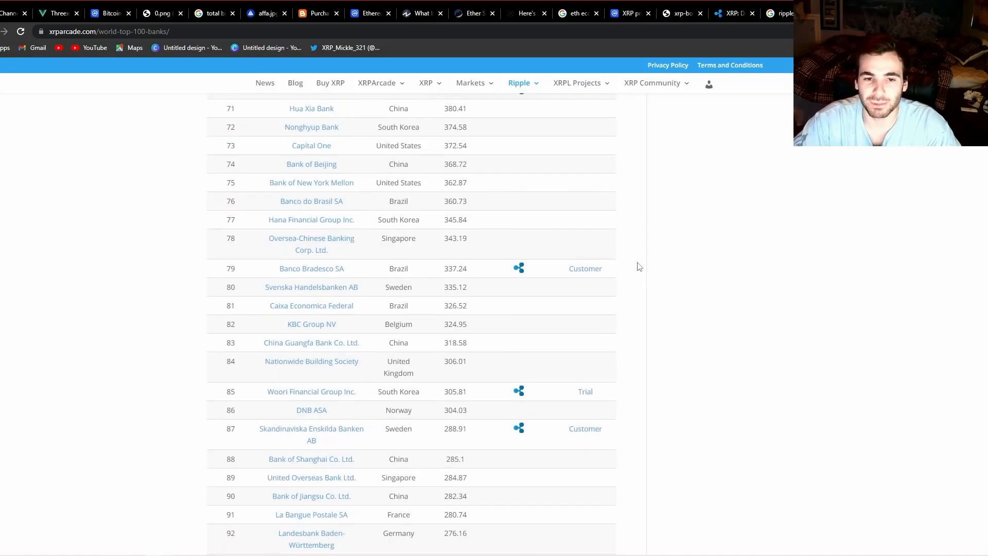
scroll(up, 3)
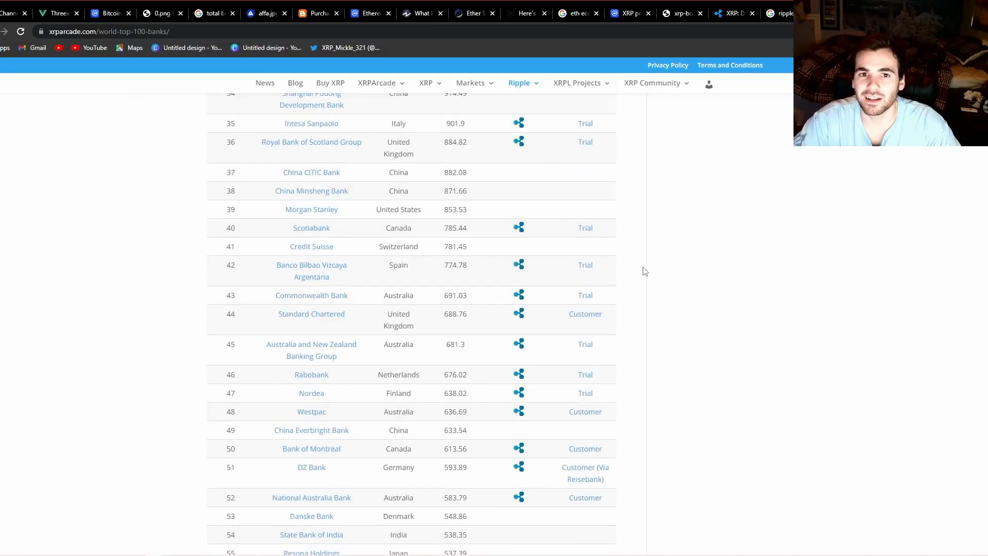
scroll(up, 3)
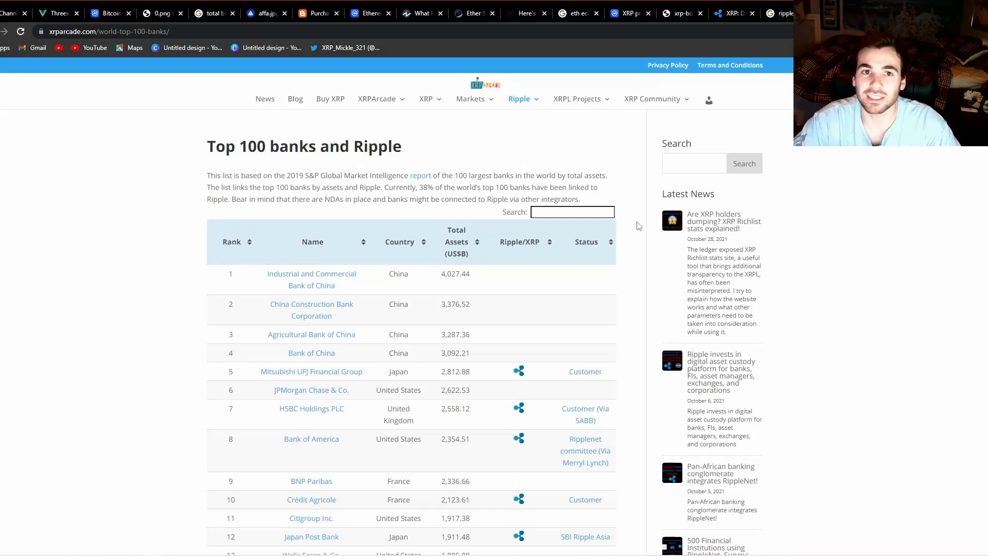
click(369, 12)
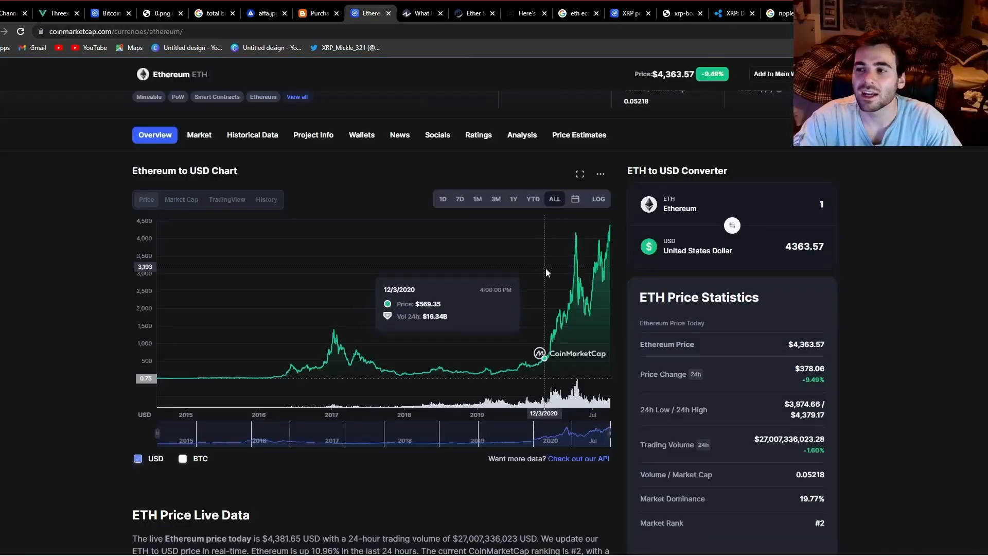
mouse_move(537, 296)
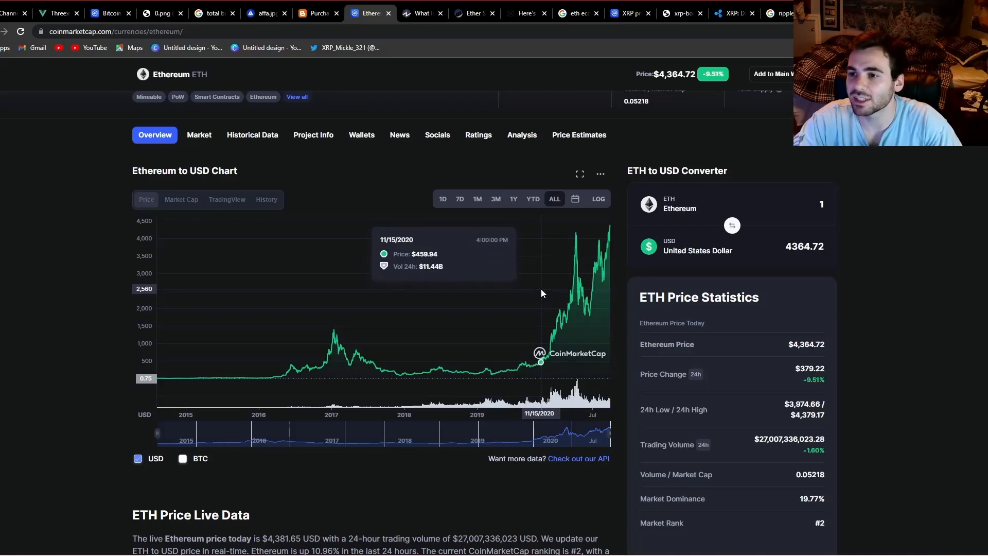
mouse_move(564, 282)
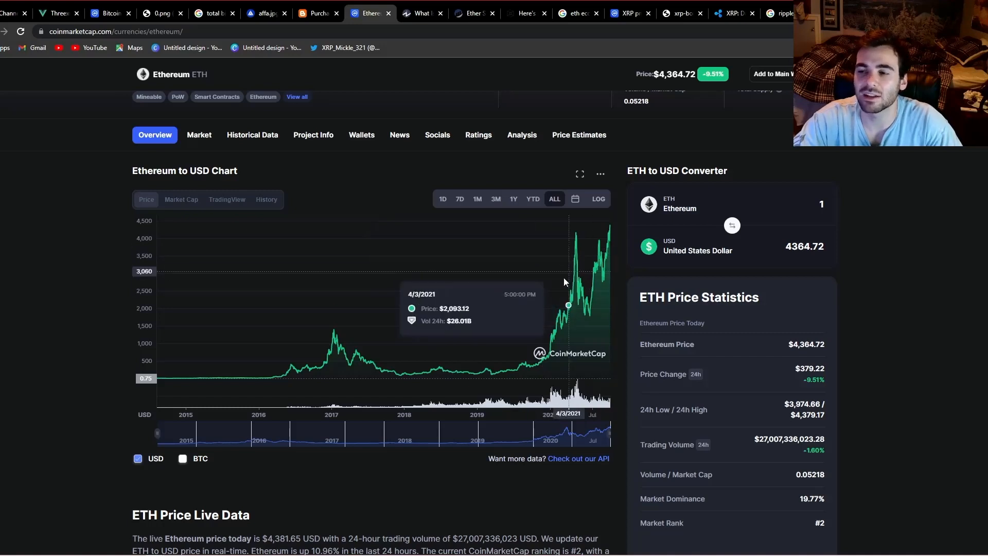
mouse_move(571, 313)
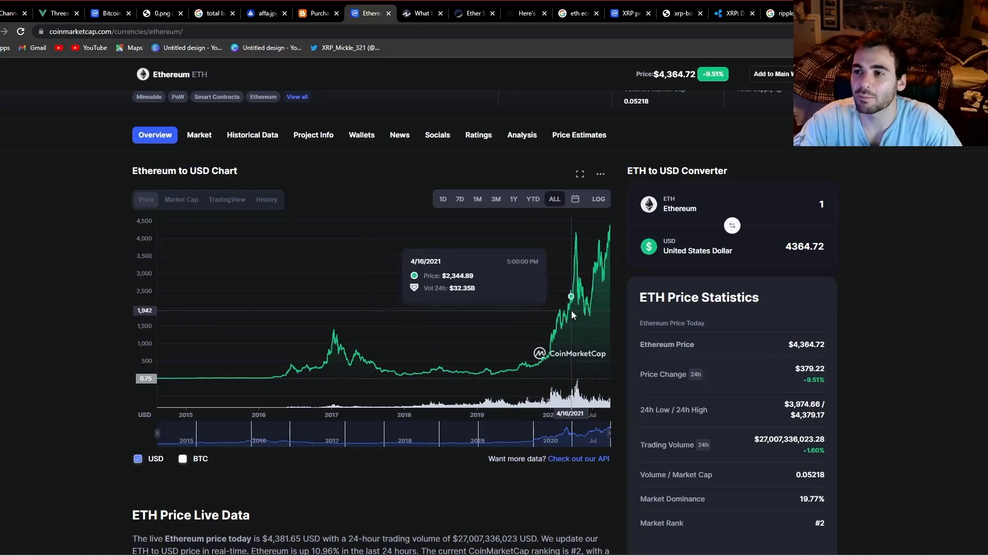
mouse_move(573, 299)
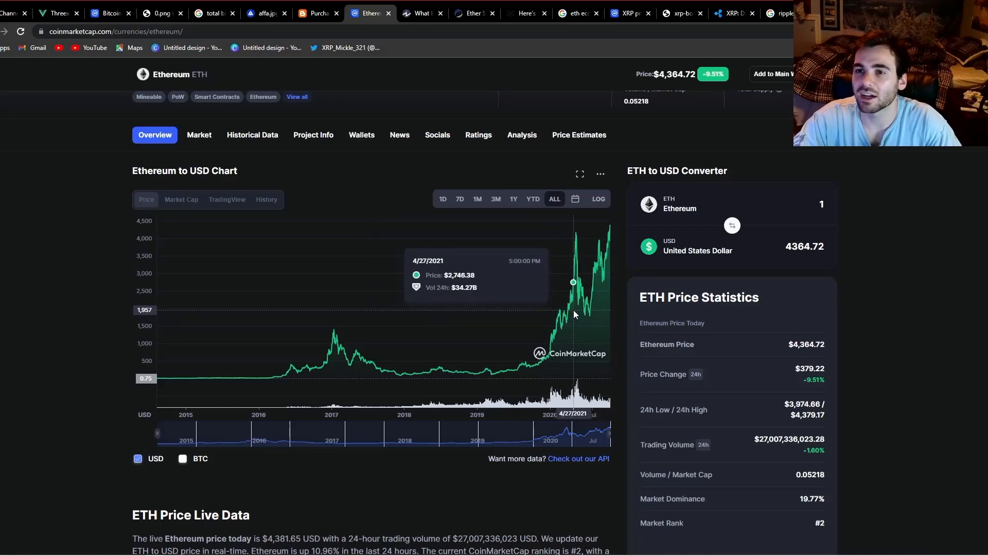
mouse_move(646, 143)
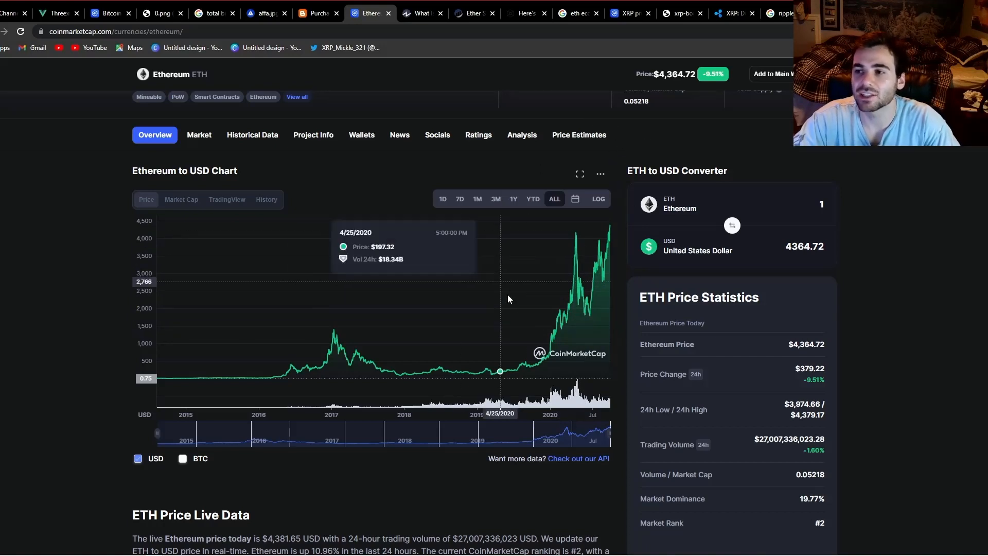
mouse_move(552, 172)
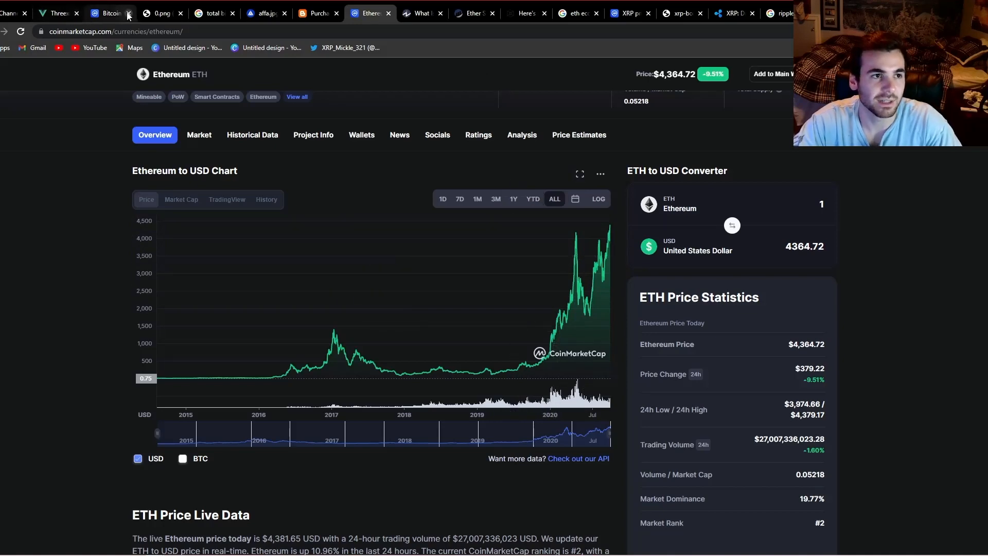
- Switch from the Ethereum chart to CoinMarketCap's Bitcoin price page
click(108, 14)
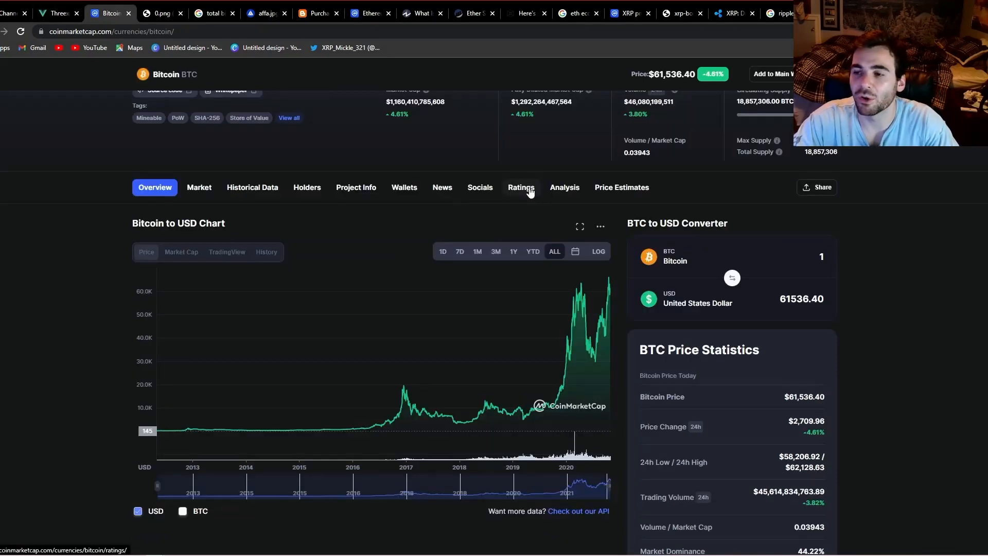
mouse_move(600, 168)
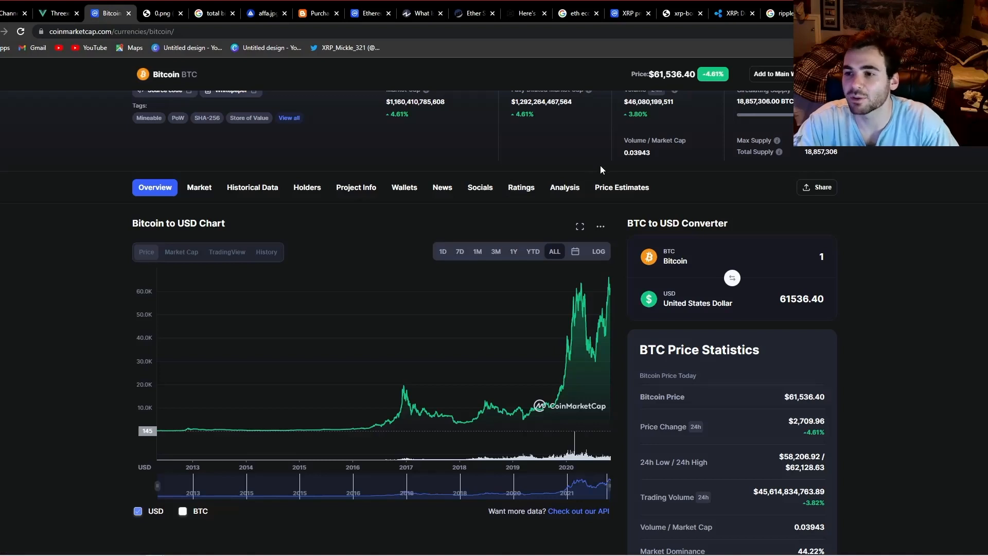
mouse_move(597, 251)
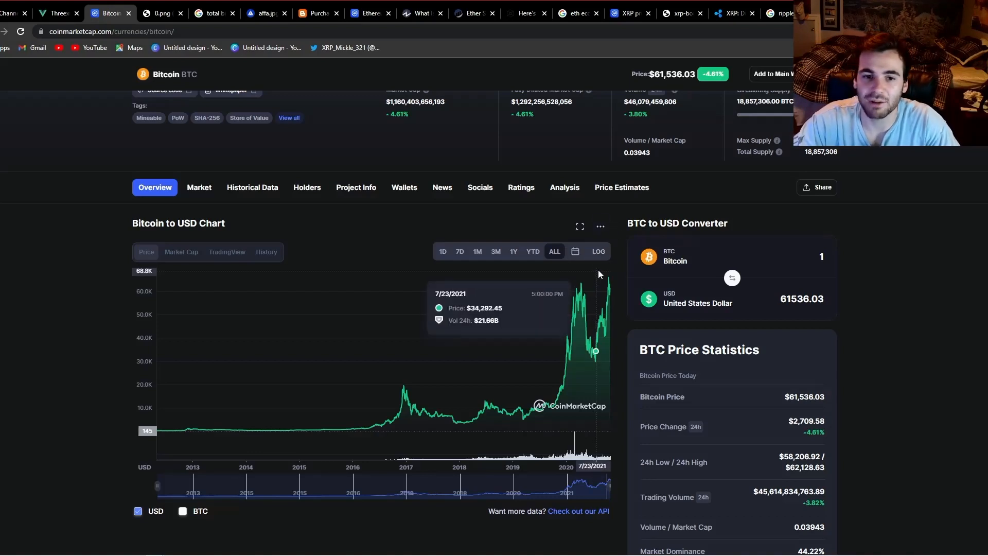
mouse_move(697, 241)
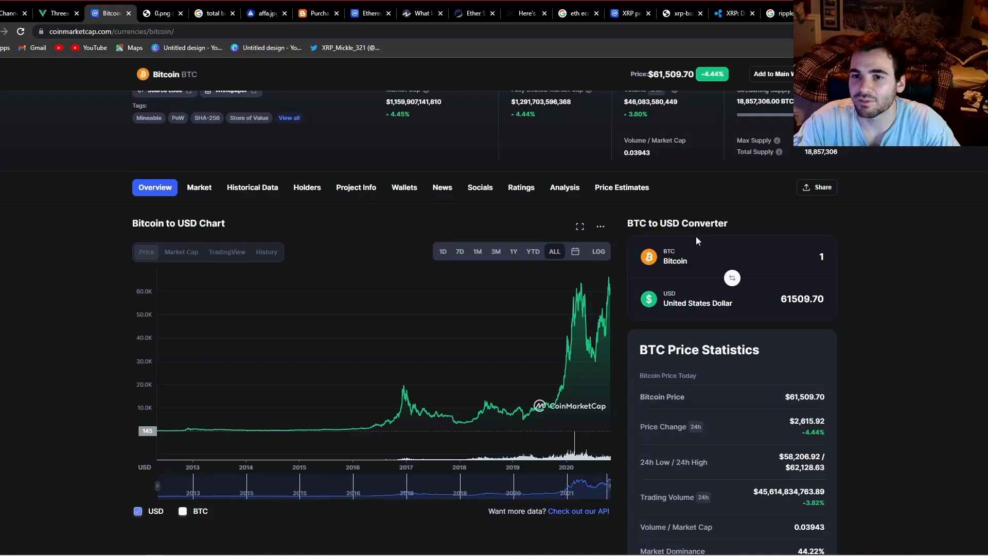
mouse_move(733, 230)
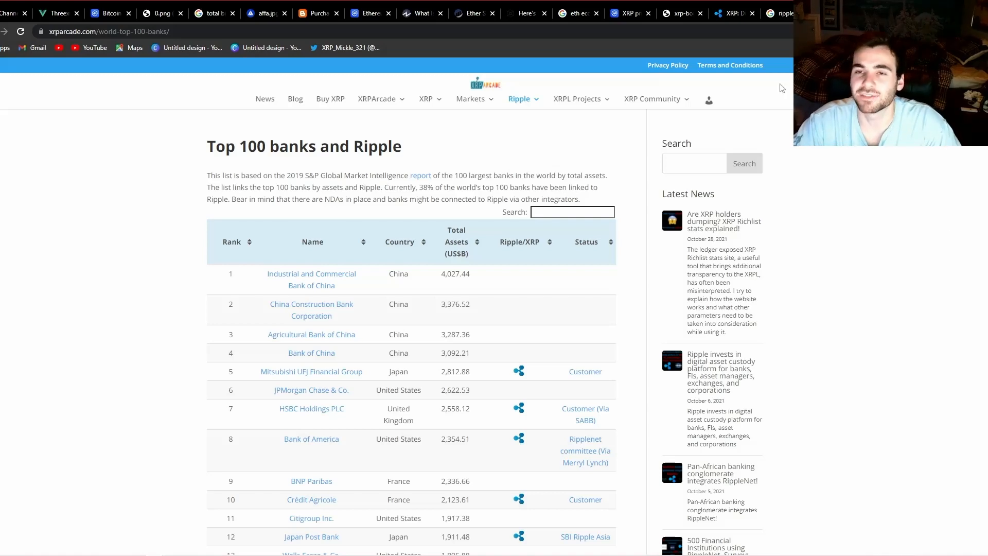
- Return to the Google 'ripple' search results with the Ripple knowledge panel
click(781, 13)
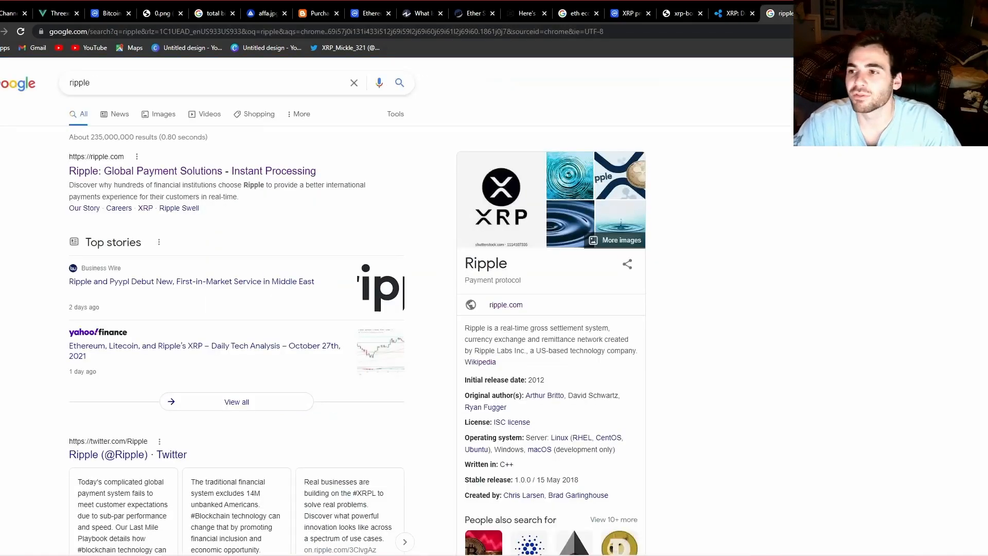
mouse_move(858, 199)
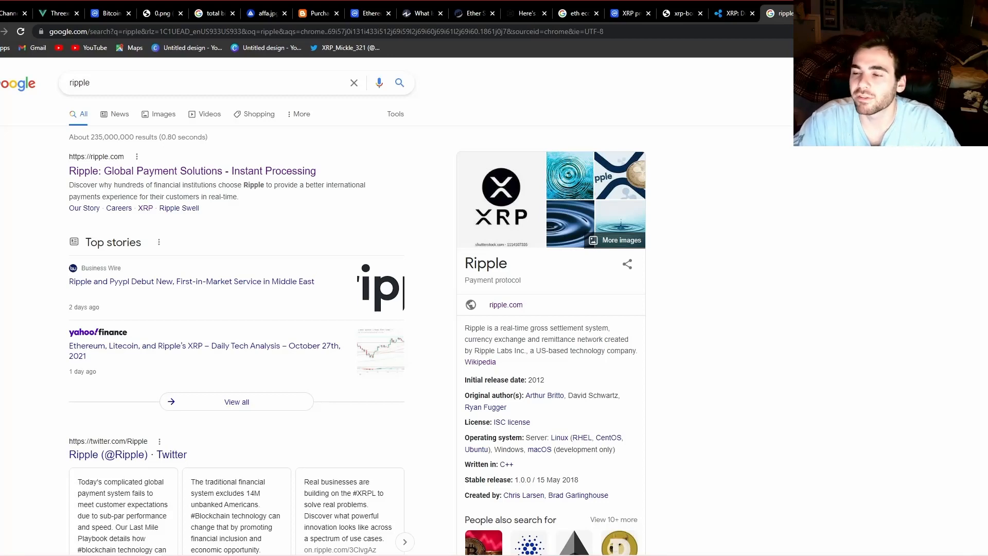
mouse_move(933, 309)
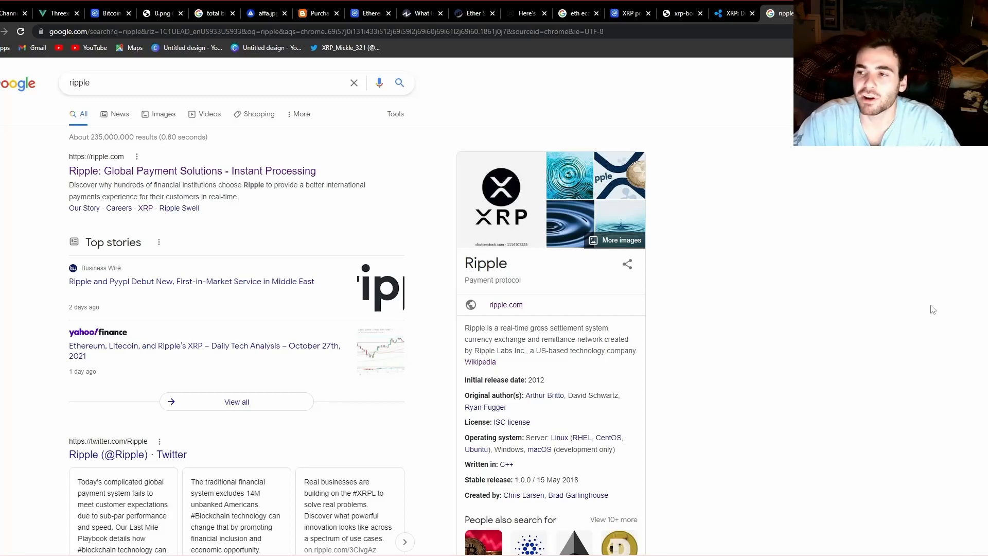